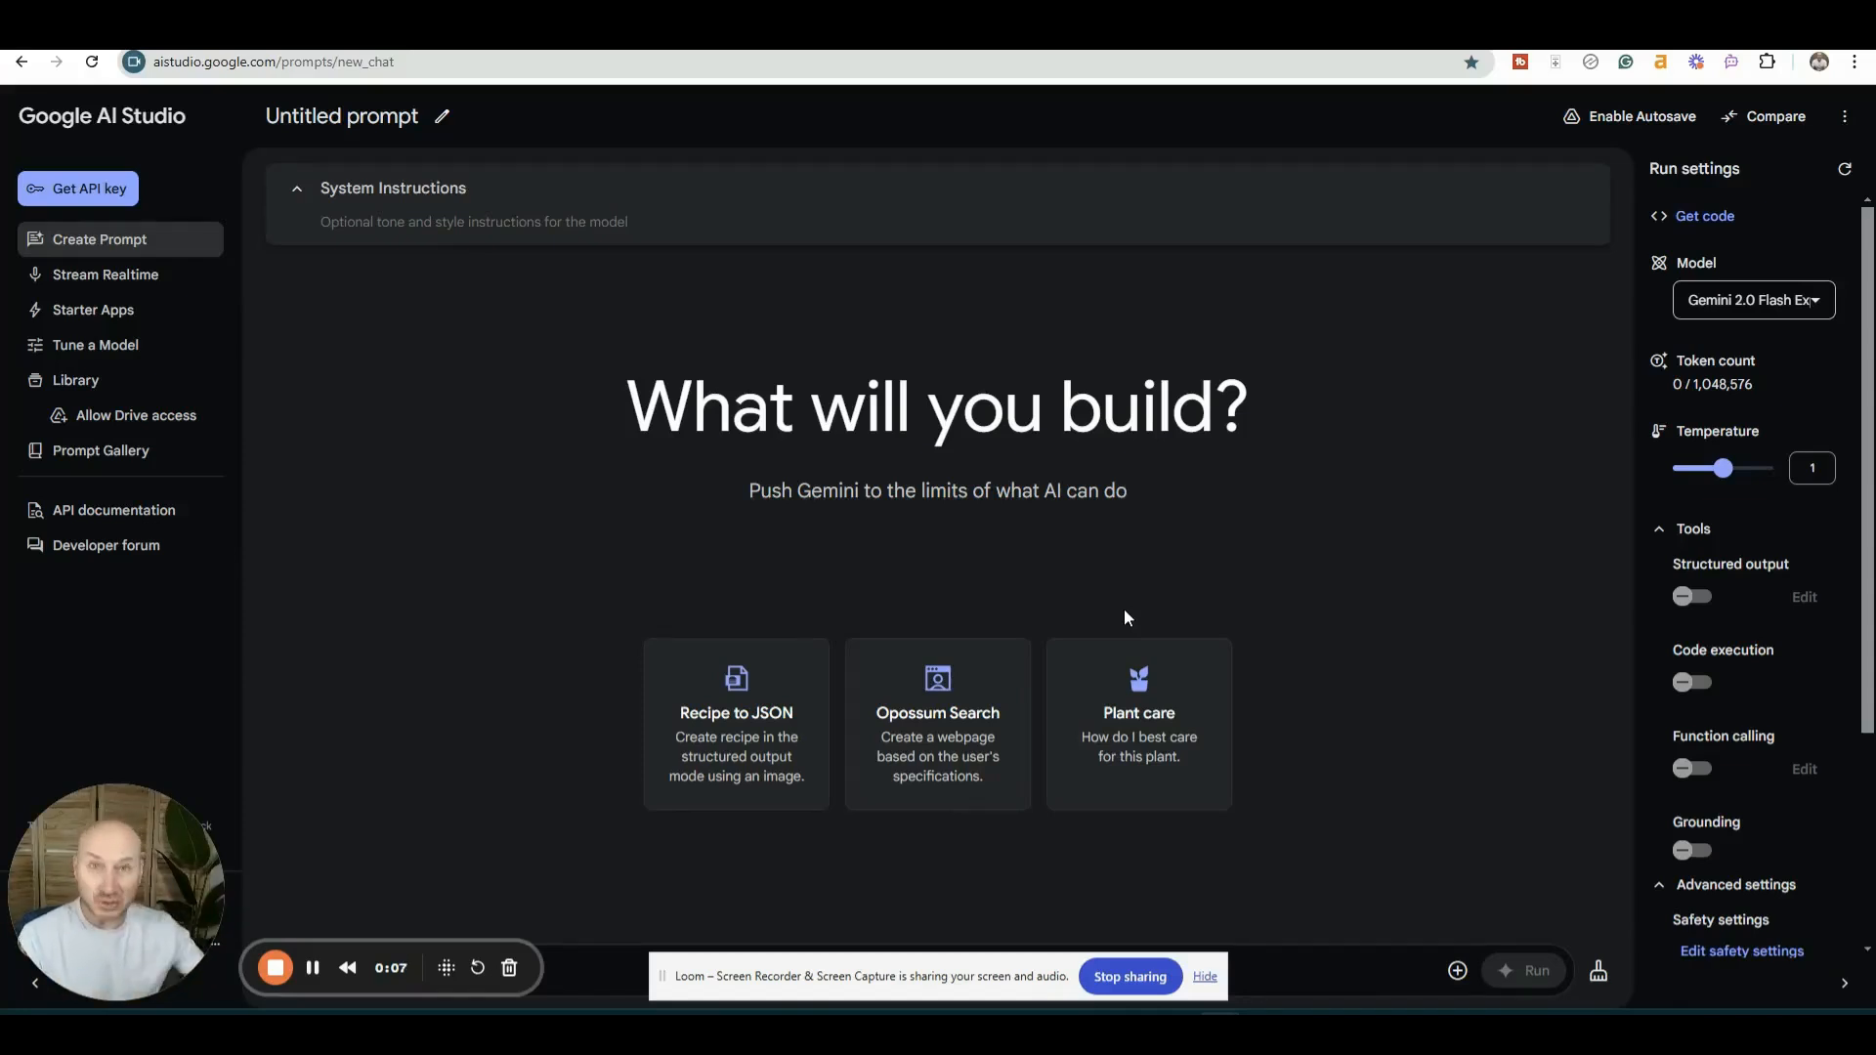
- Open the Stream Realtime page for the Gemini 2.0 Multimodal Live API
click(104, 275)
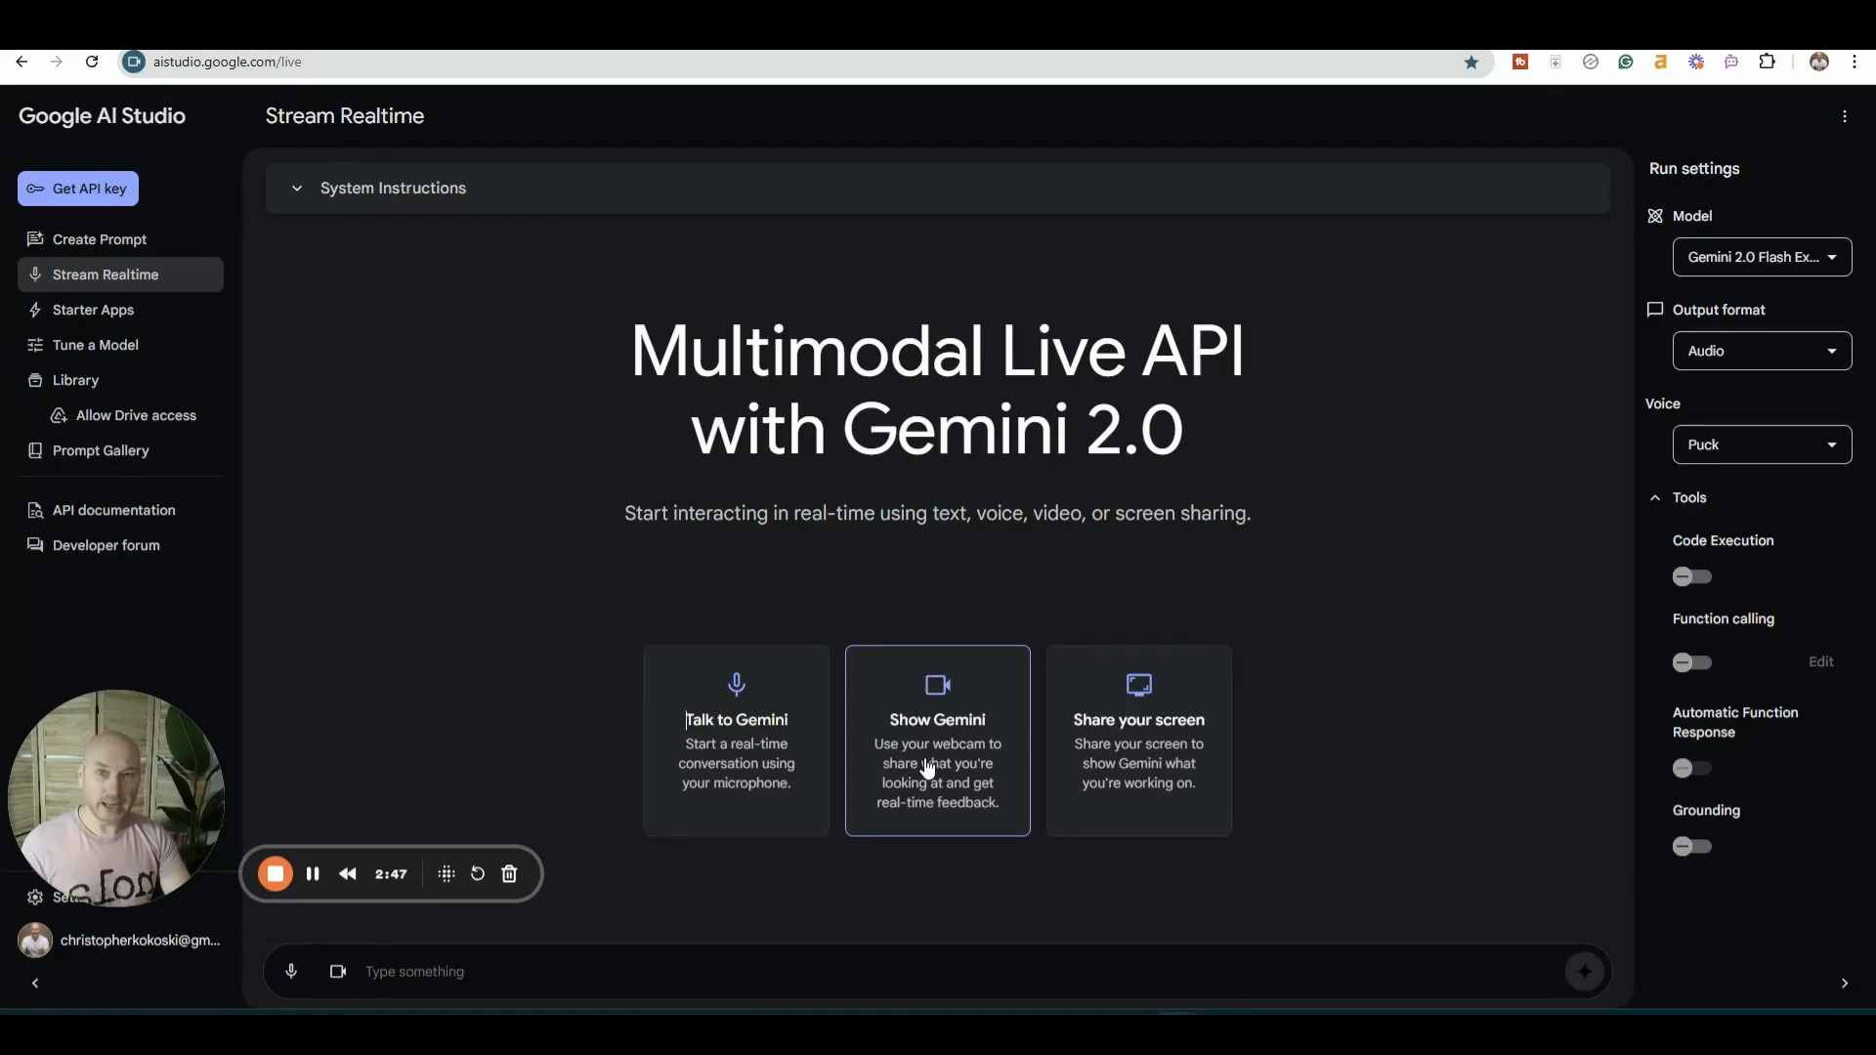
mouse_move(909, 786)
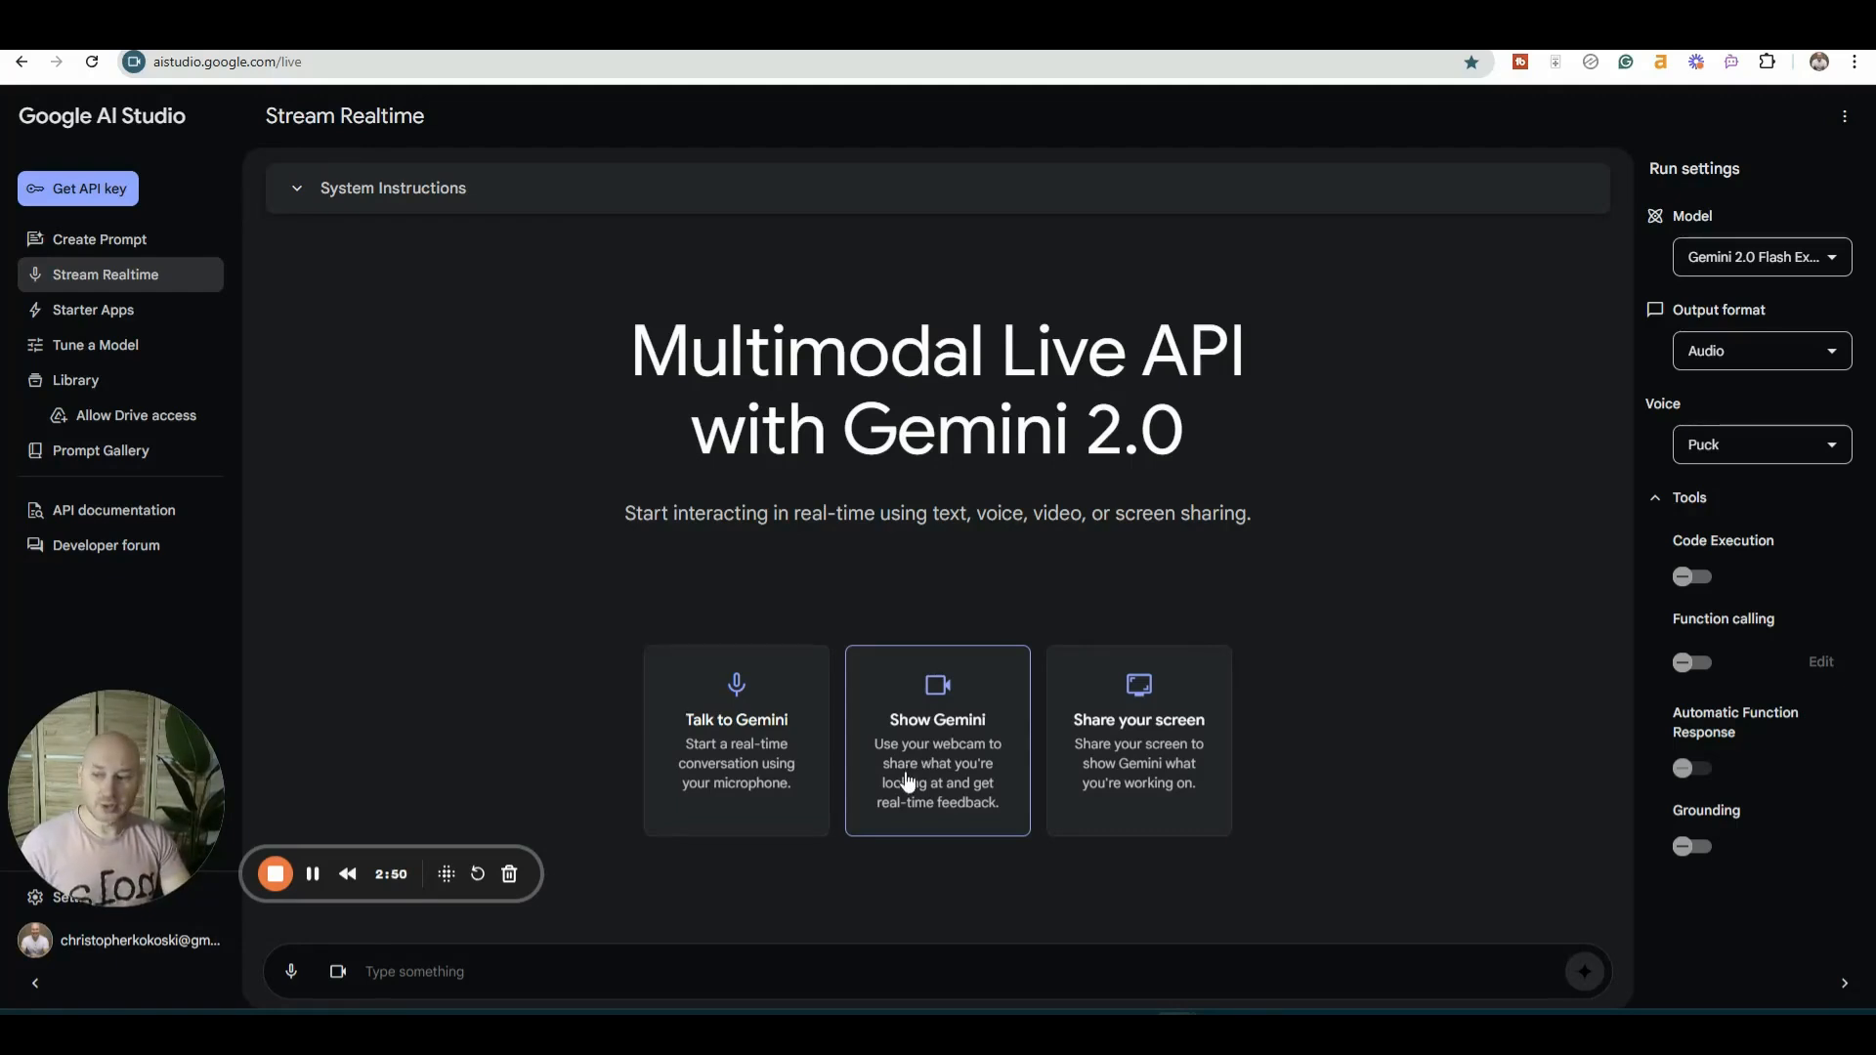
mouse_move(921, 795)
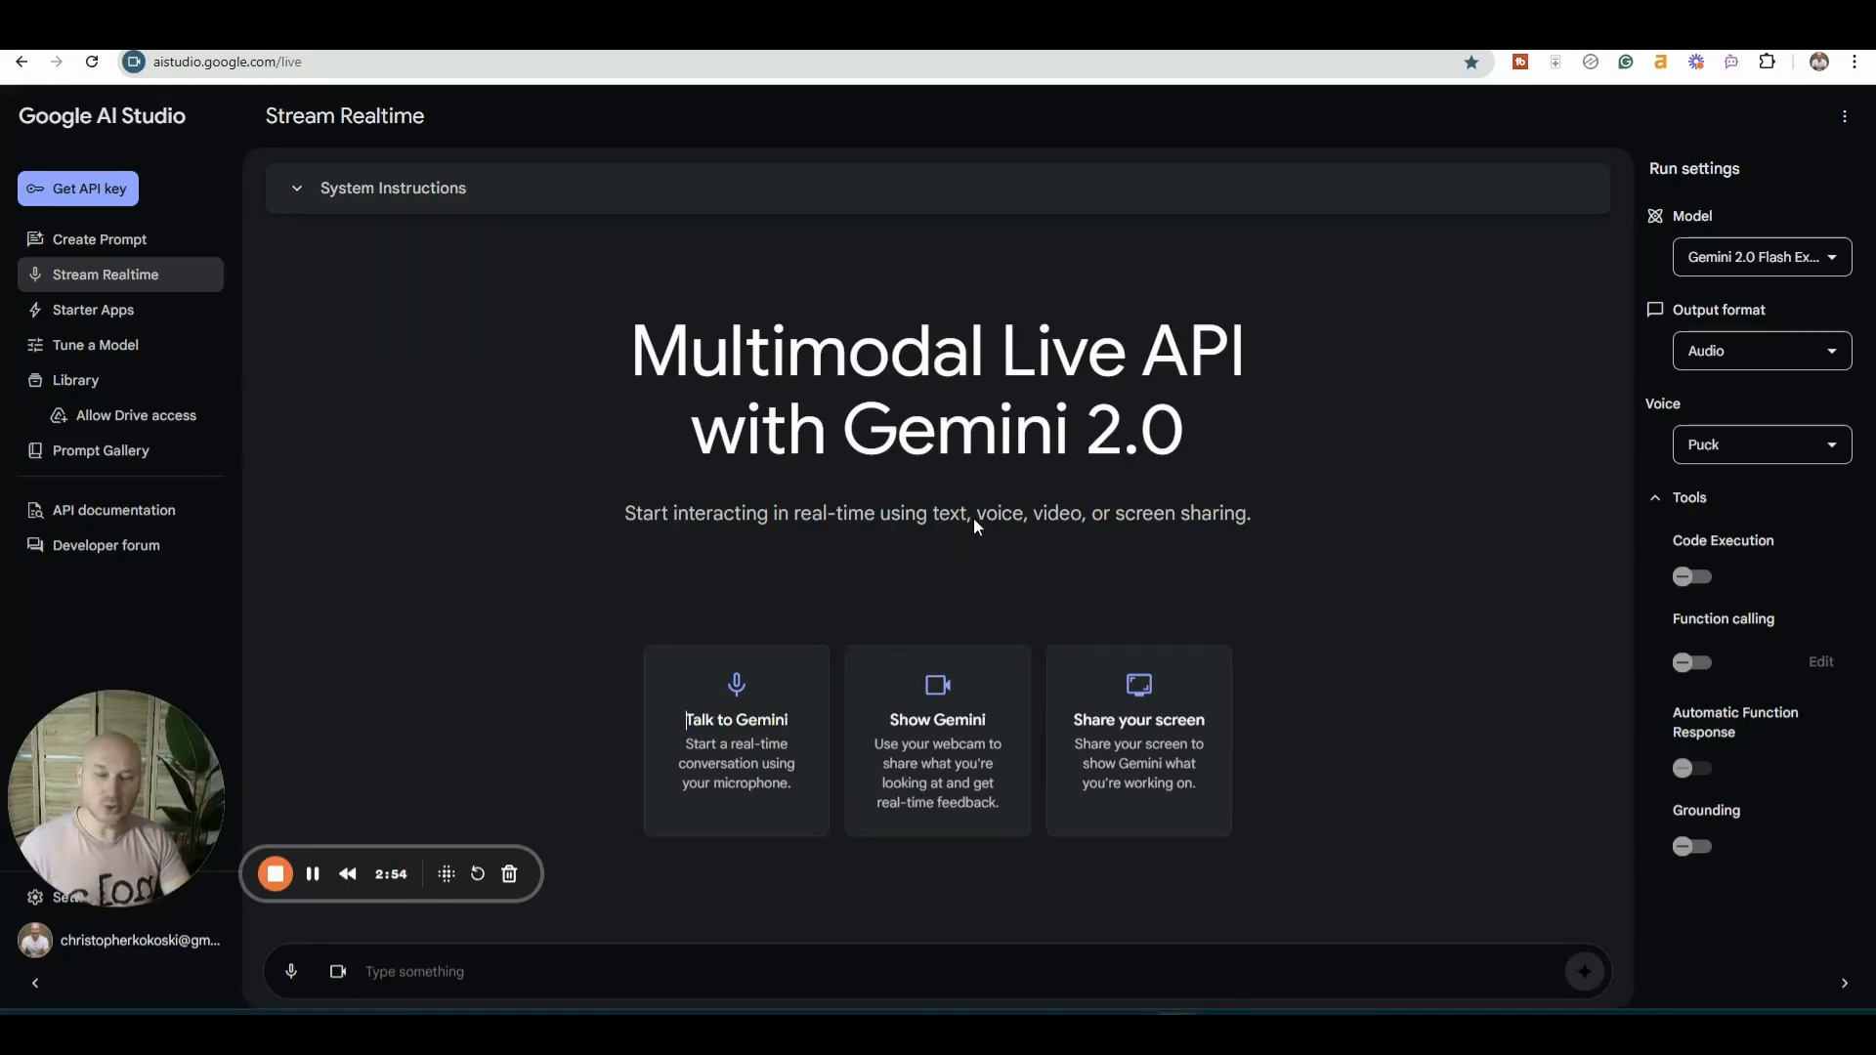
mouse_move(963, 566)
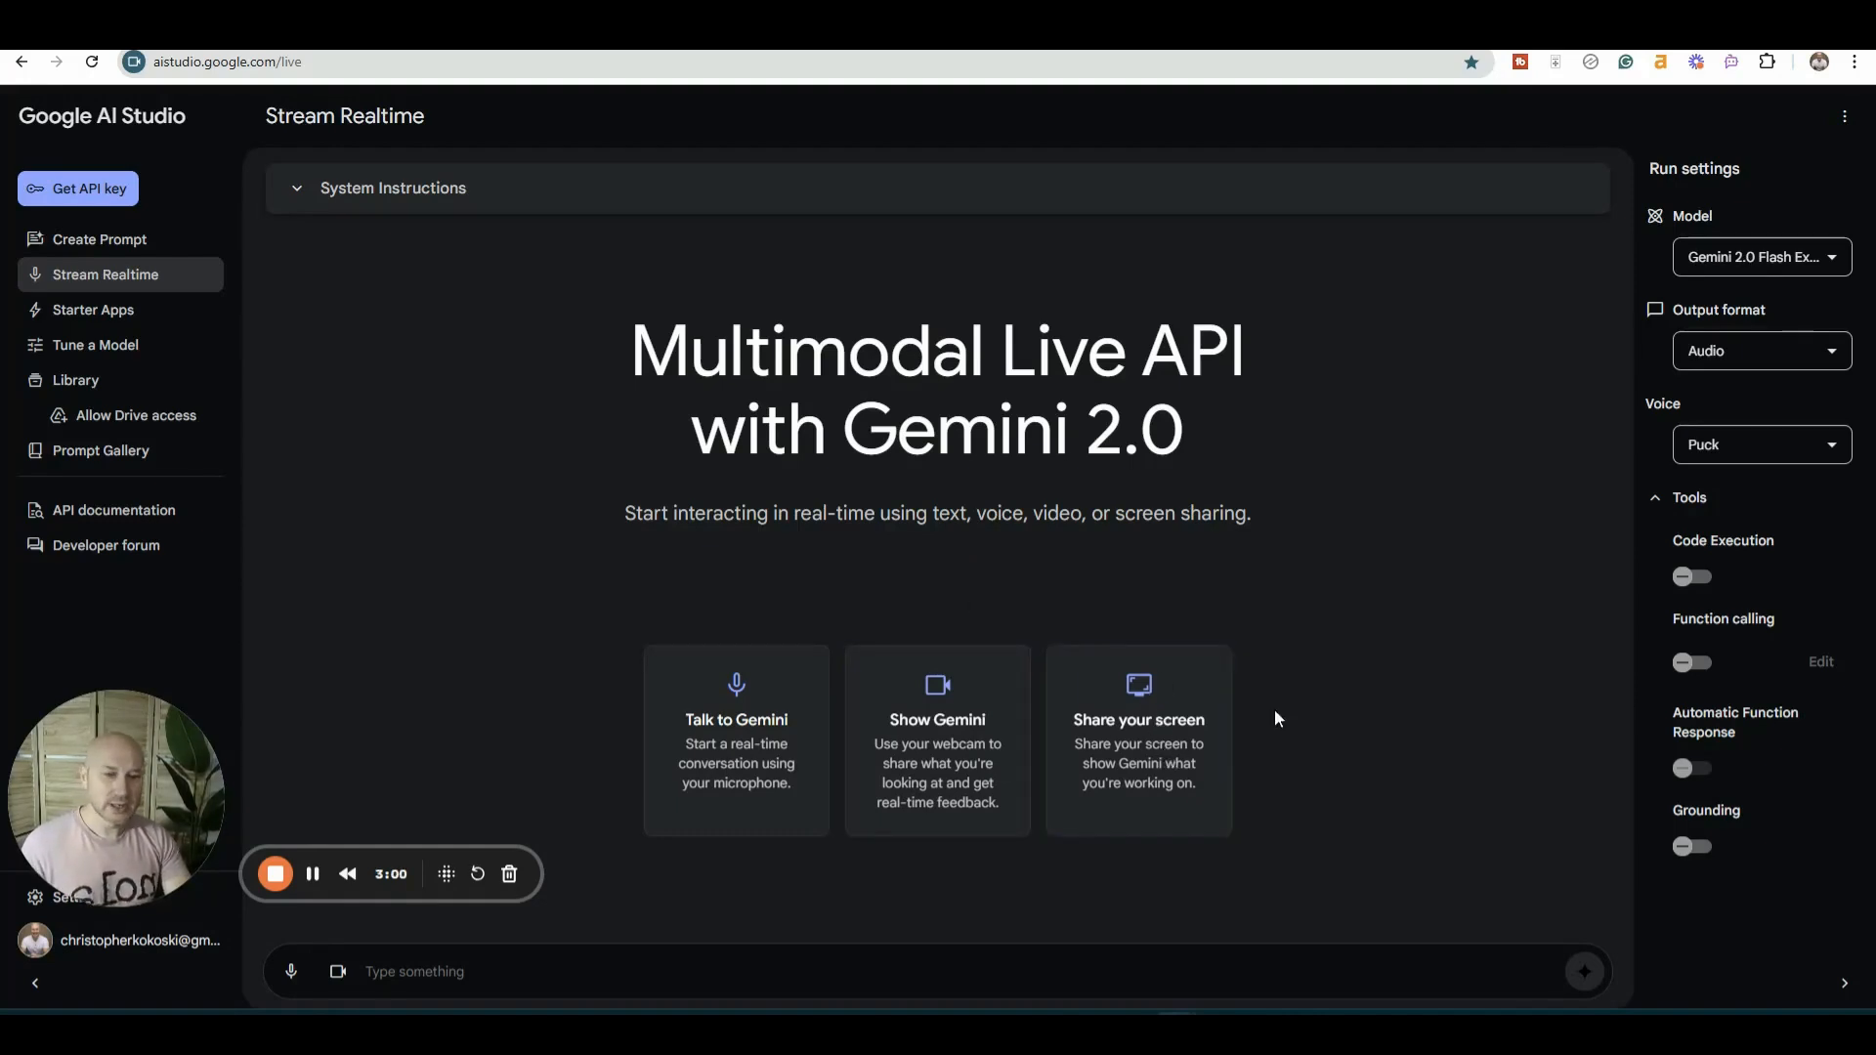
mouse_move(1290, 707)
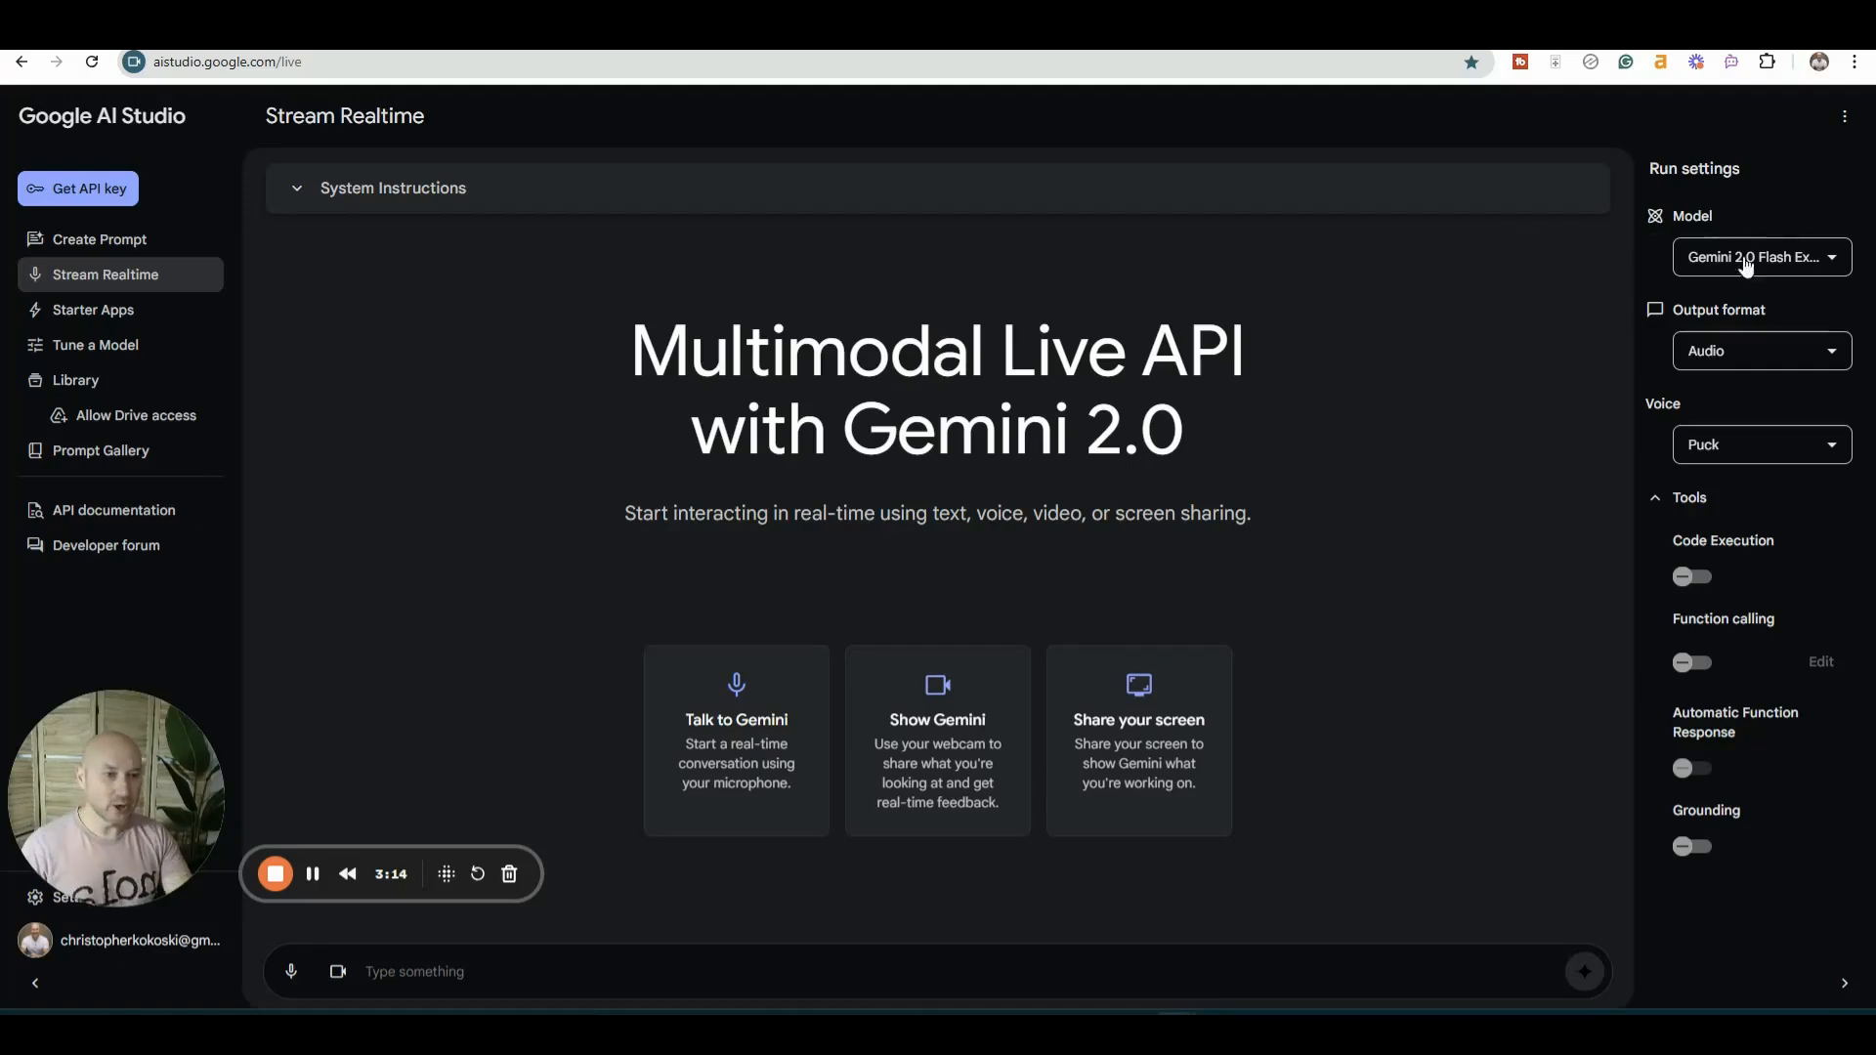
- Review model and output options, pick Aoede over Charon, and enable code execution and grounding
click(1762, 256)
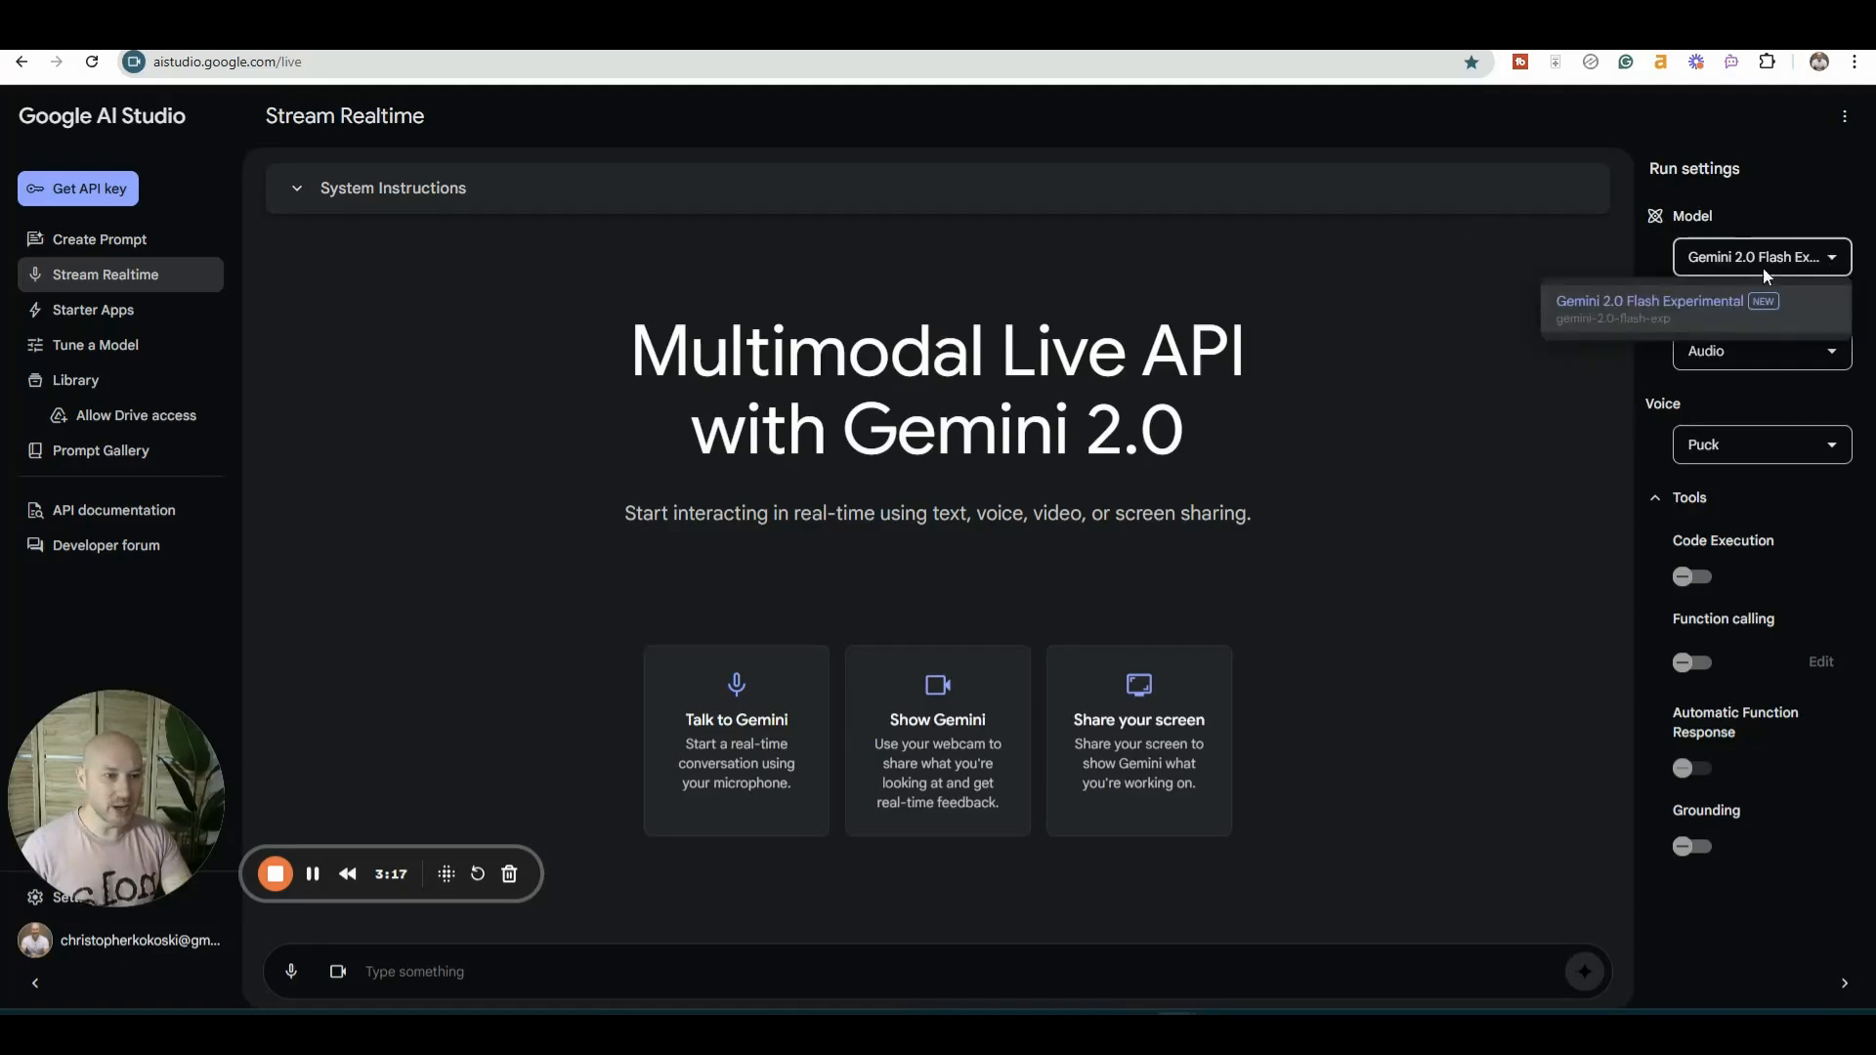
mouse_move(1810, 295)
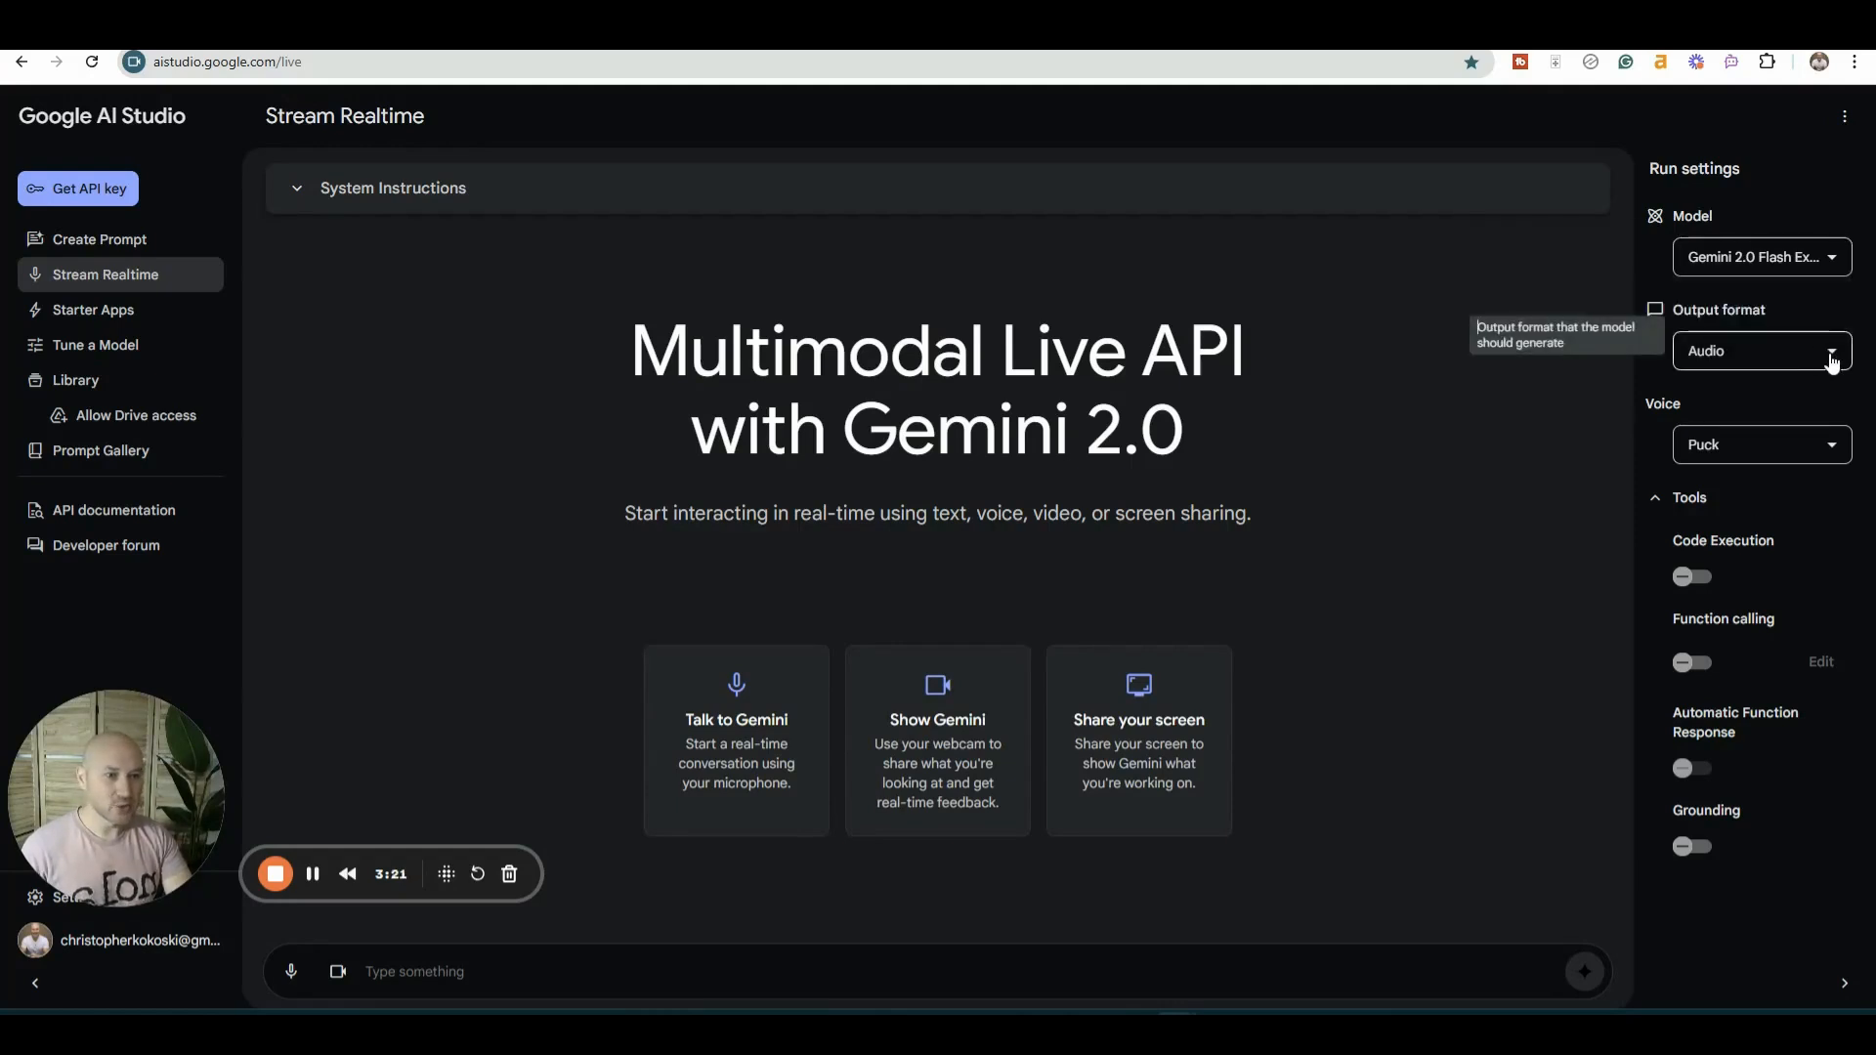
click(1762, 351)
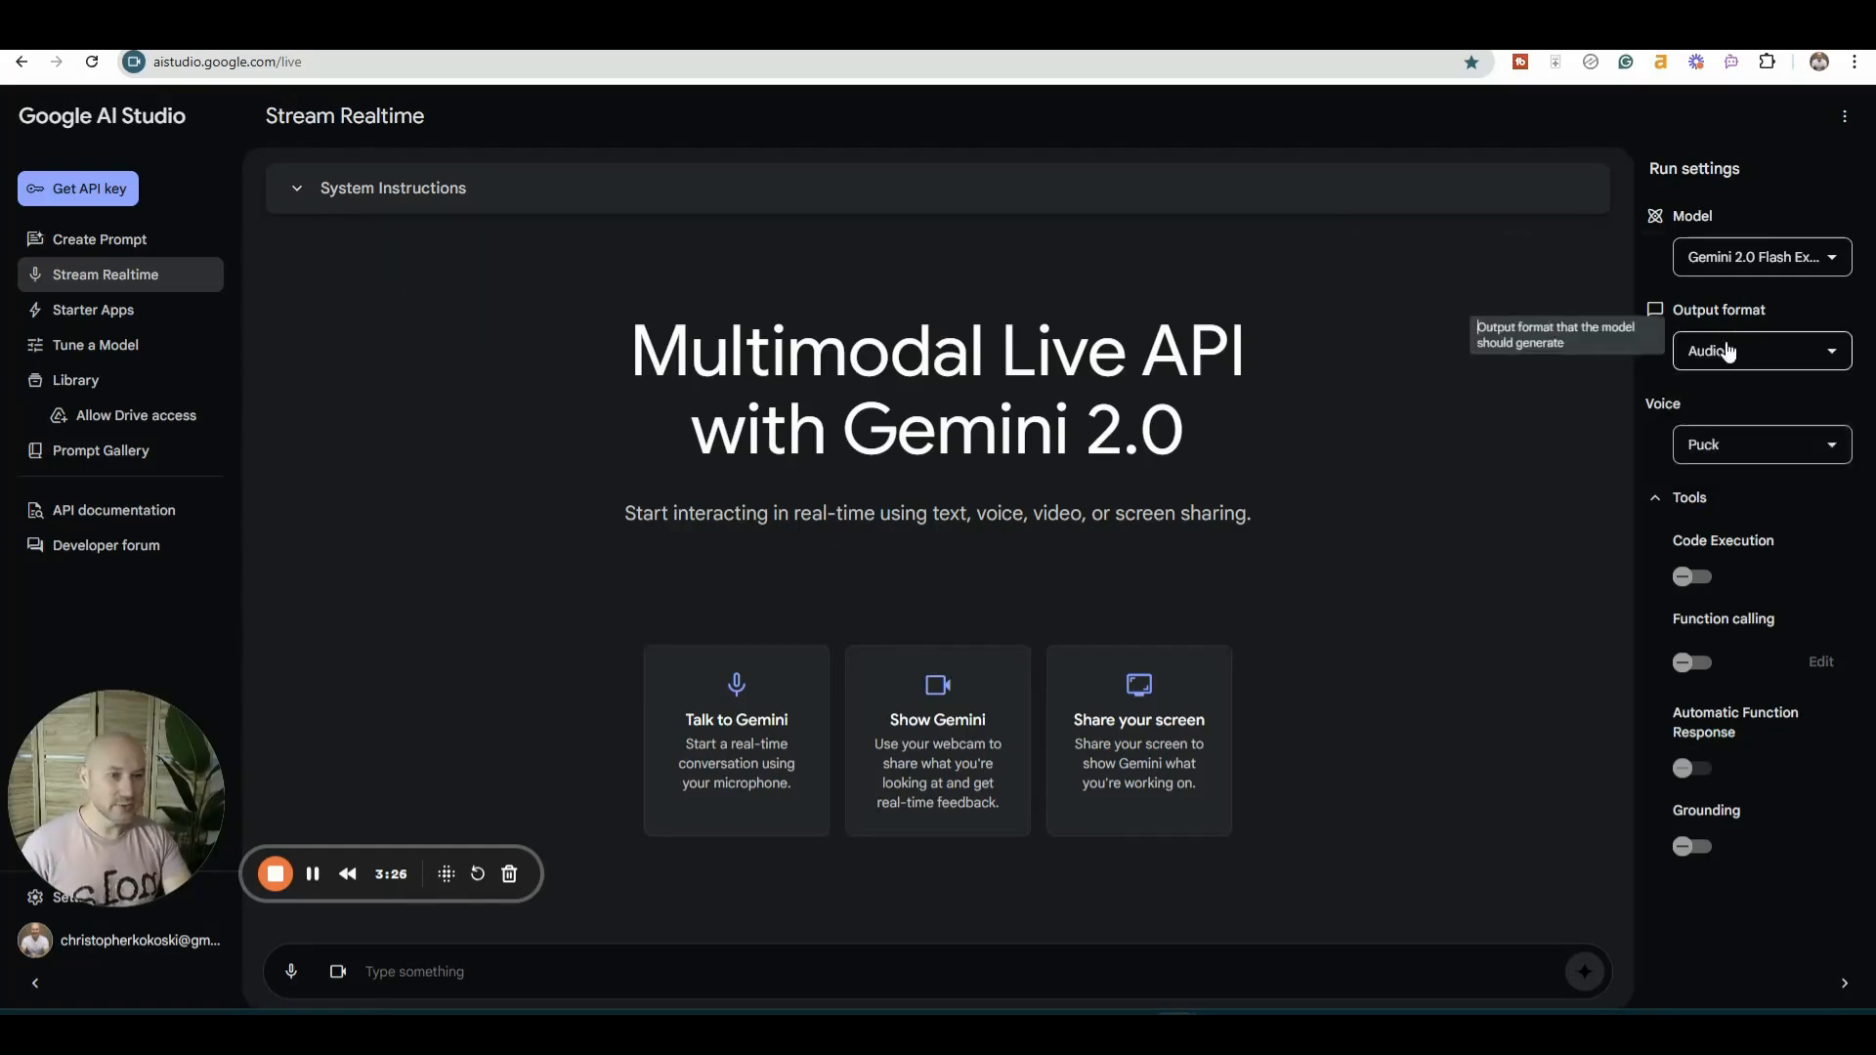
click(1762, 444)
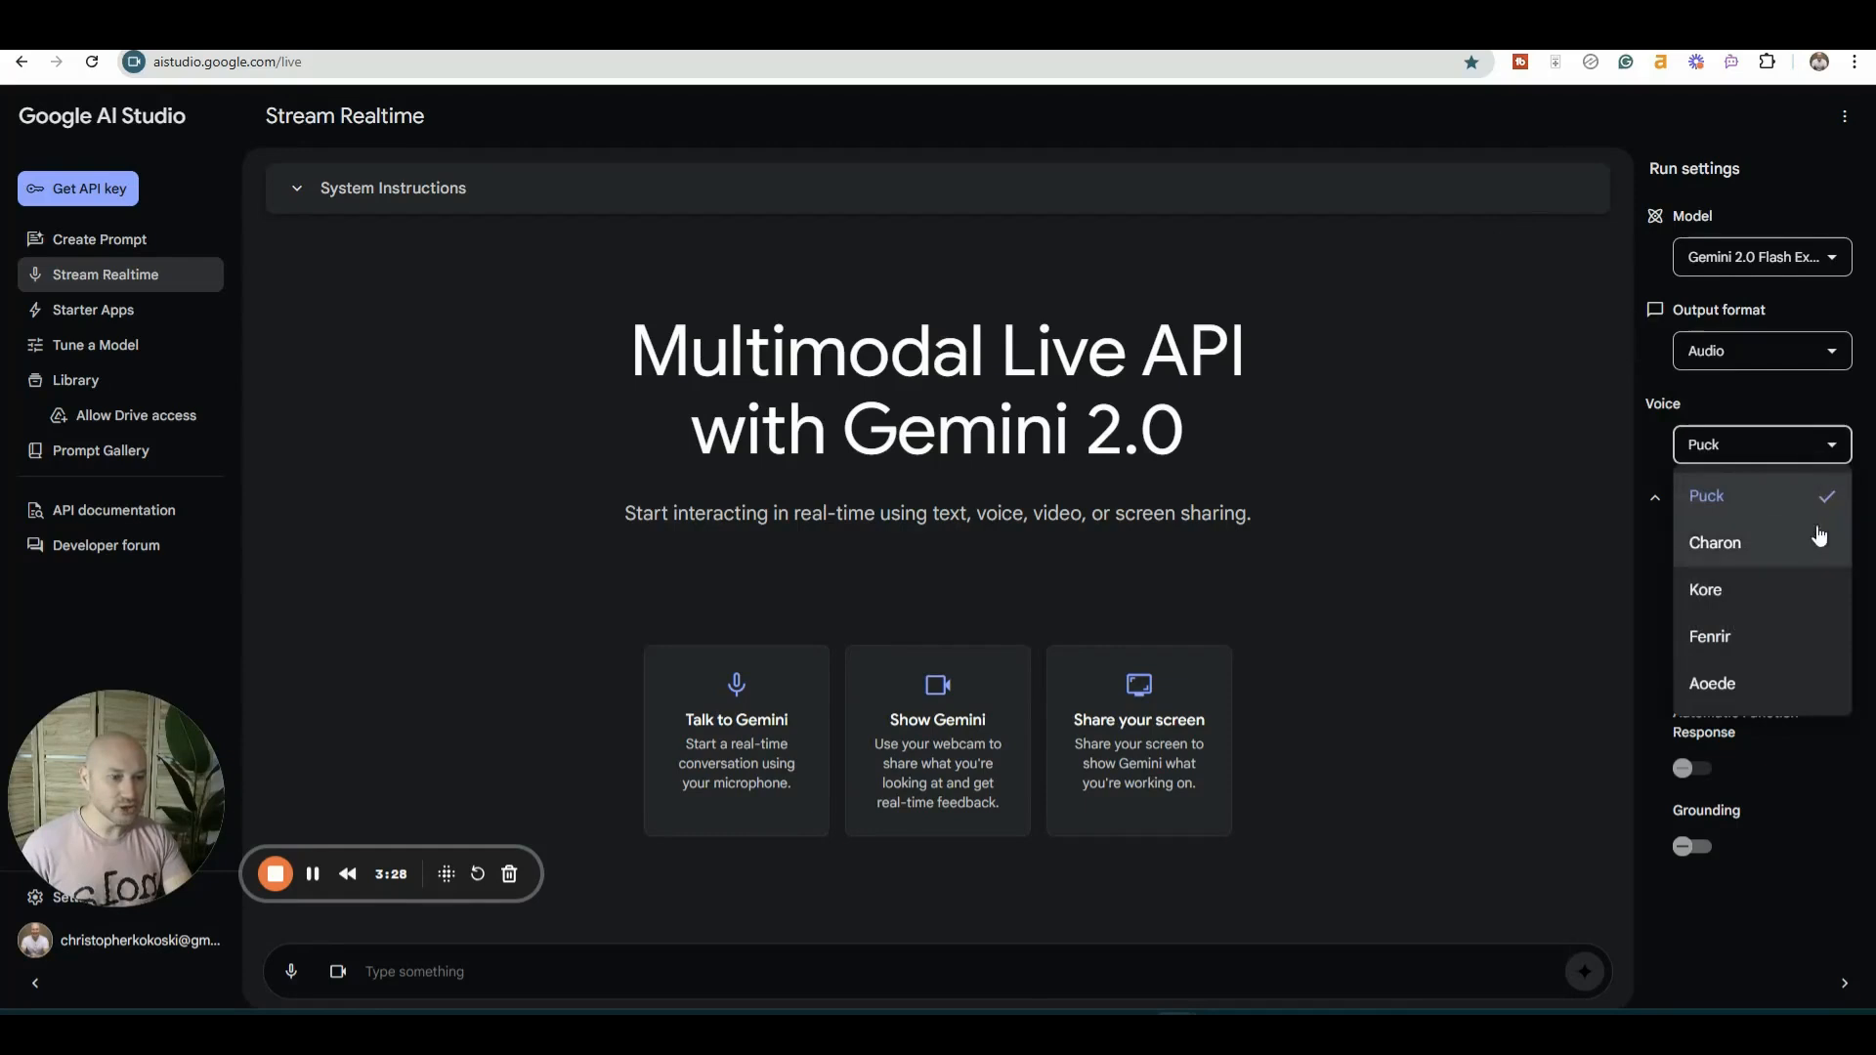
click(1715, 543)
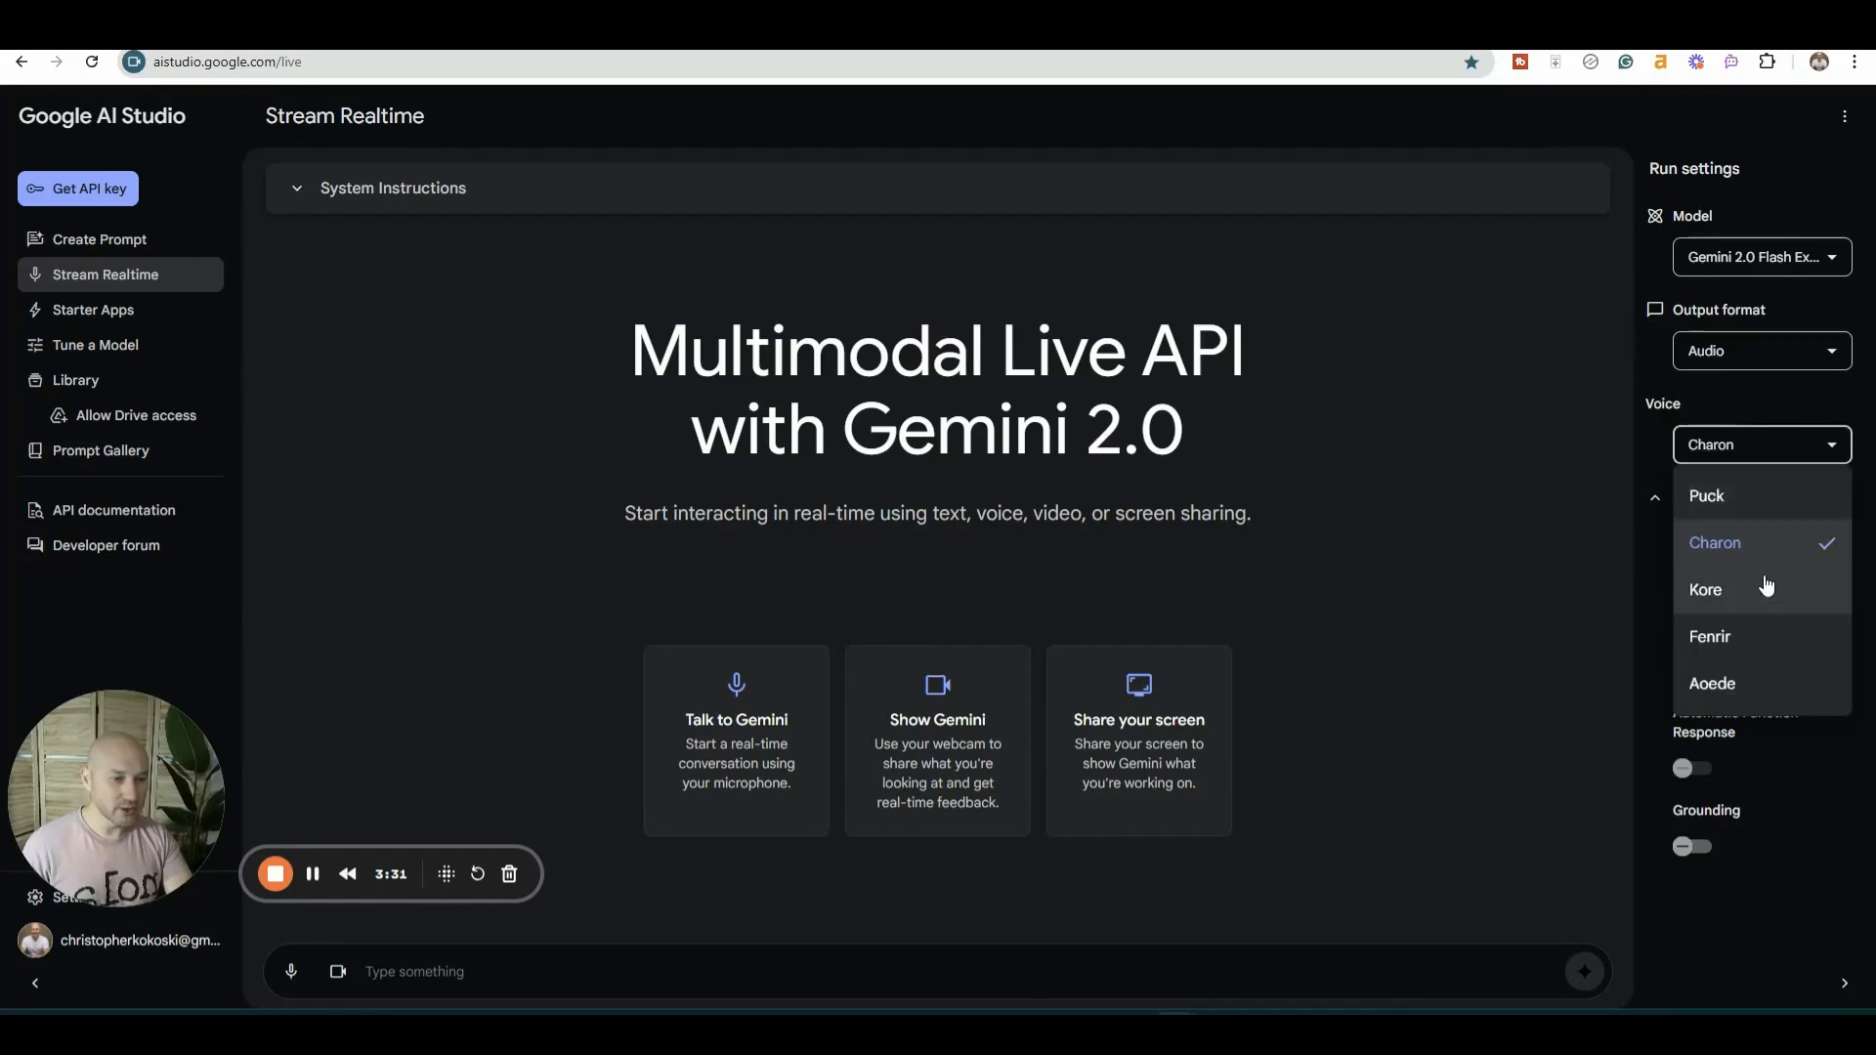
click(1712, 684)
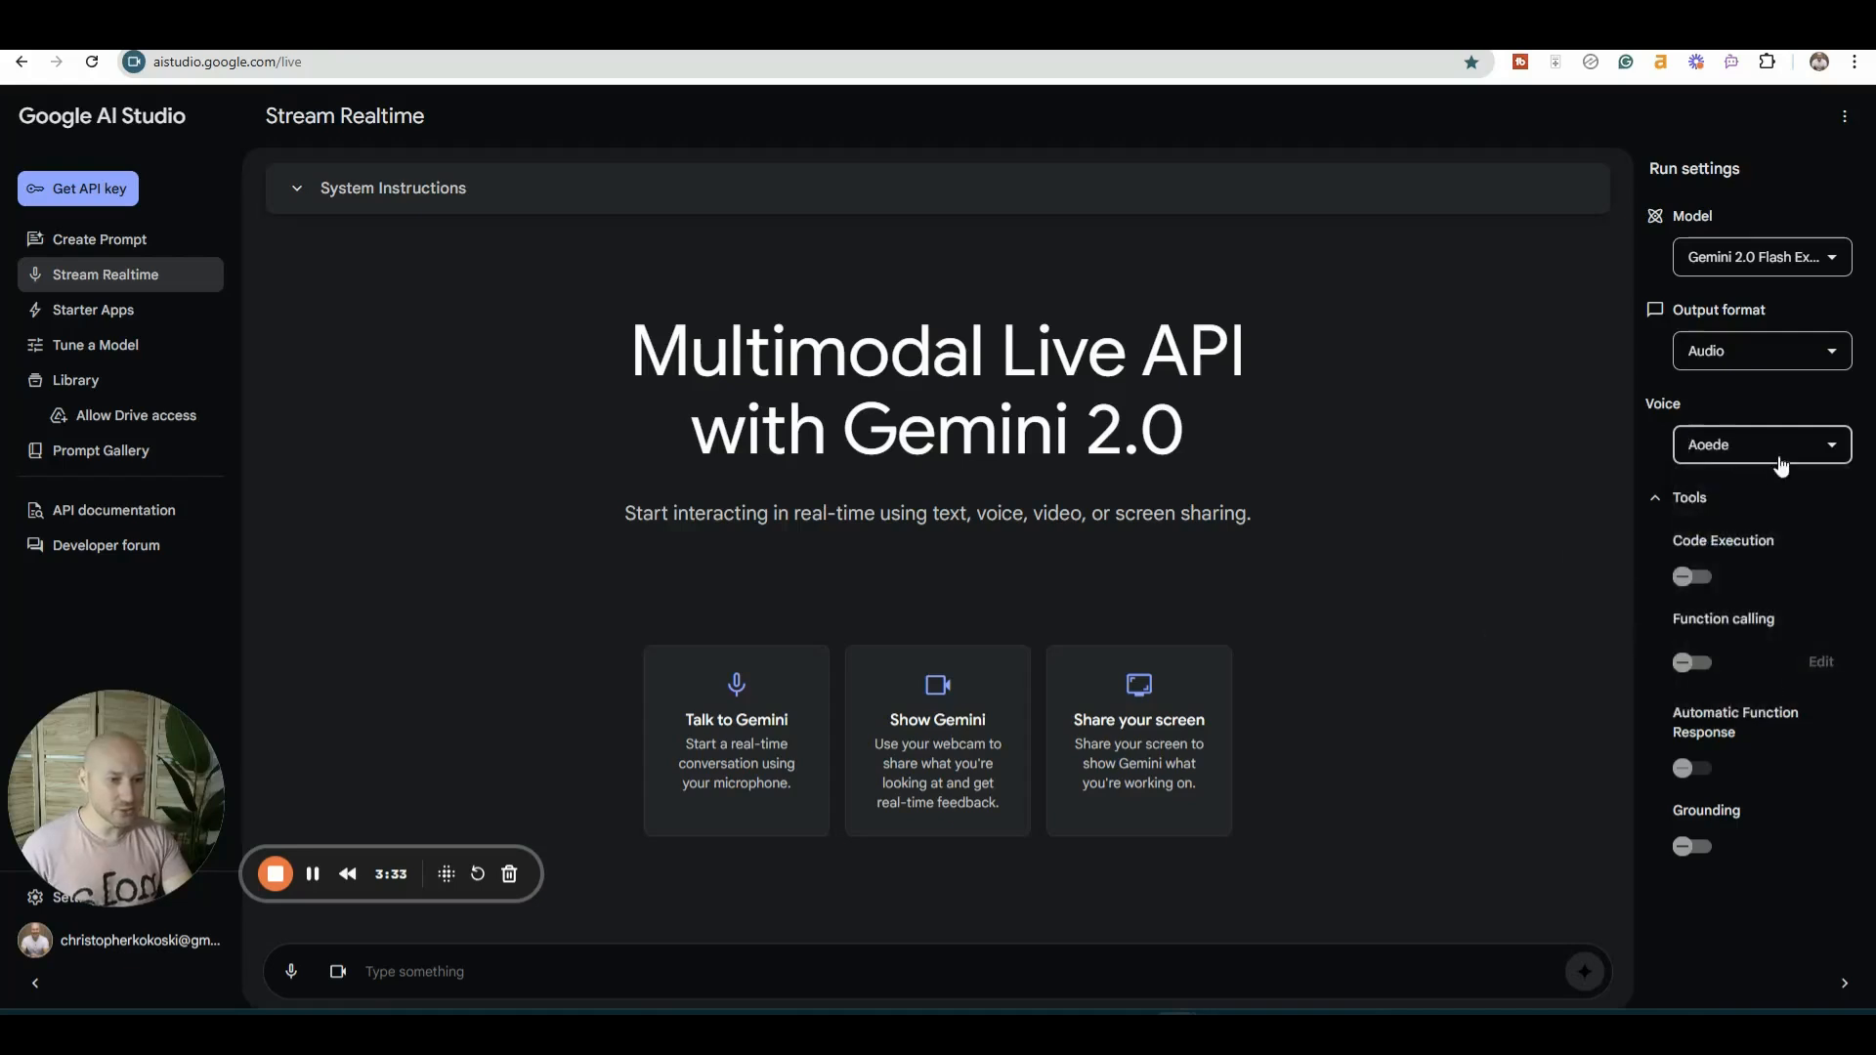
mouse_move(1724, 527)
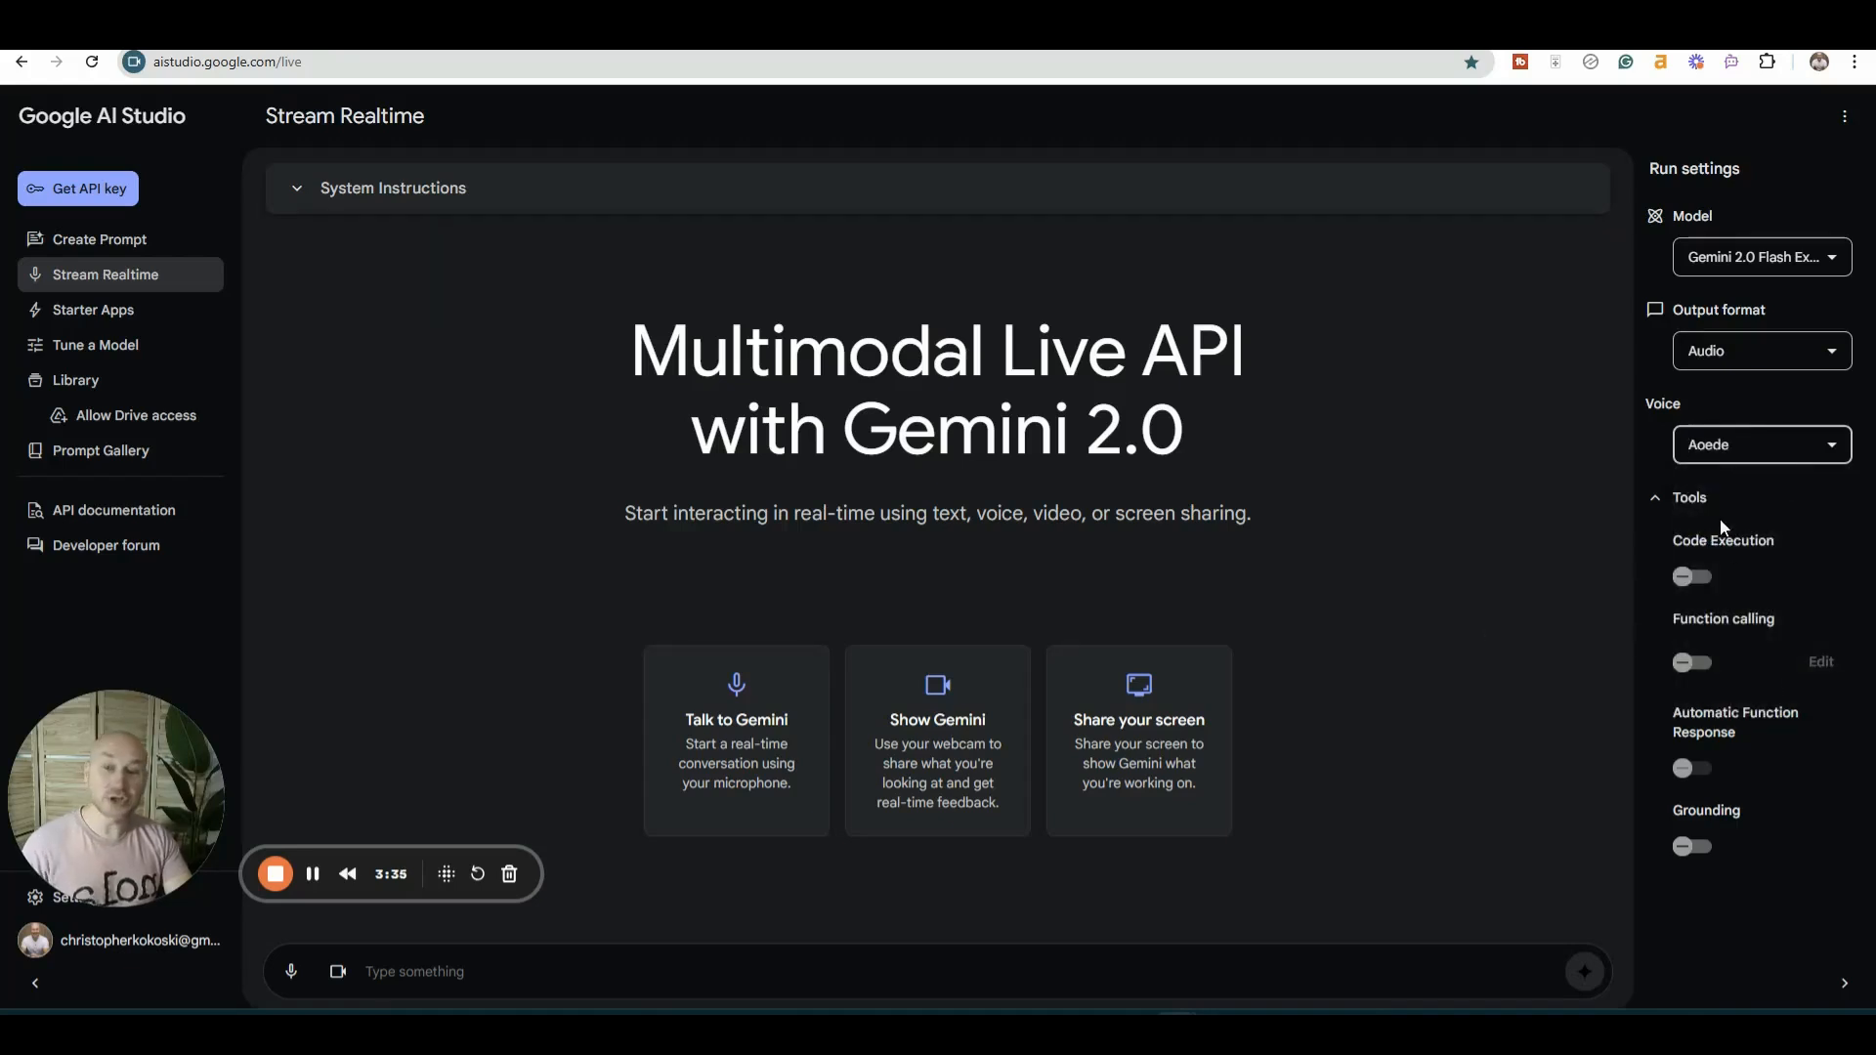
click(1692, 577)
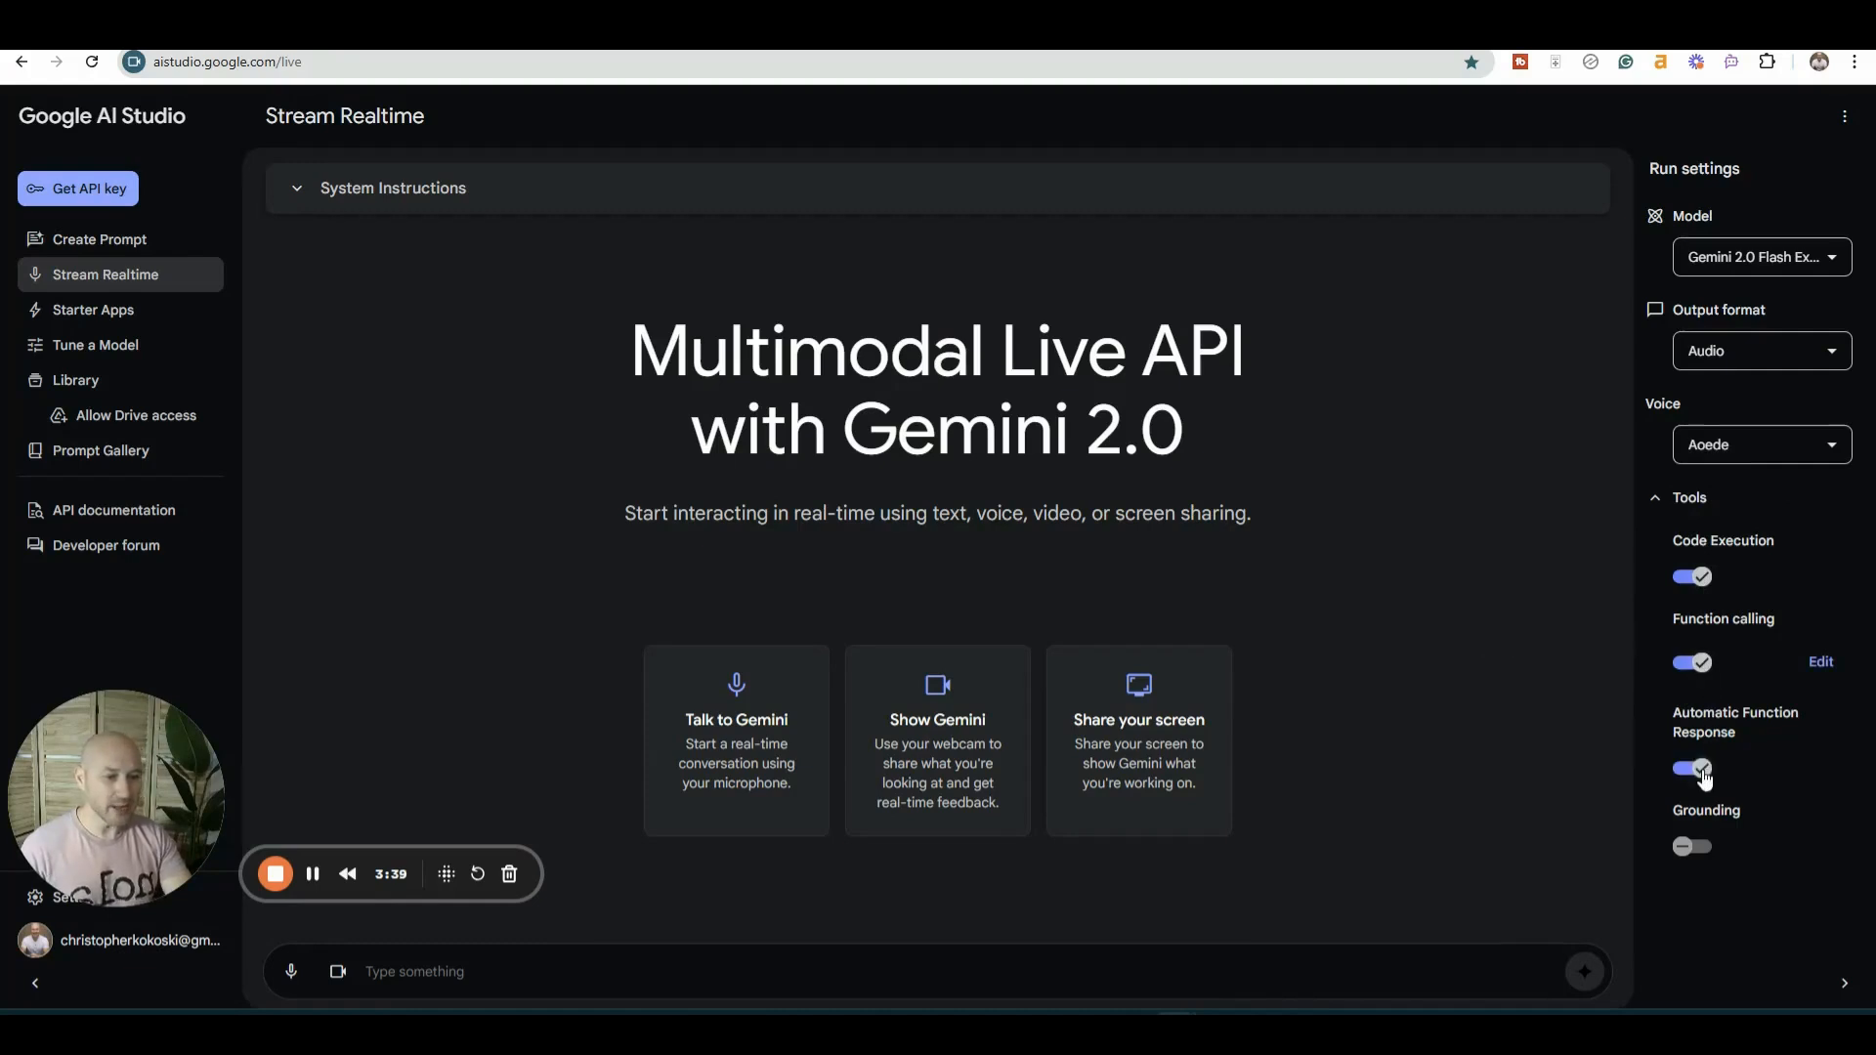
click(1693, 847)
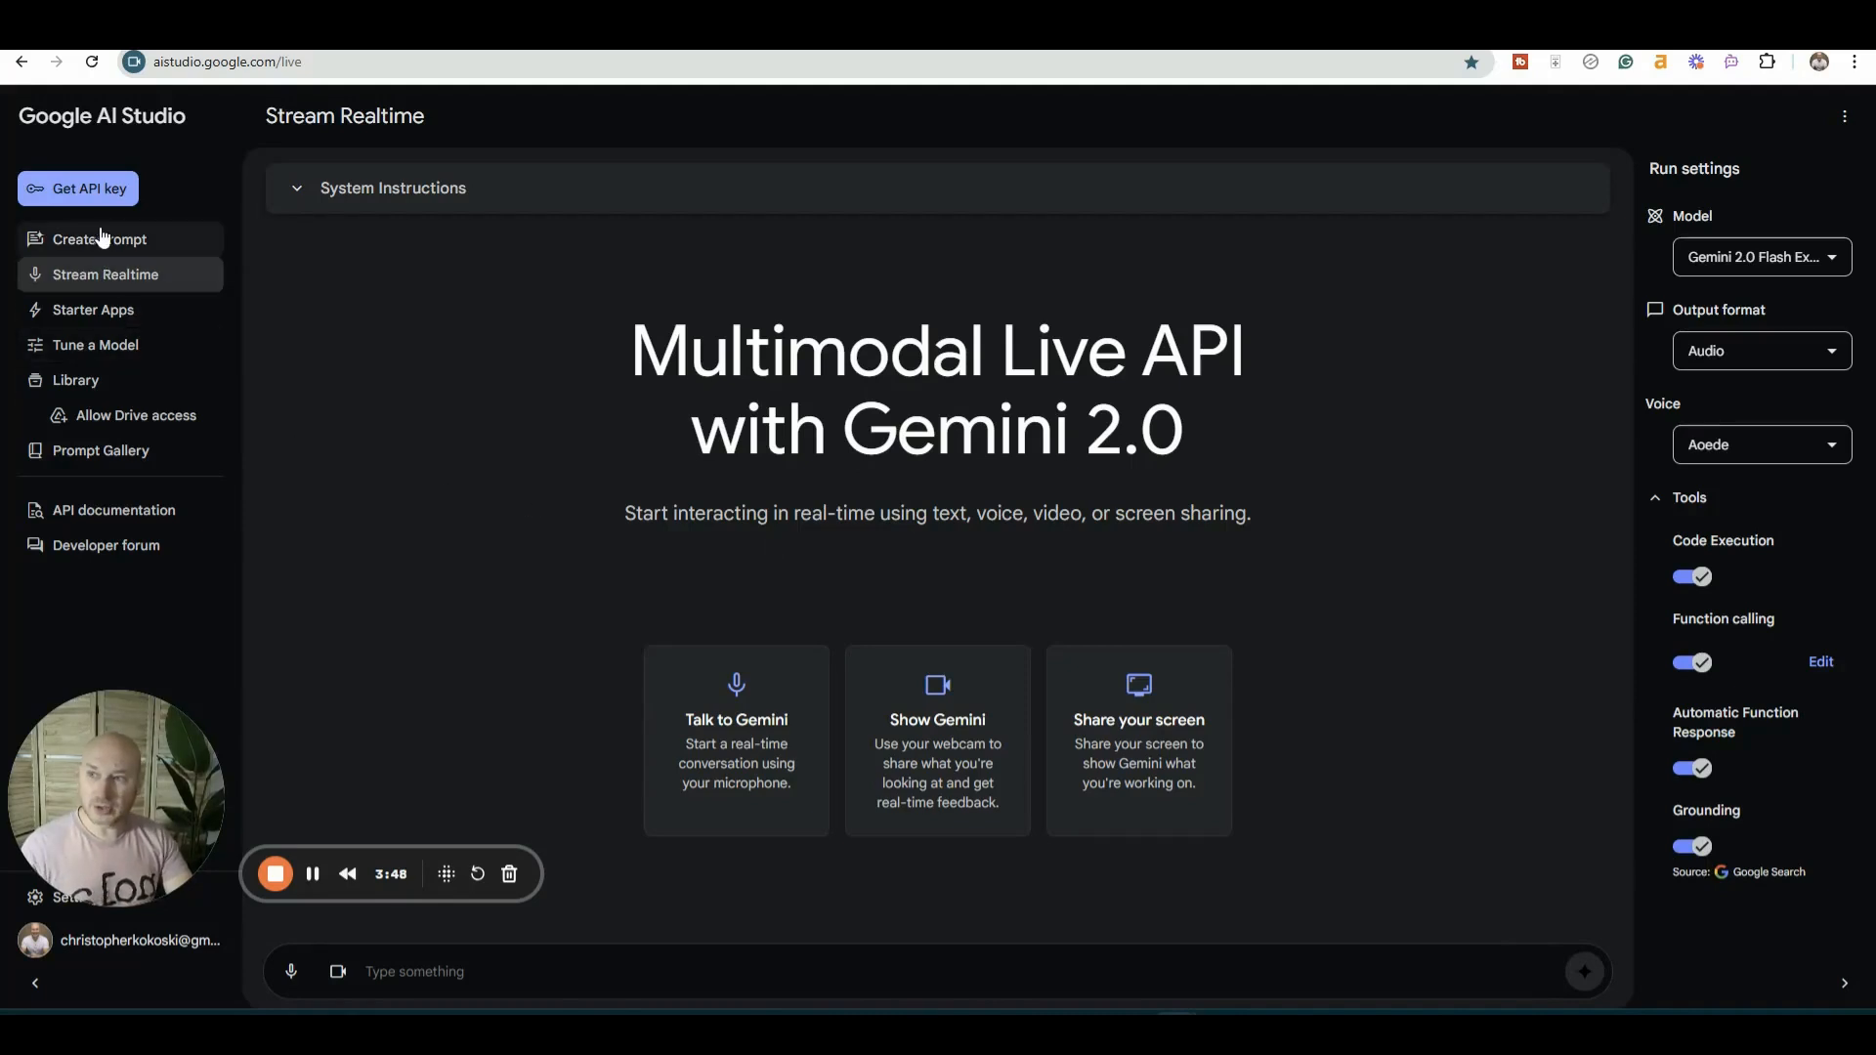
- Create a new prompt and run 'Create a webpage for my novel about spies'
click(98, 240)
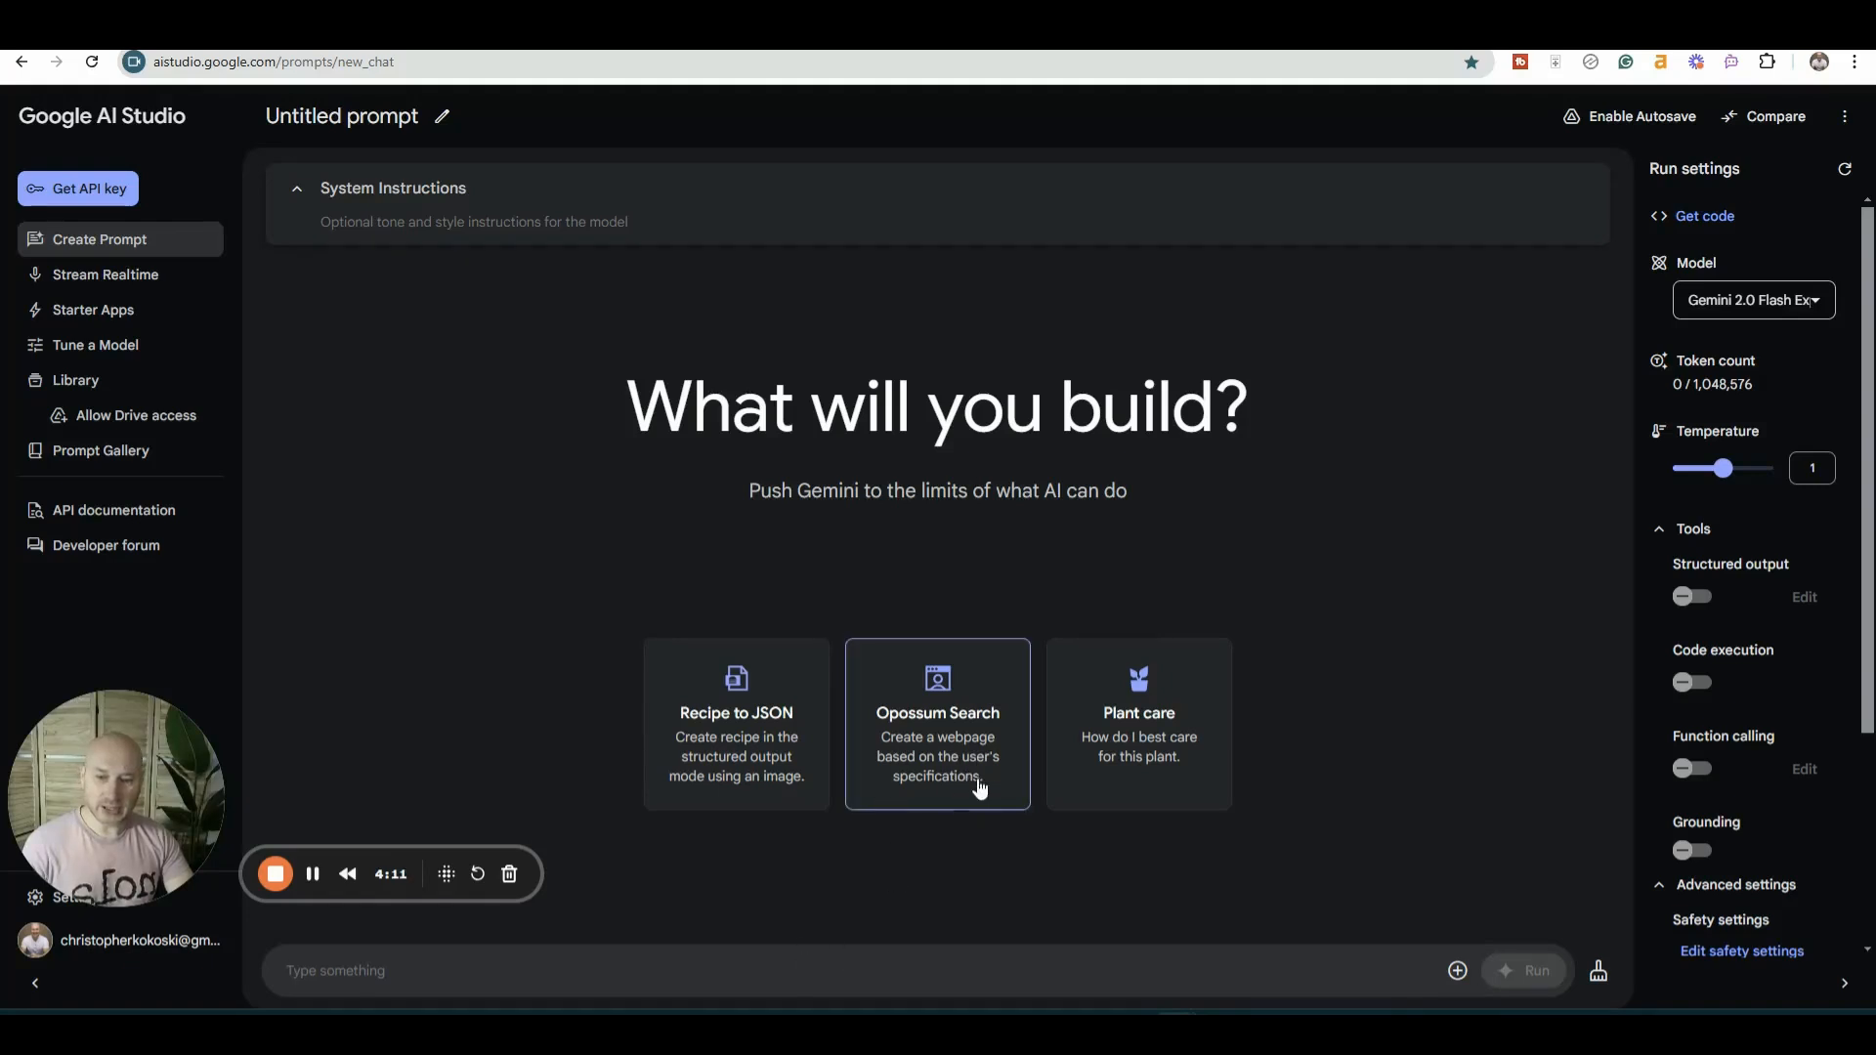
text(Create a webpage for my n)
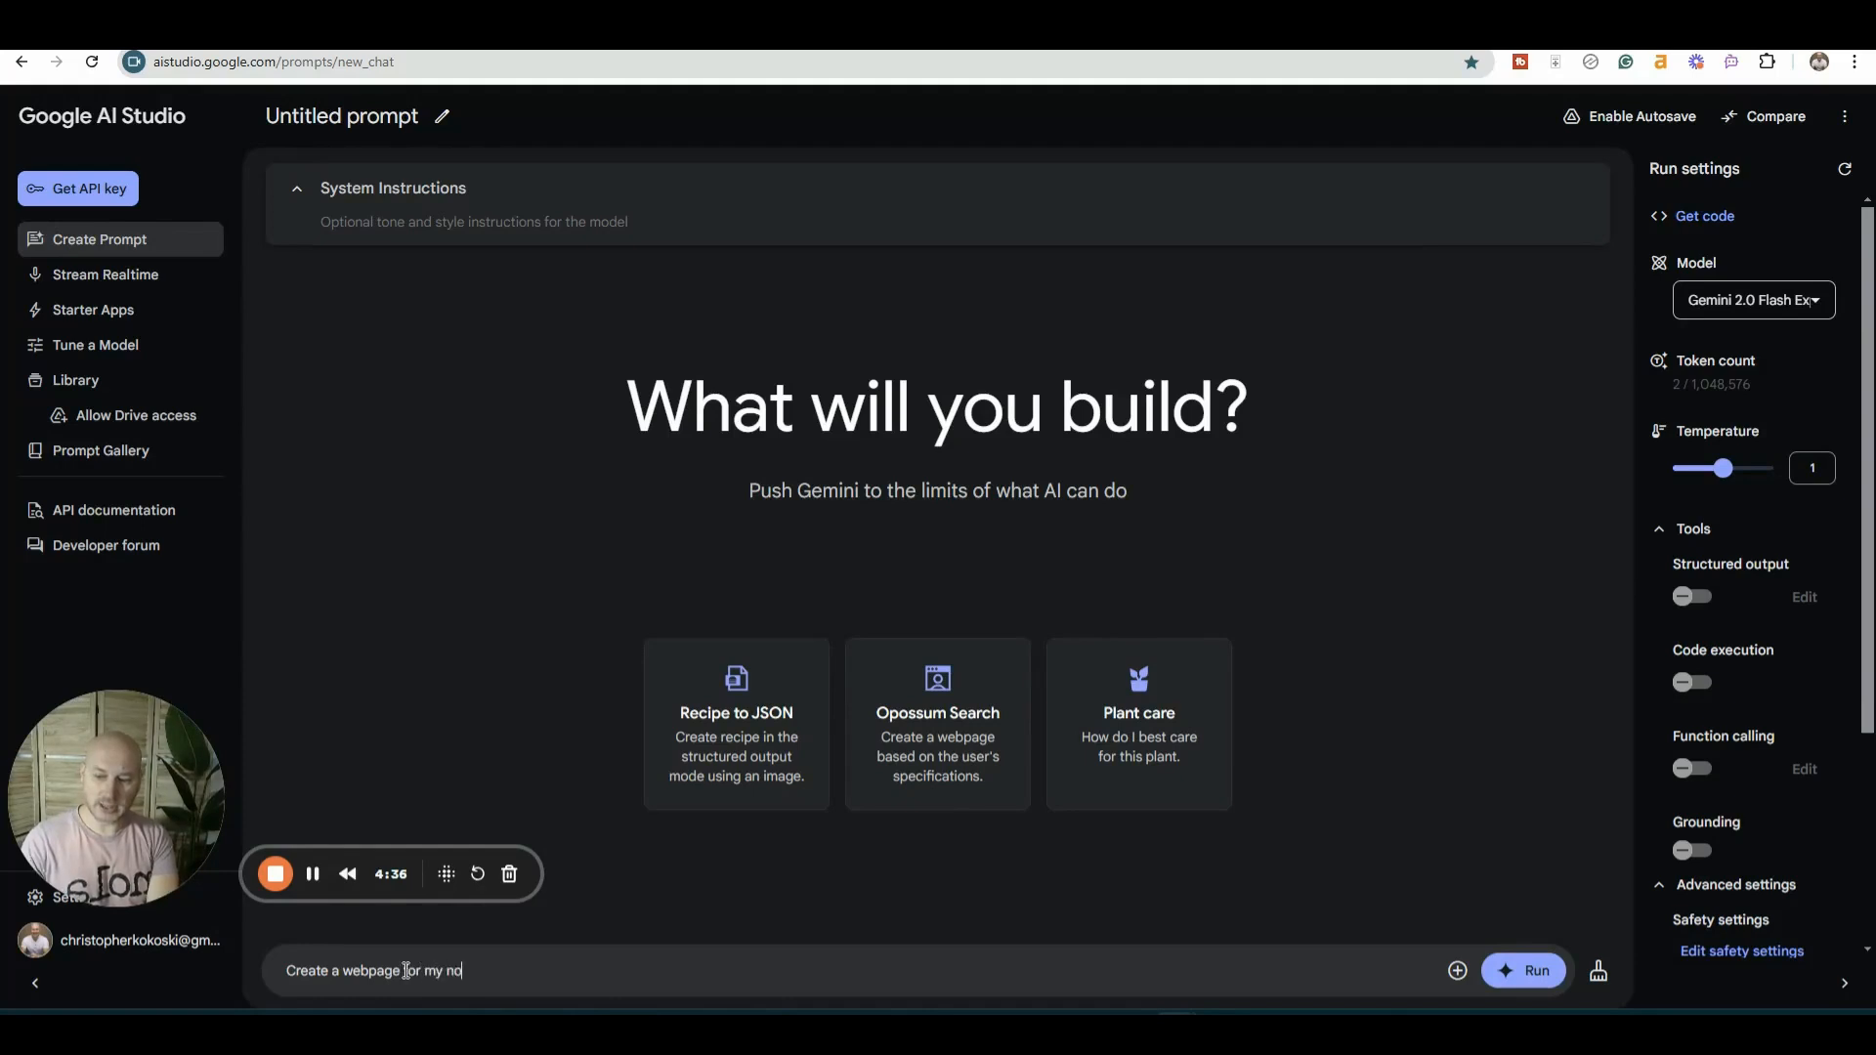
text(ovel about spies)
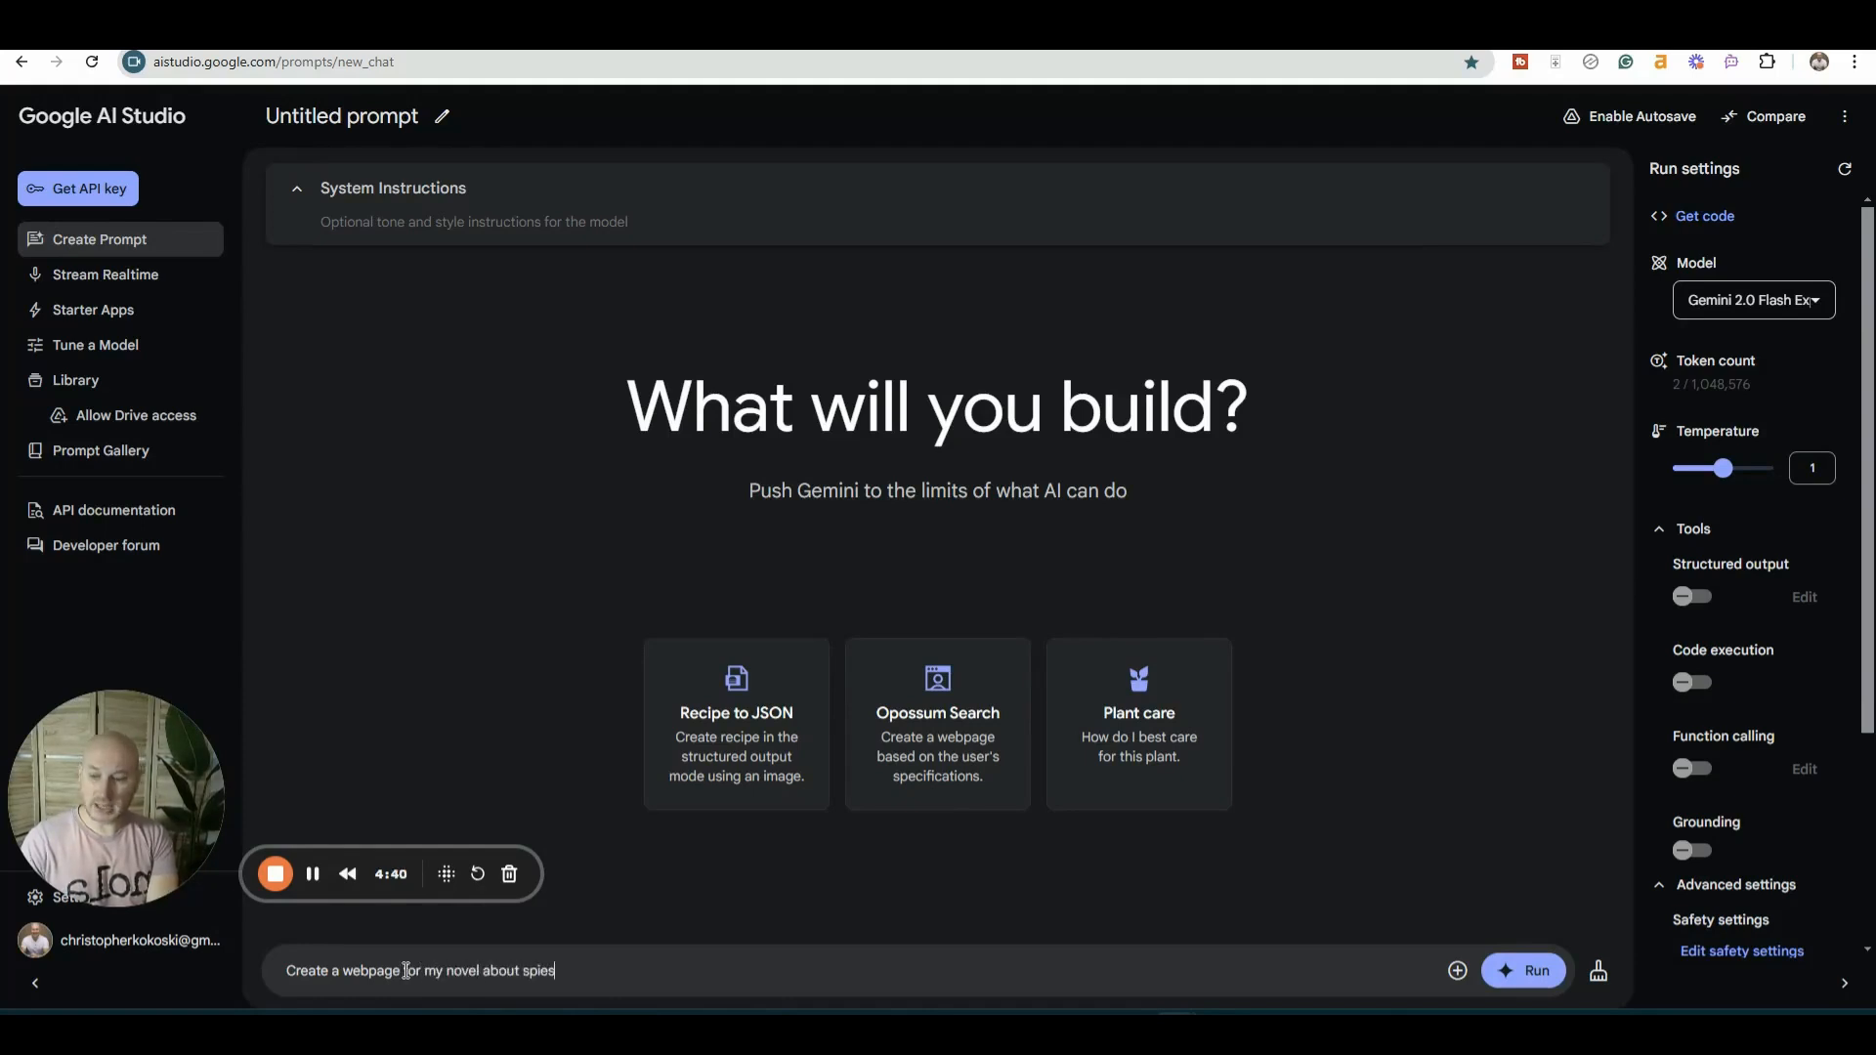
click(1525, 970)
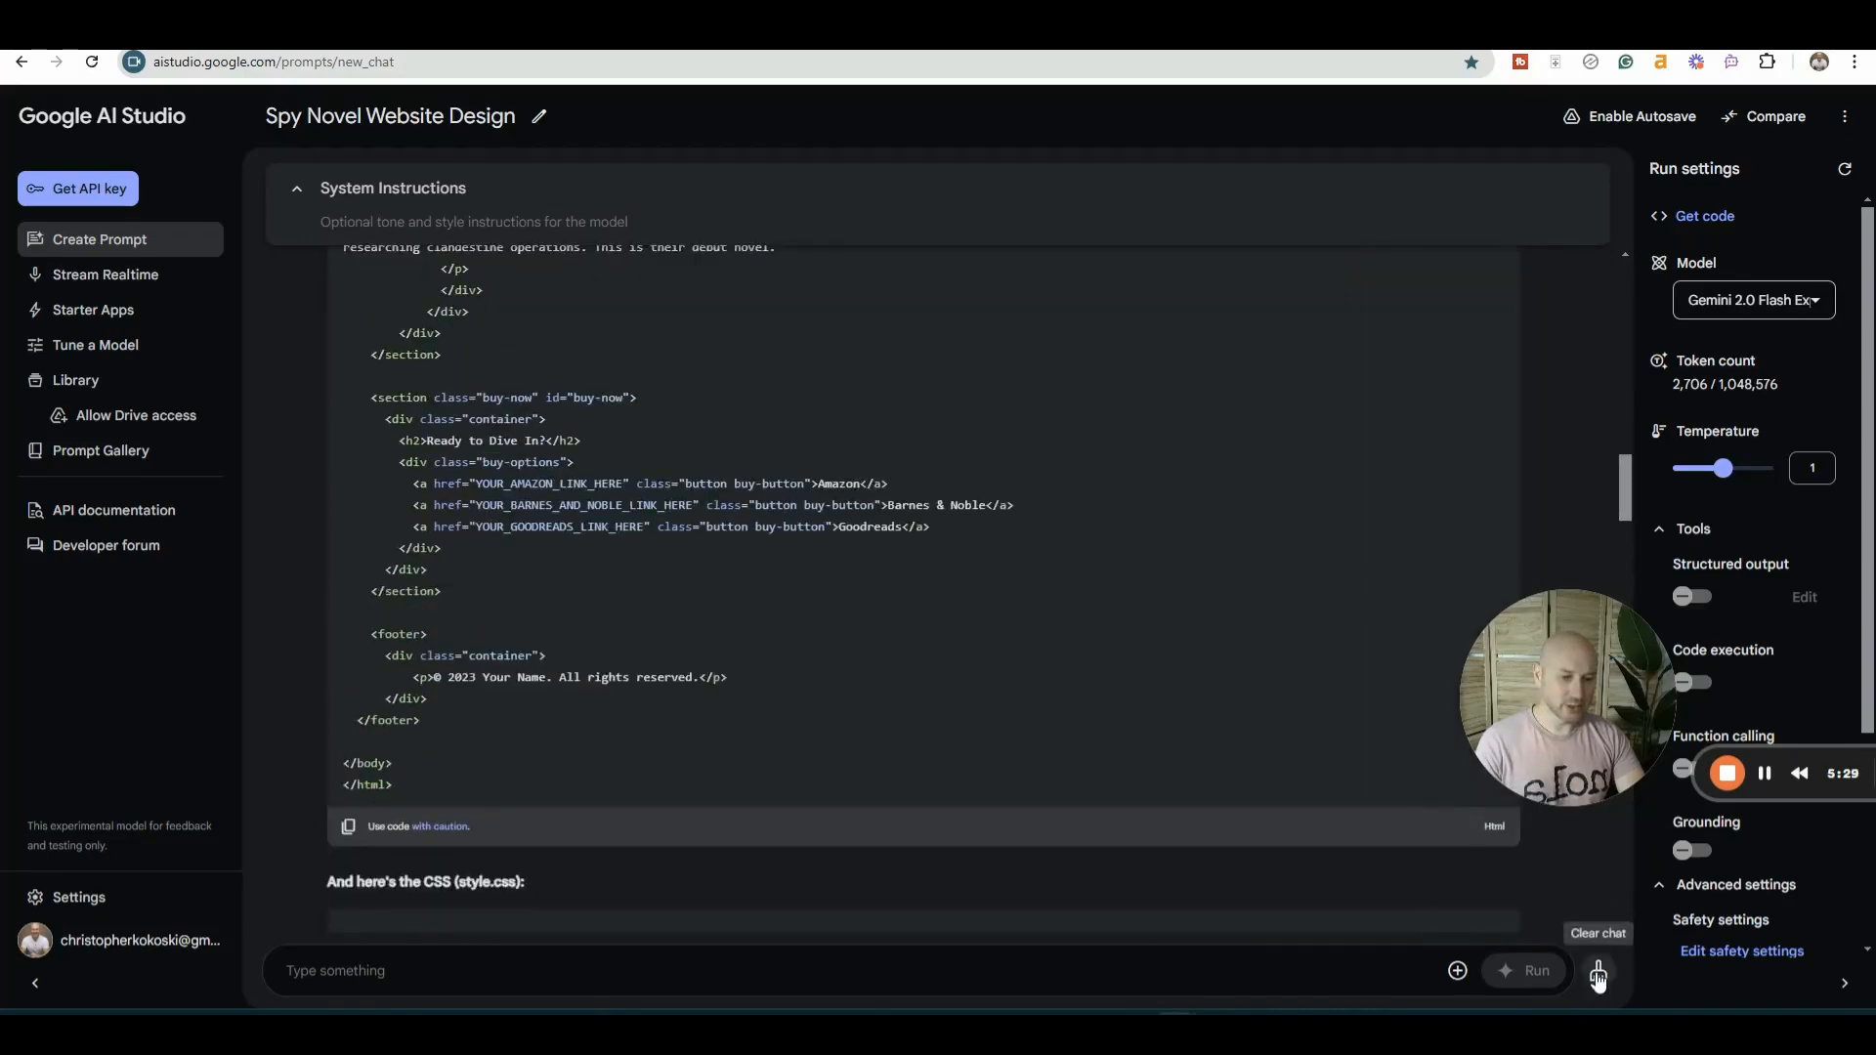
mouse_move(1457, 971)
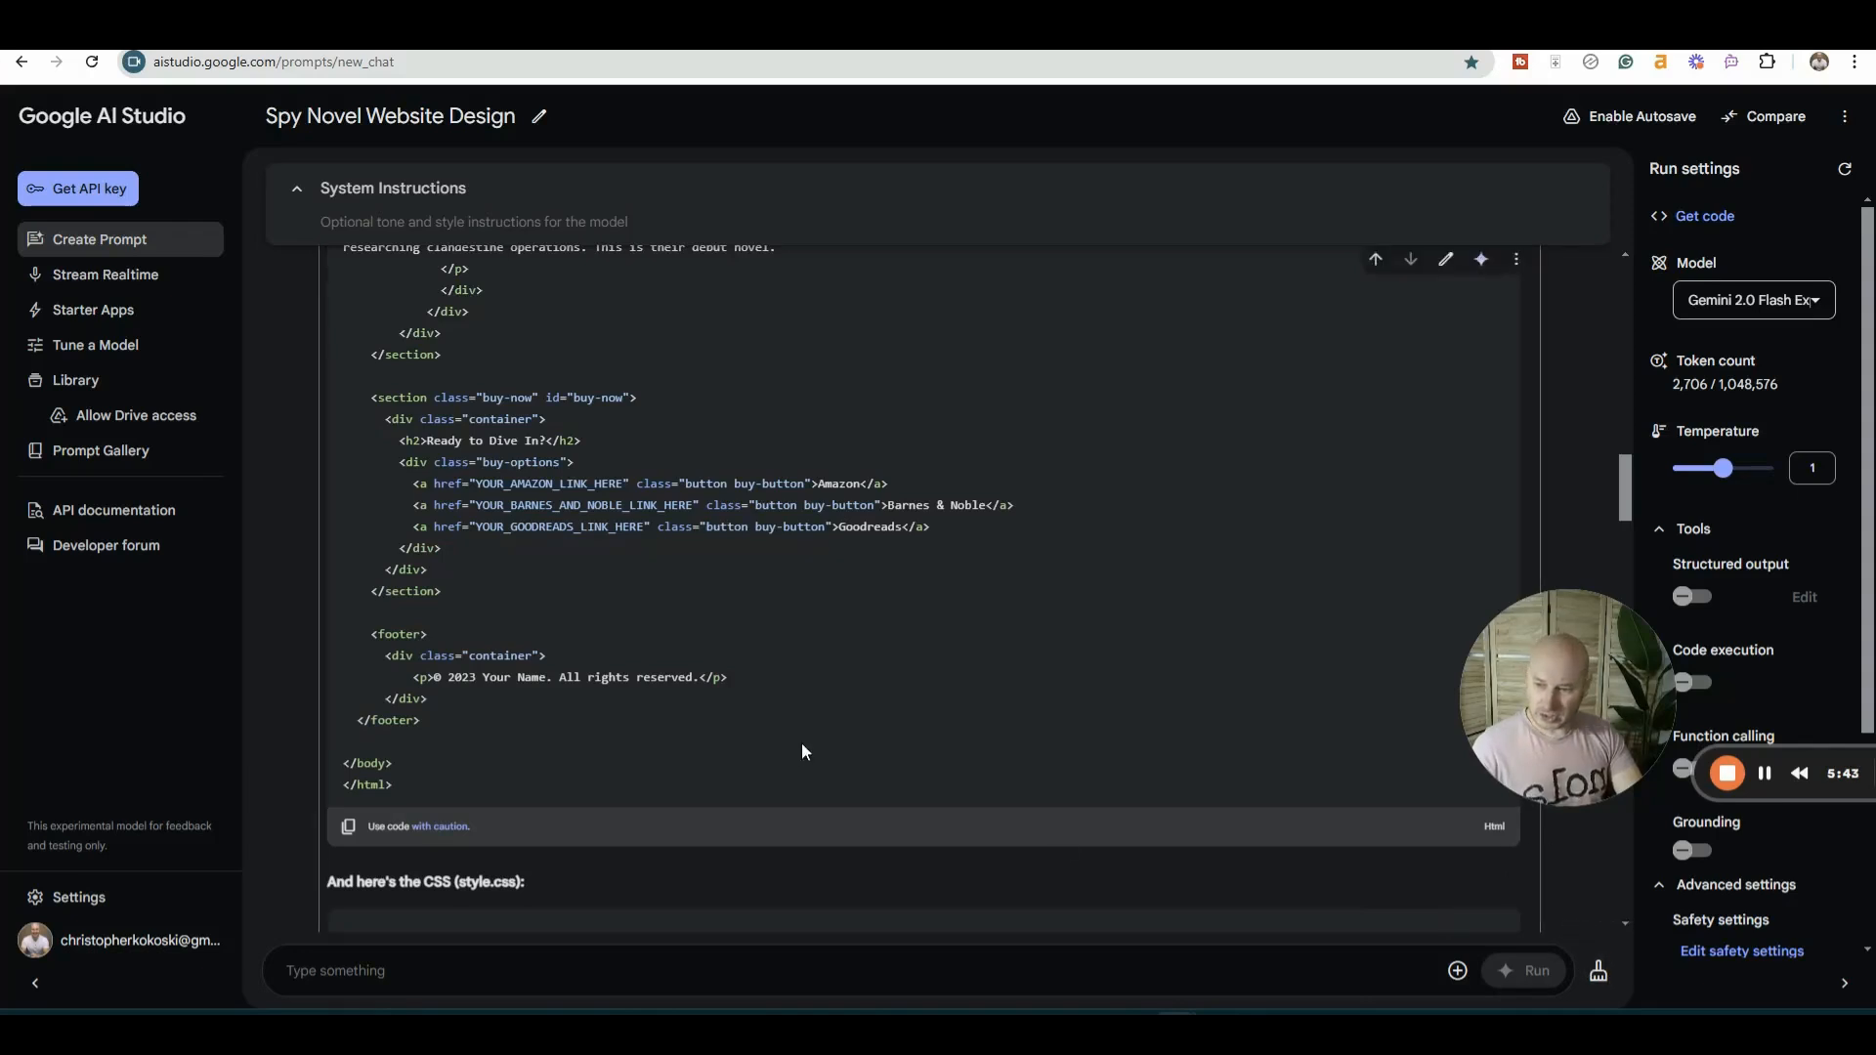
- Scroll the Spy Novel Website Design response to view its intro and HTML structure
scroll(down, 3)
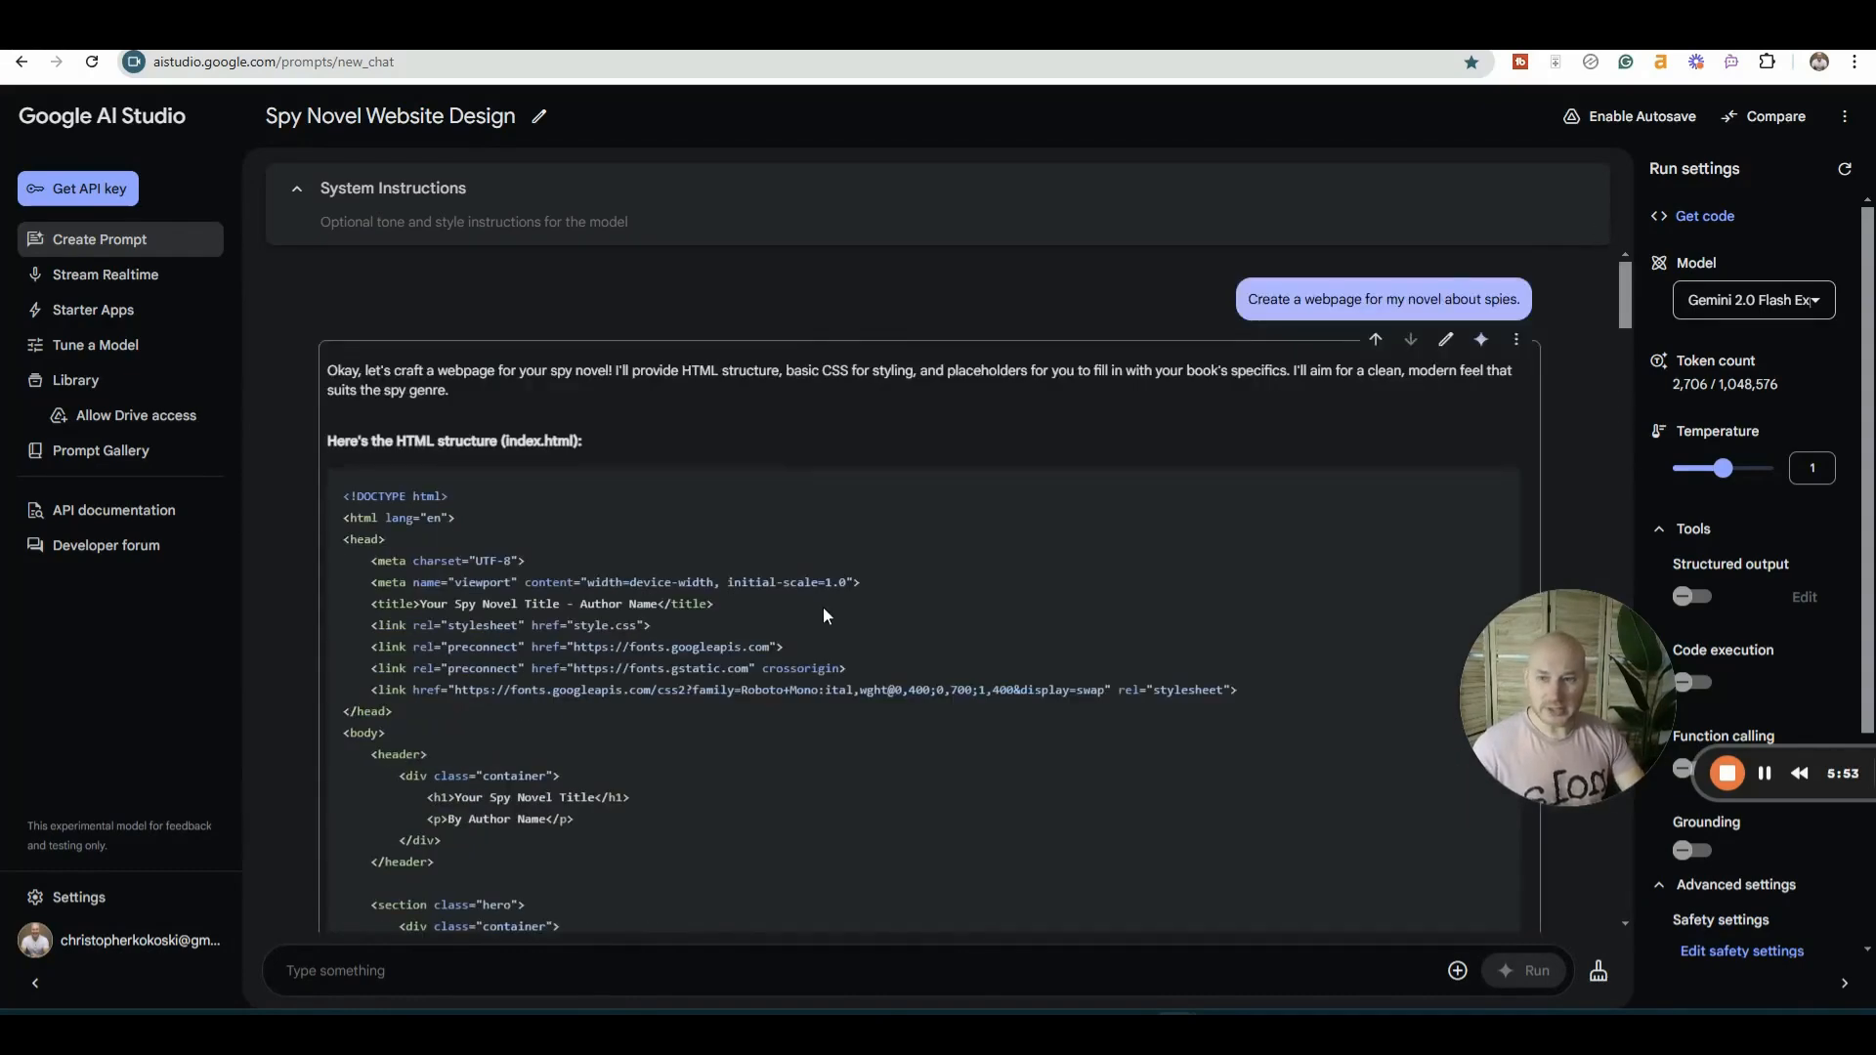
mouse_move(1118, 859)
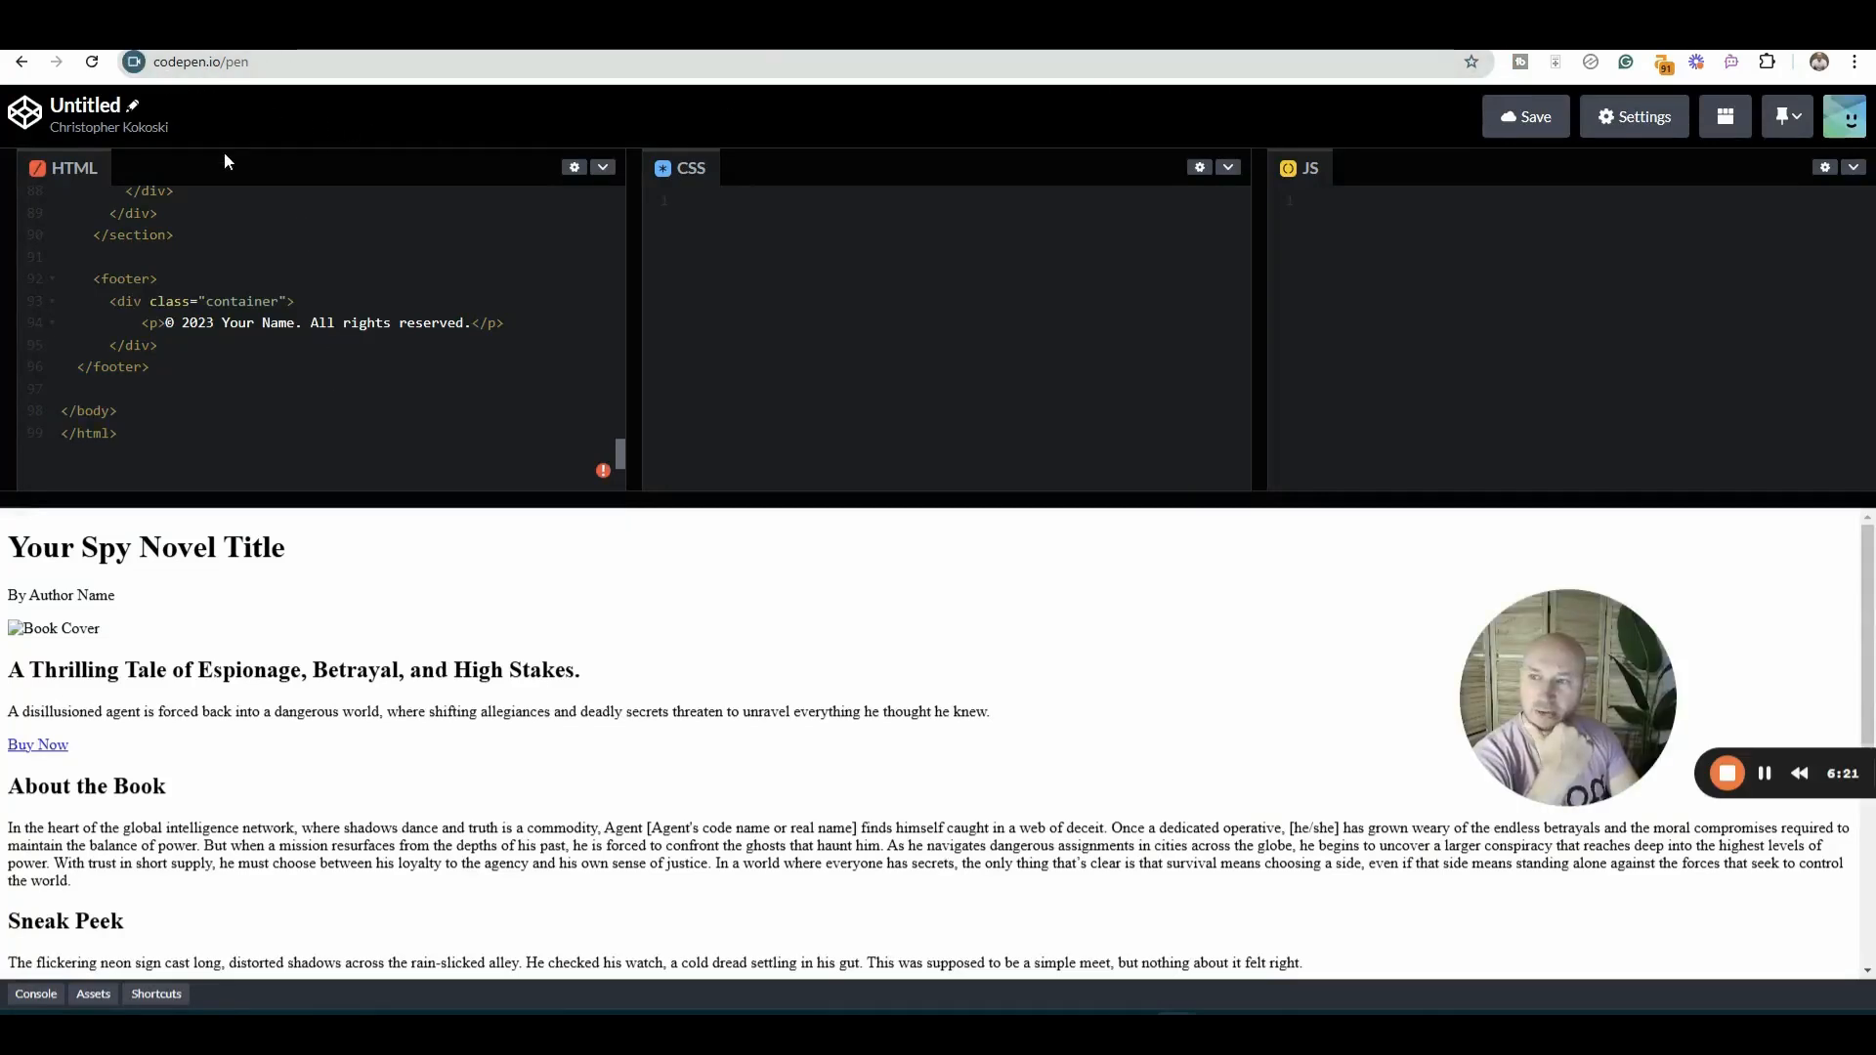
mouse_move(12, 659)
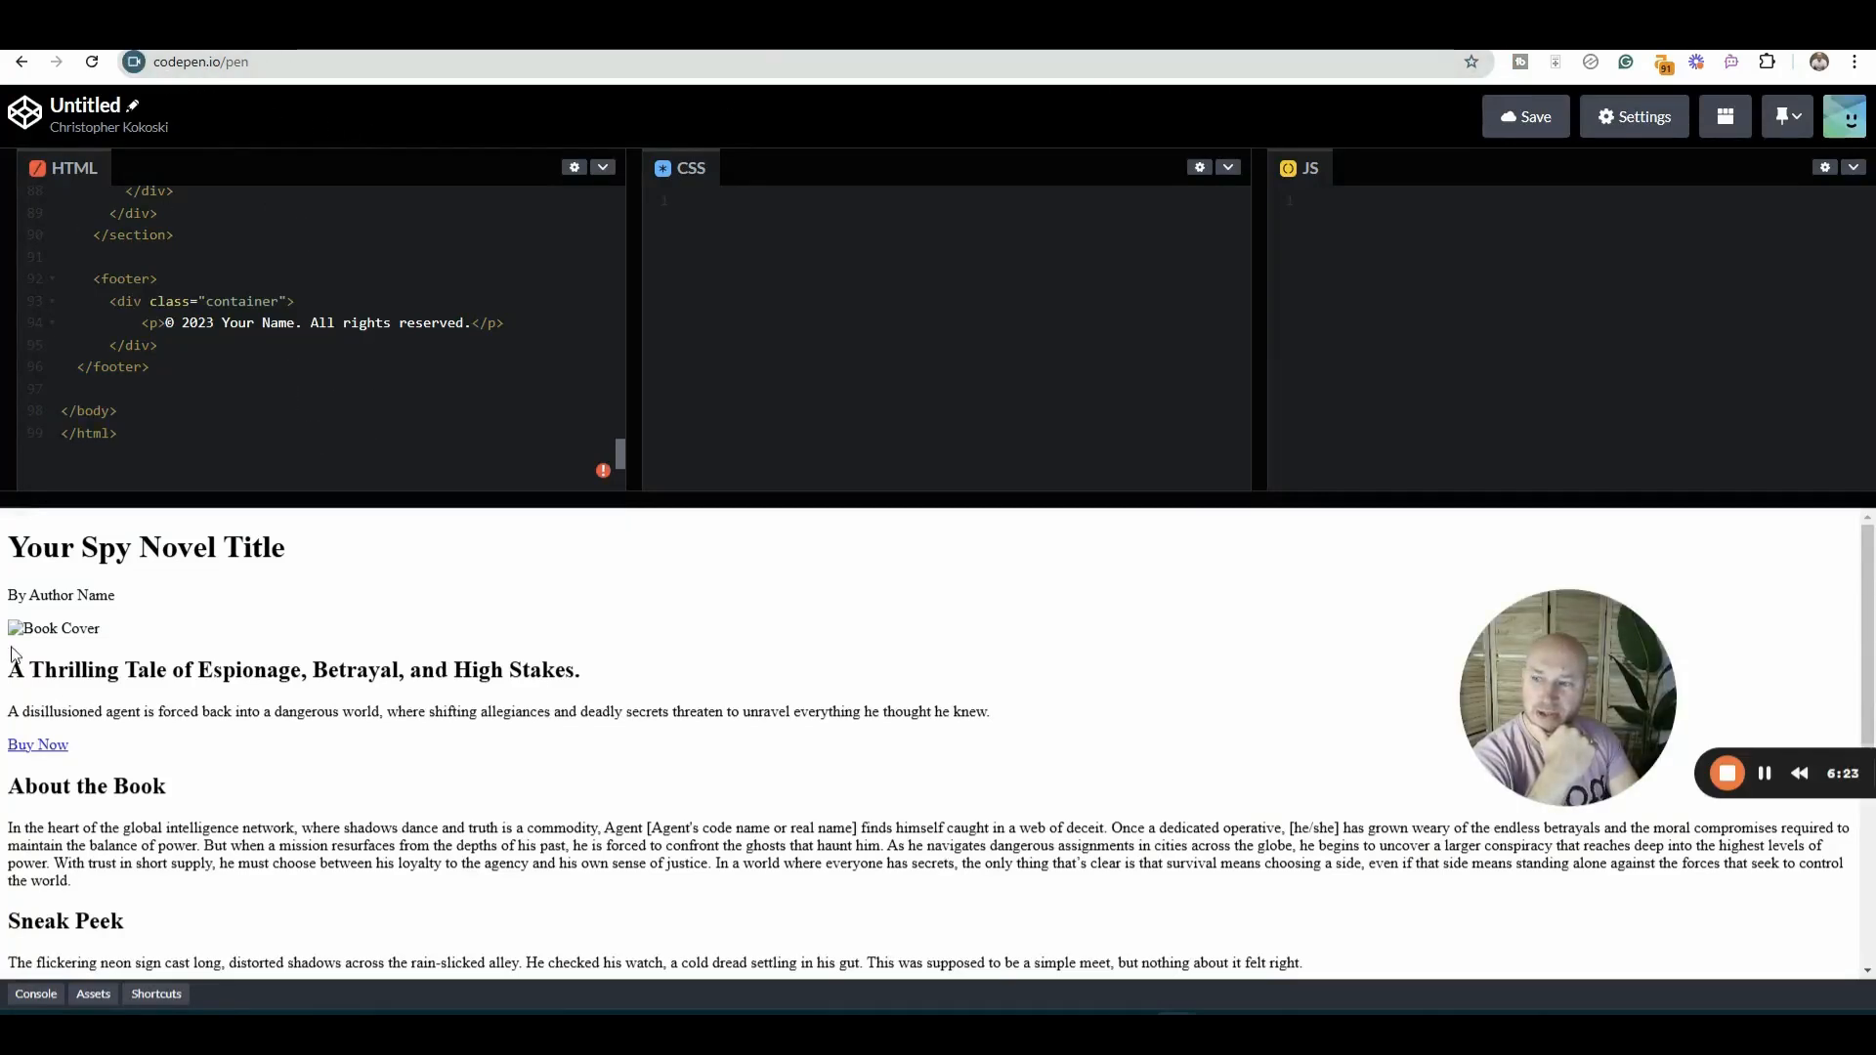
- Paste the generated CSS into CodePen's CSS panel and scroll through the dark styled preview
scroll(down, 3)
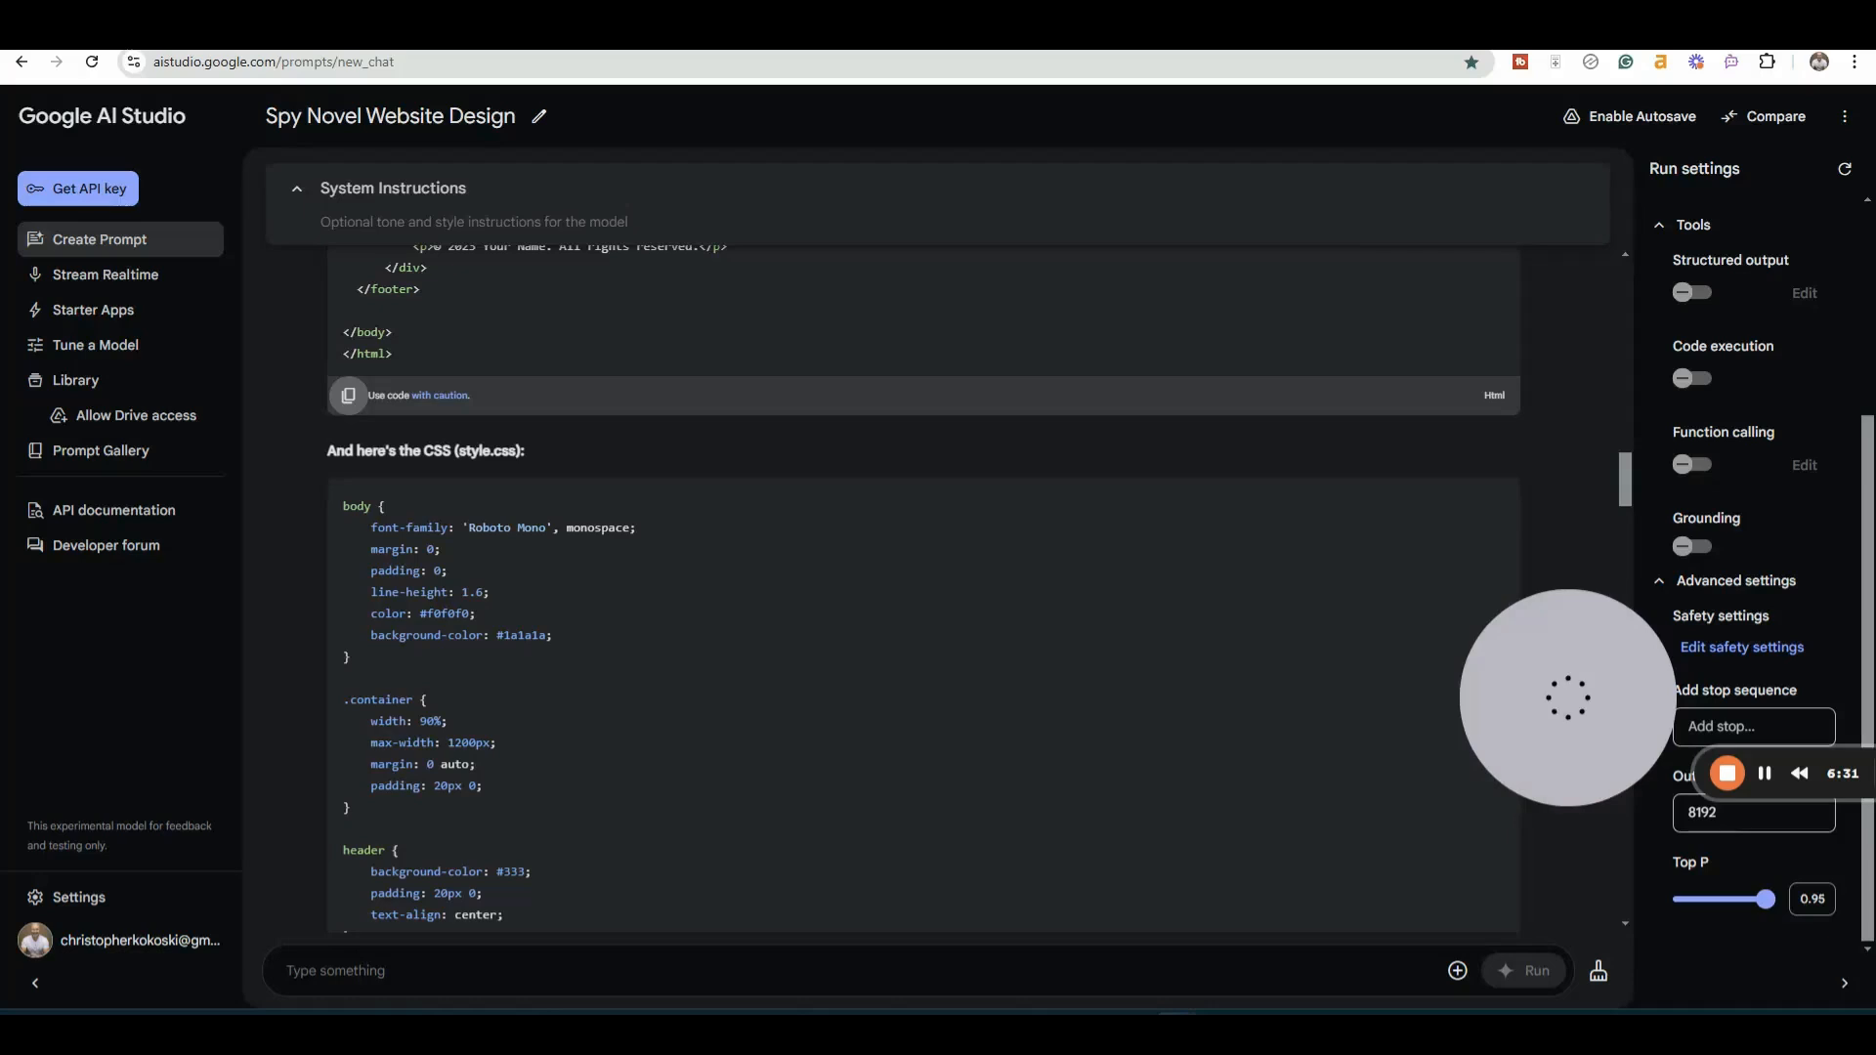
scroll(down, 3)
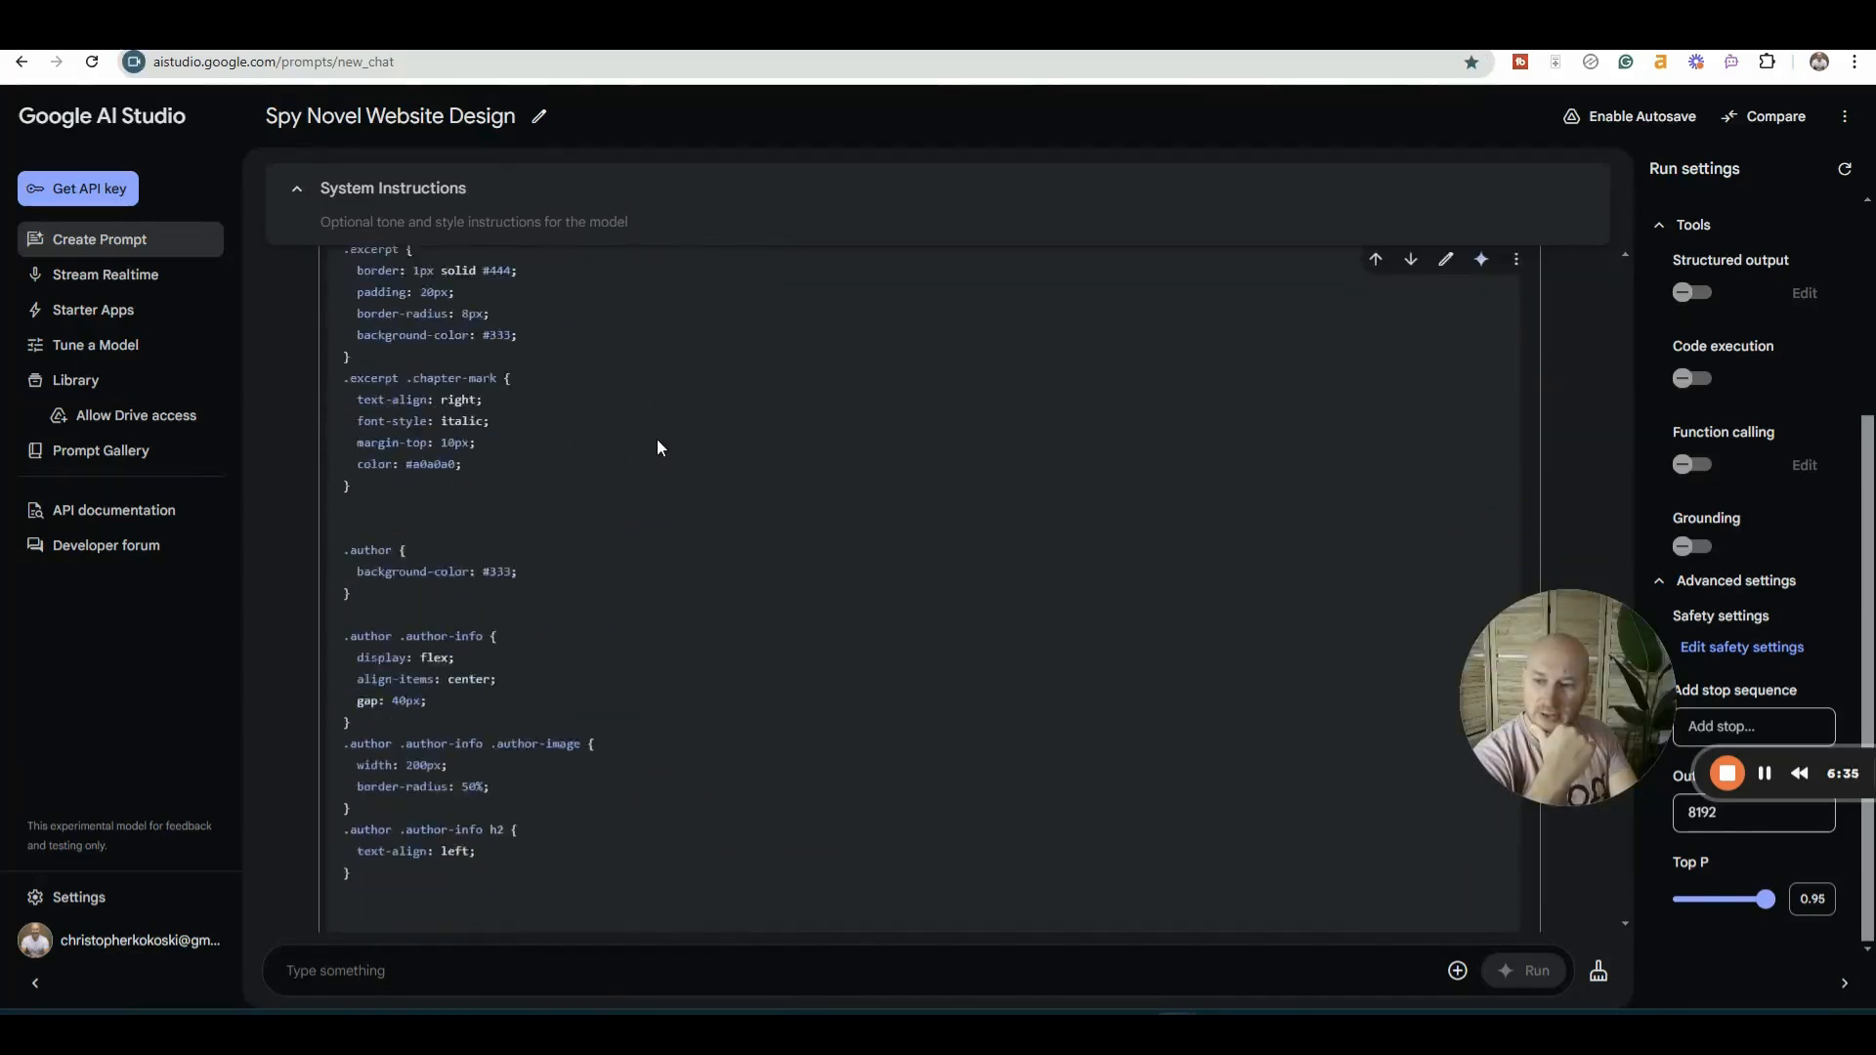
scroll(down, 3)
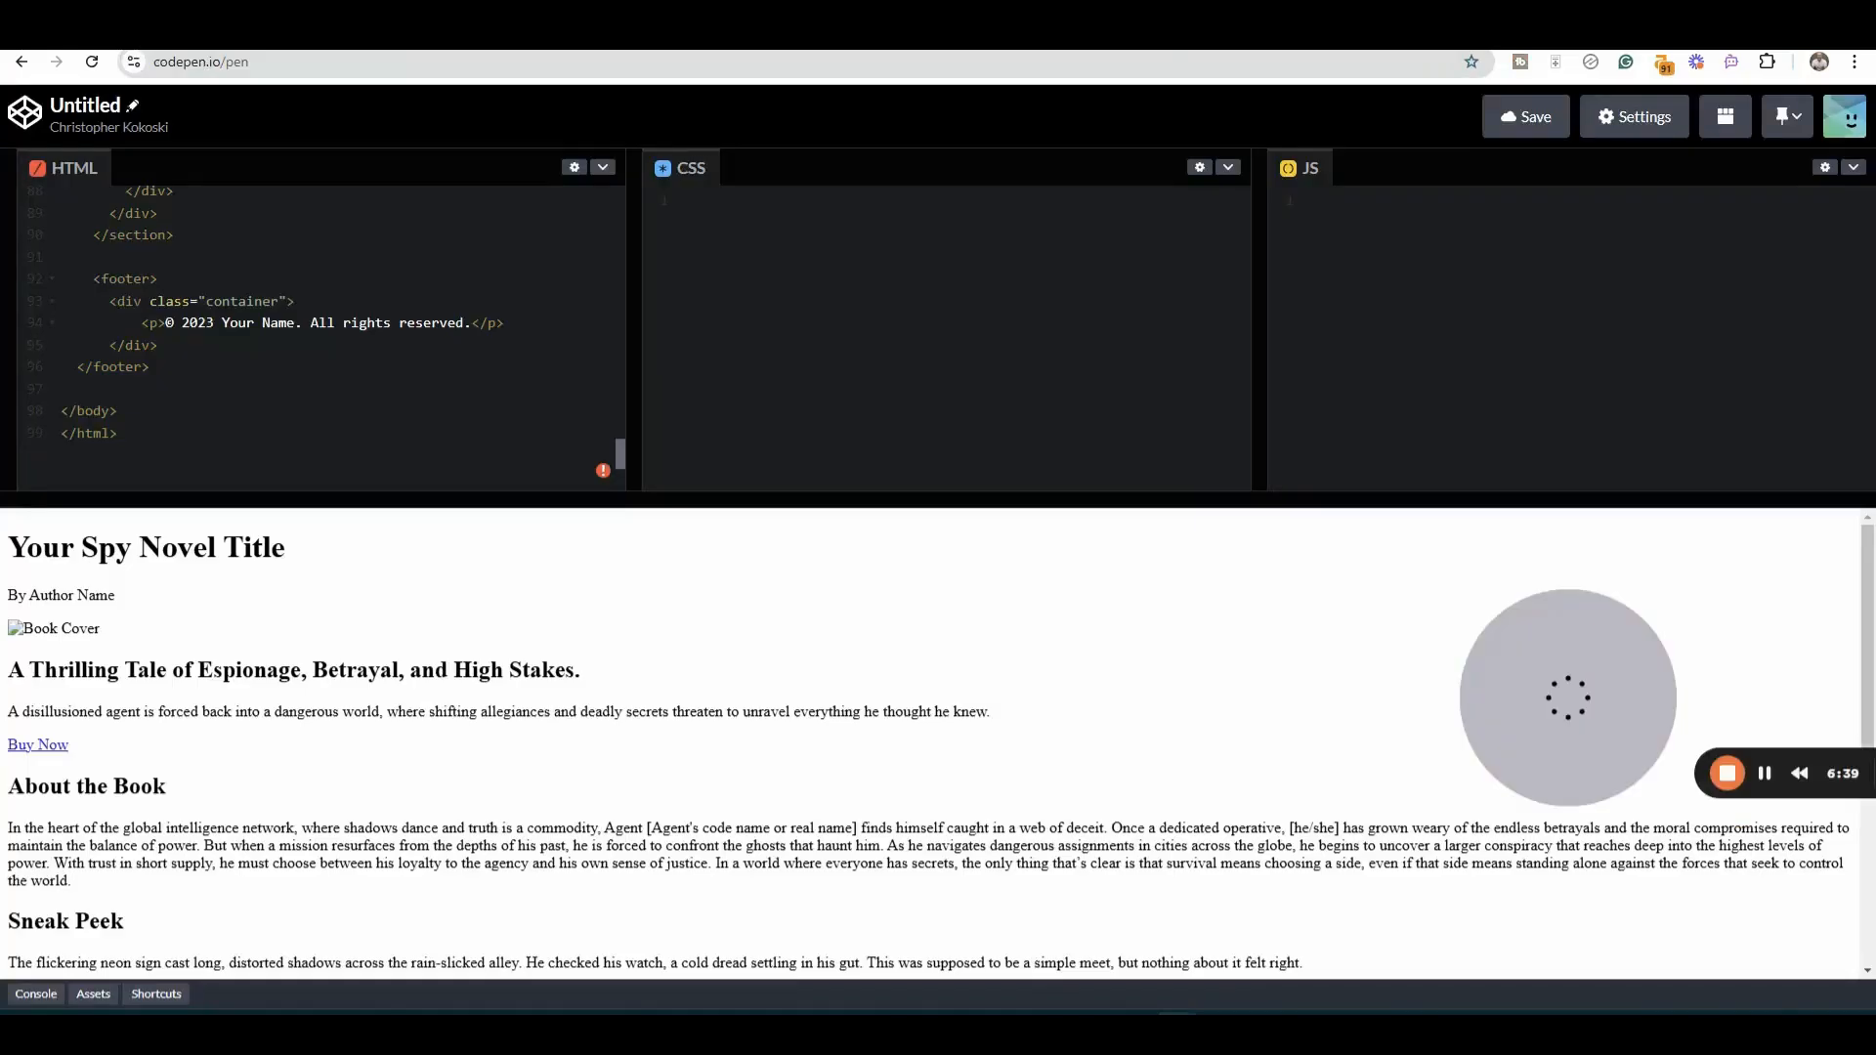
right_click(751, 210)
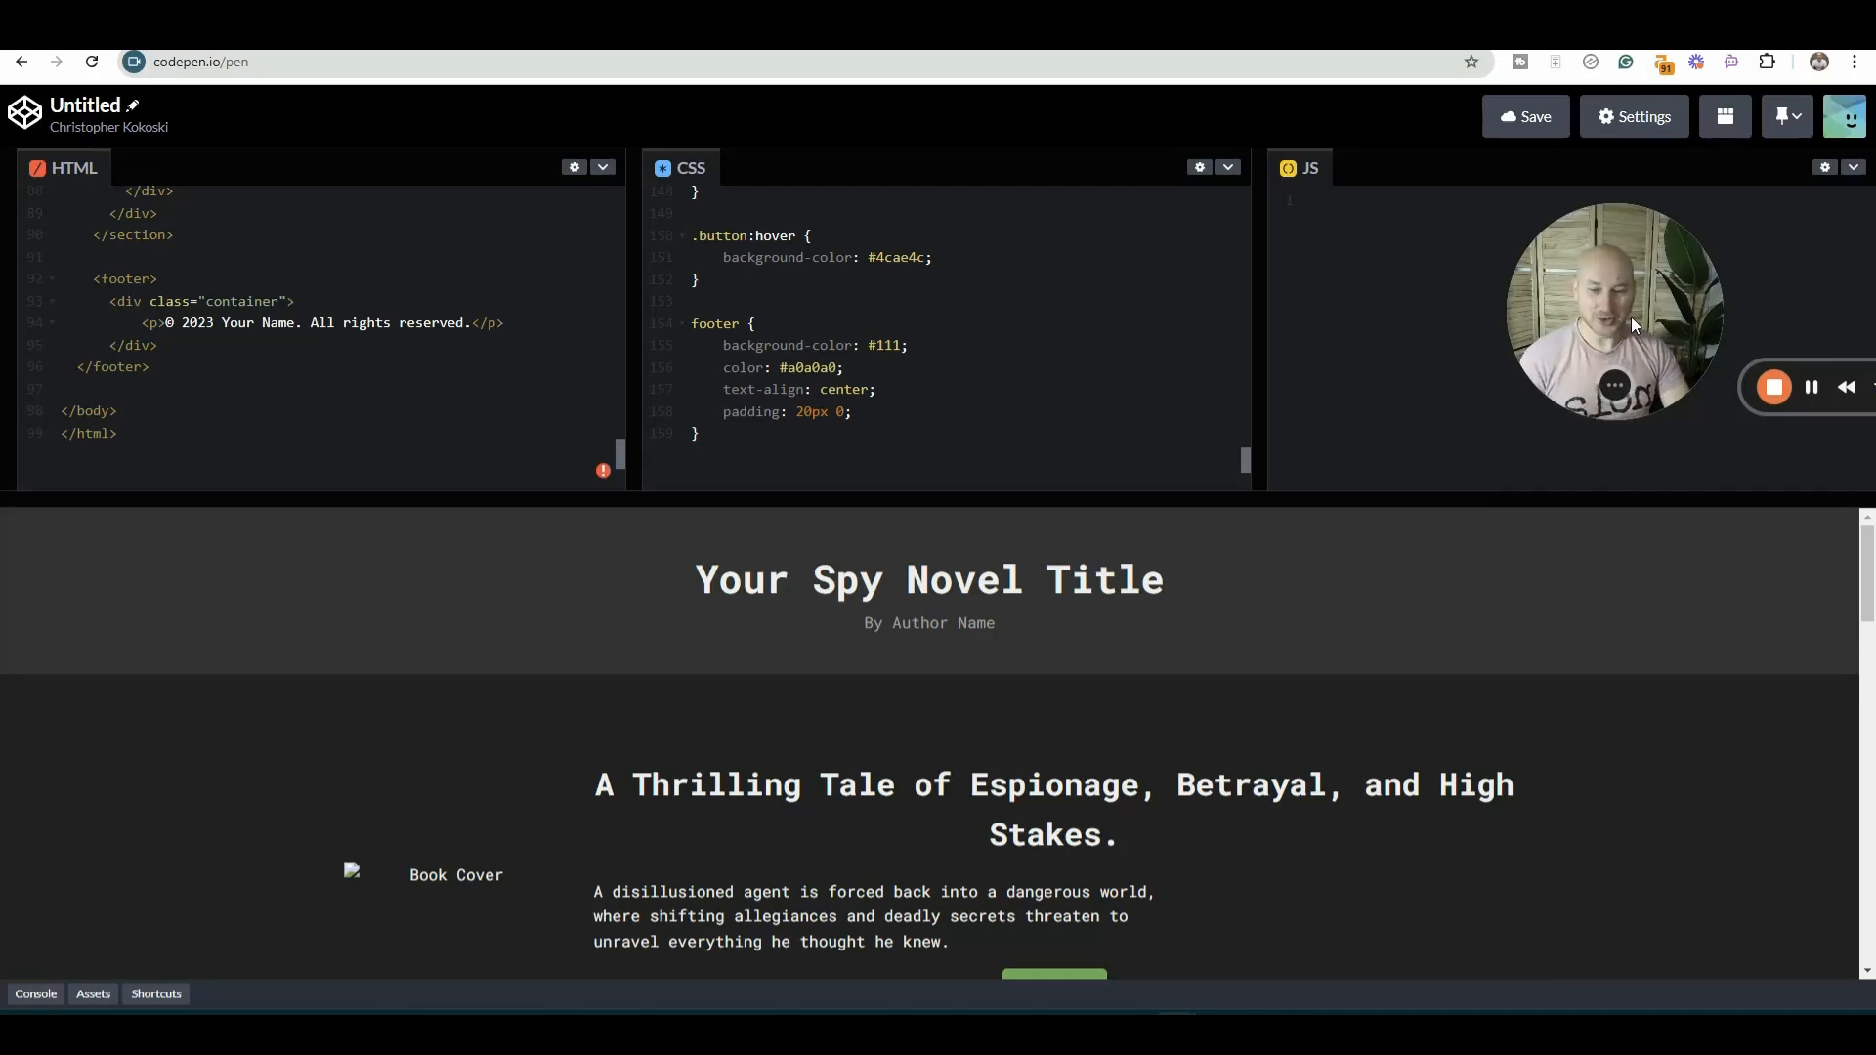
scroll(down, 3)
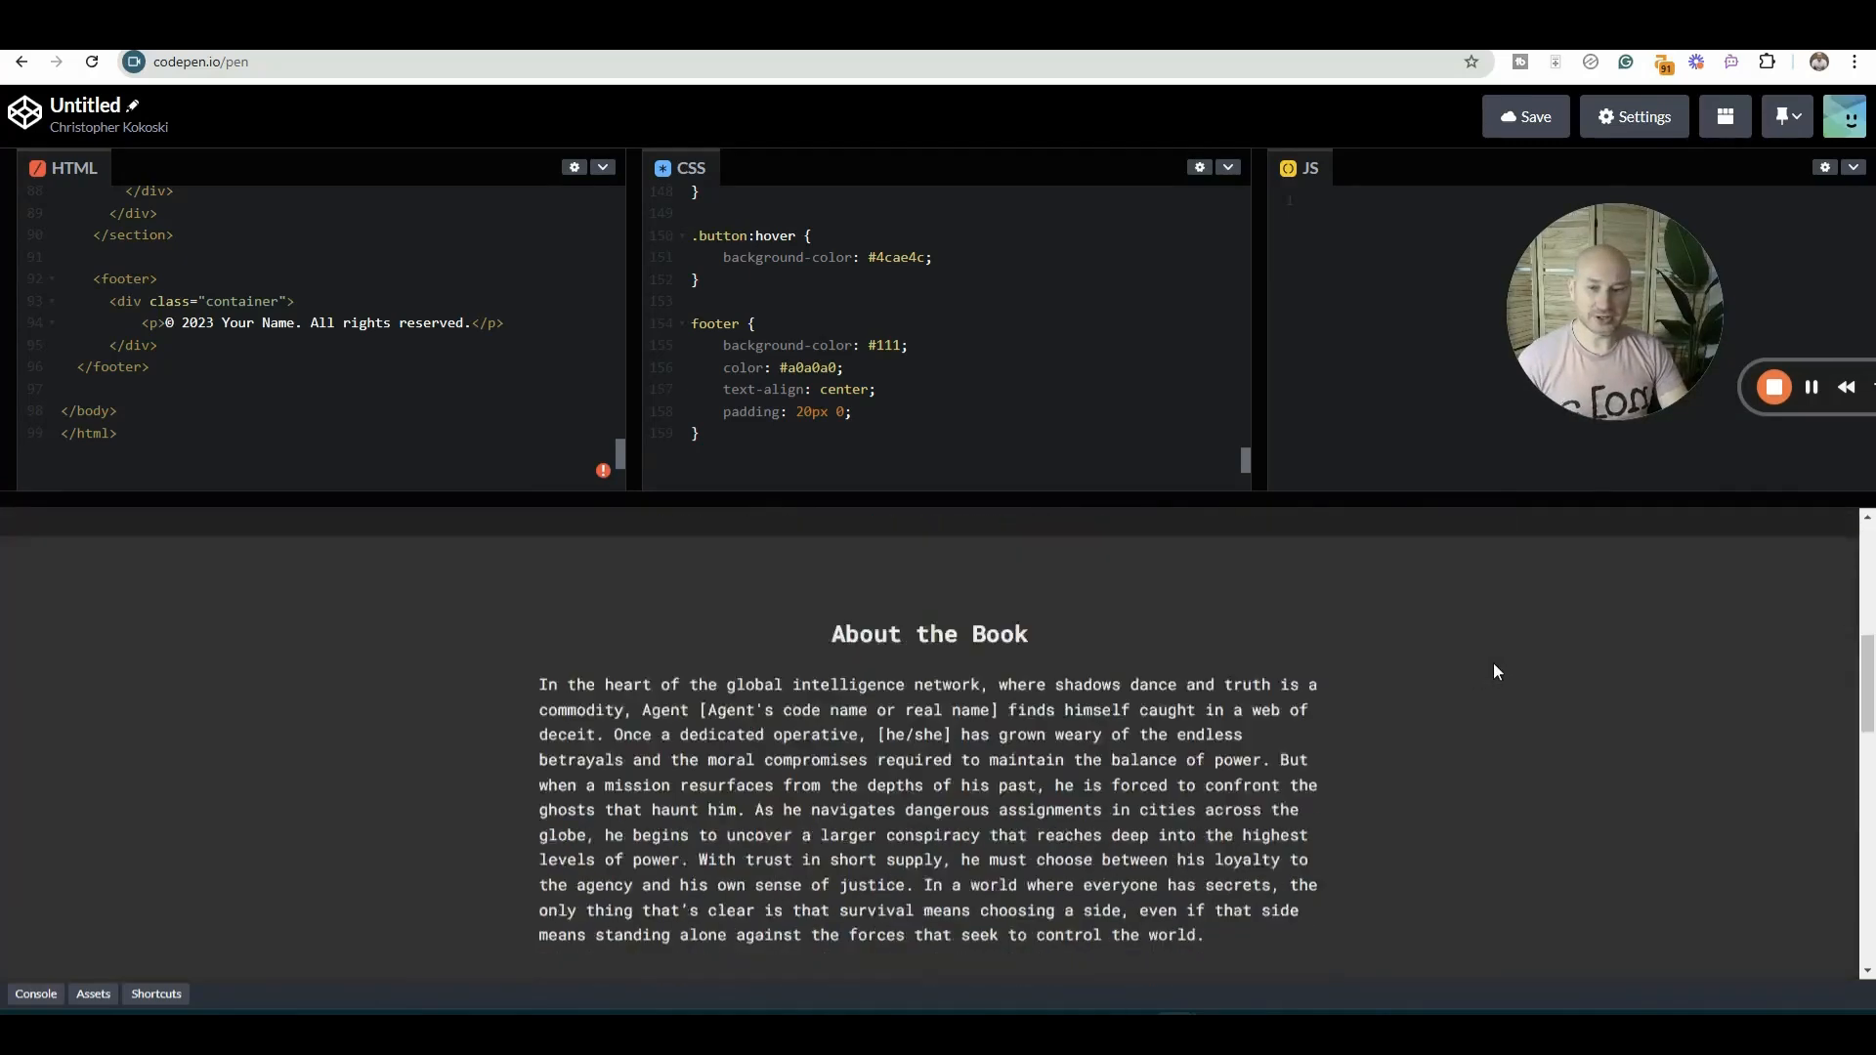
scroll(down, 3)
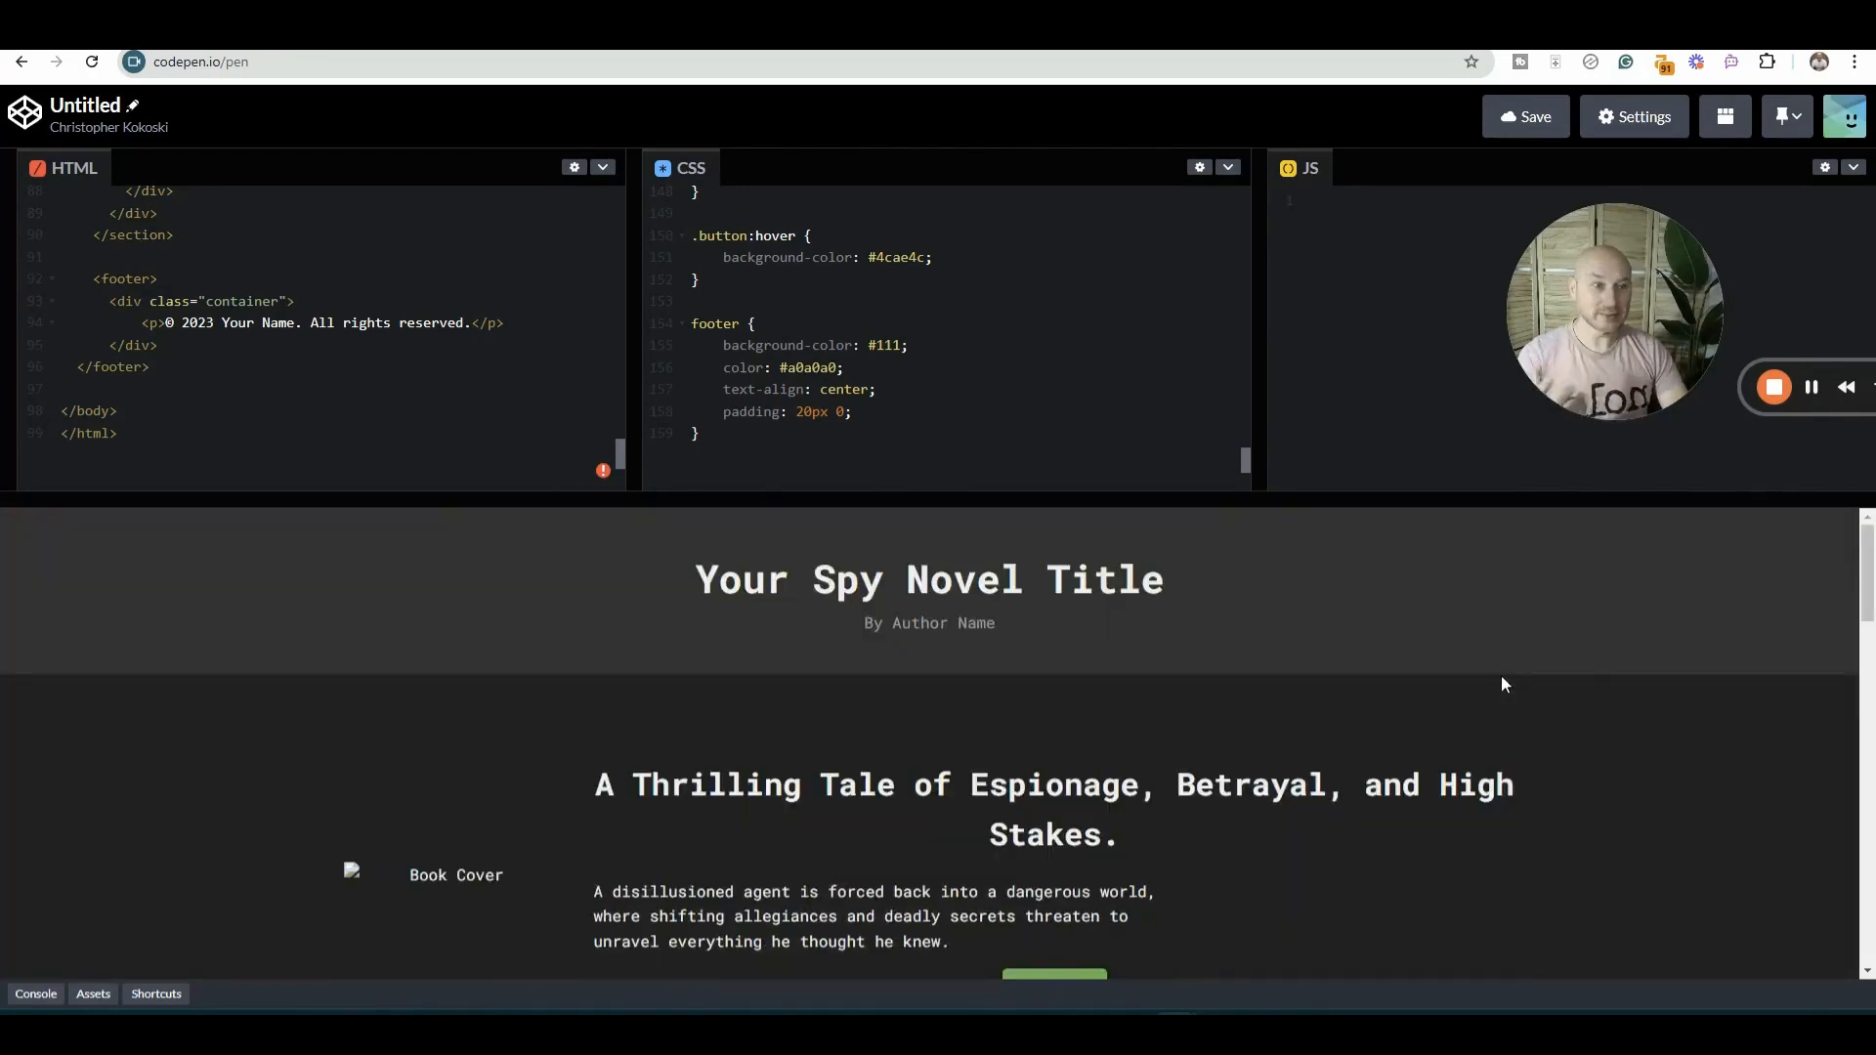
mouse_move(1625, 578)
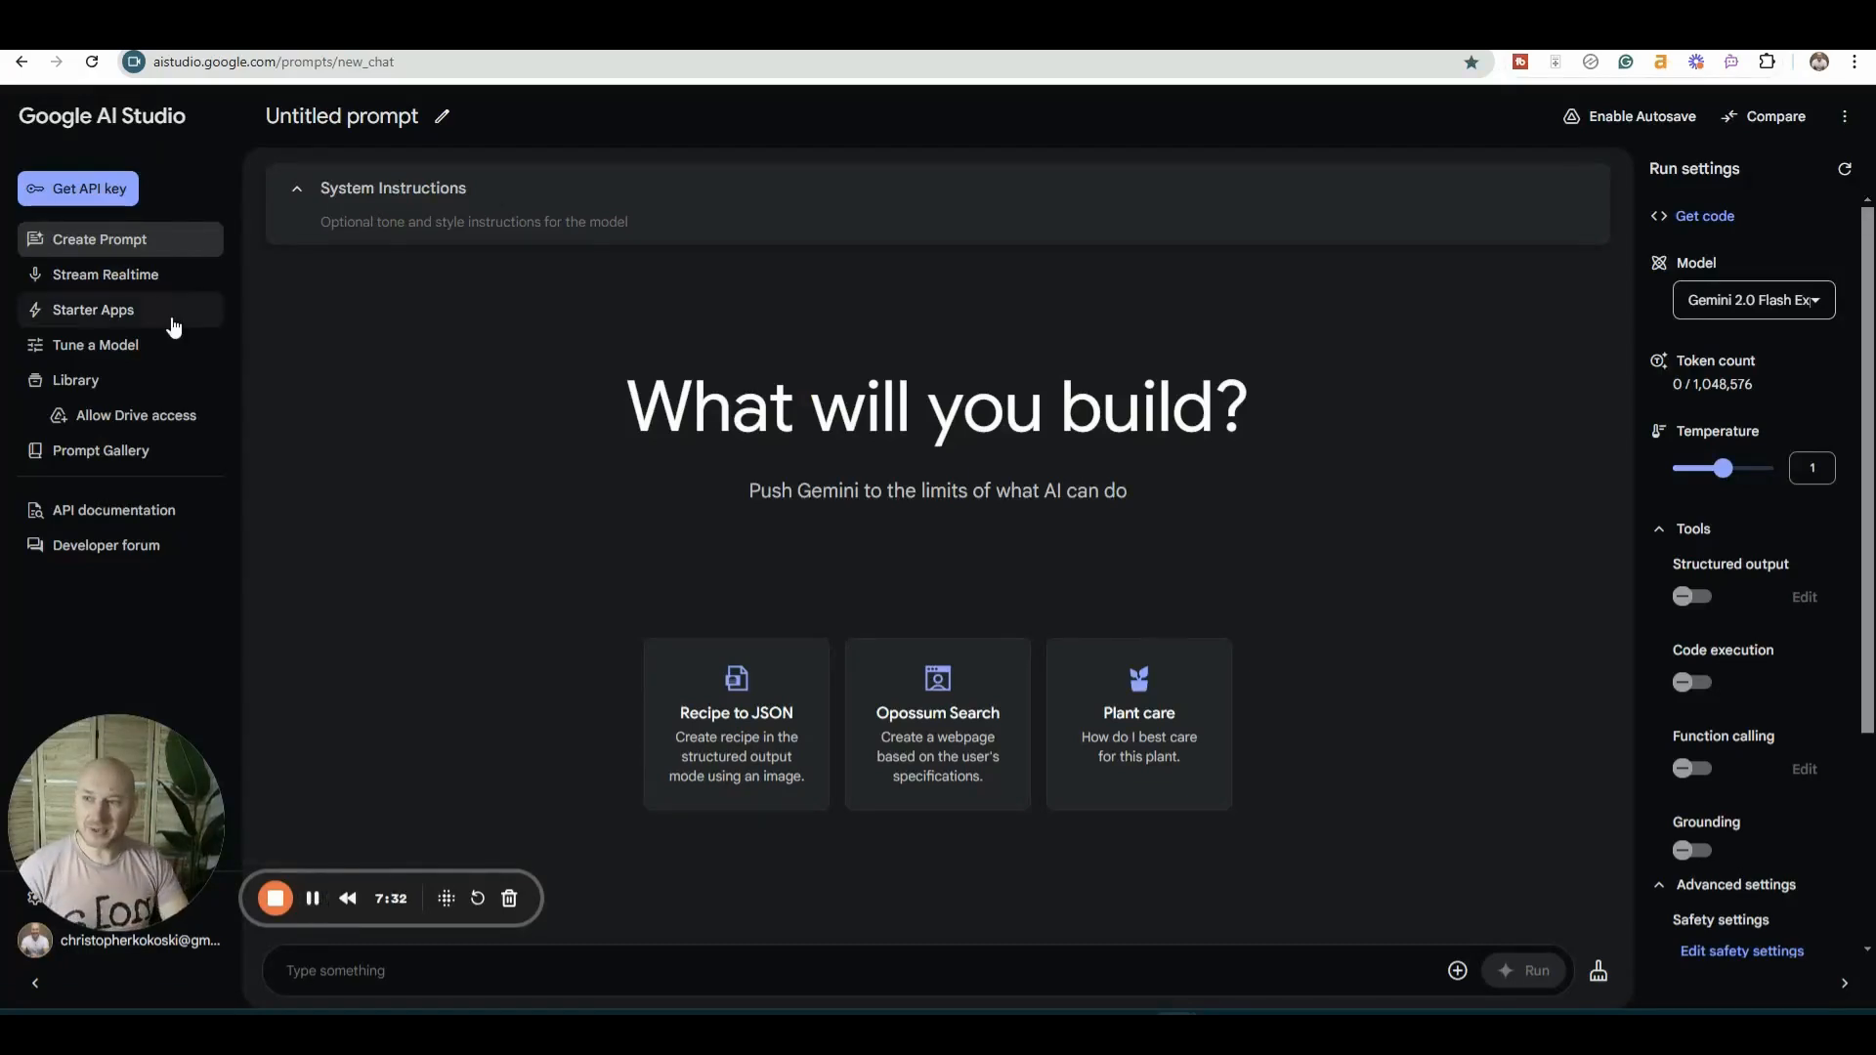
- View Starter Apps, then scroll the Prompt Gallery down to the Weather Search entry
click(92, 309)
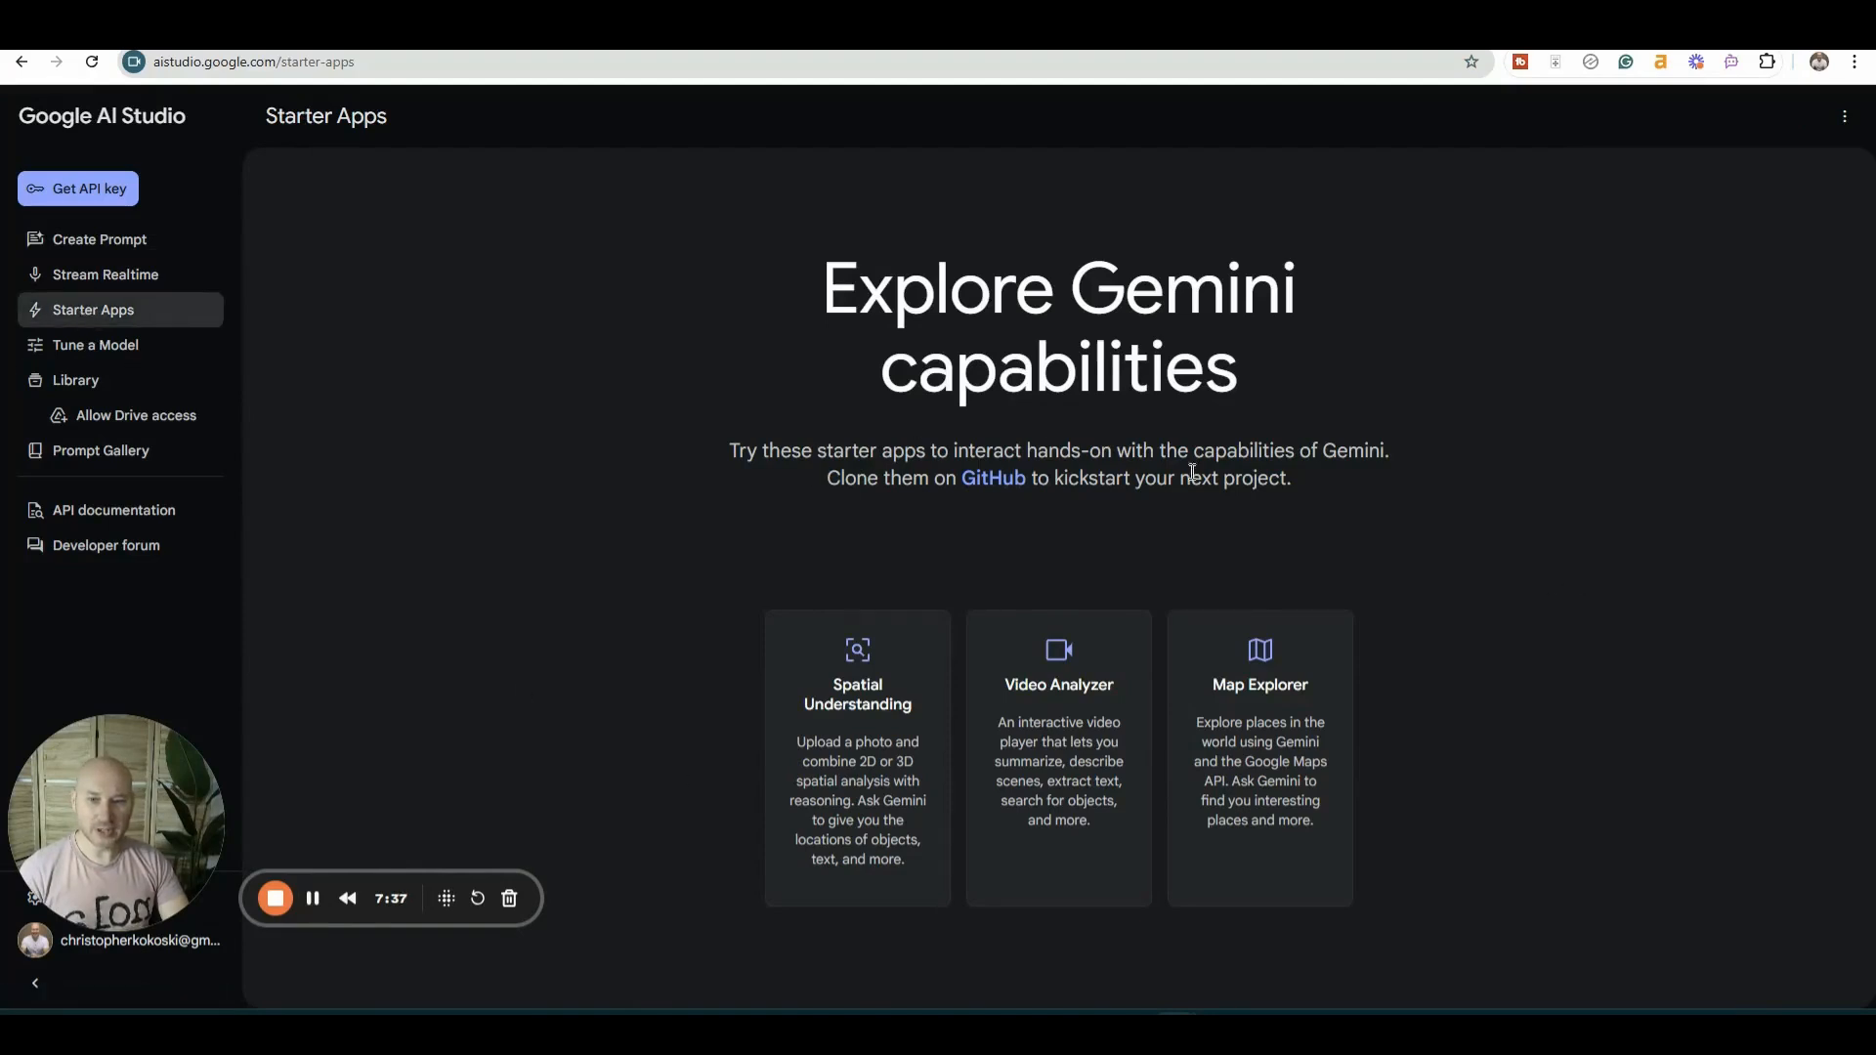
mouse_move(139, 324)
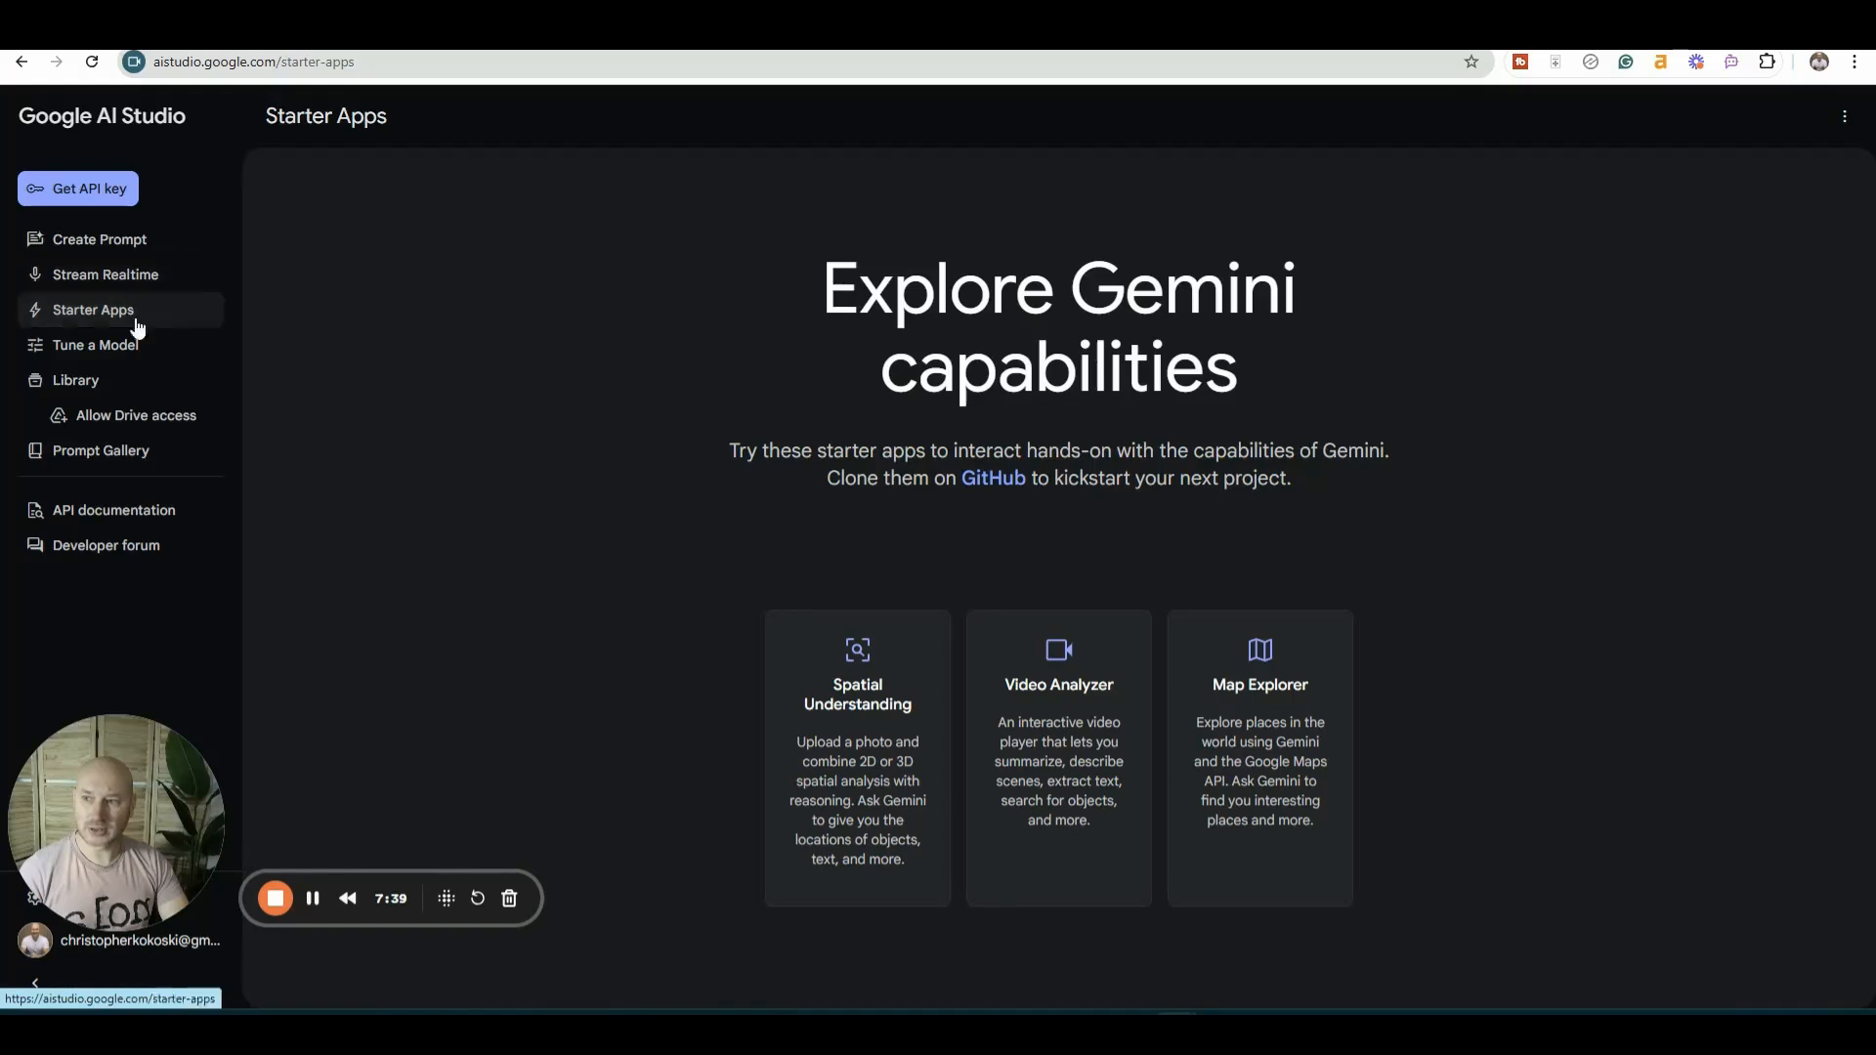
click(101, 450)
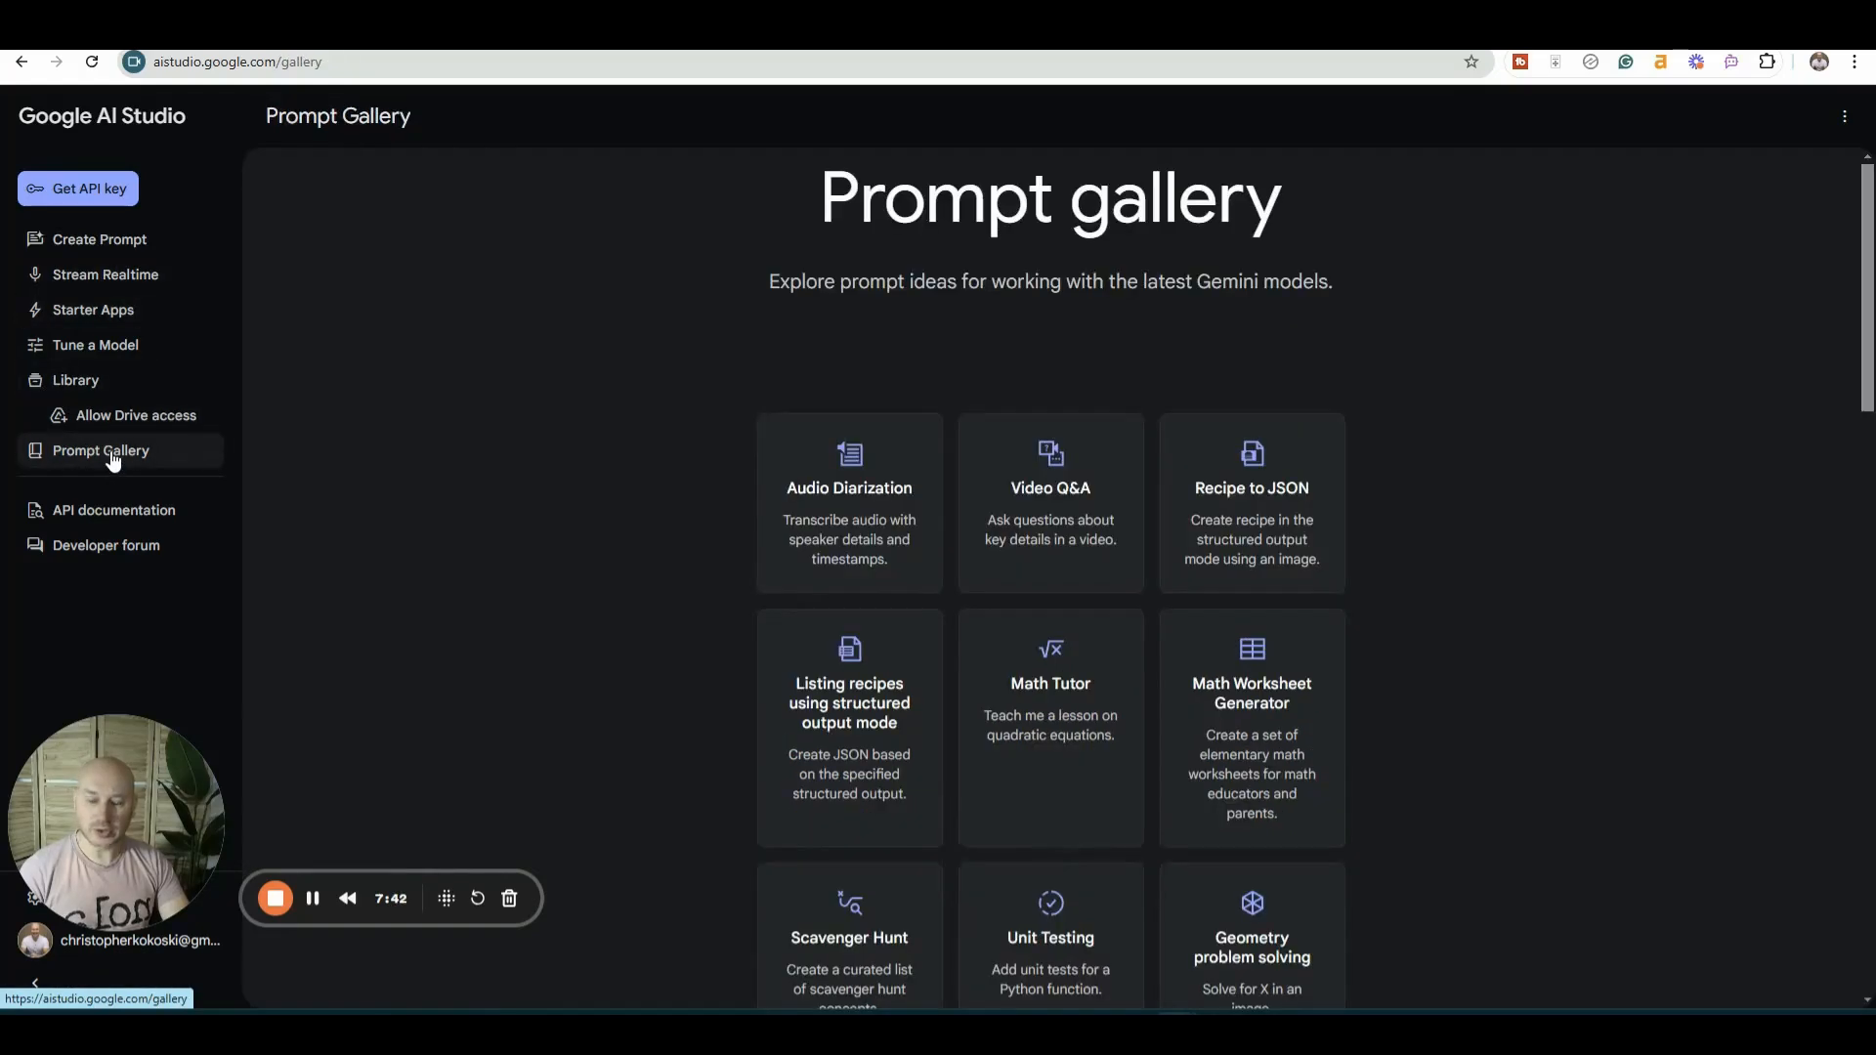
mouse_move(1007, 554)
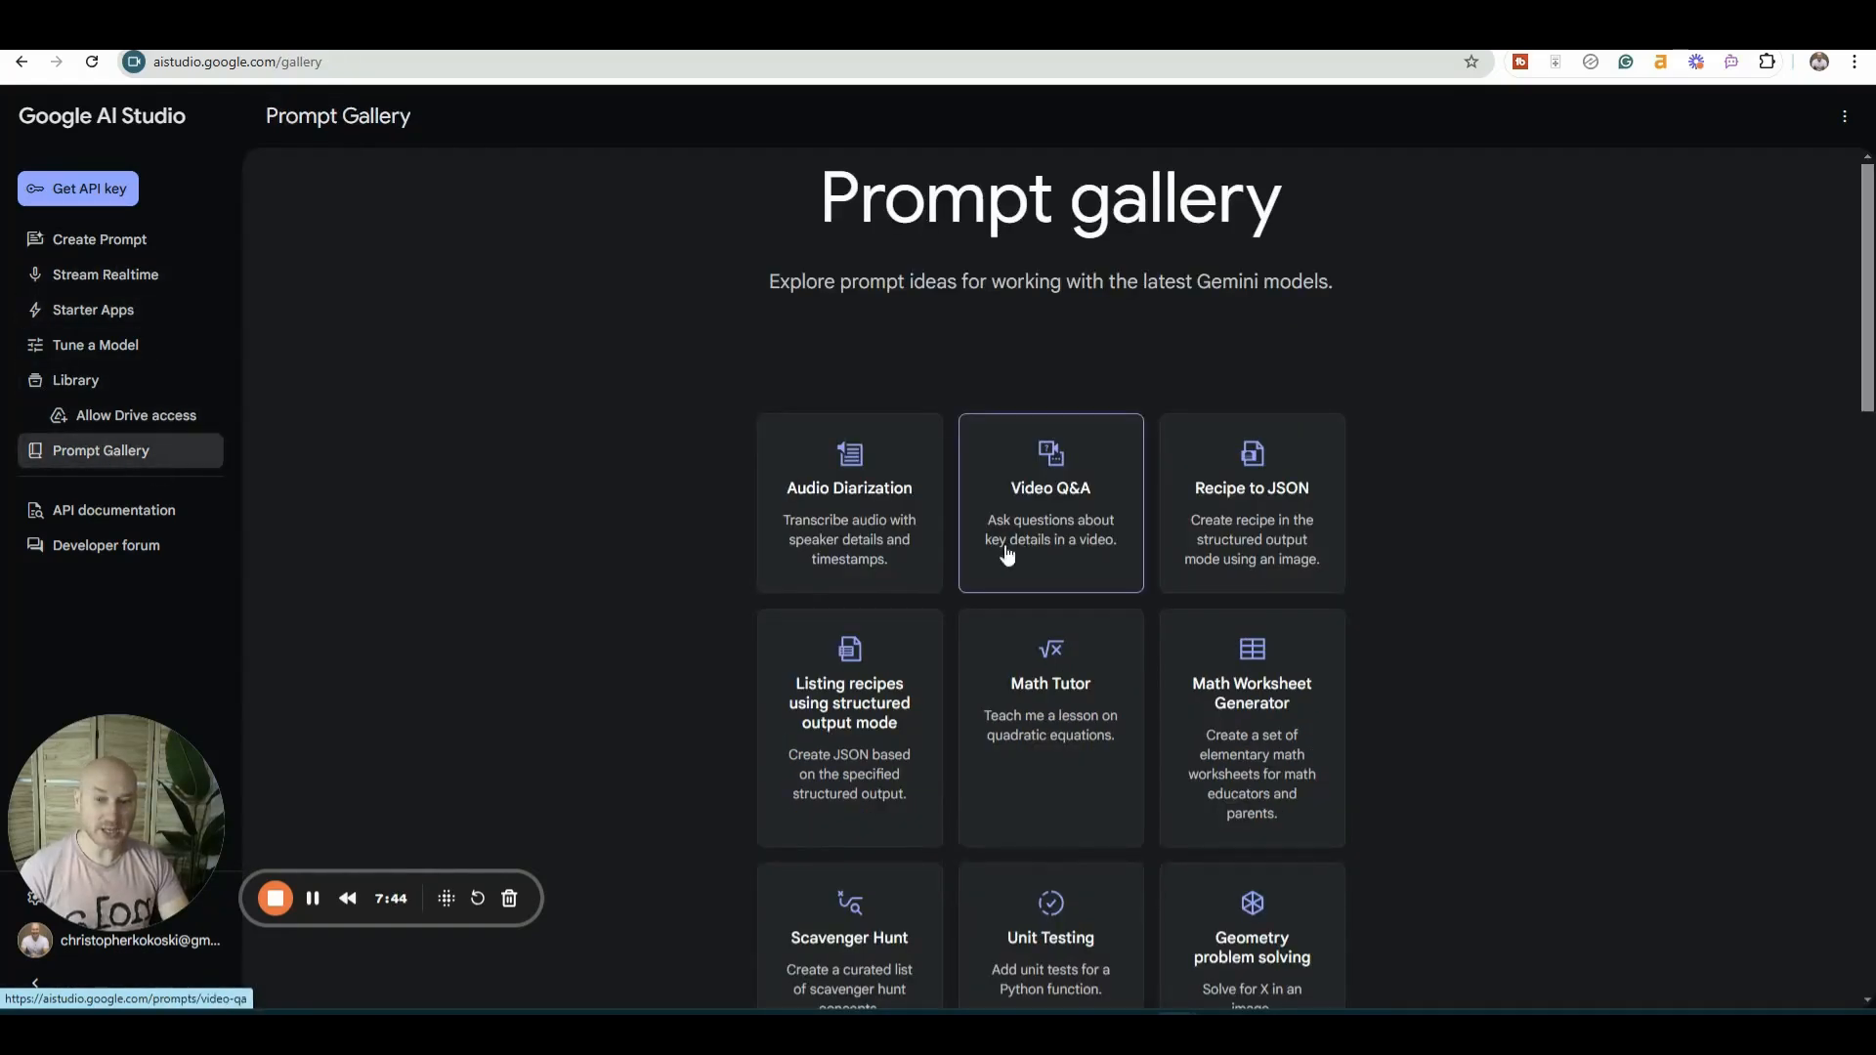
scroll(down, 3)
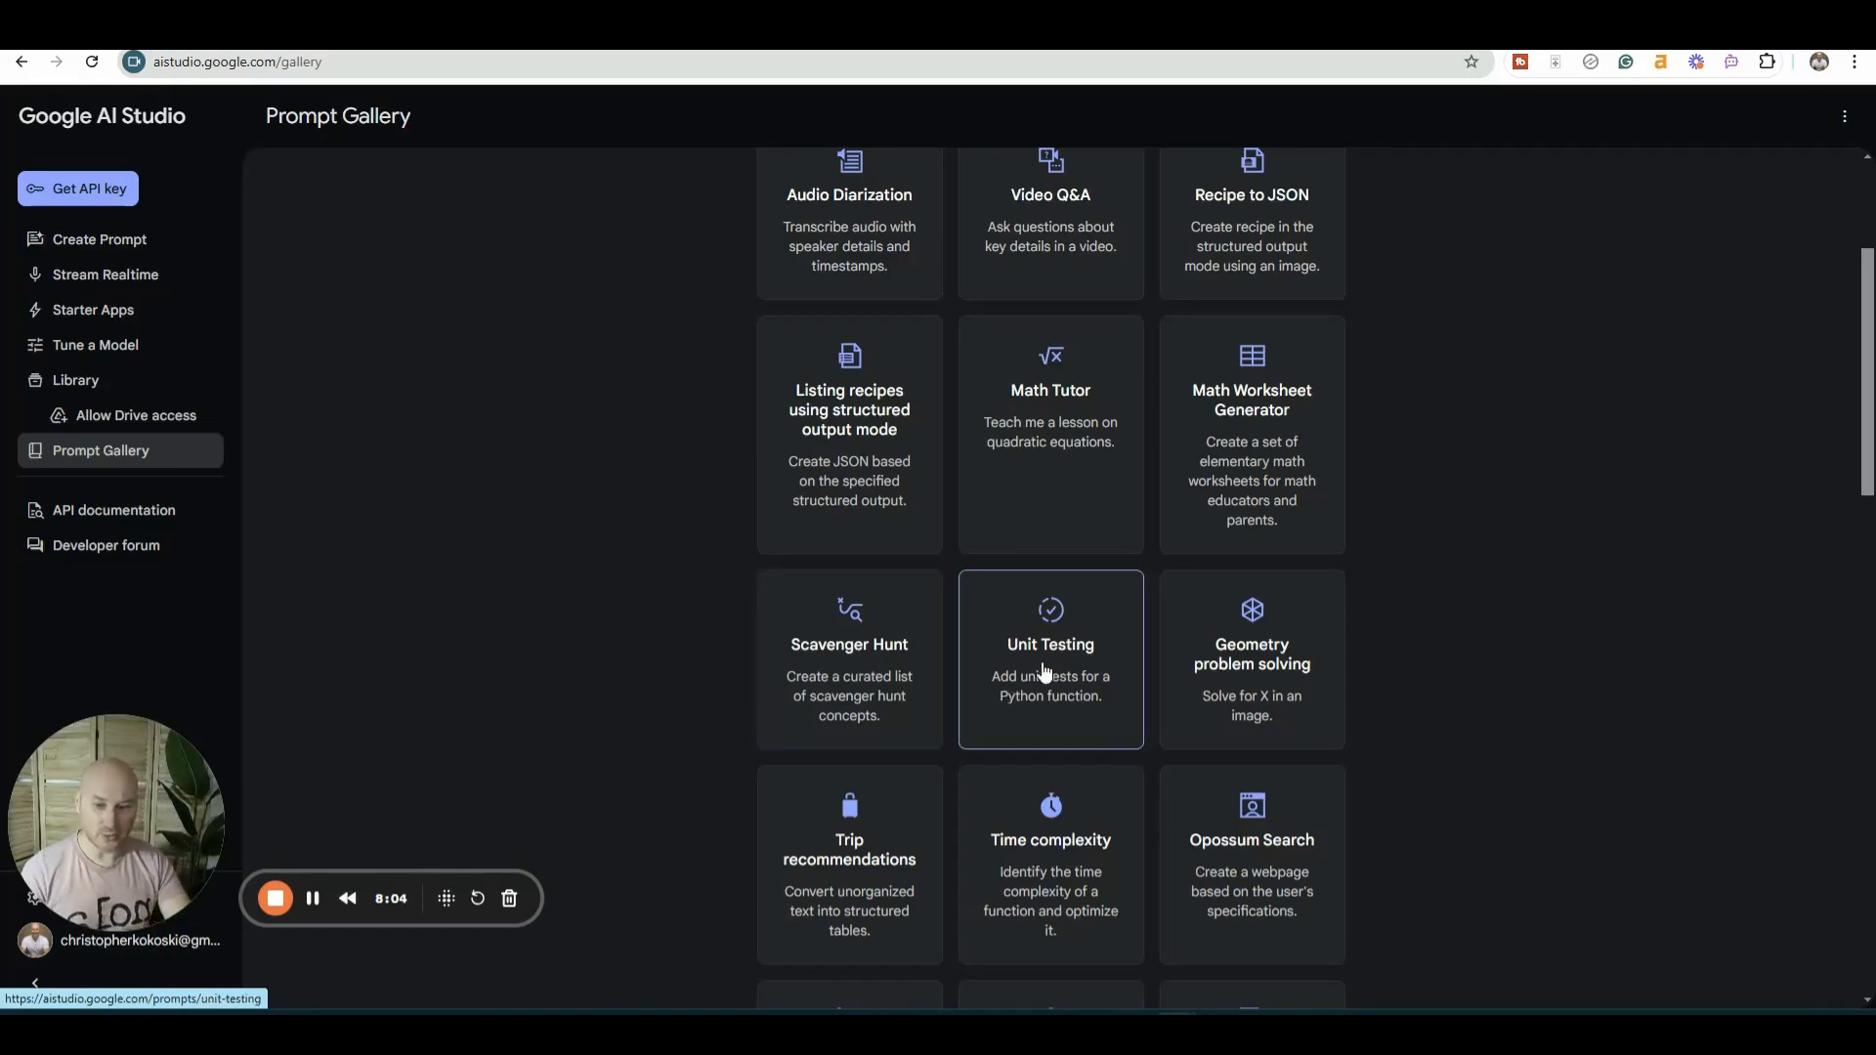
scroll(down, 3)
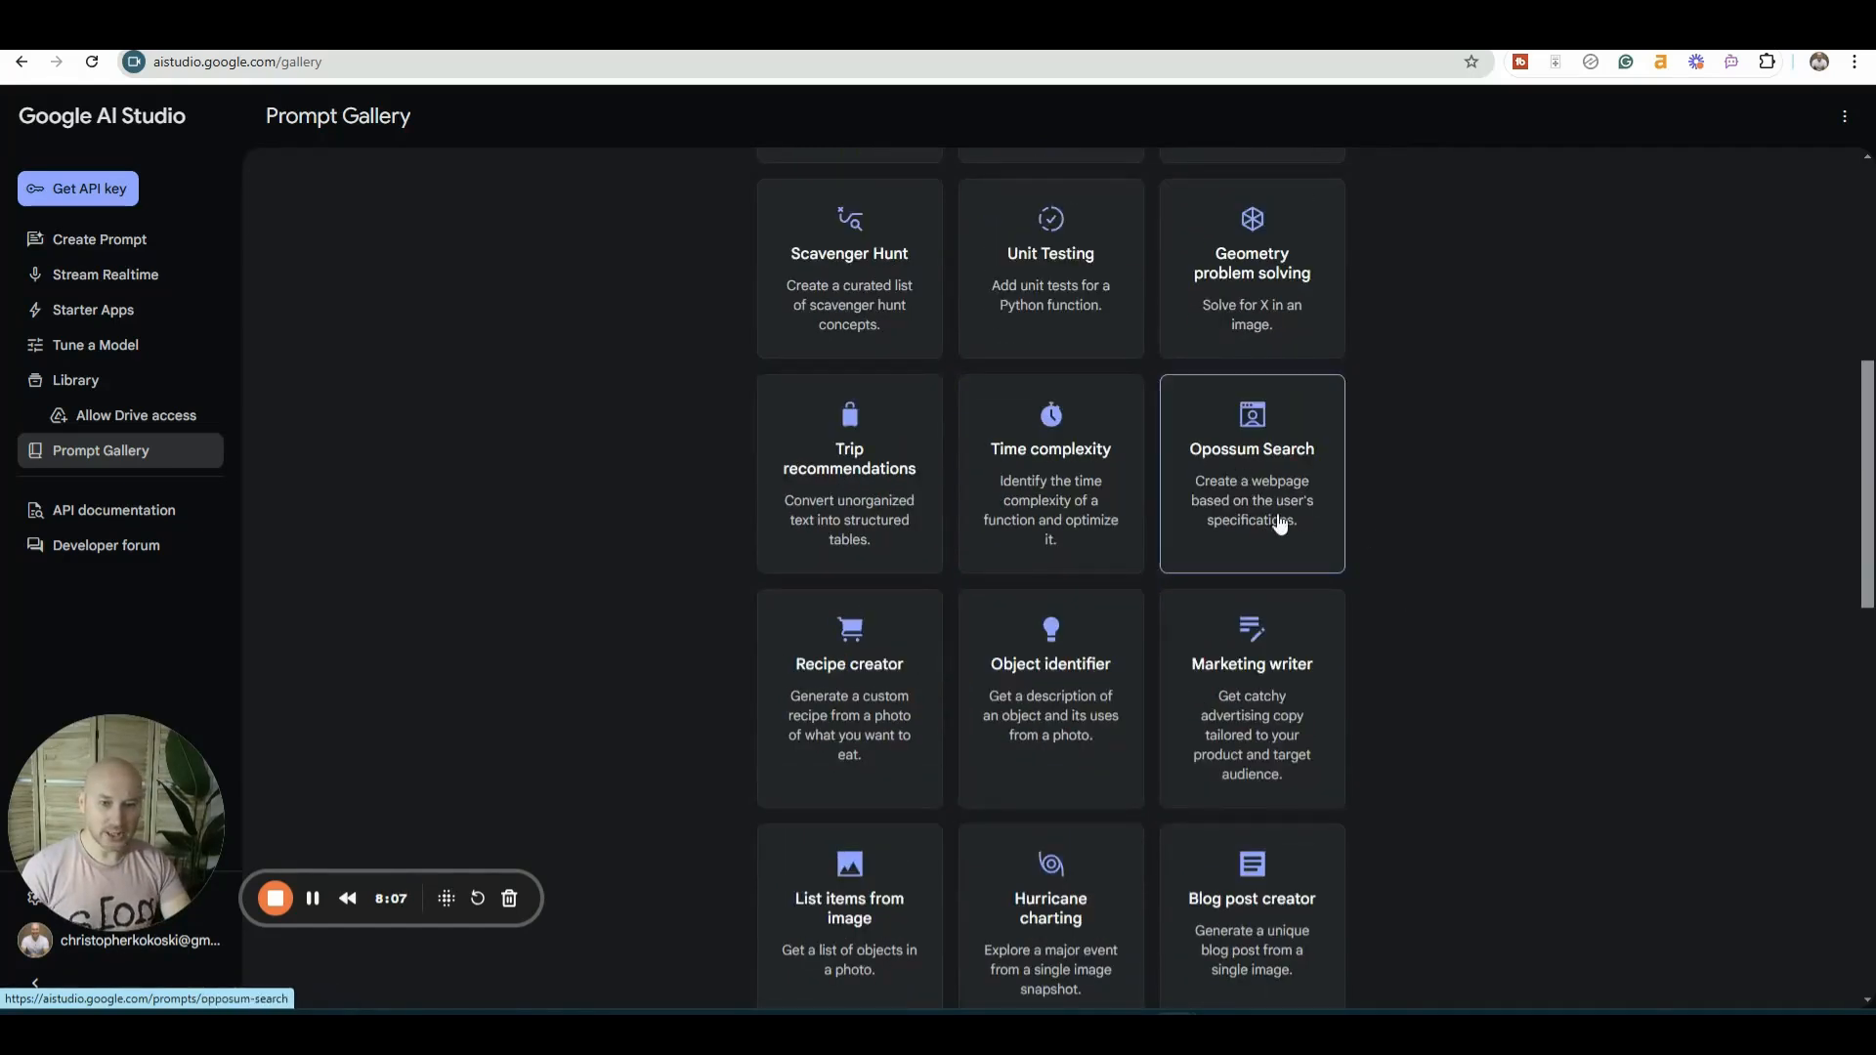
scroll(down, 3)
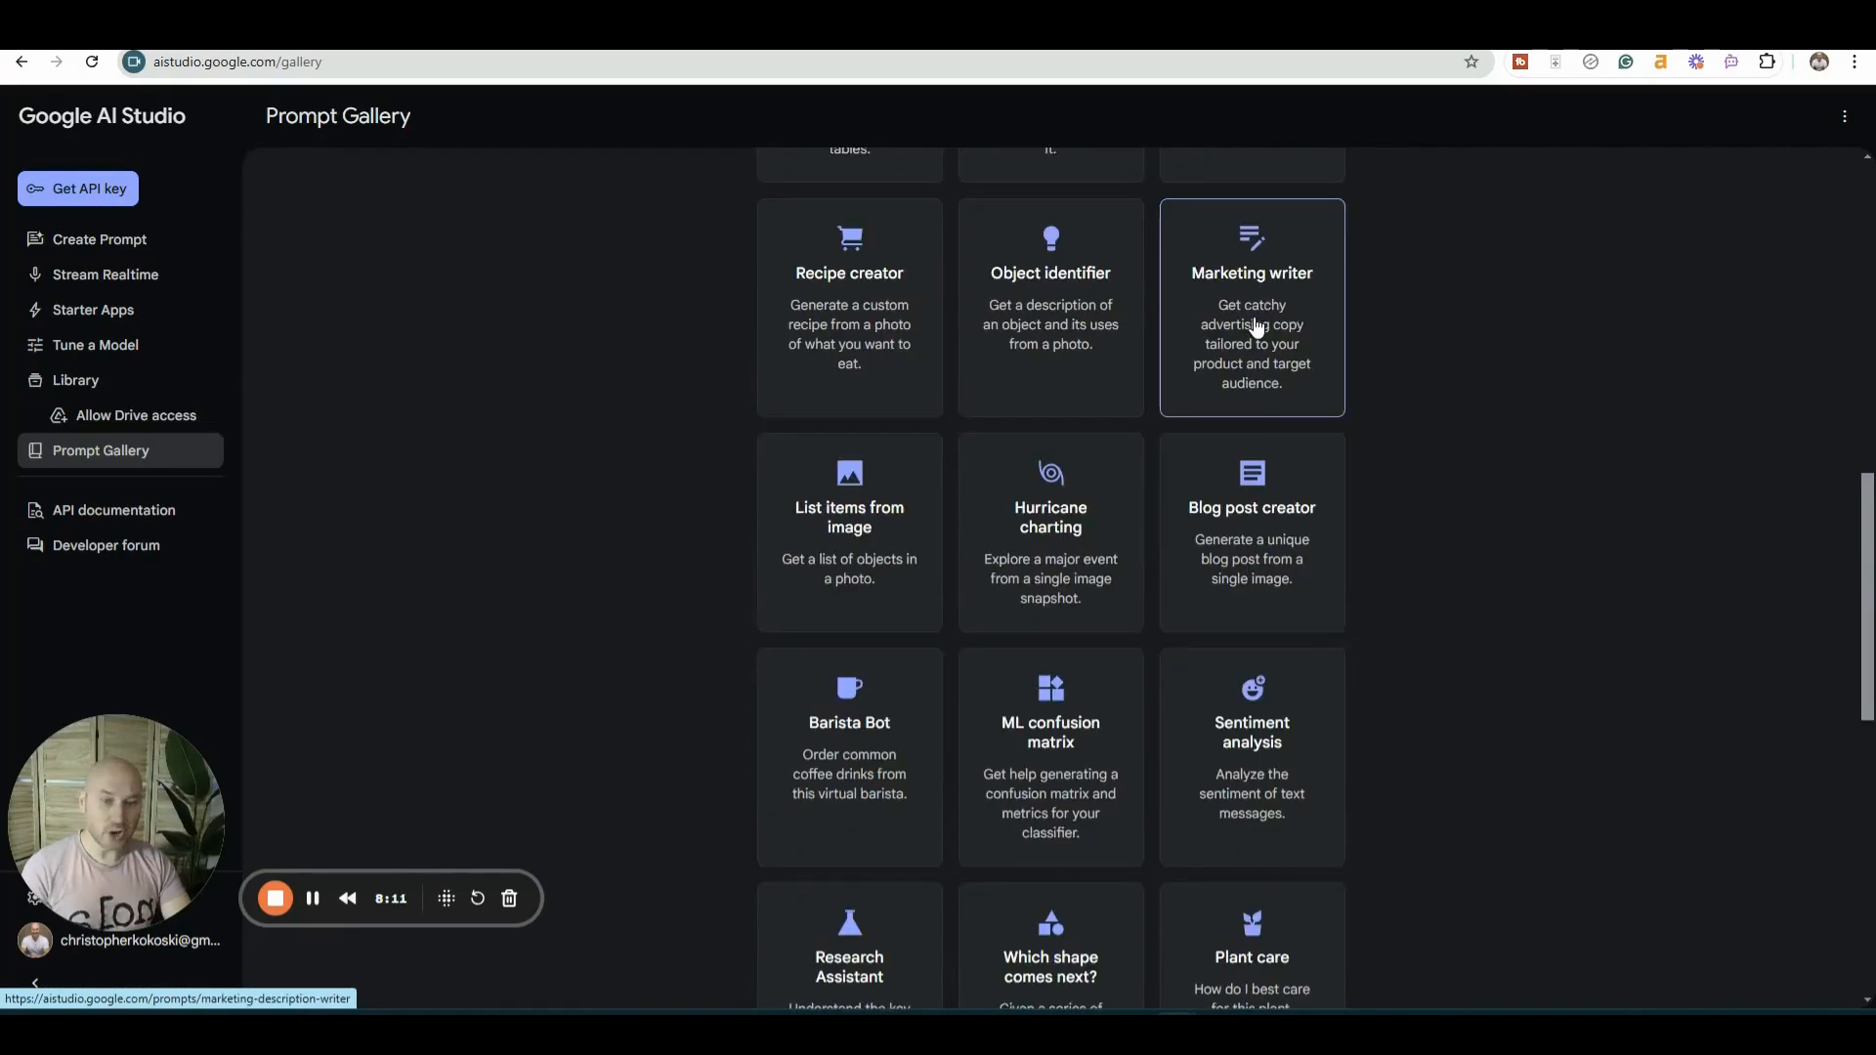
scroll(down, 3)
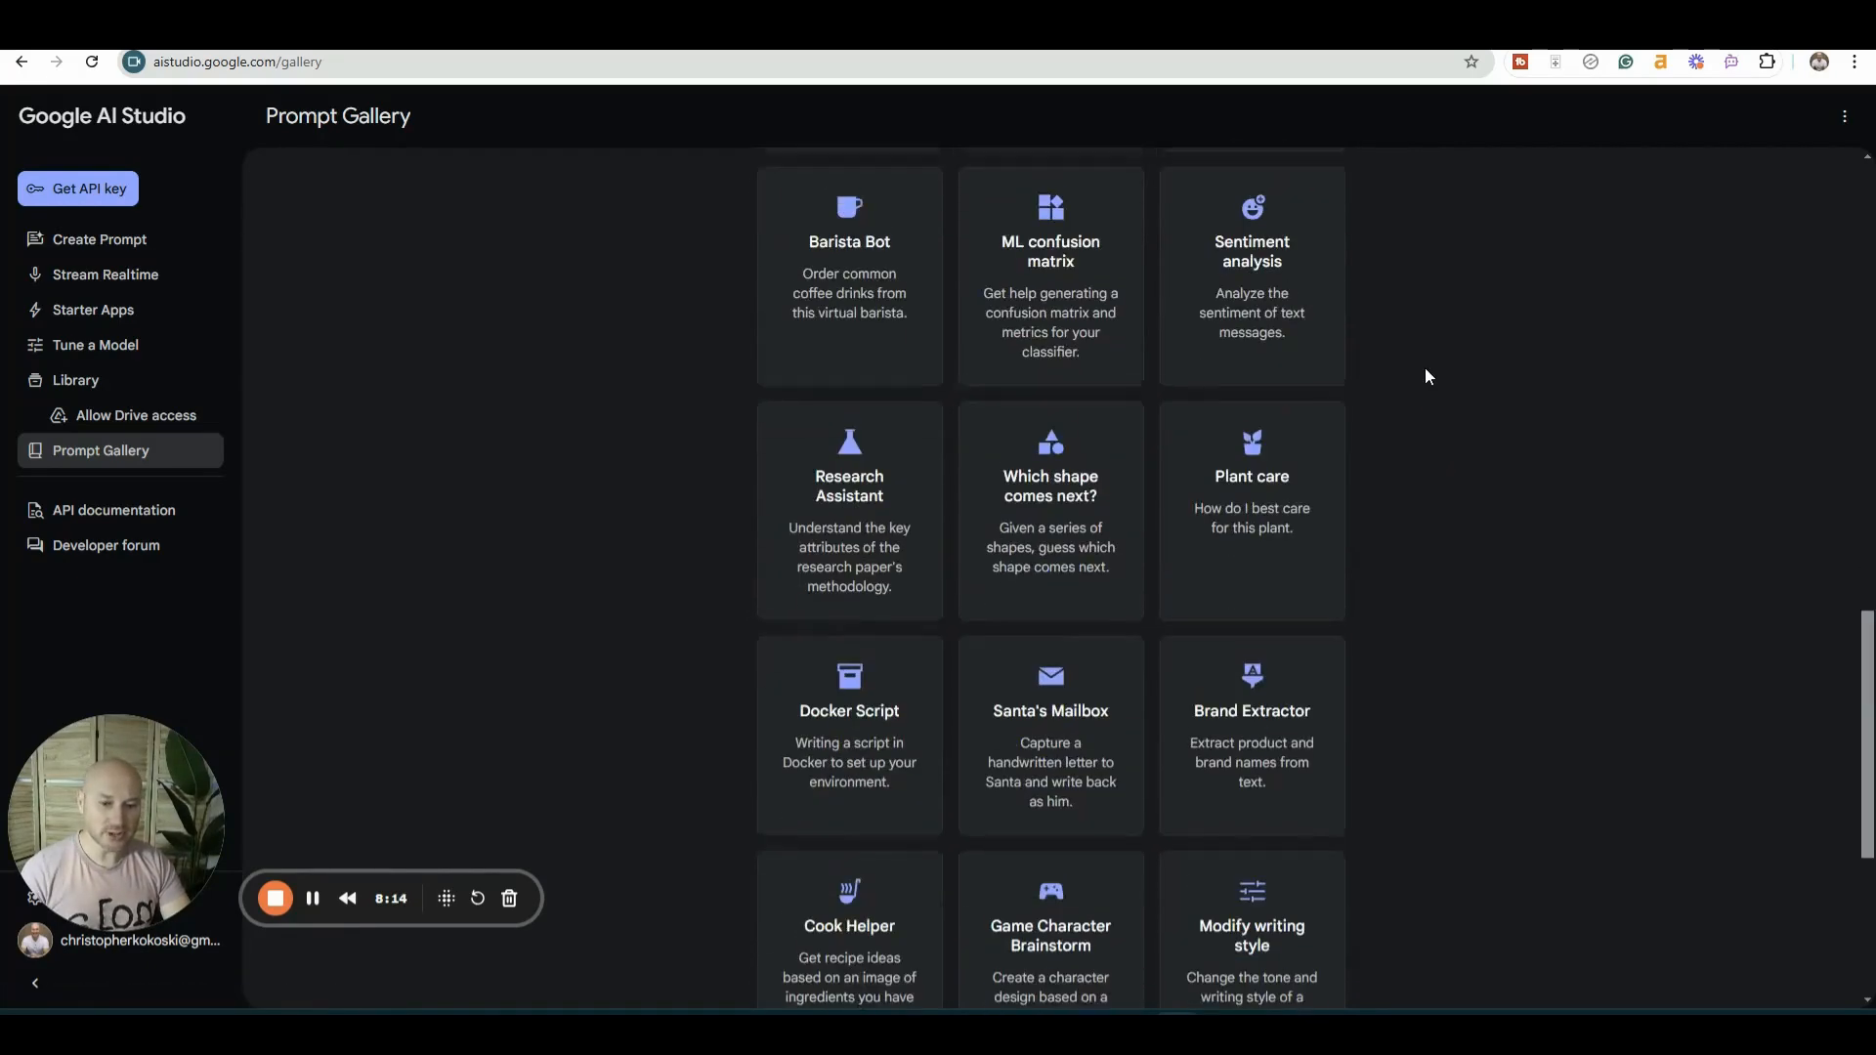
scroll(down, 3)
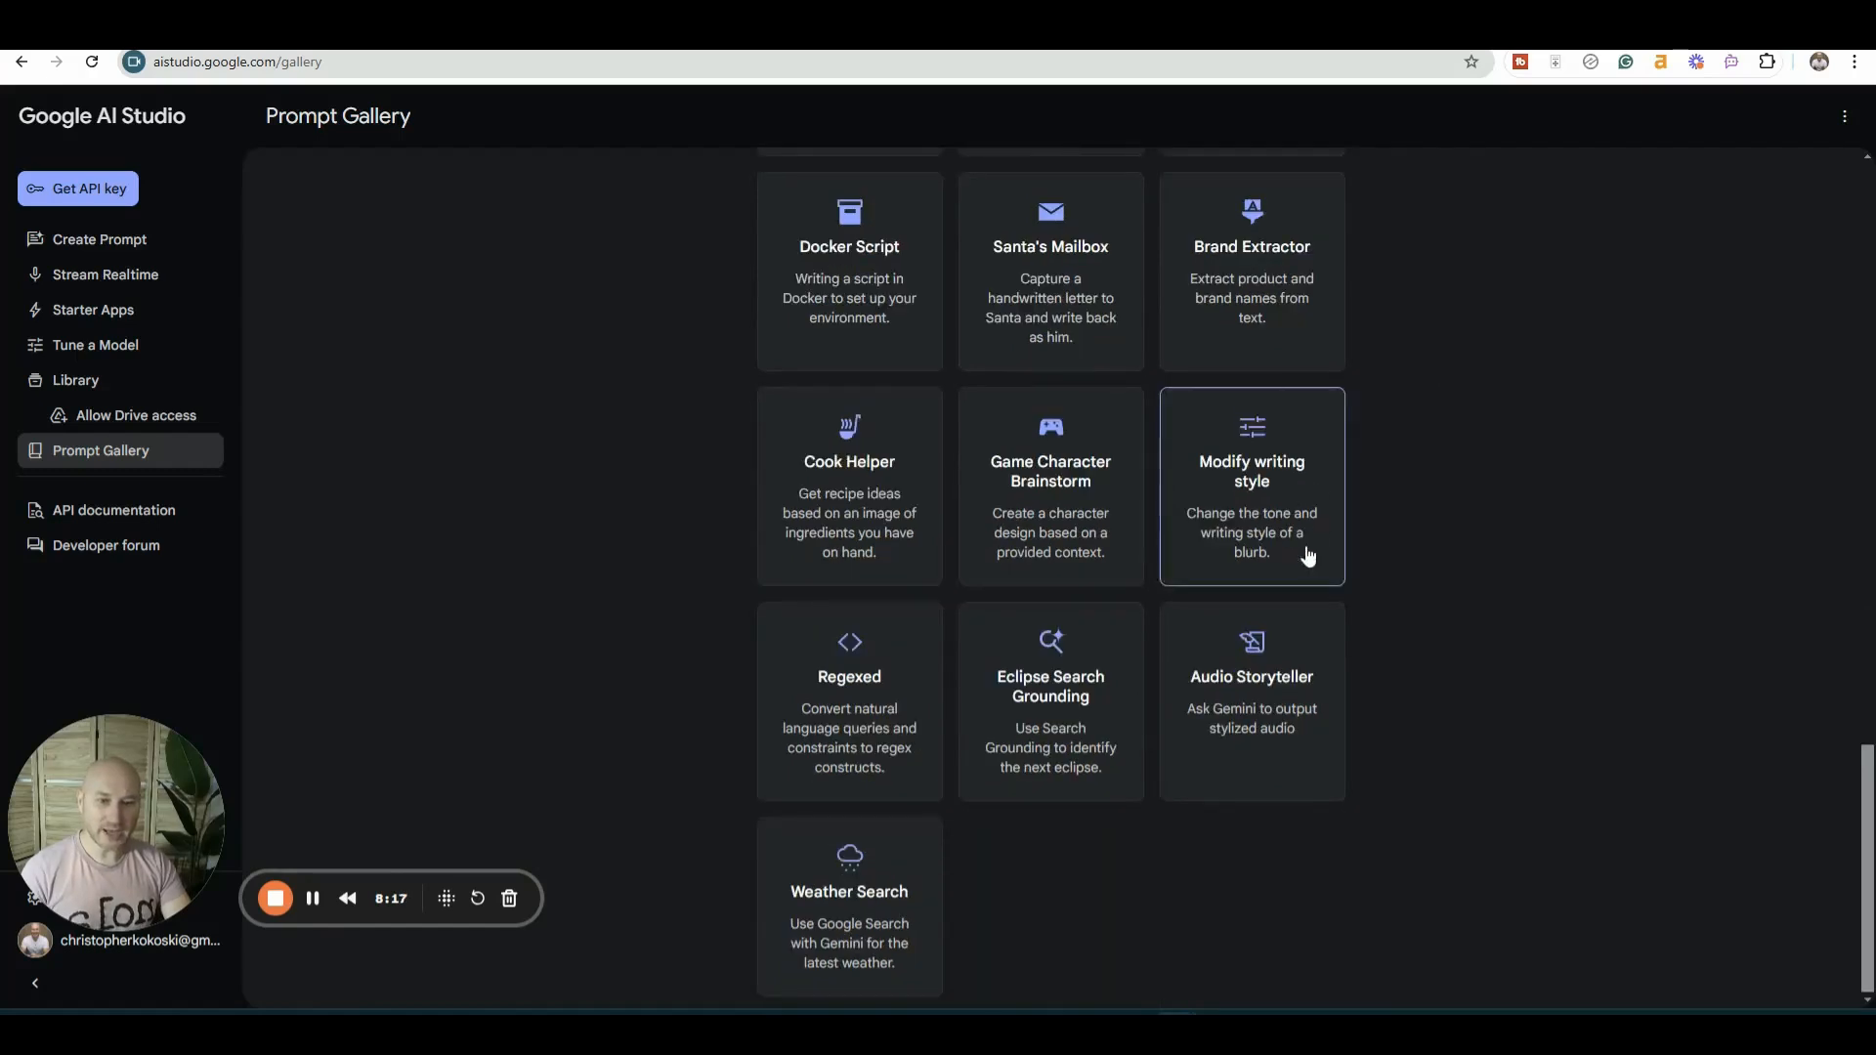
mouse_move(1300, 552)
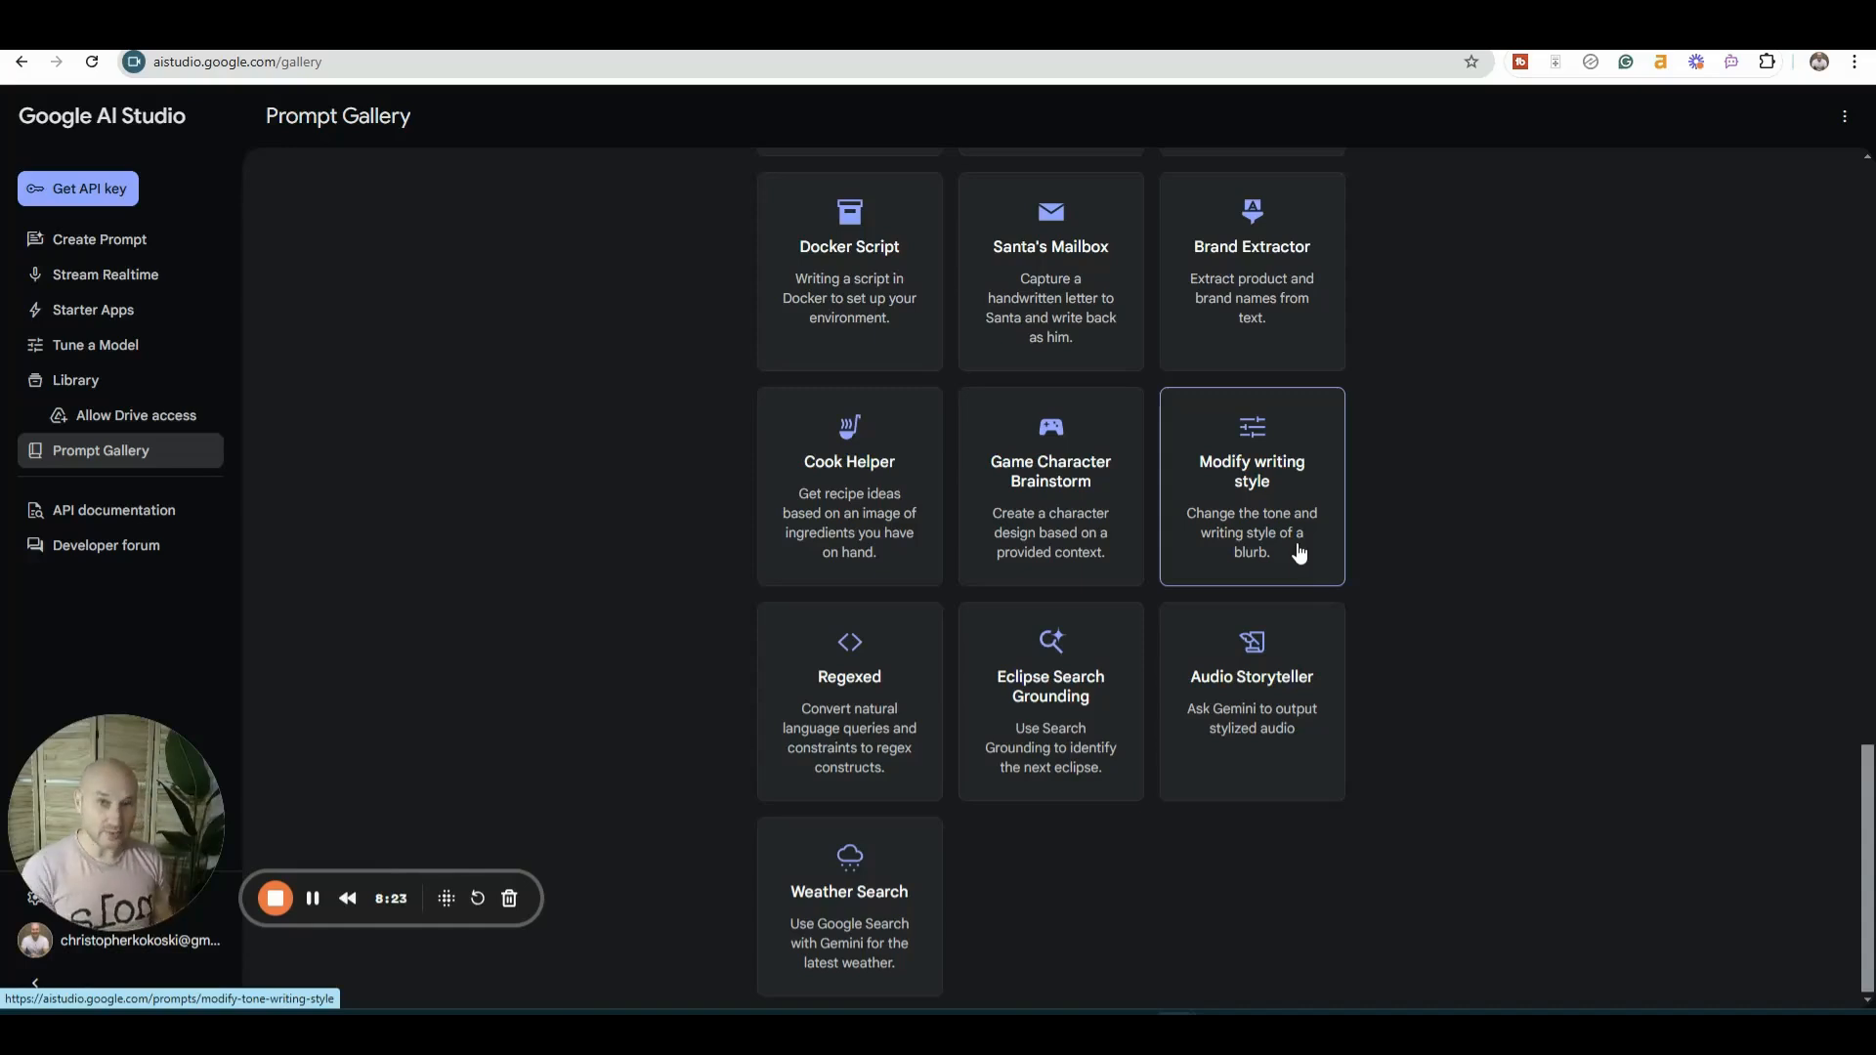
- Open Tune a Model to see data options: structured prompt, Google Sheets or CSV
click(95, 345)
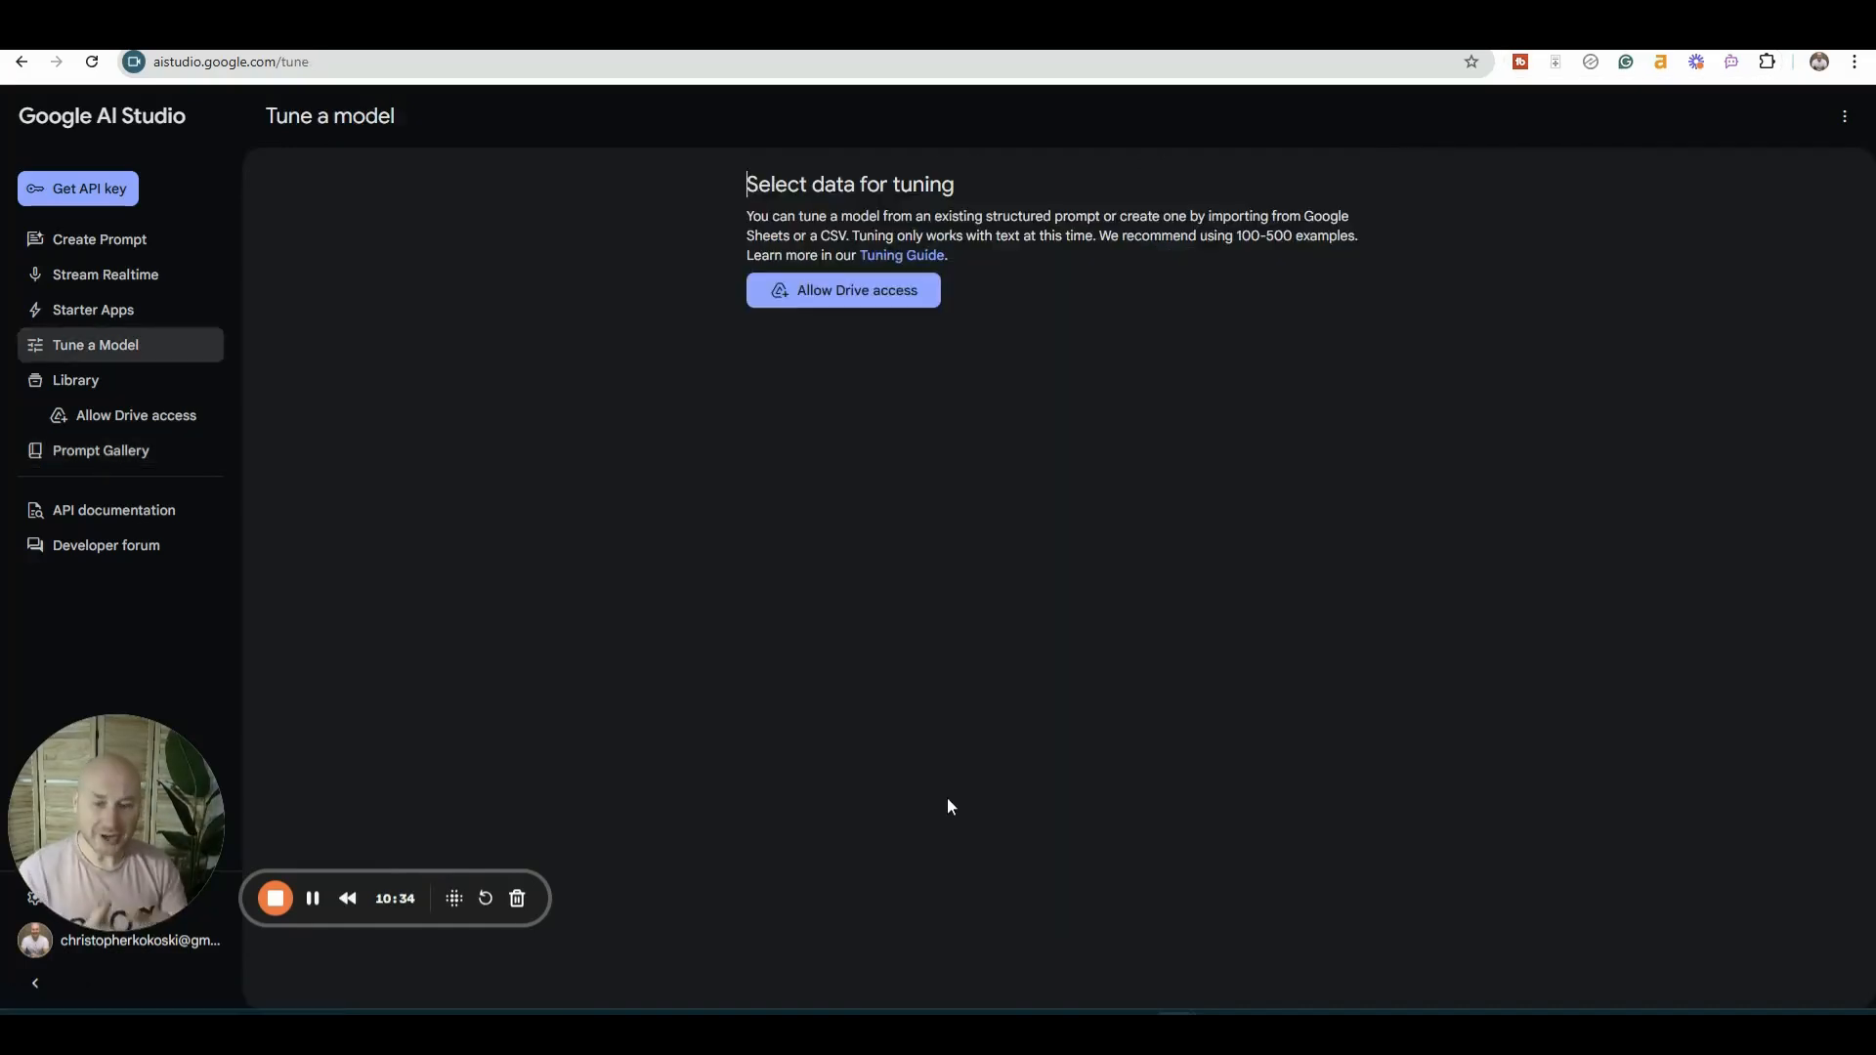
mouse_move(1056, 568)
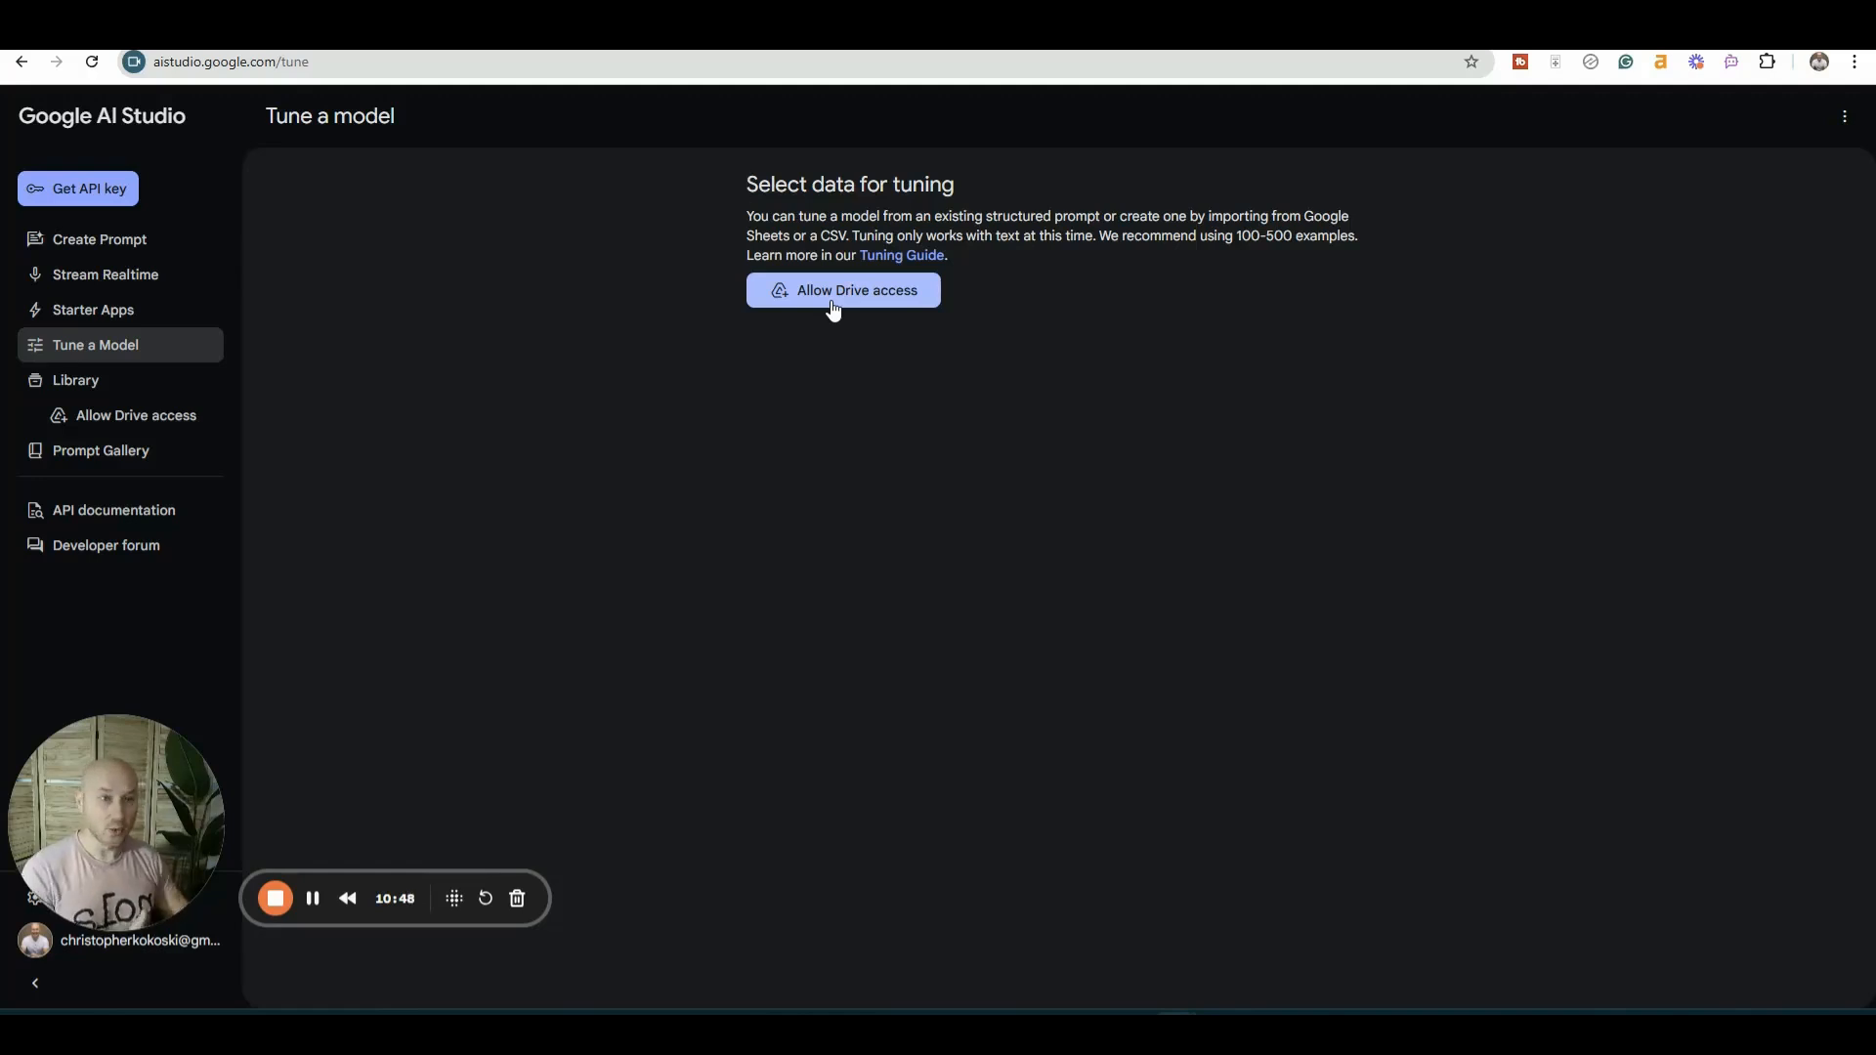
mouse_move(1037, 297)
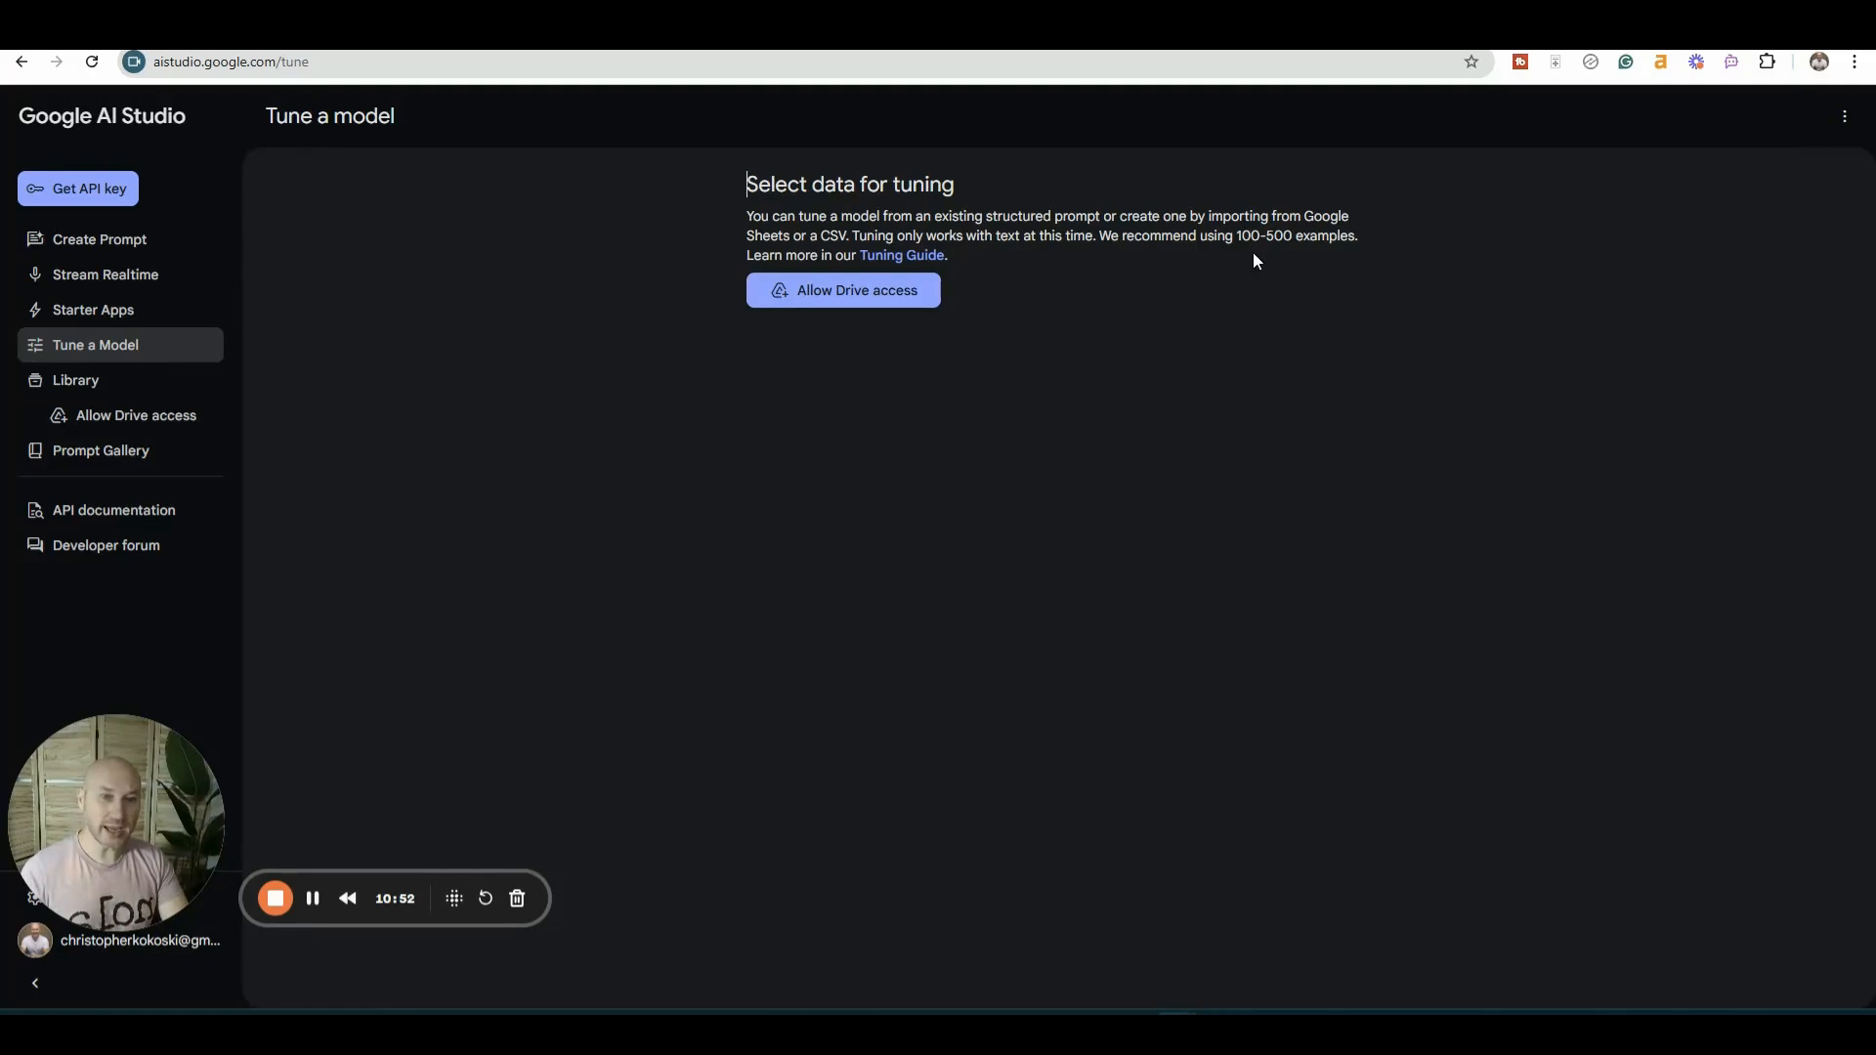
mouse_move(1317, 262)
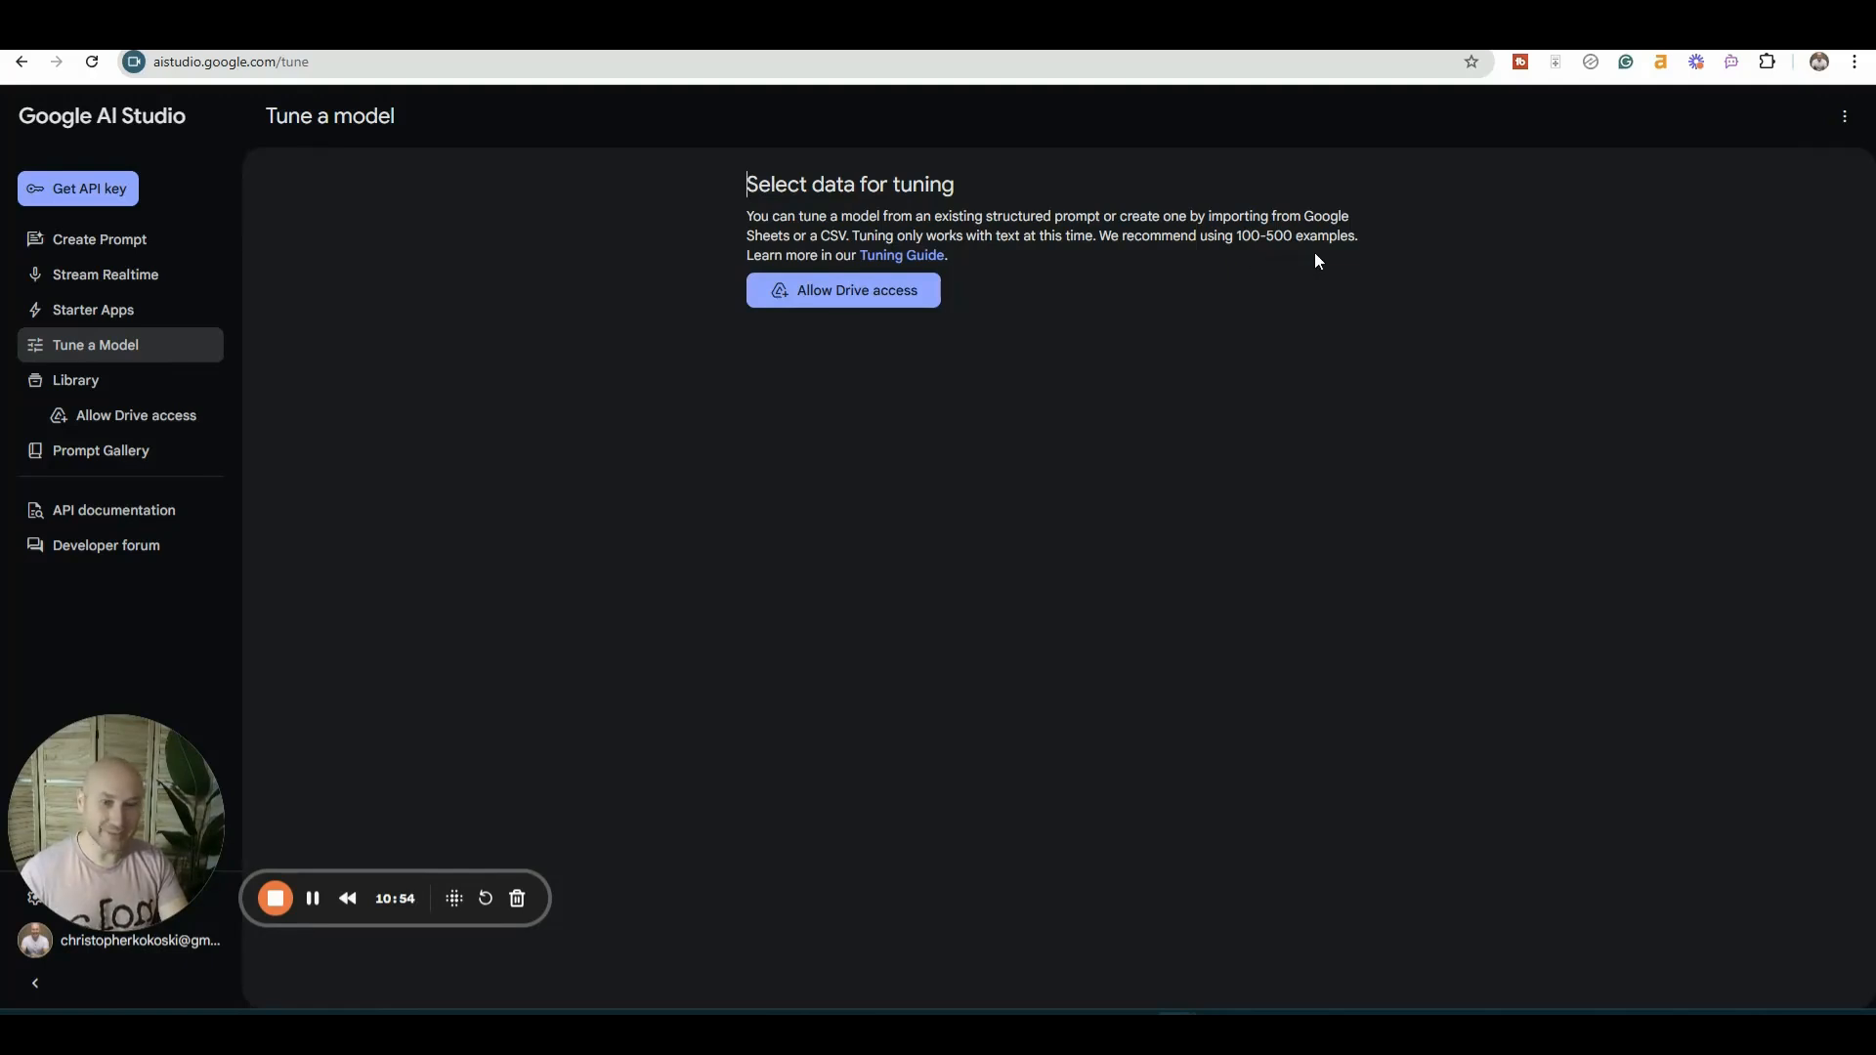
mouse_move(1373, 269)
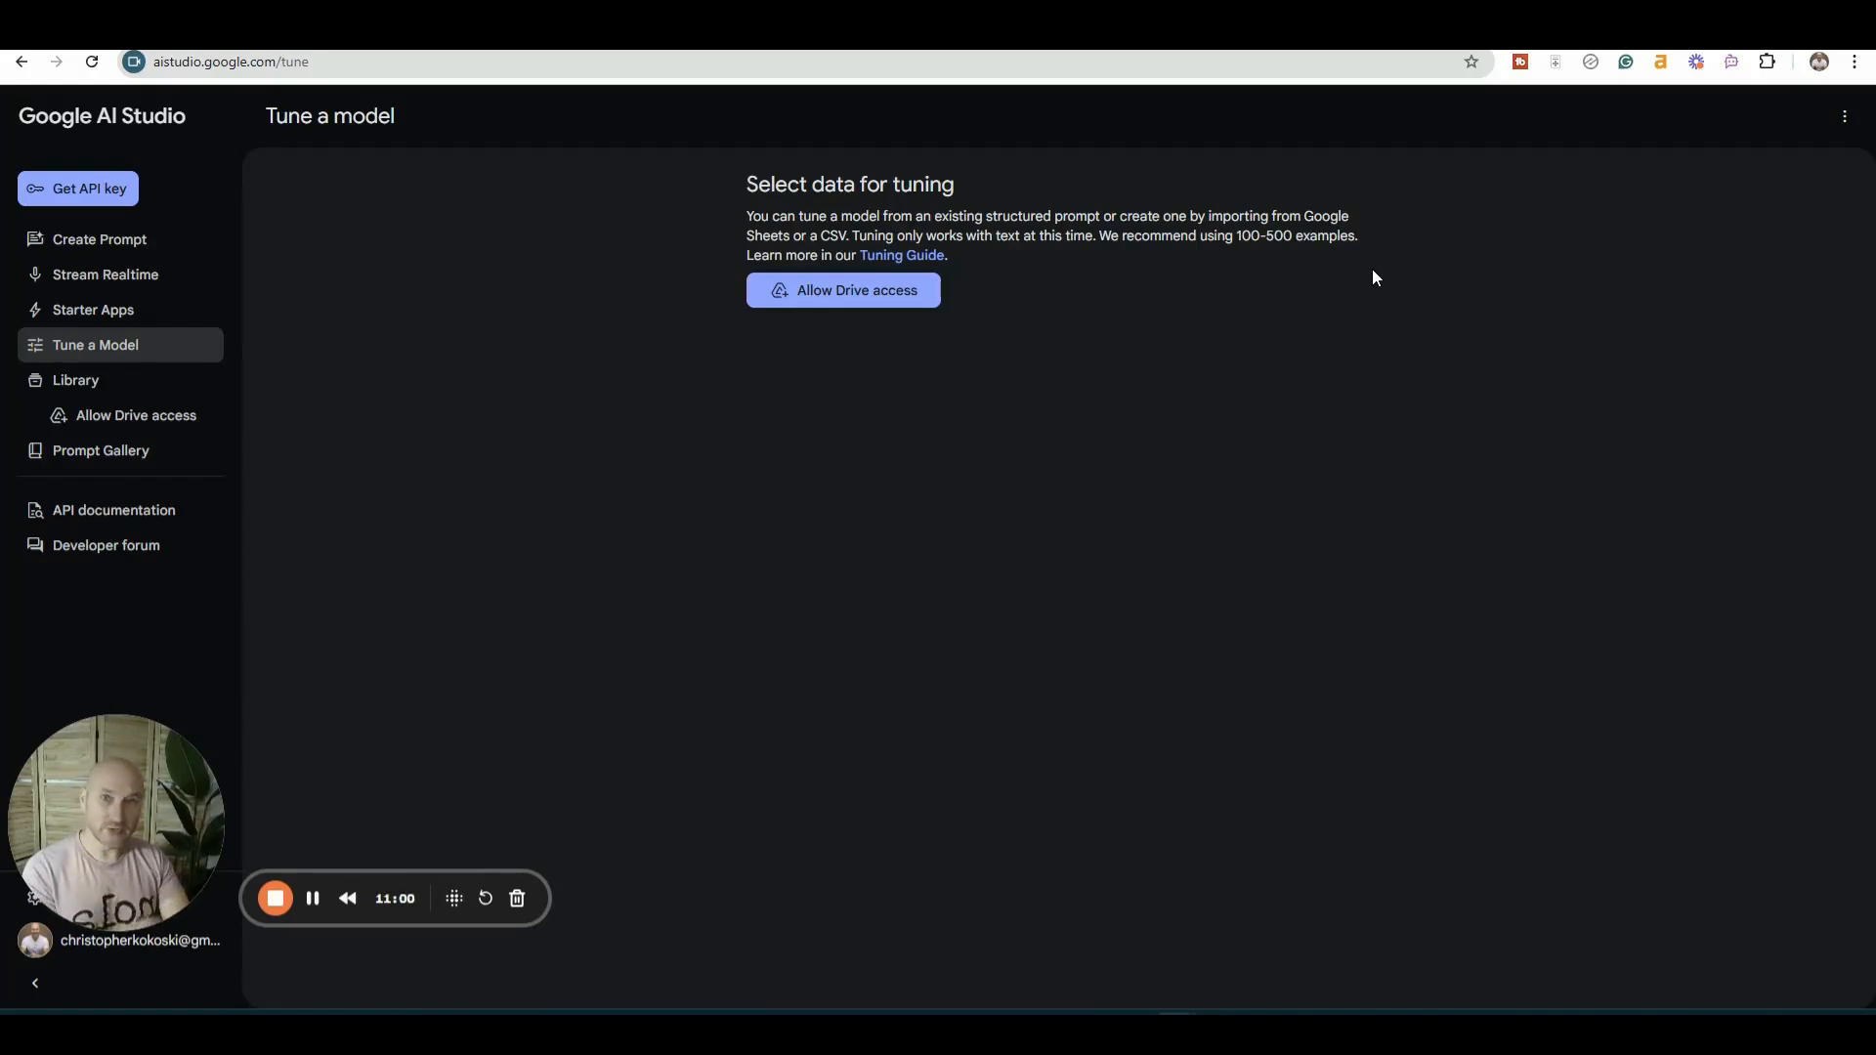
- Open Stream Realtime to start a screen-sharing story-coaching session with Gemini
click(103, 274)
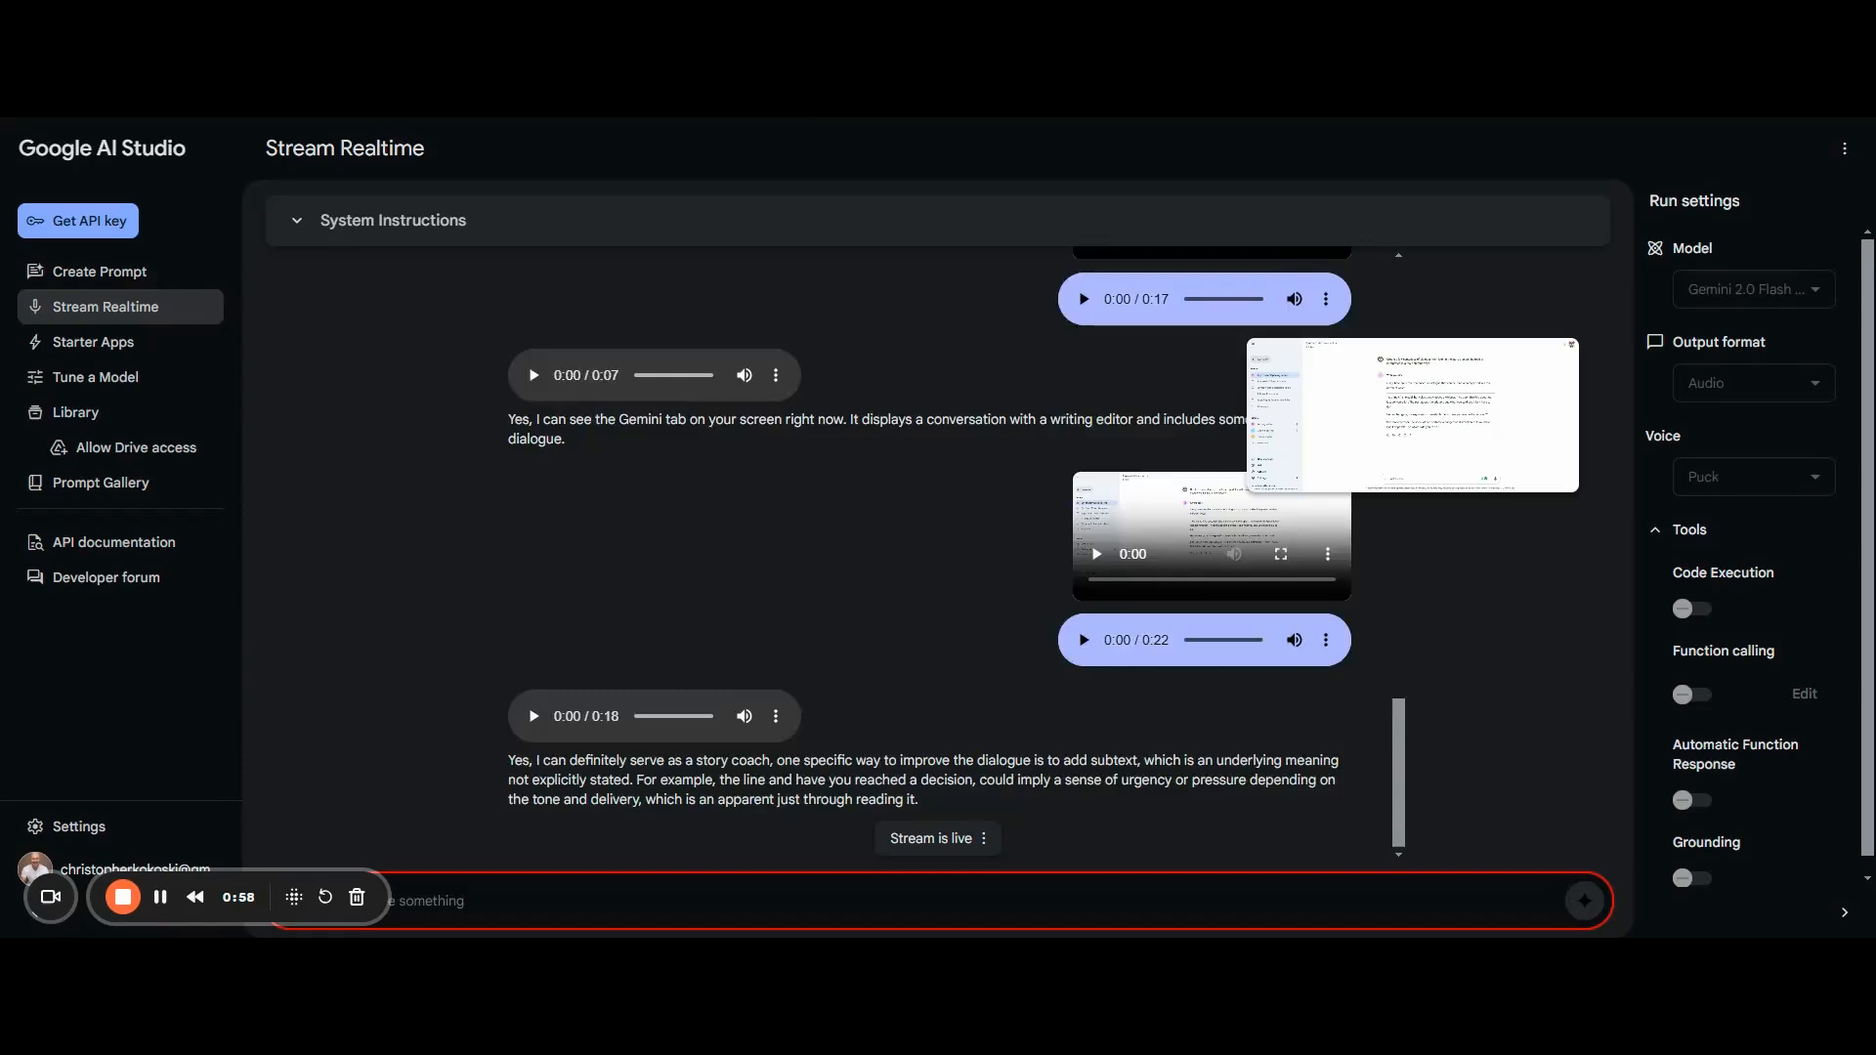
scroll(down, 3)
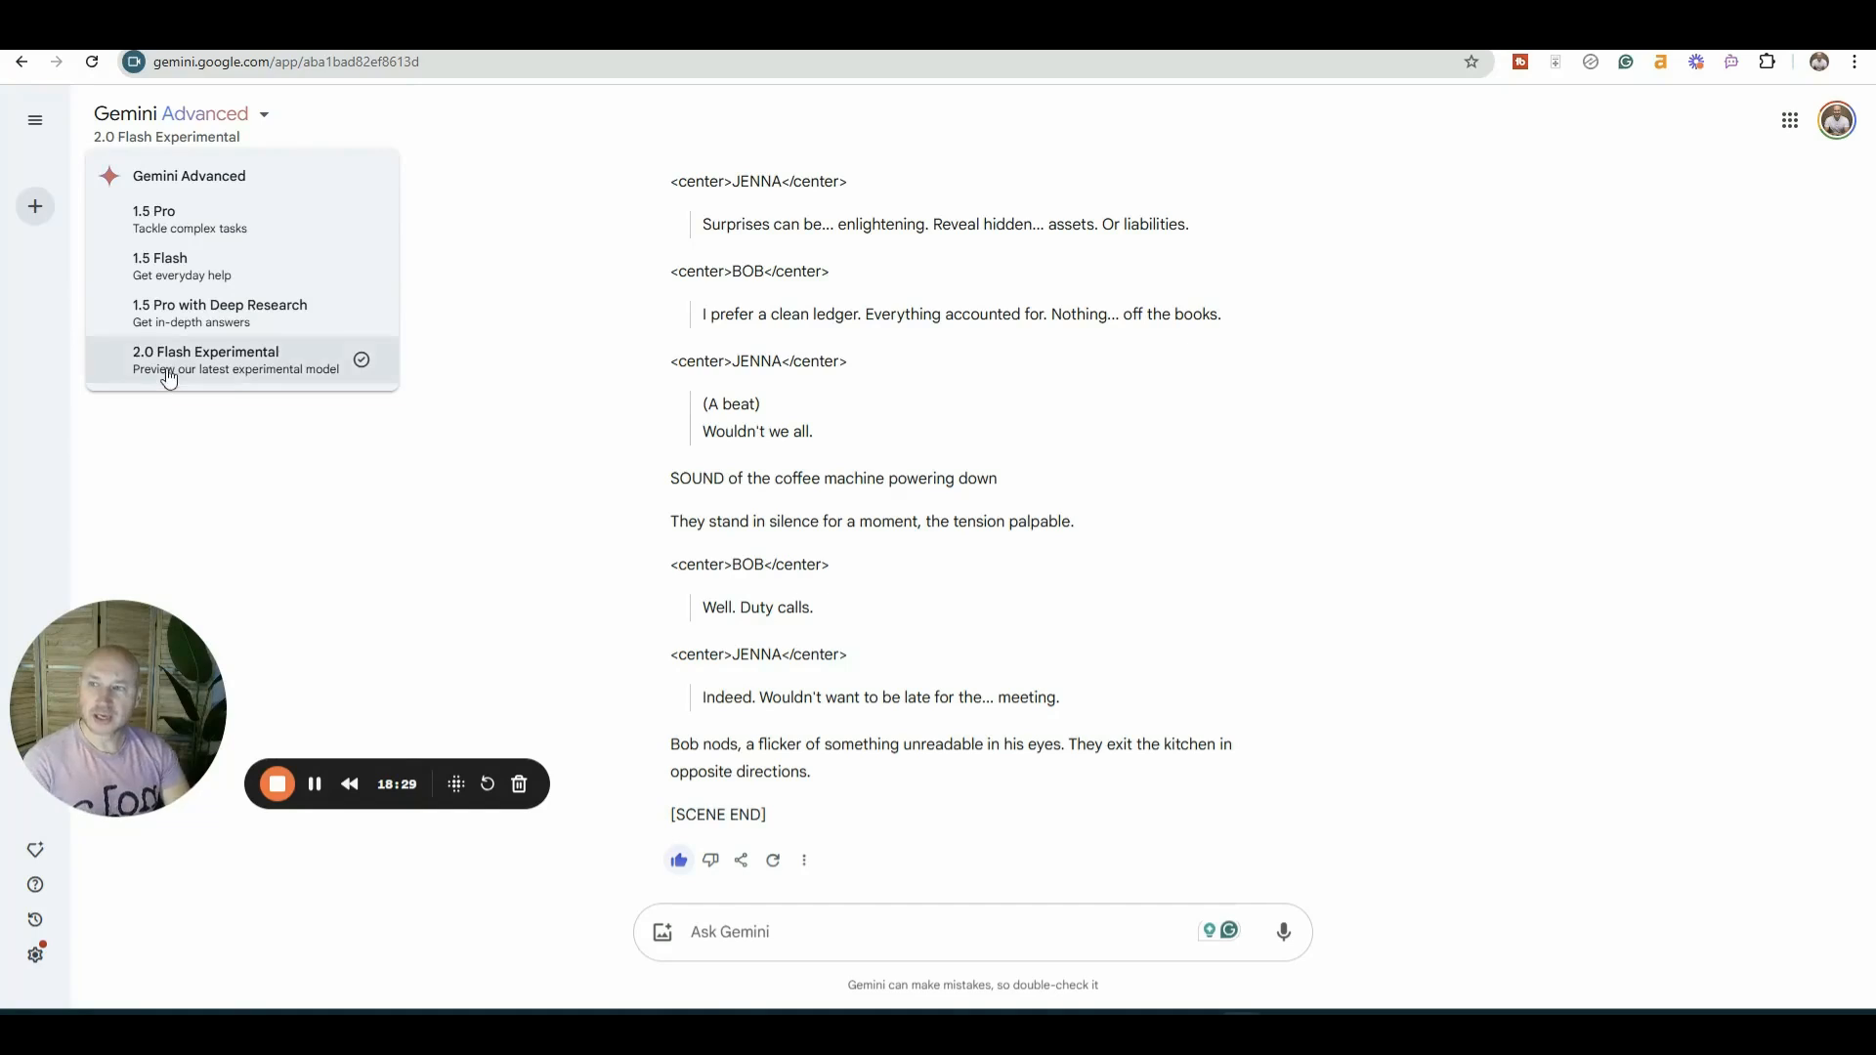
- Select 1.5 Pro with Deep Research and submit the modern spycraft research prompt
click(219, 304)
text(Research modern spycraft and espionage tools for my novel about spies.)
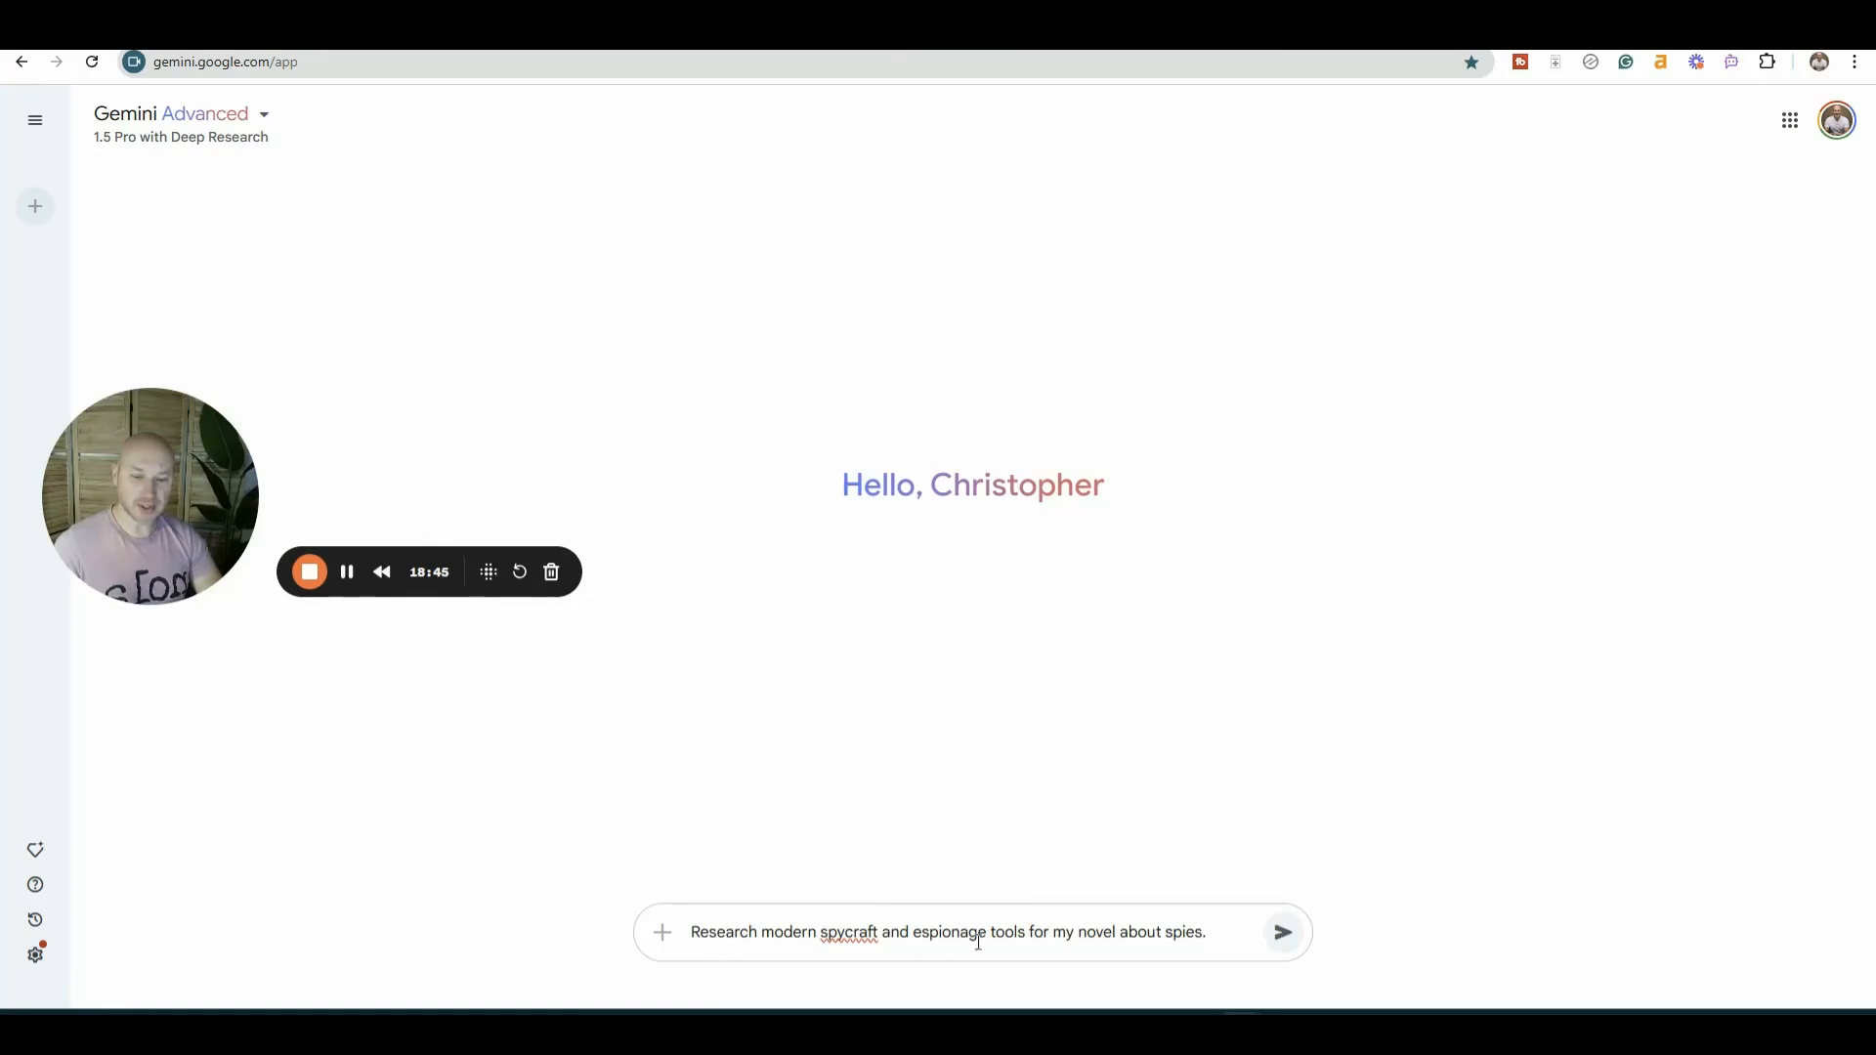
mouse_move(1284, 932)
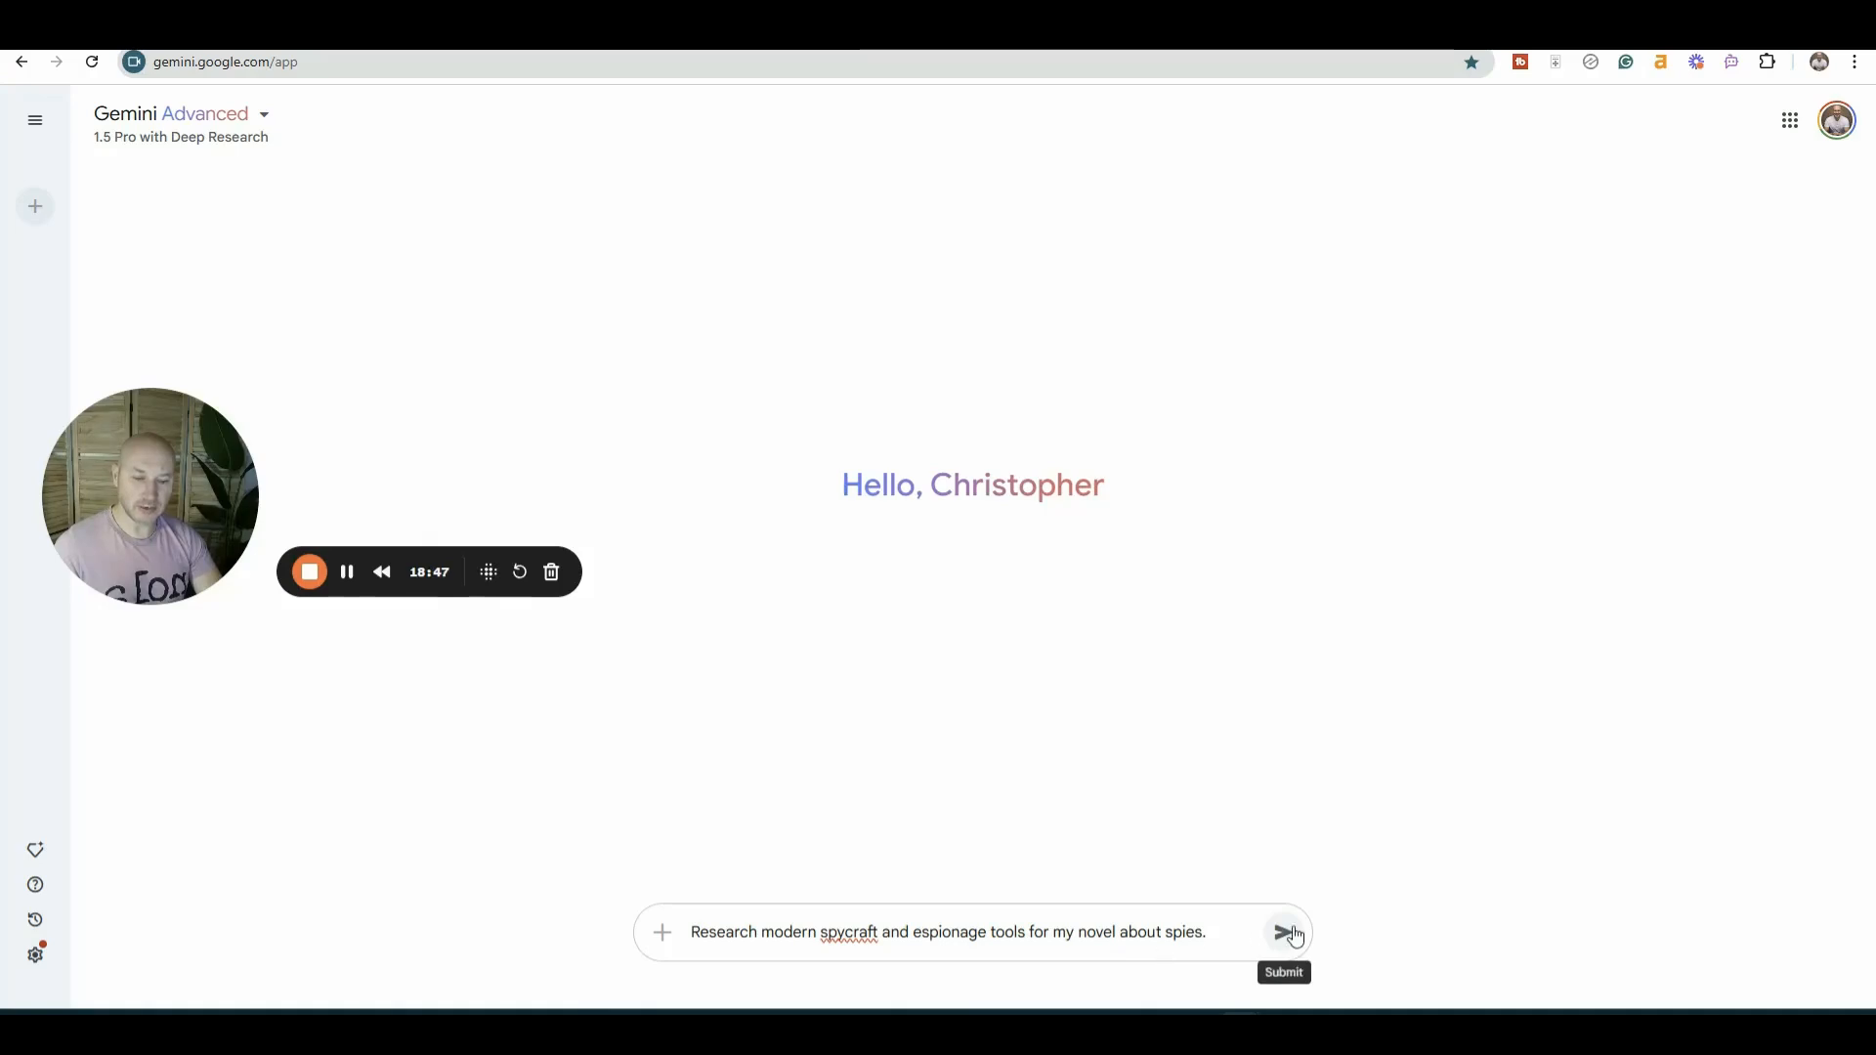
click(1284, 933)
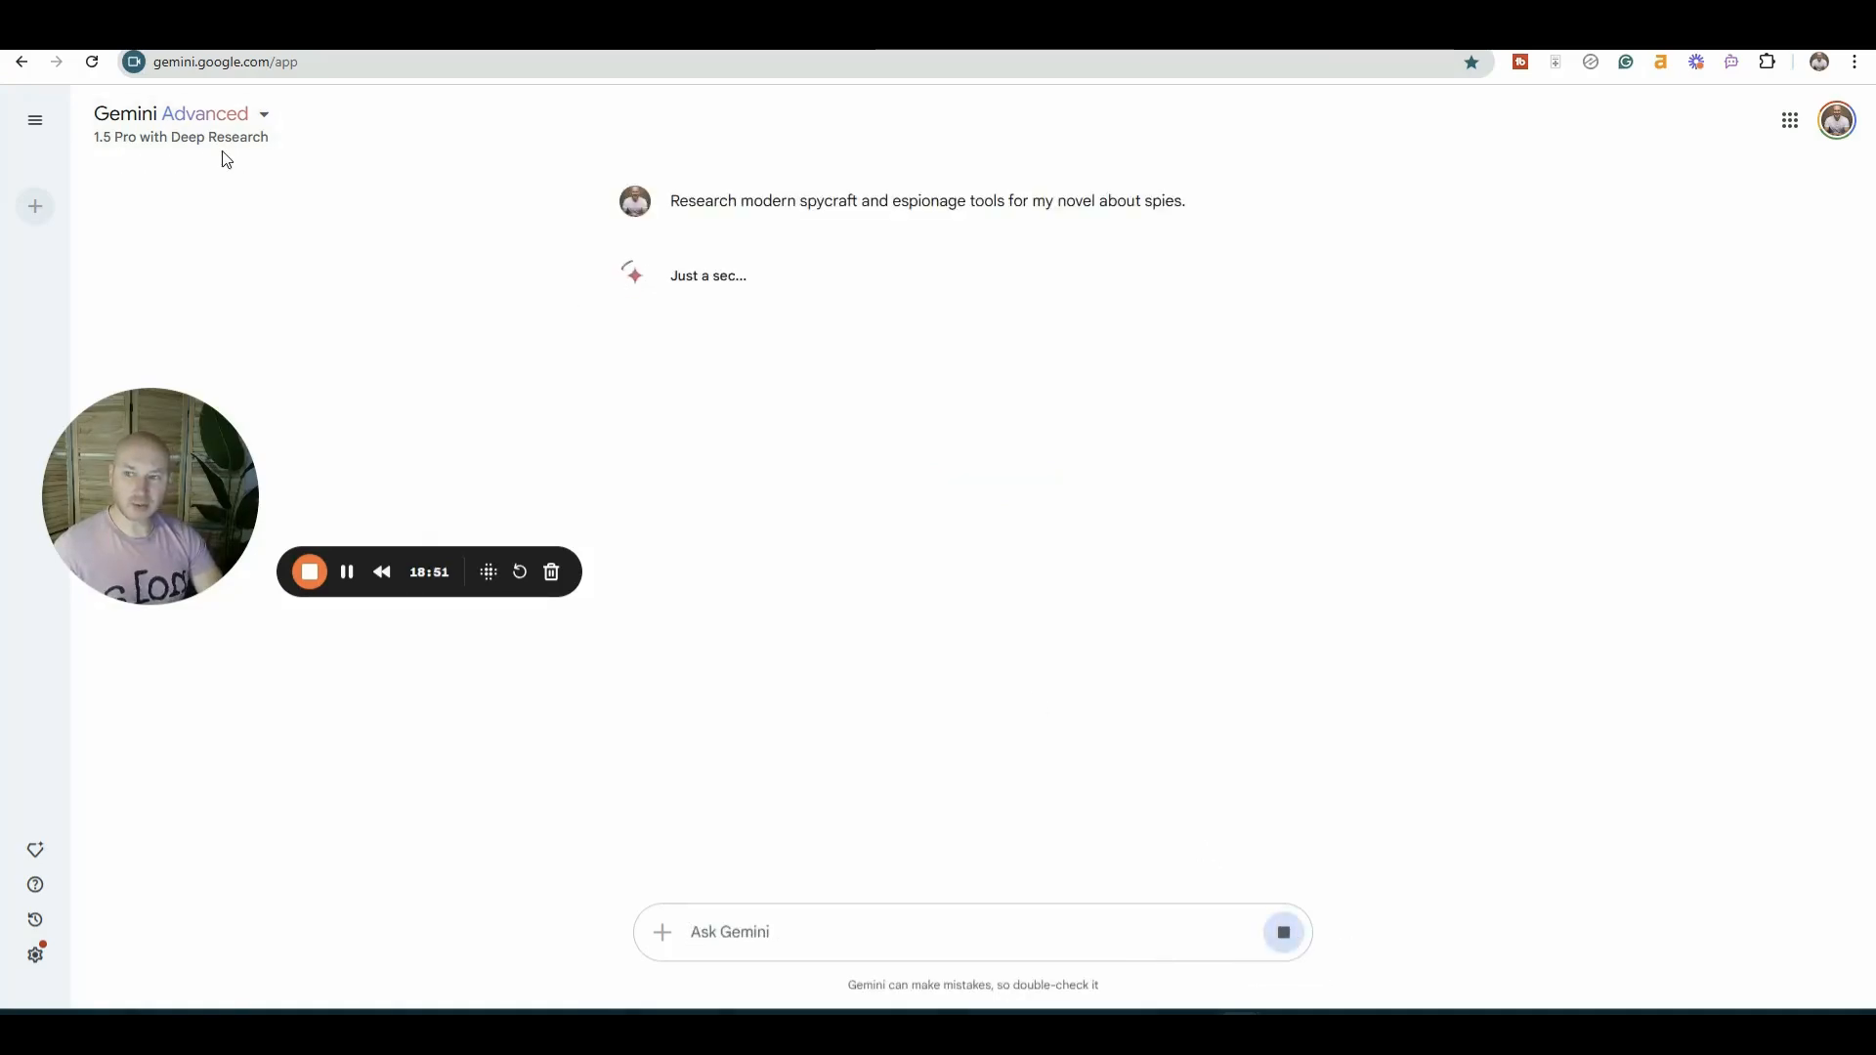
mouse_move(781, 318)
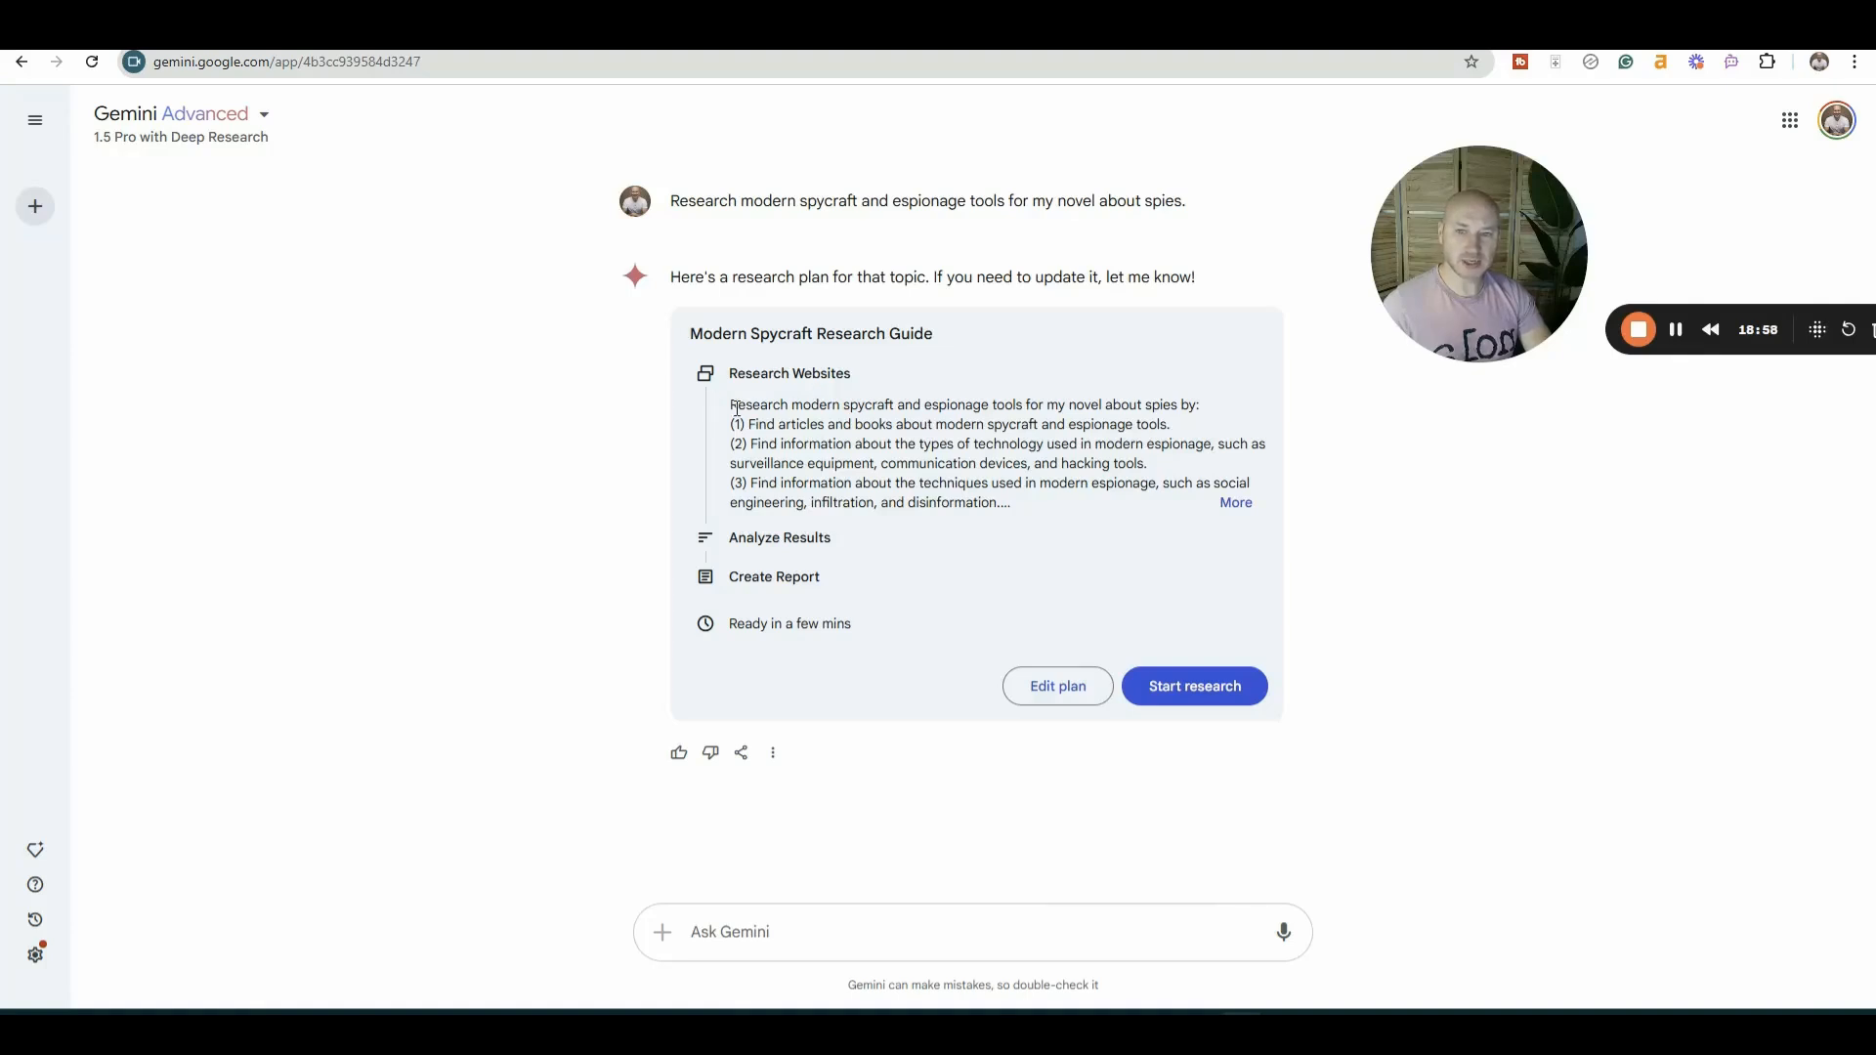
mouse_move(915, 352)
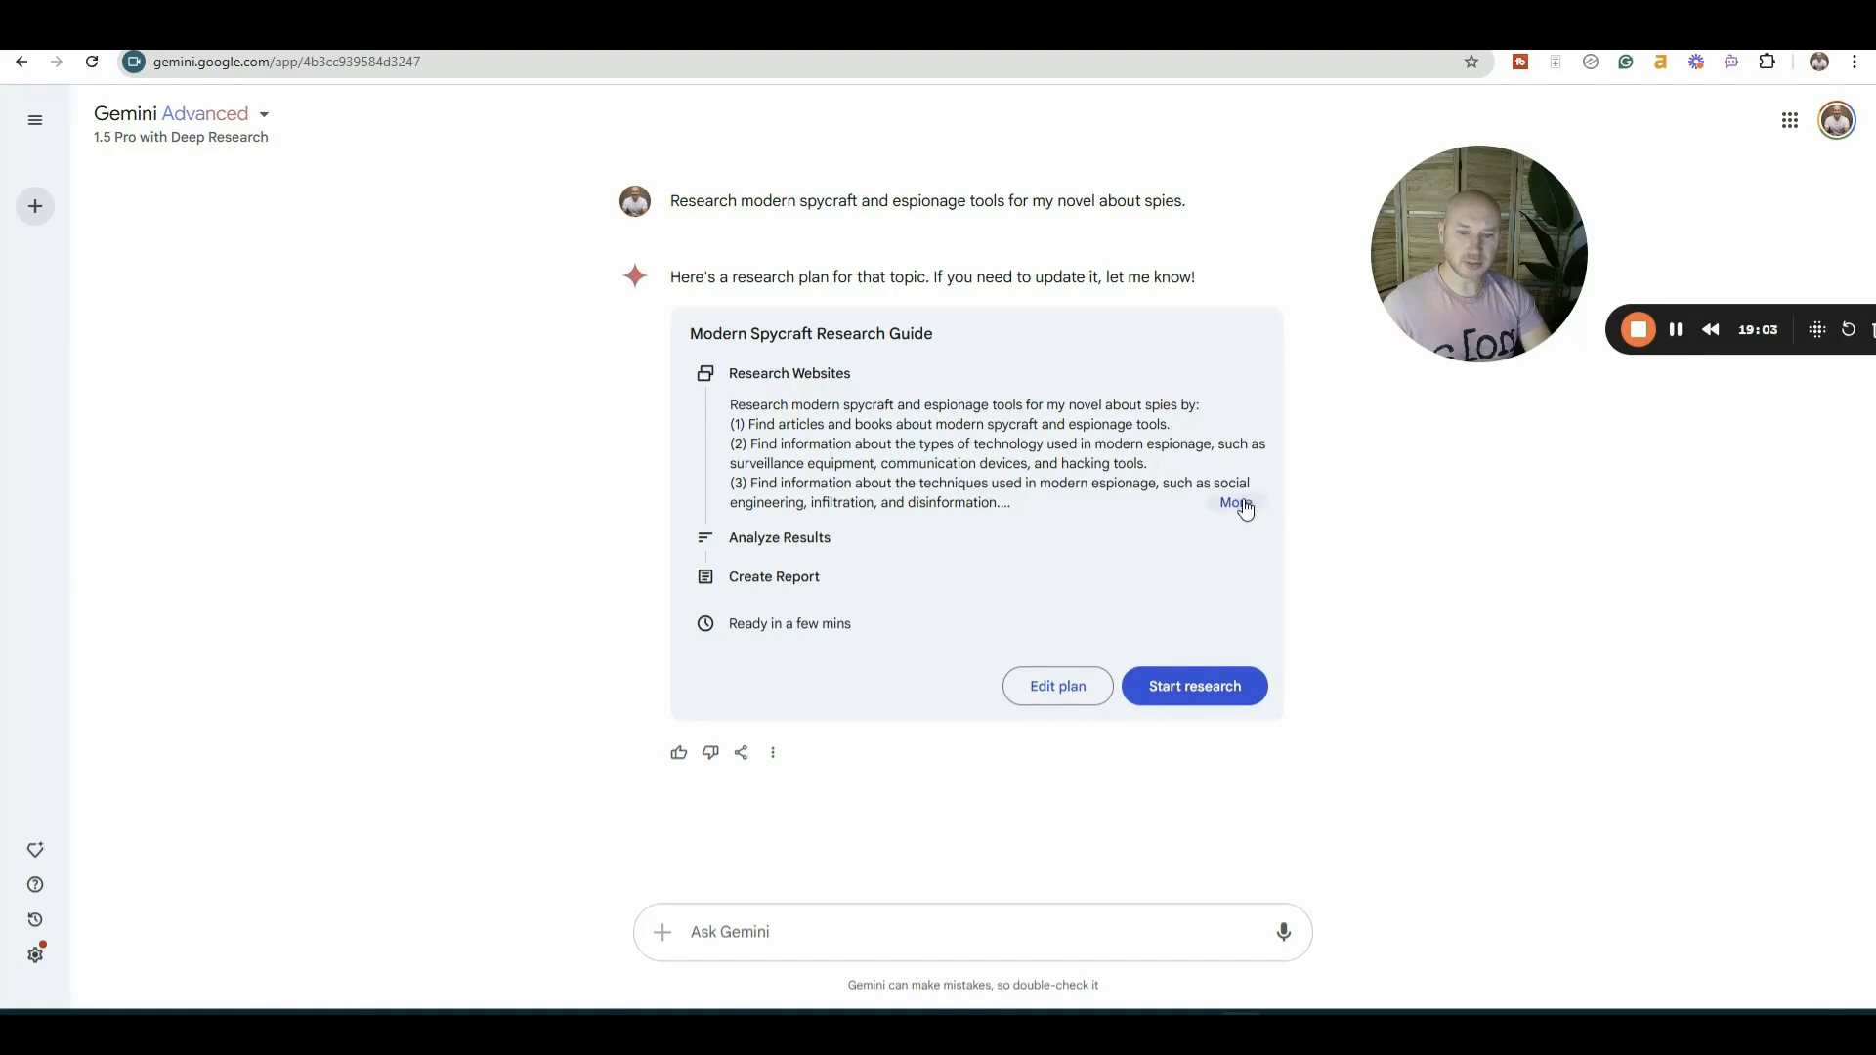
- Expand the six-step Modern Spycraft Research Guide plan and give it a thumbs-up
click(1233, 503)
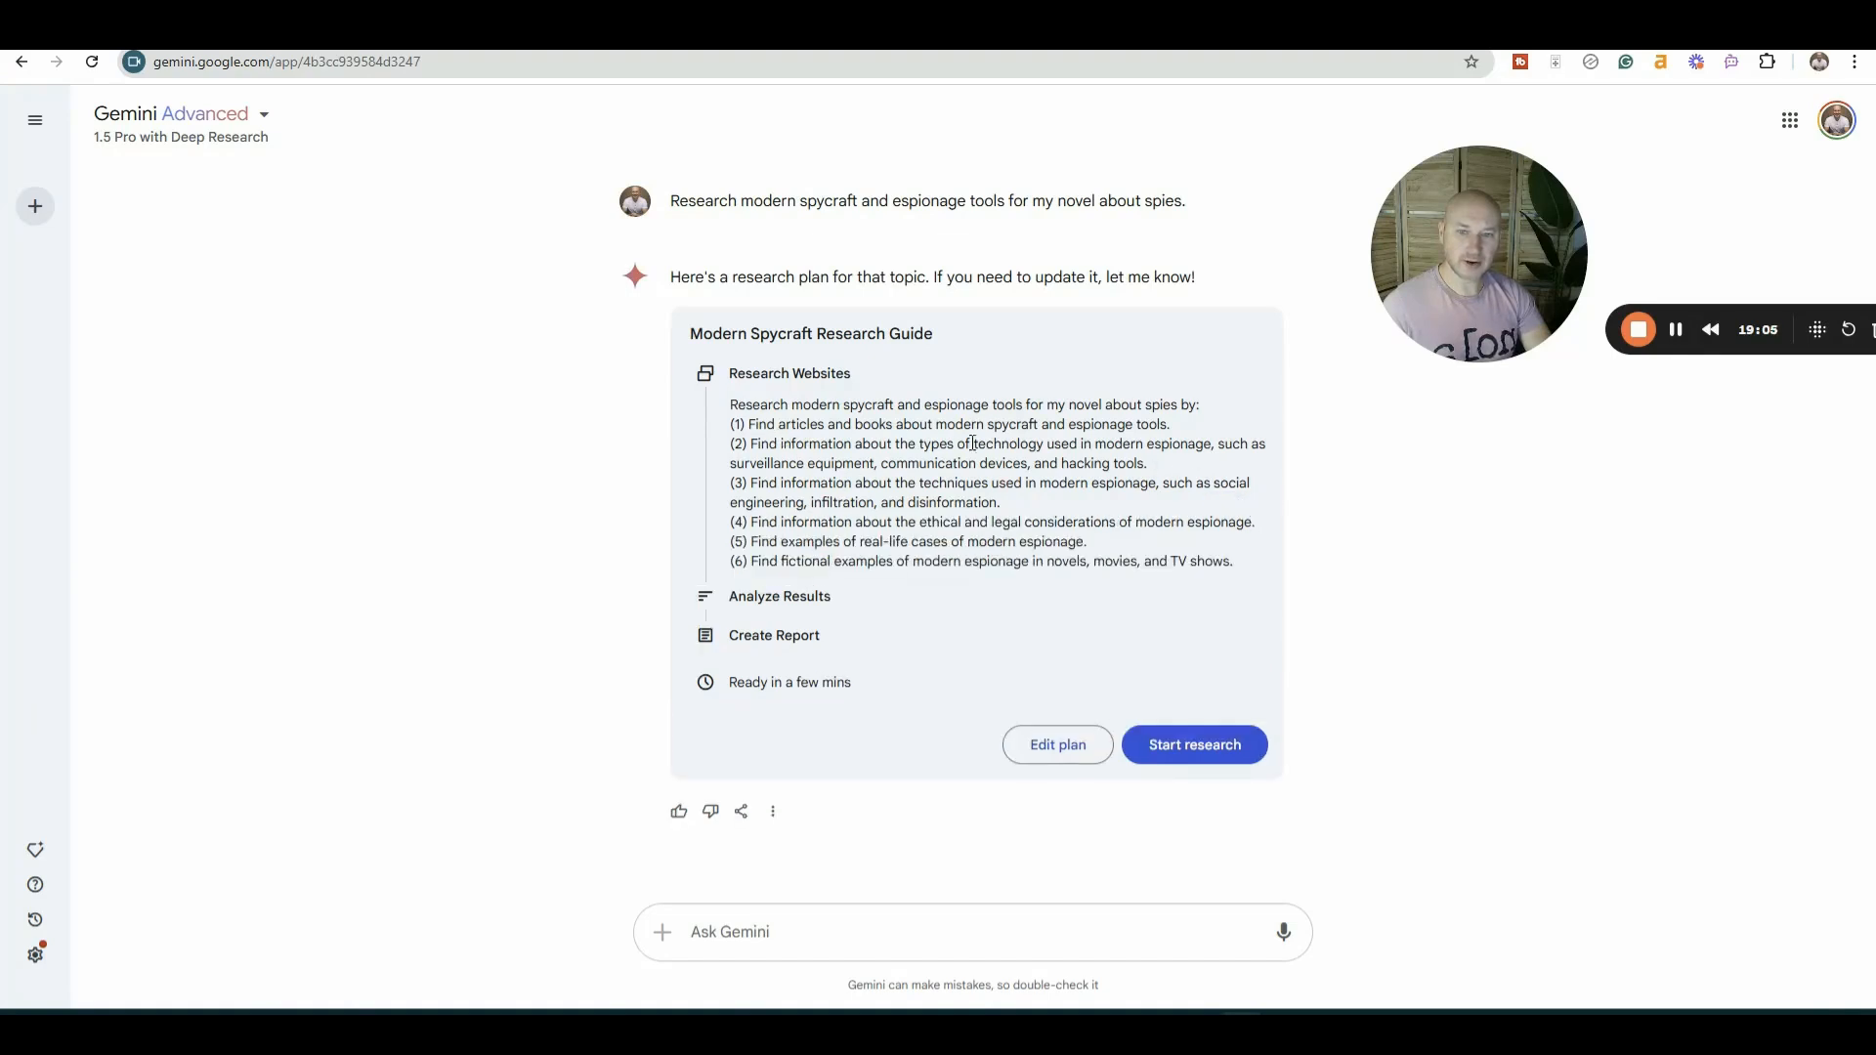
mouse_move(826, 473)
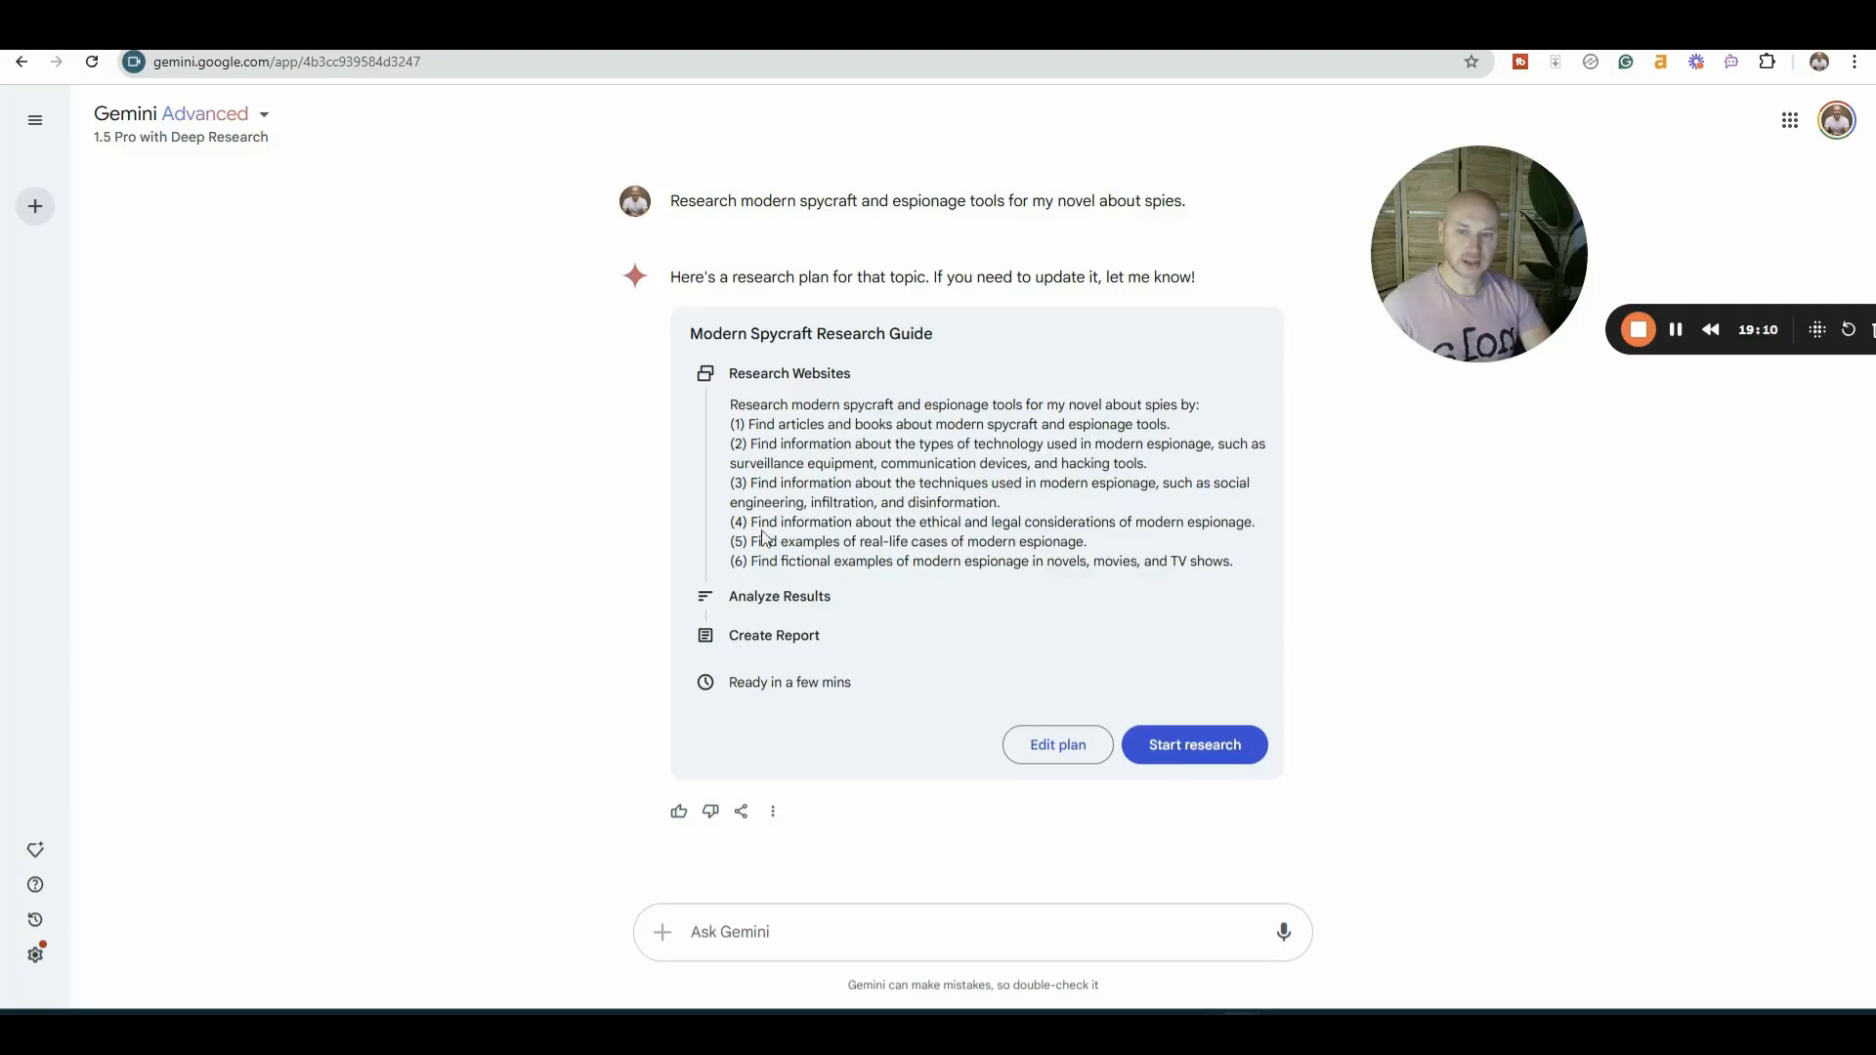
mouse_move(899, 583)
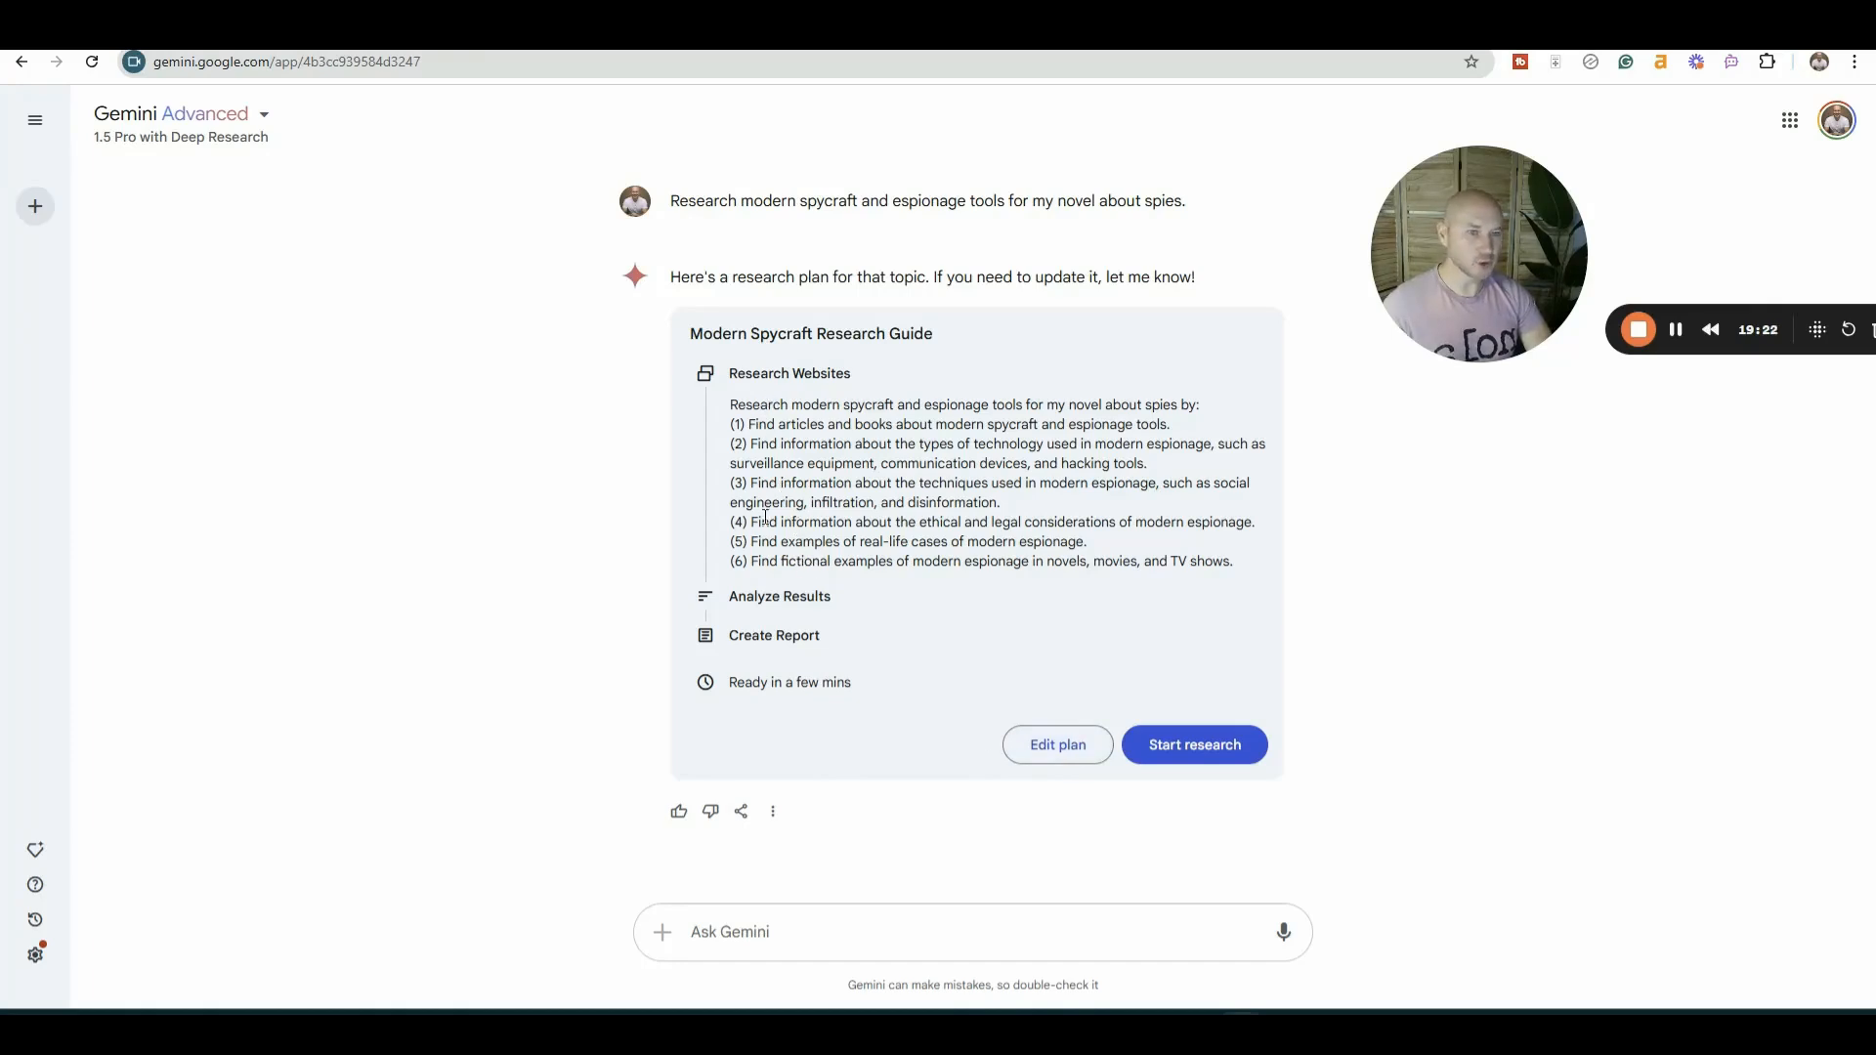
mouse_move(1037, 617)
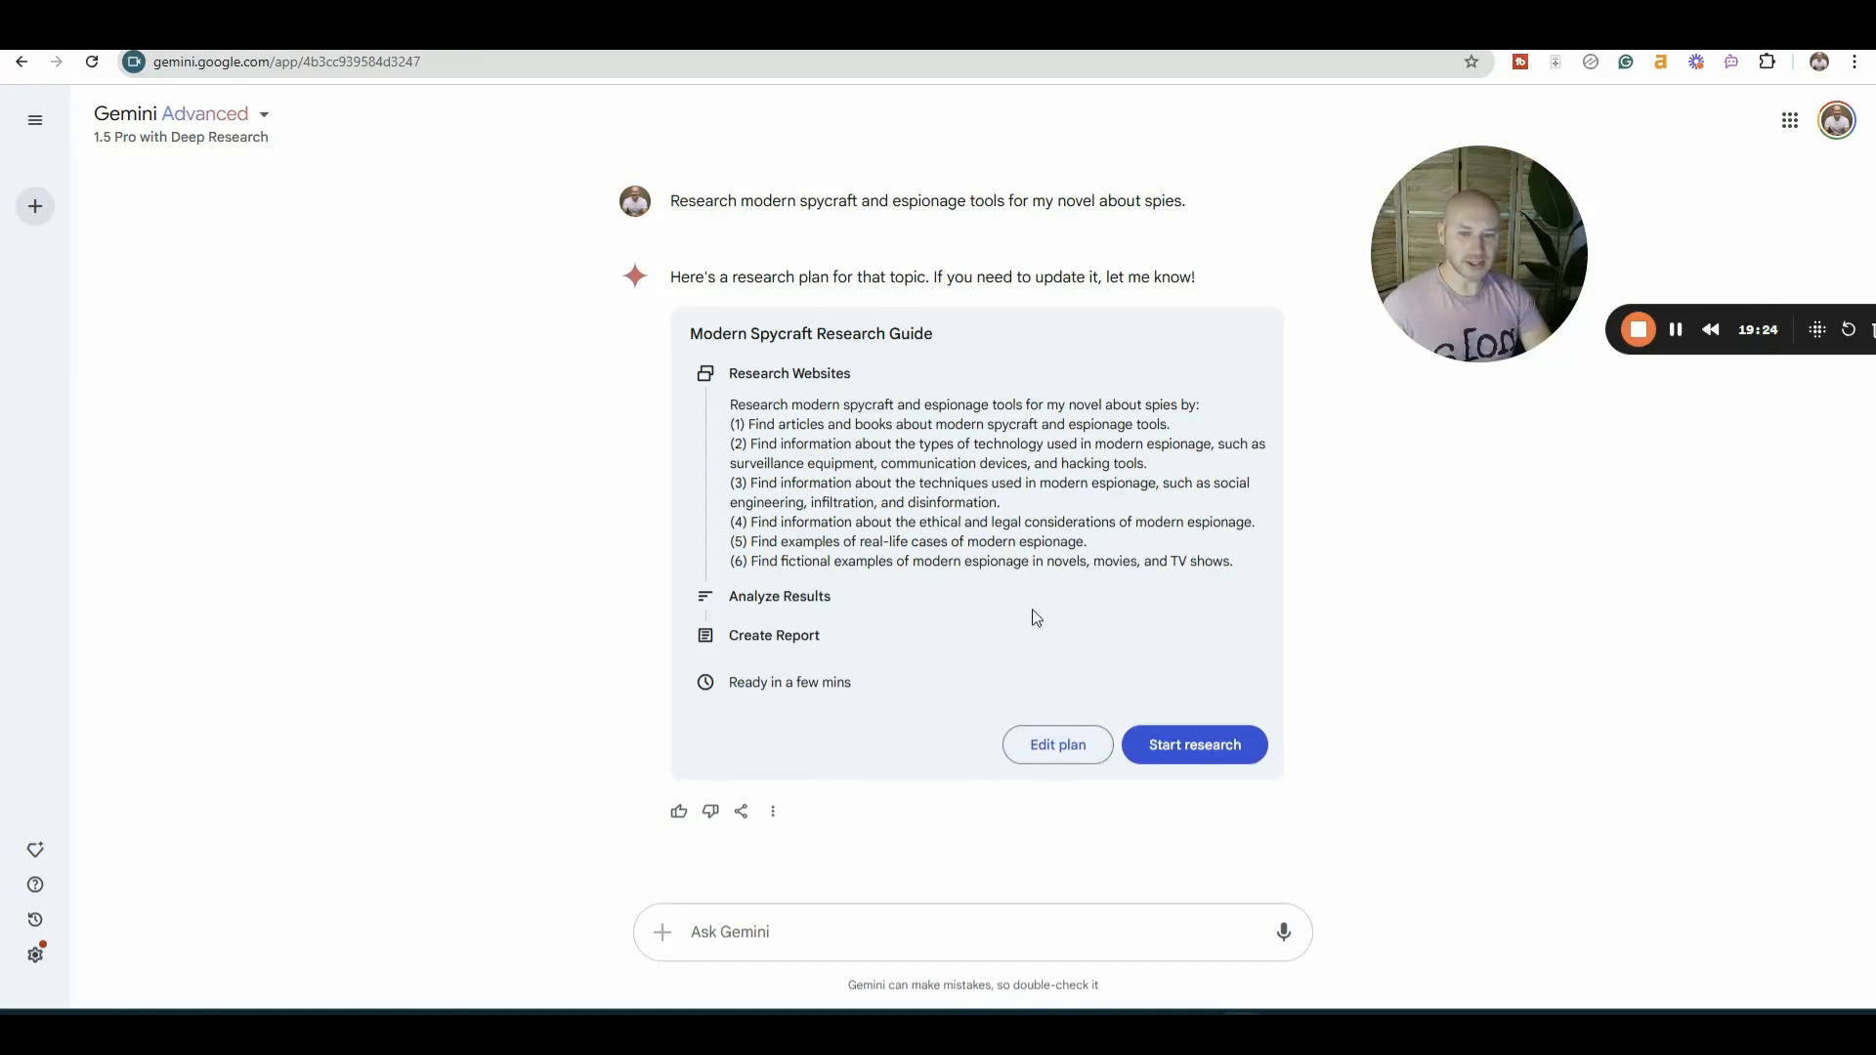
mouse_move(679, 813)
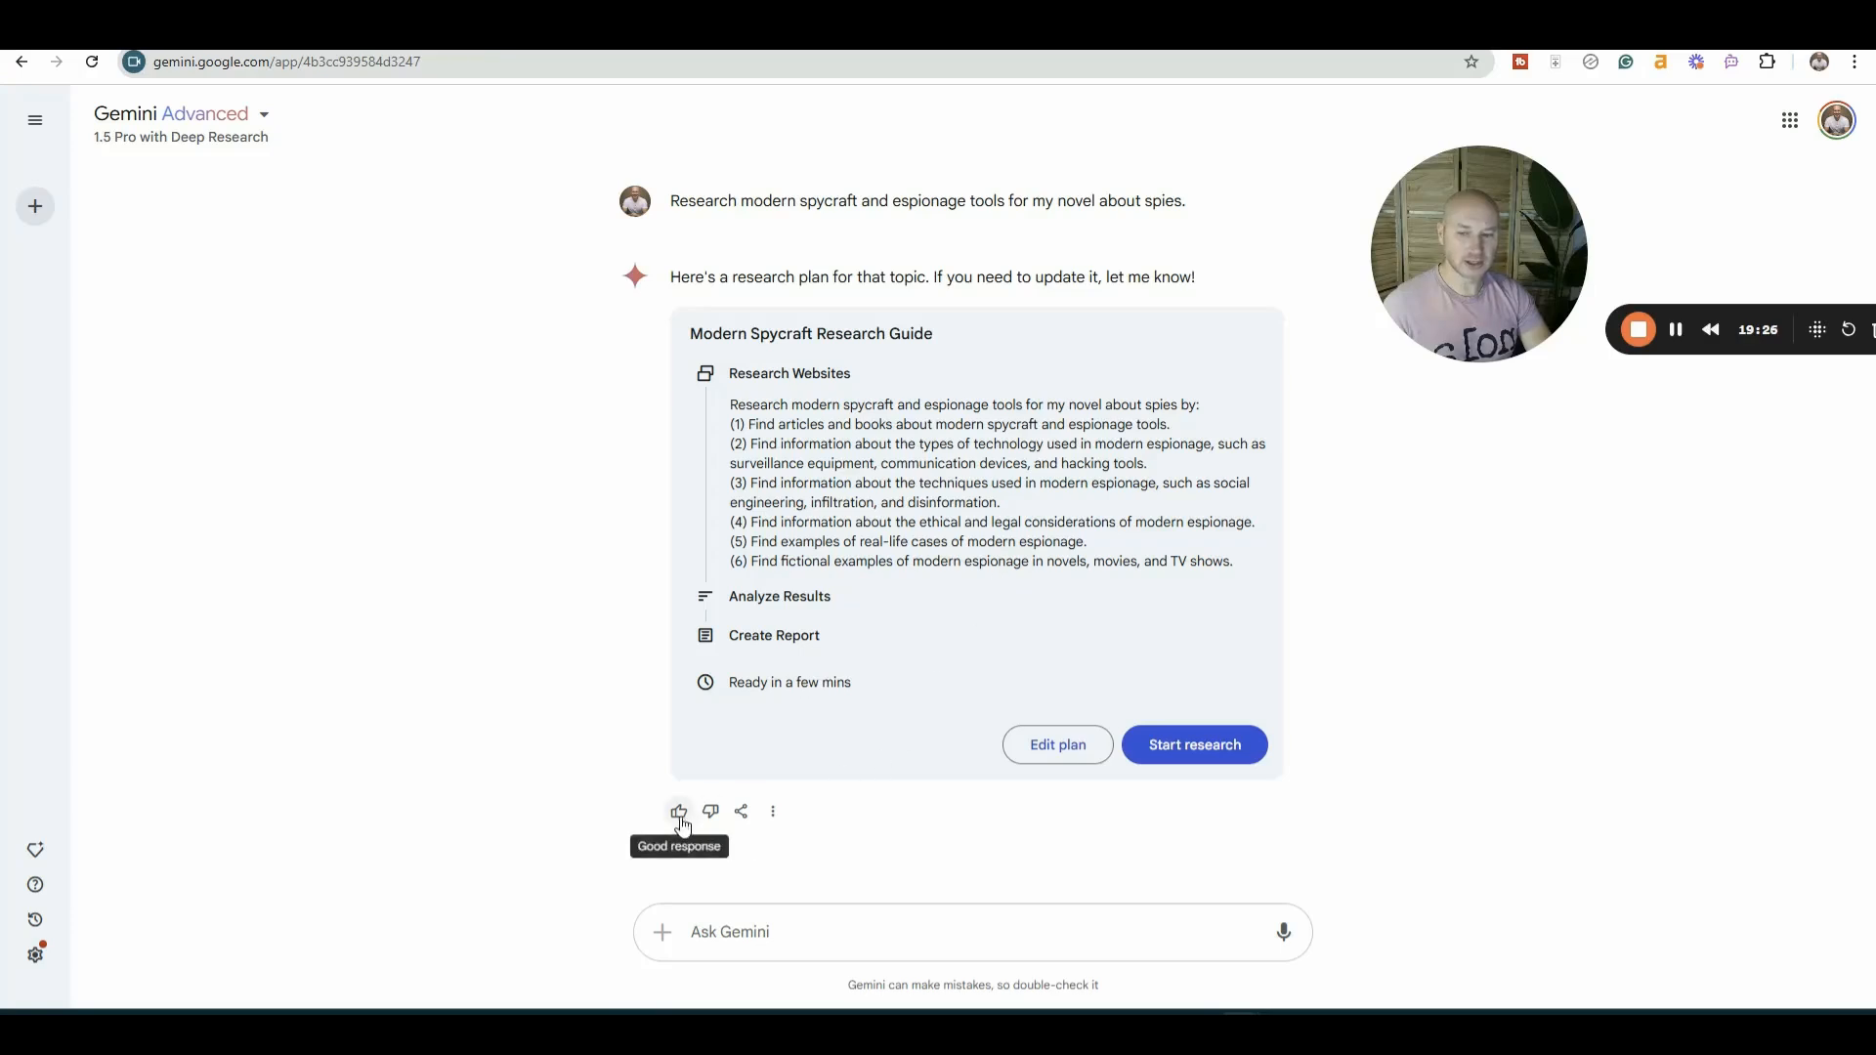
click(1194, 744)
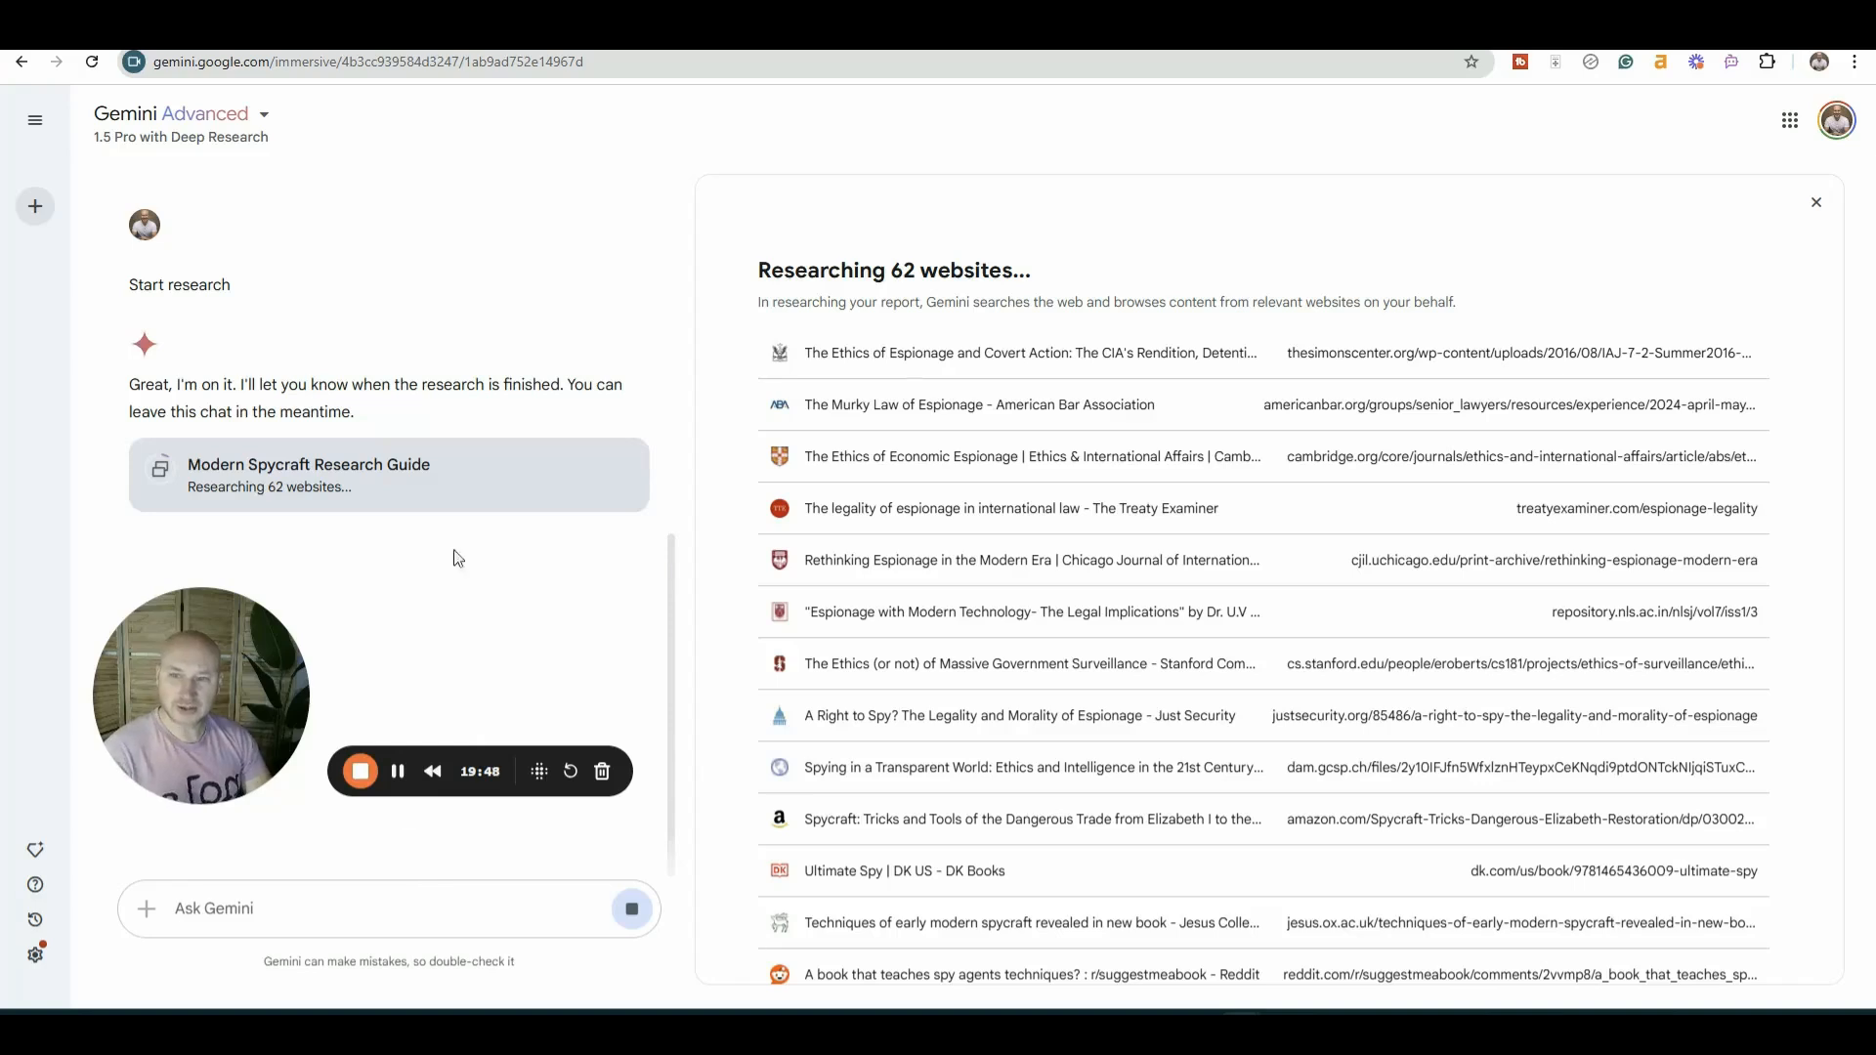
mouse_move(1215, 291)
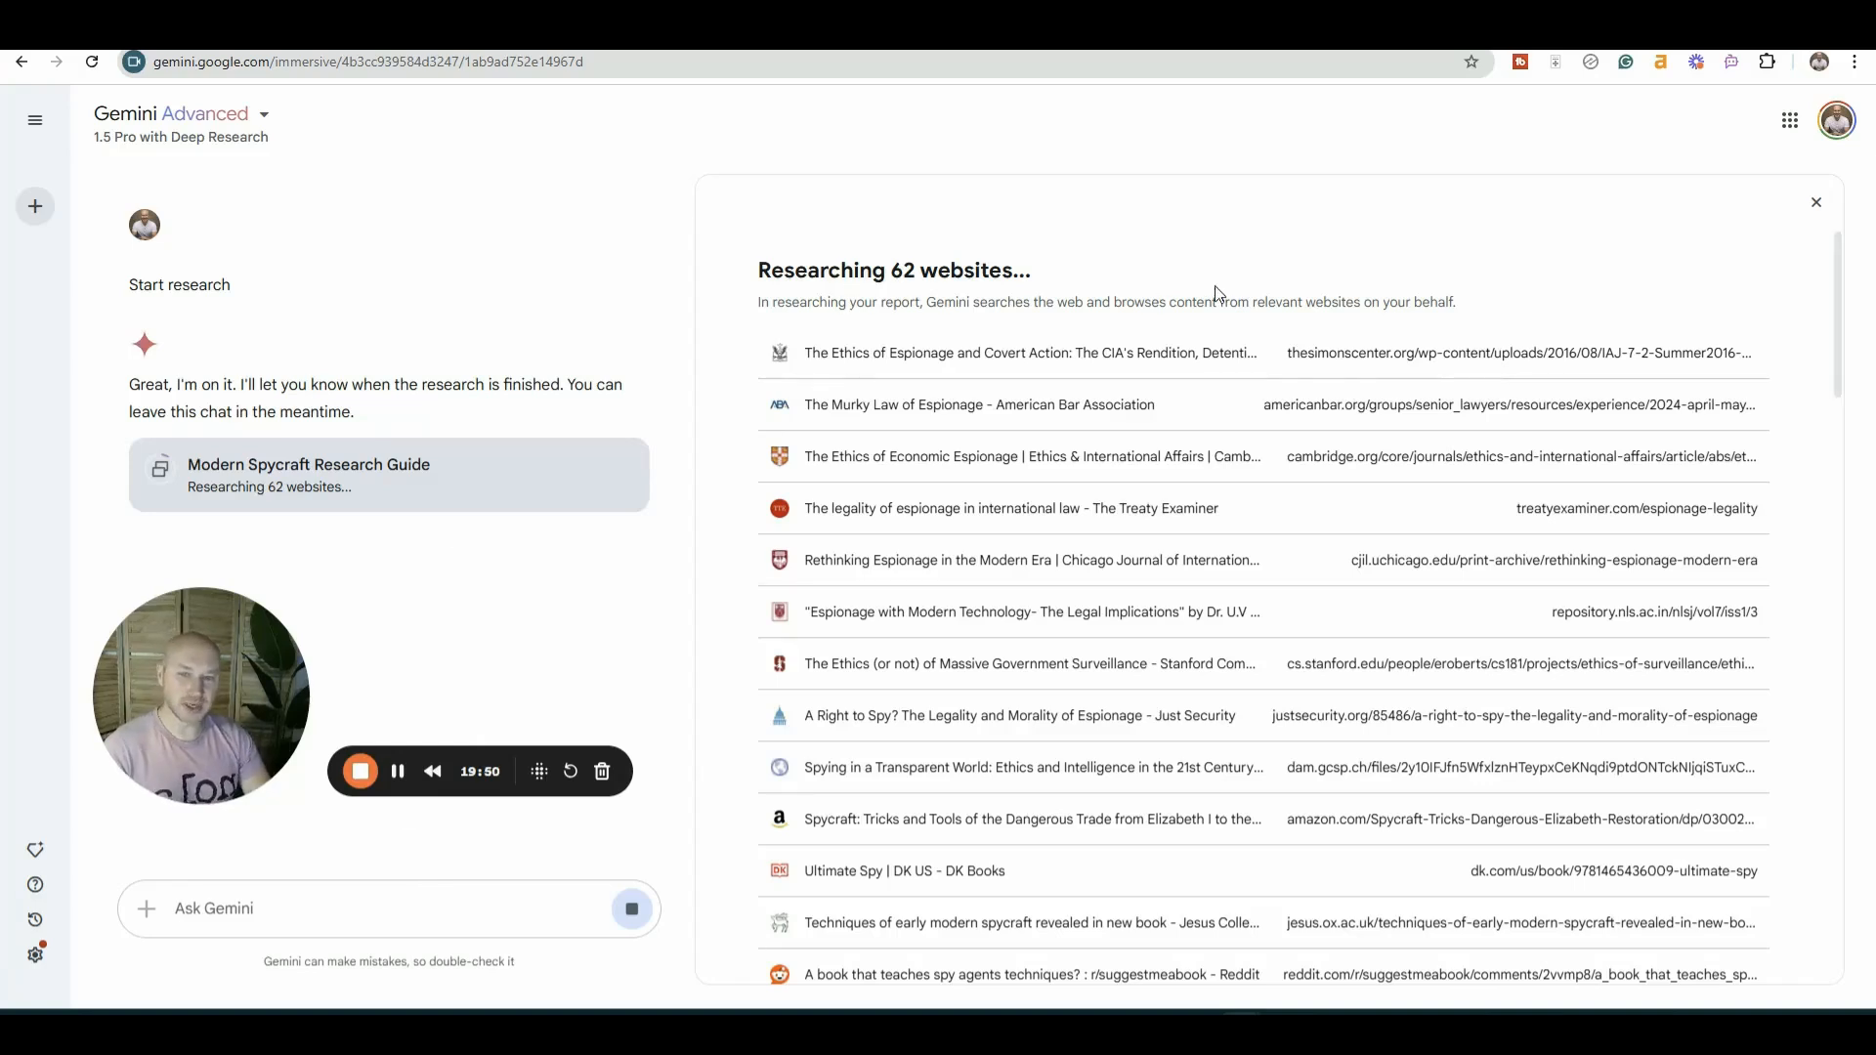
mouse_move(1366, 356)
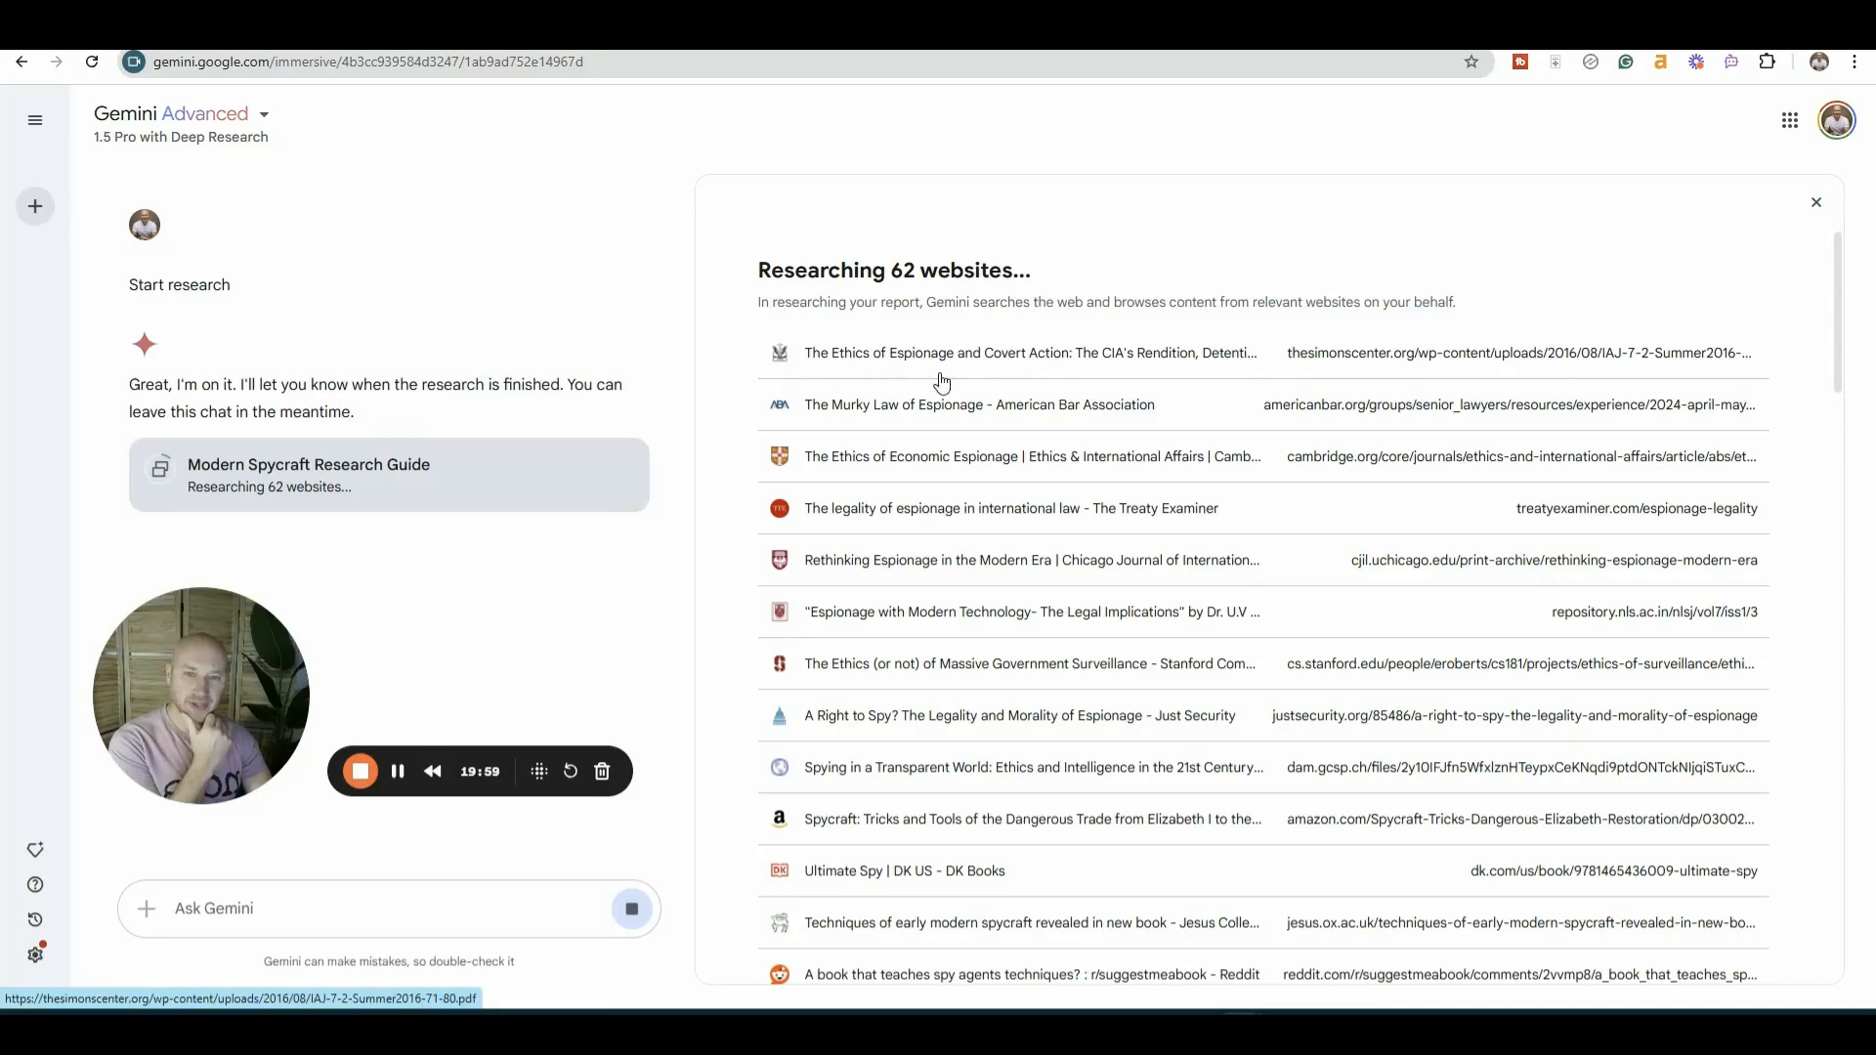
mouse_move(862, 425)
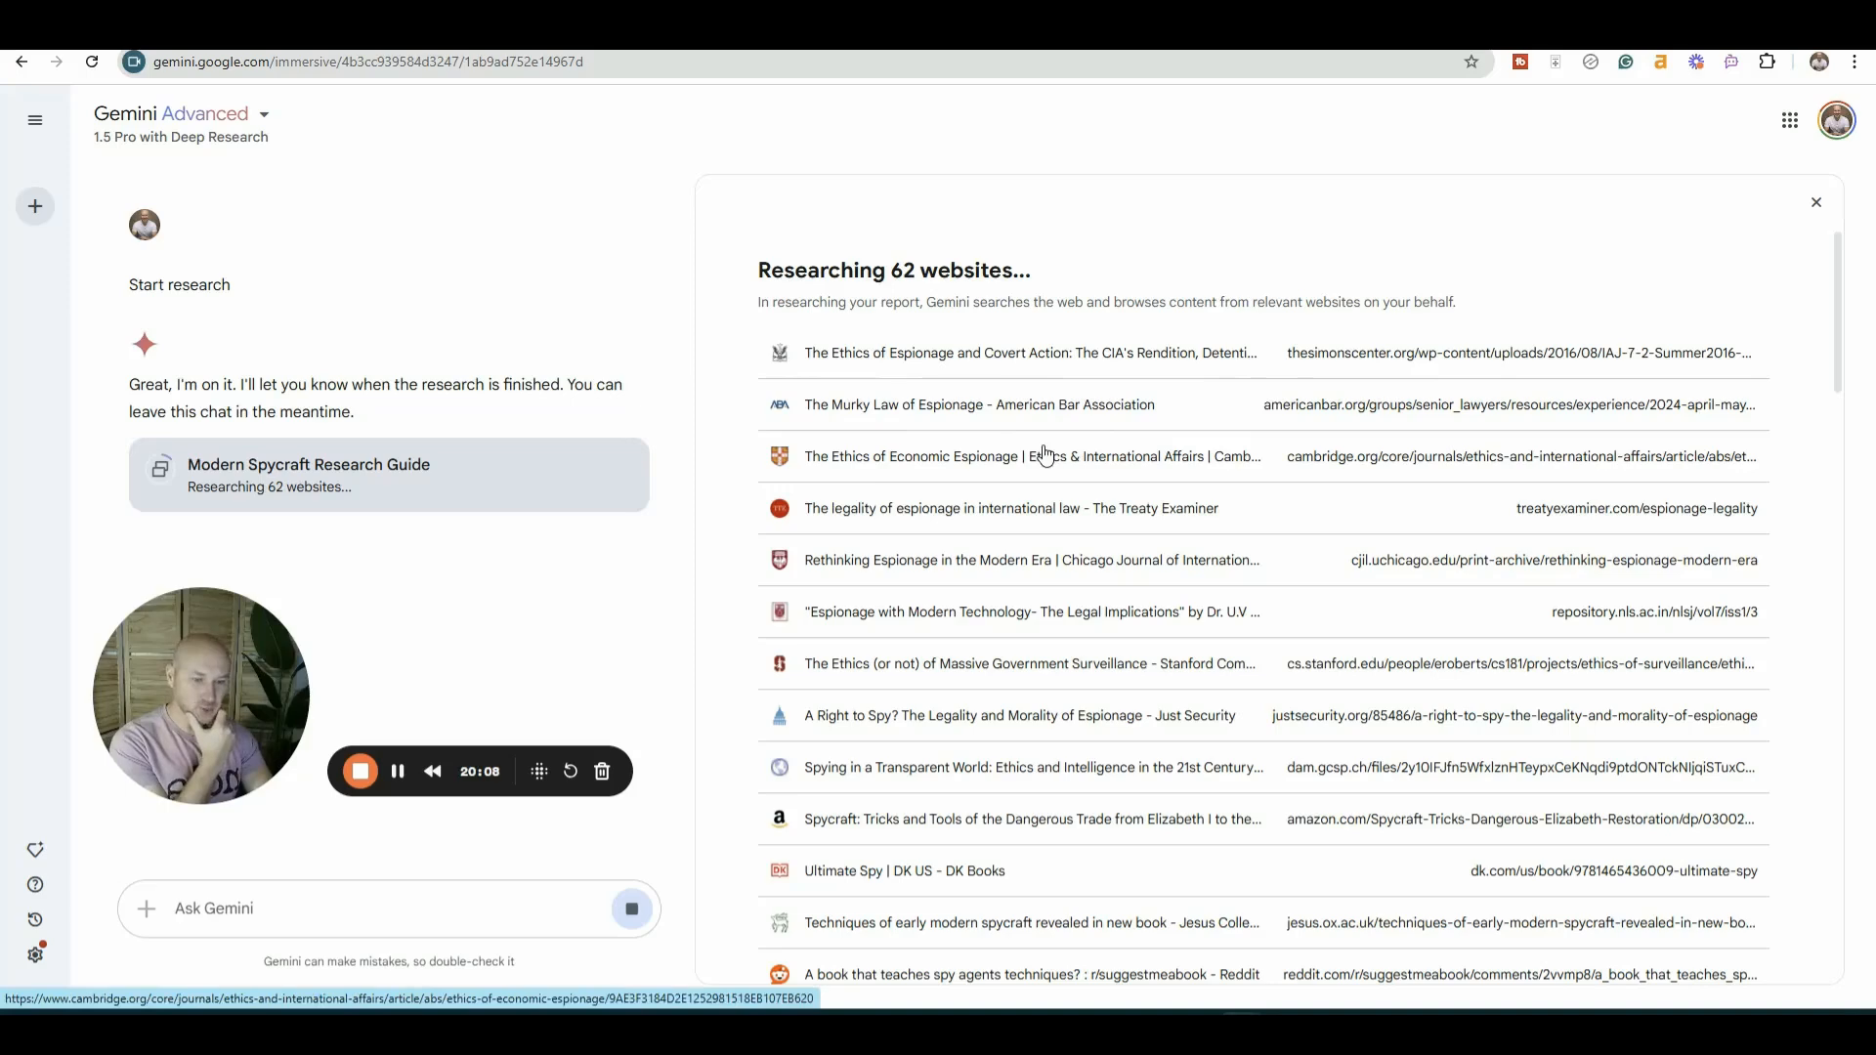
- Browse the 62 researched spycraft websites down to the latest entries, IMDb and Screen Rant
scroll(down, 3)
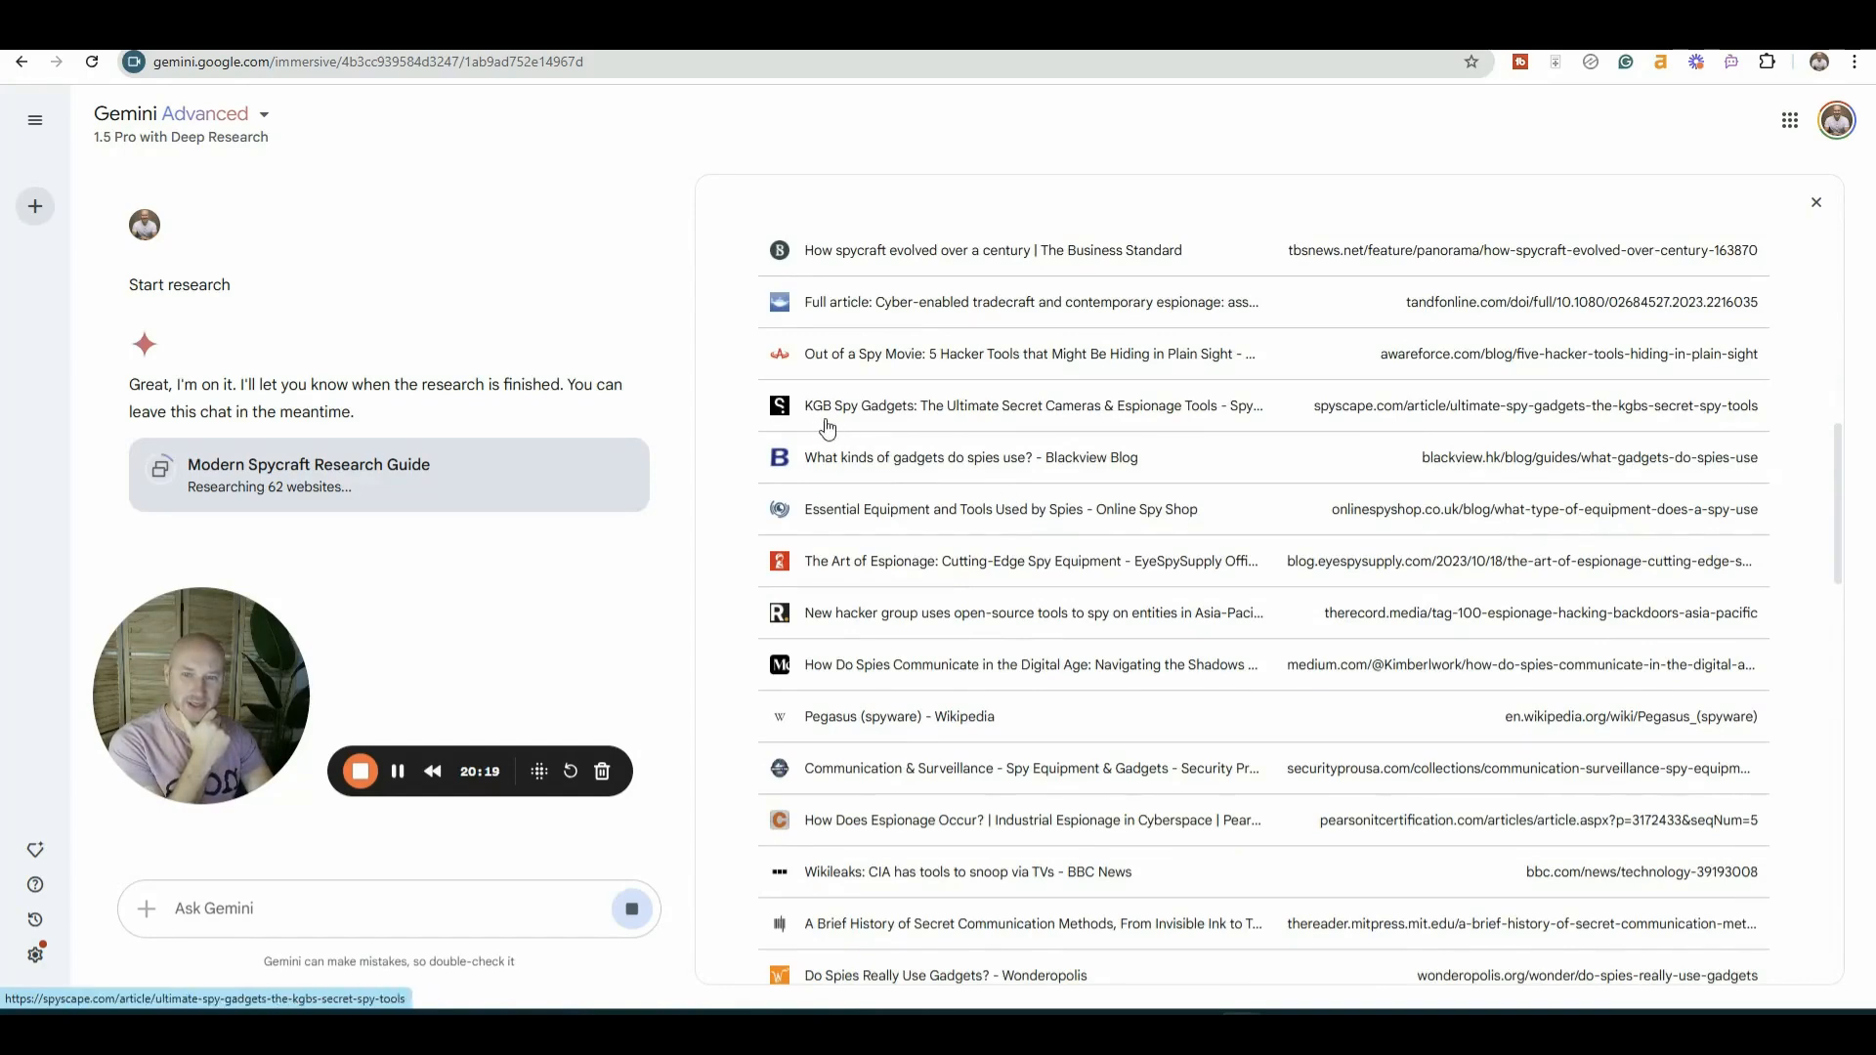
mouse_move(1365, 431)
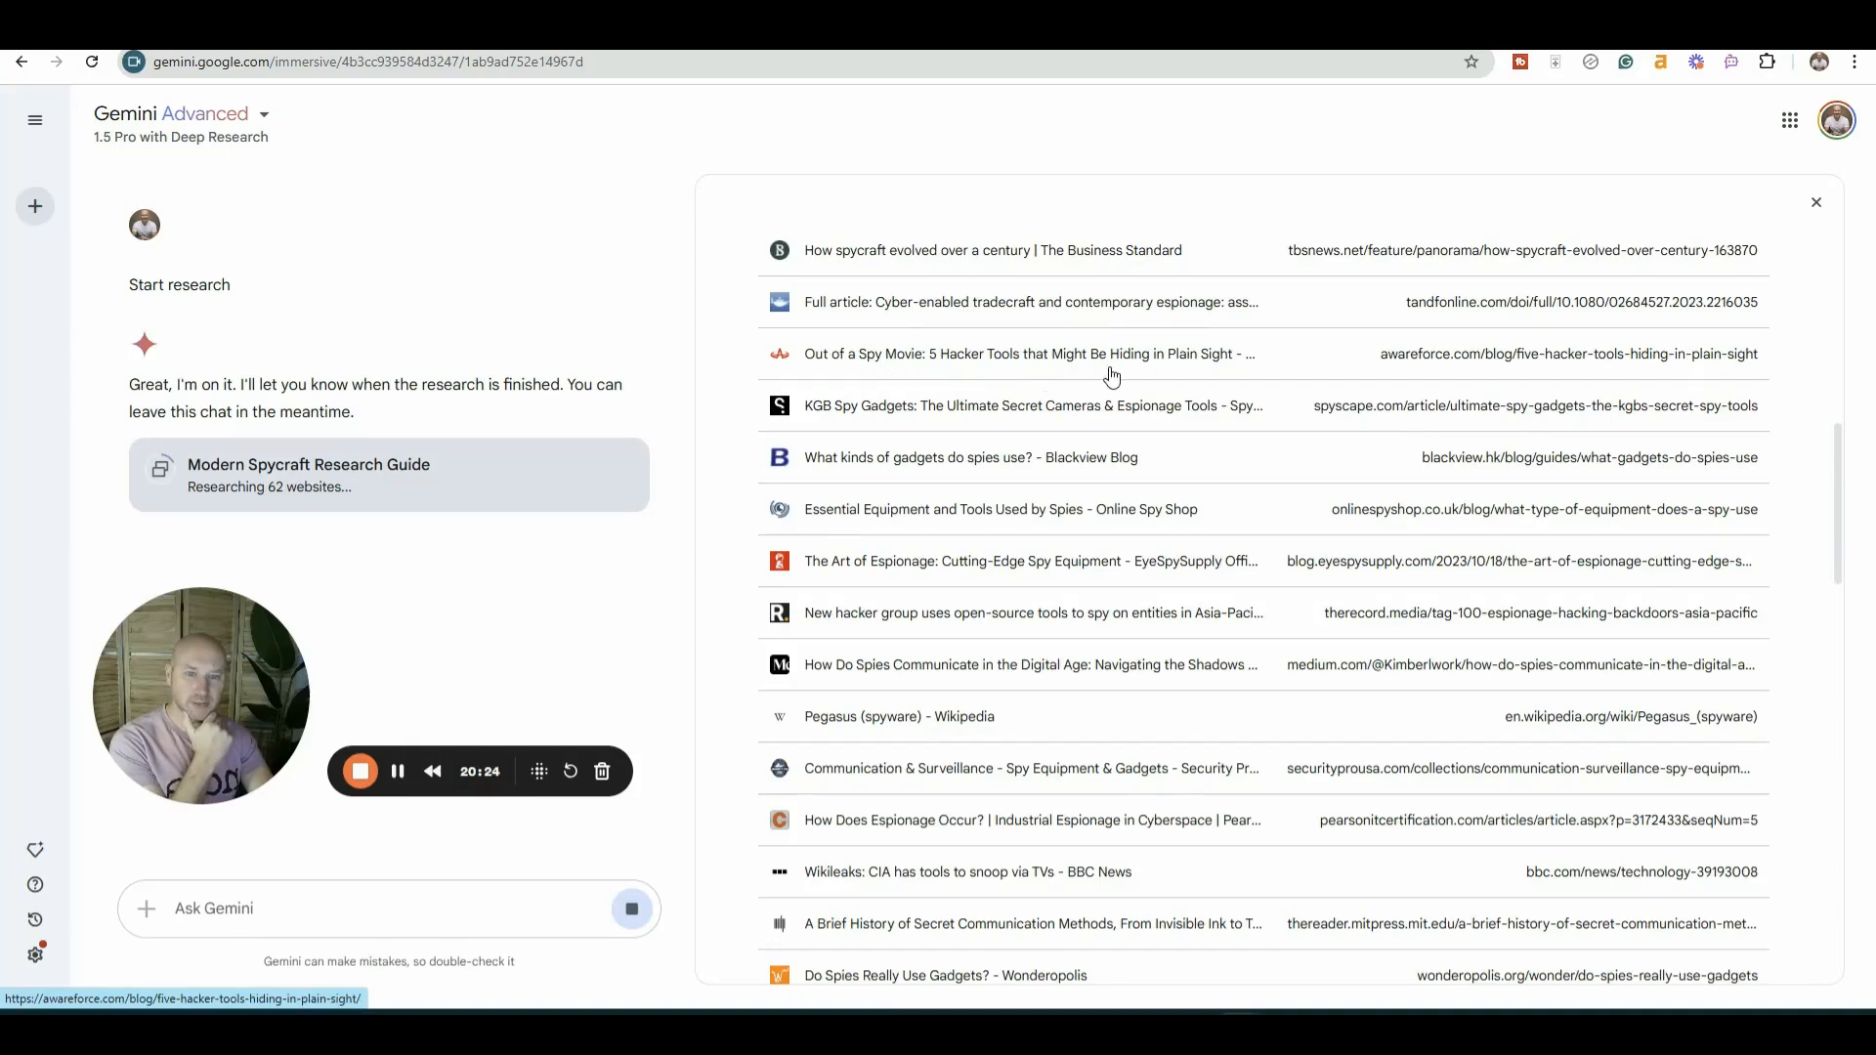
mouse_move(909, 517)
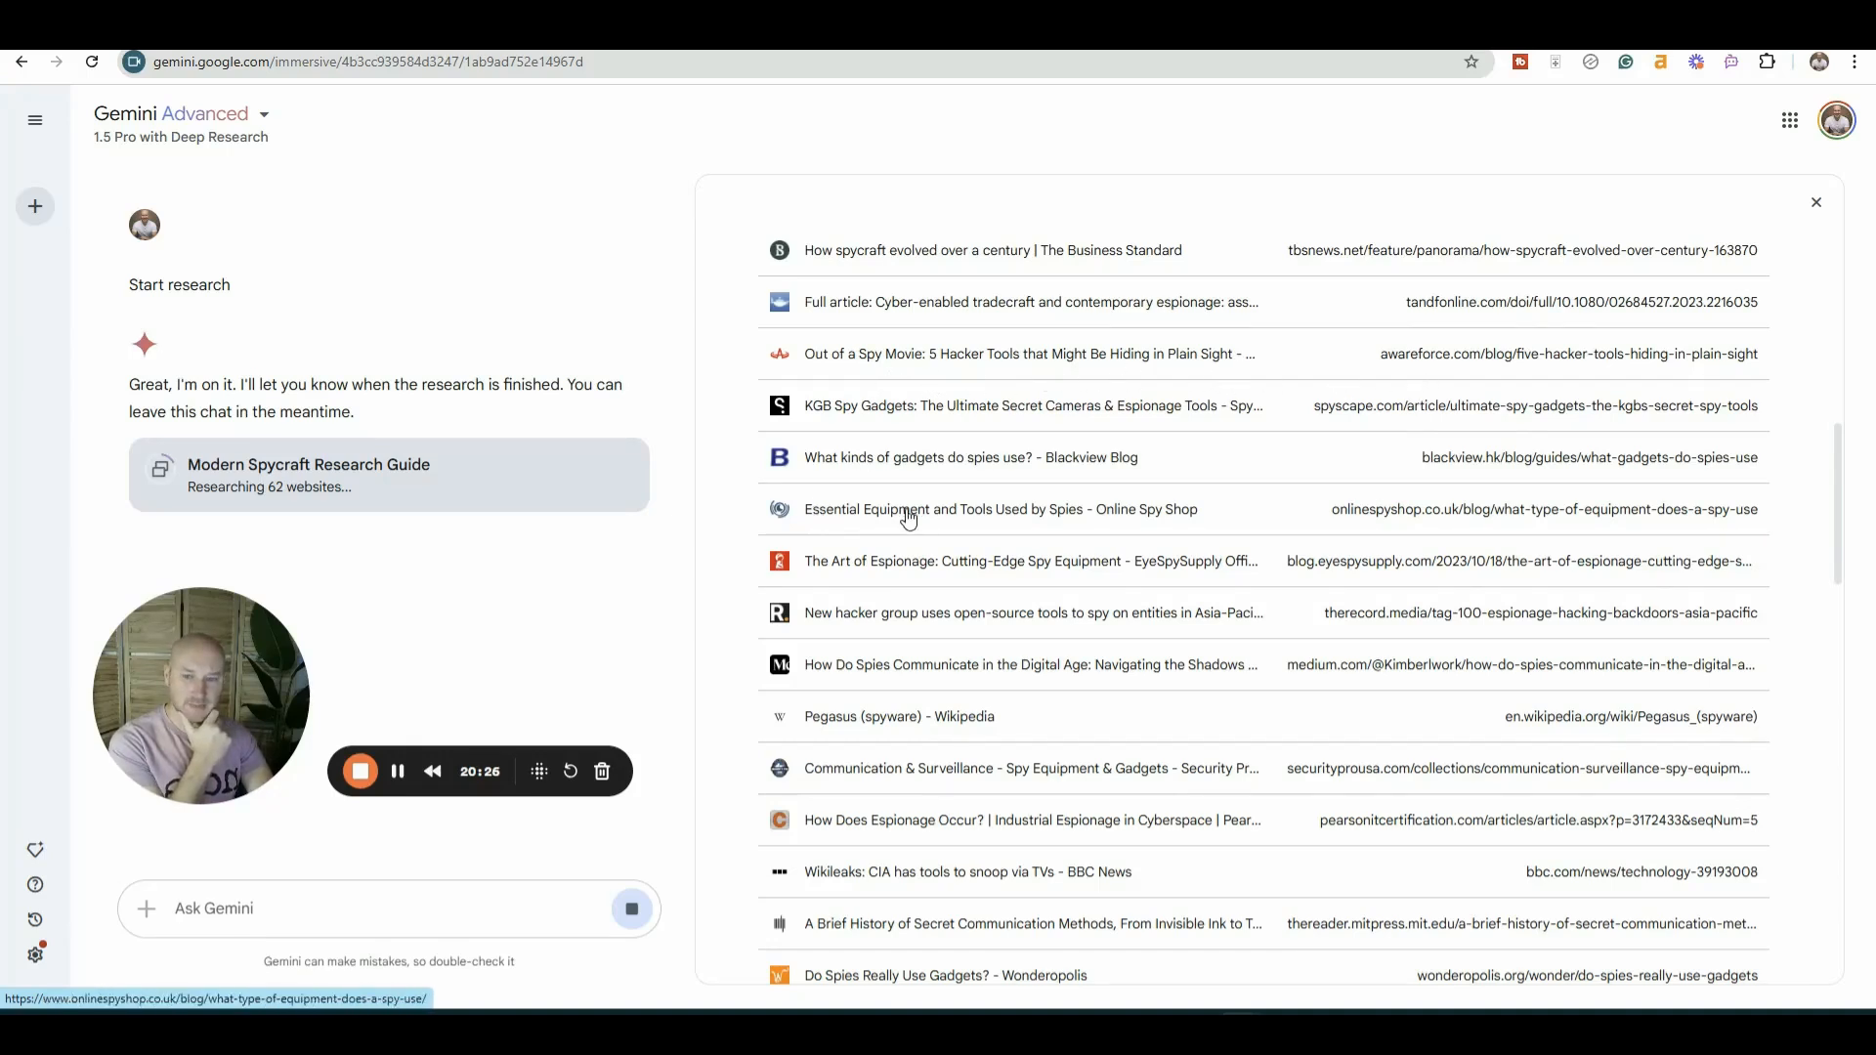
scroll(down, 3)
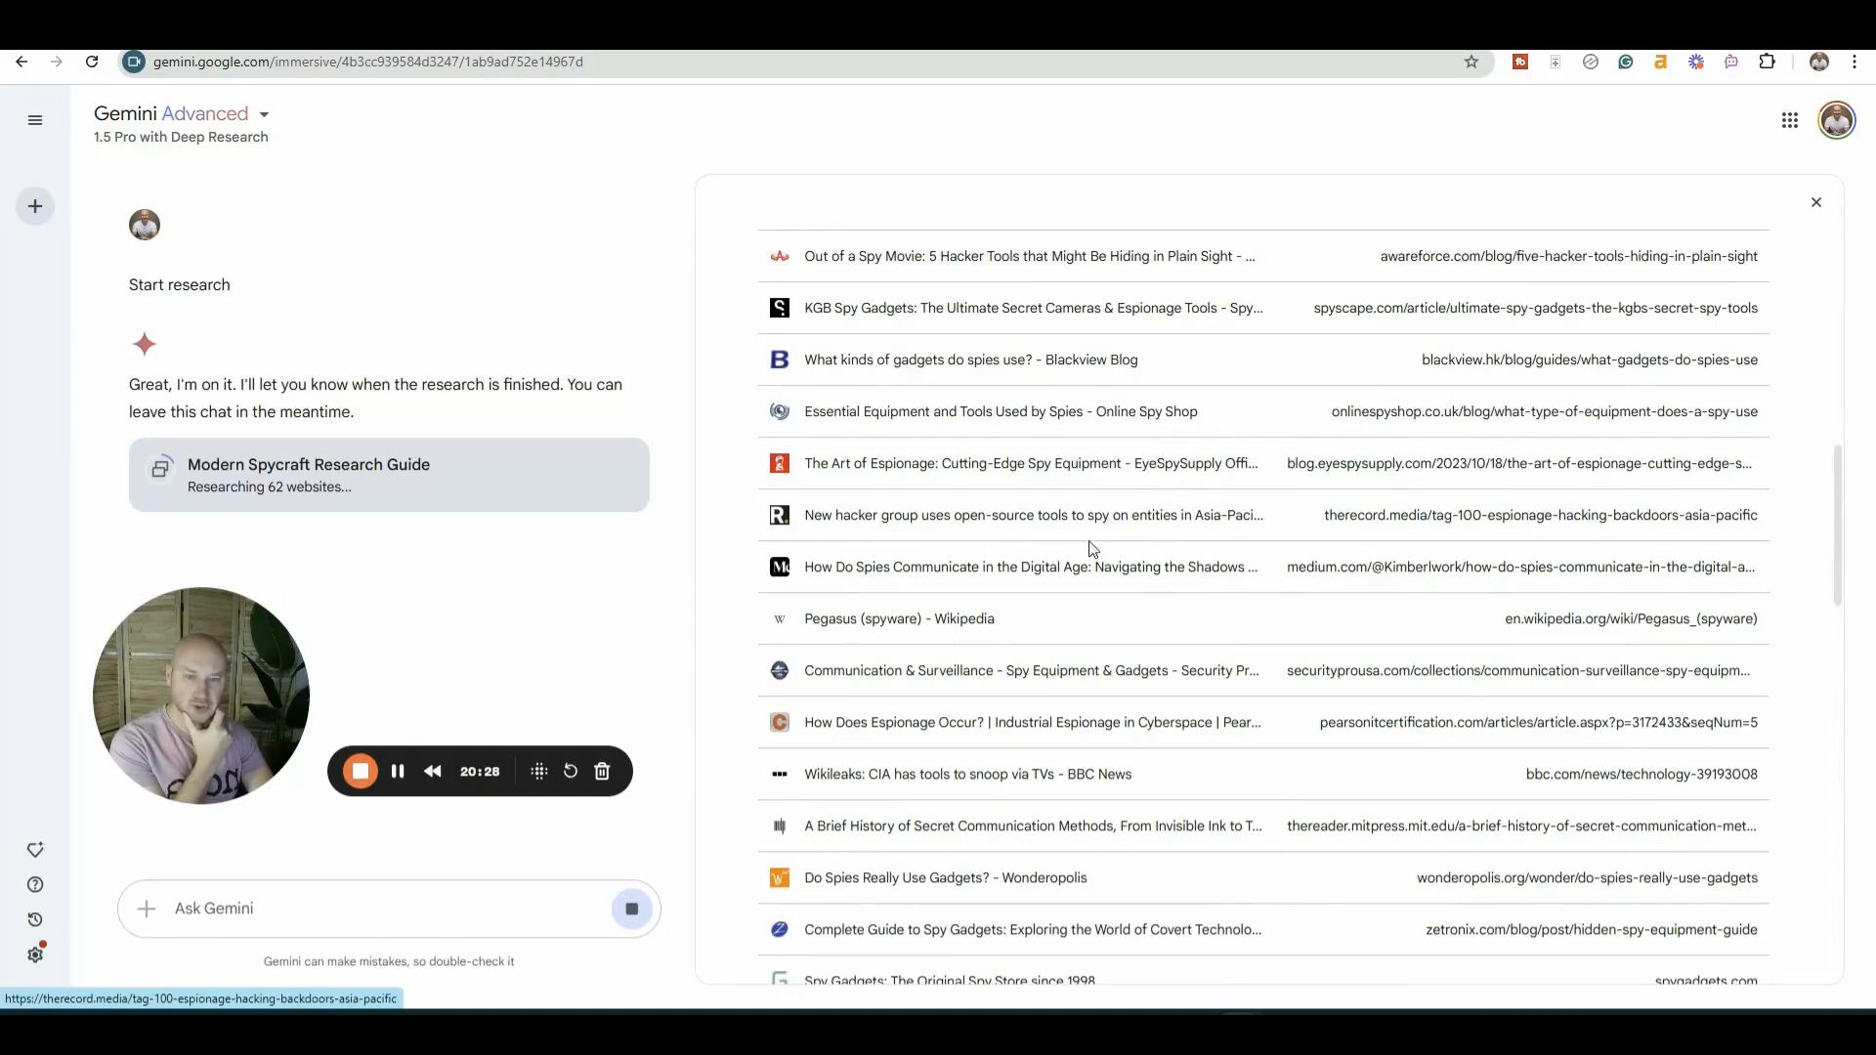
mouse_move(964, 572)
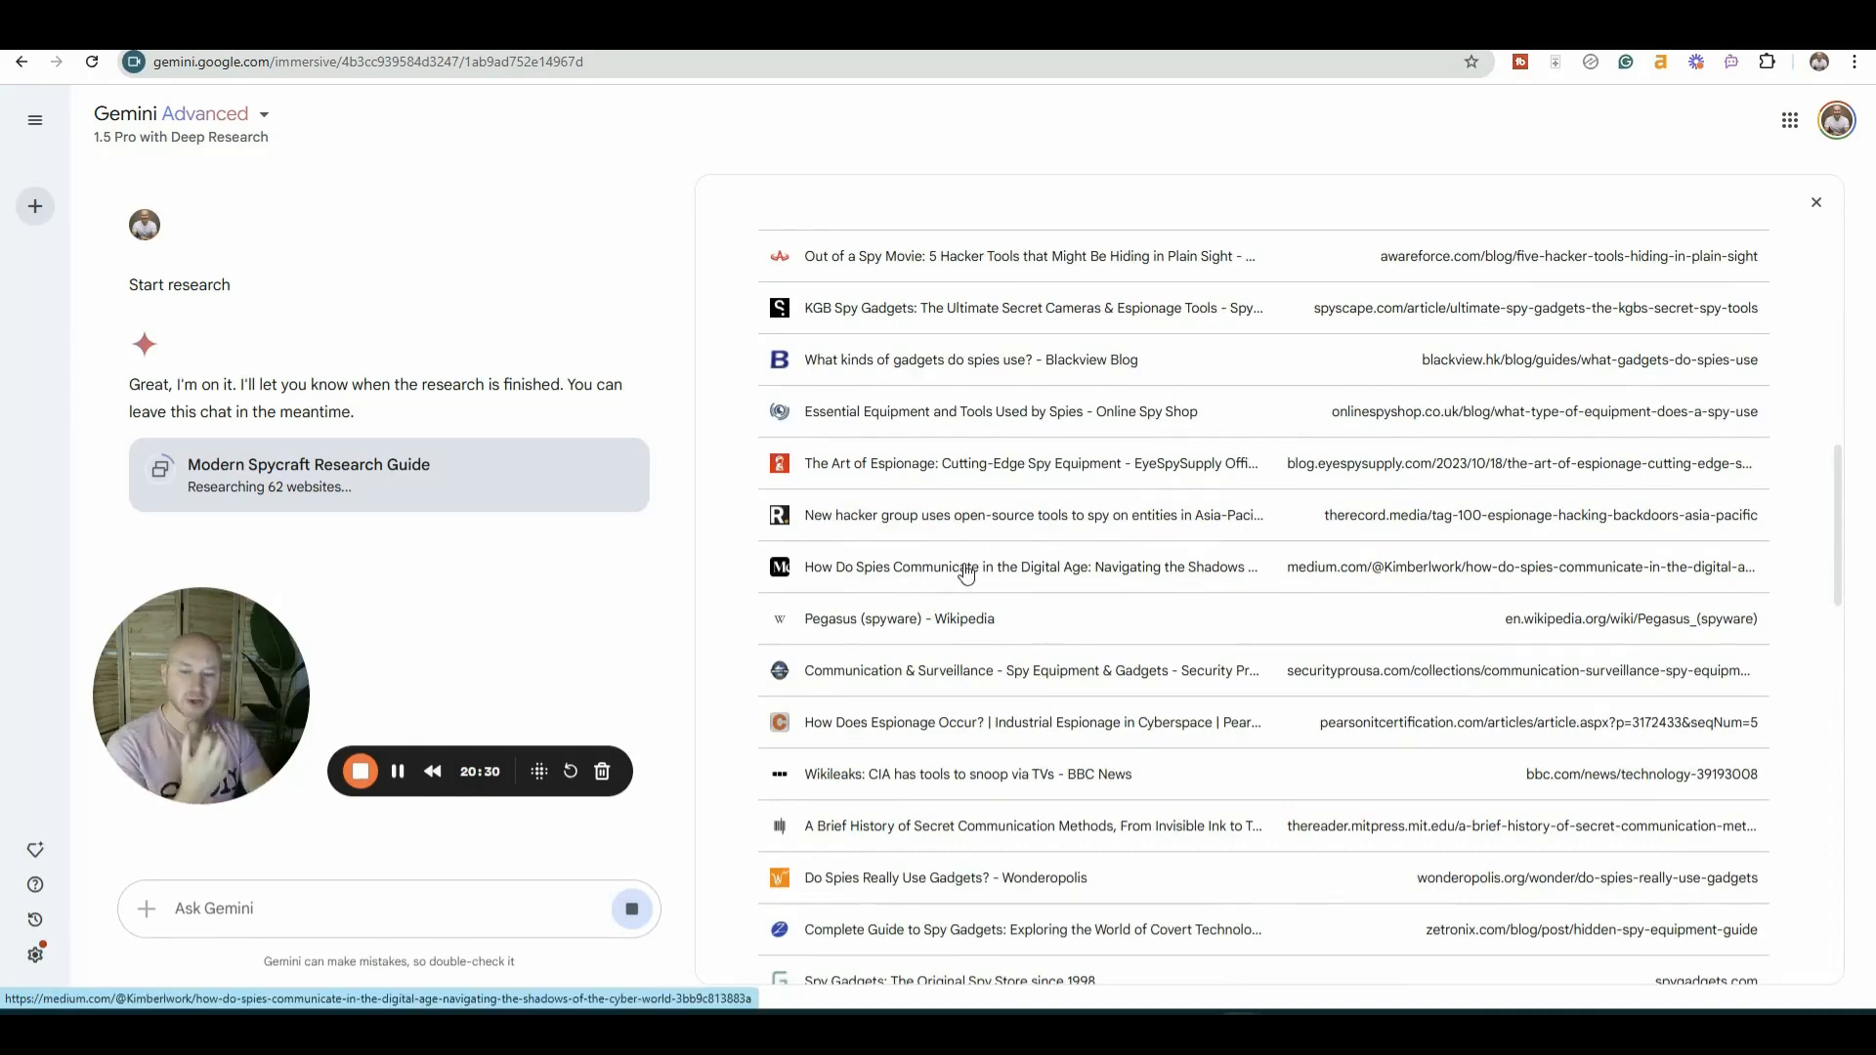
scroll(down, 3)
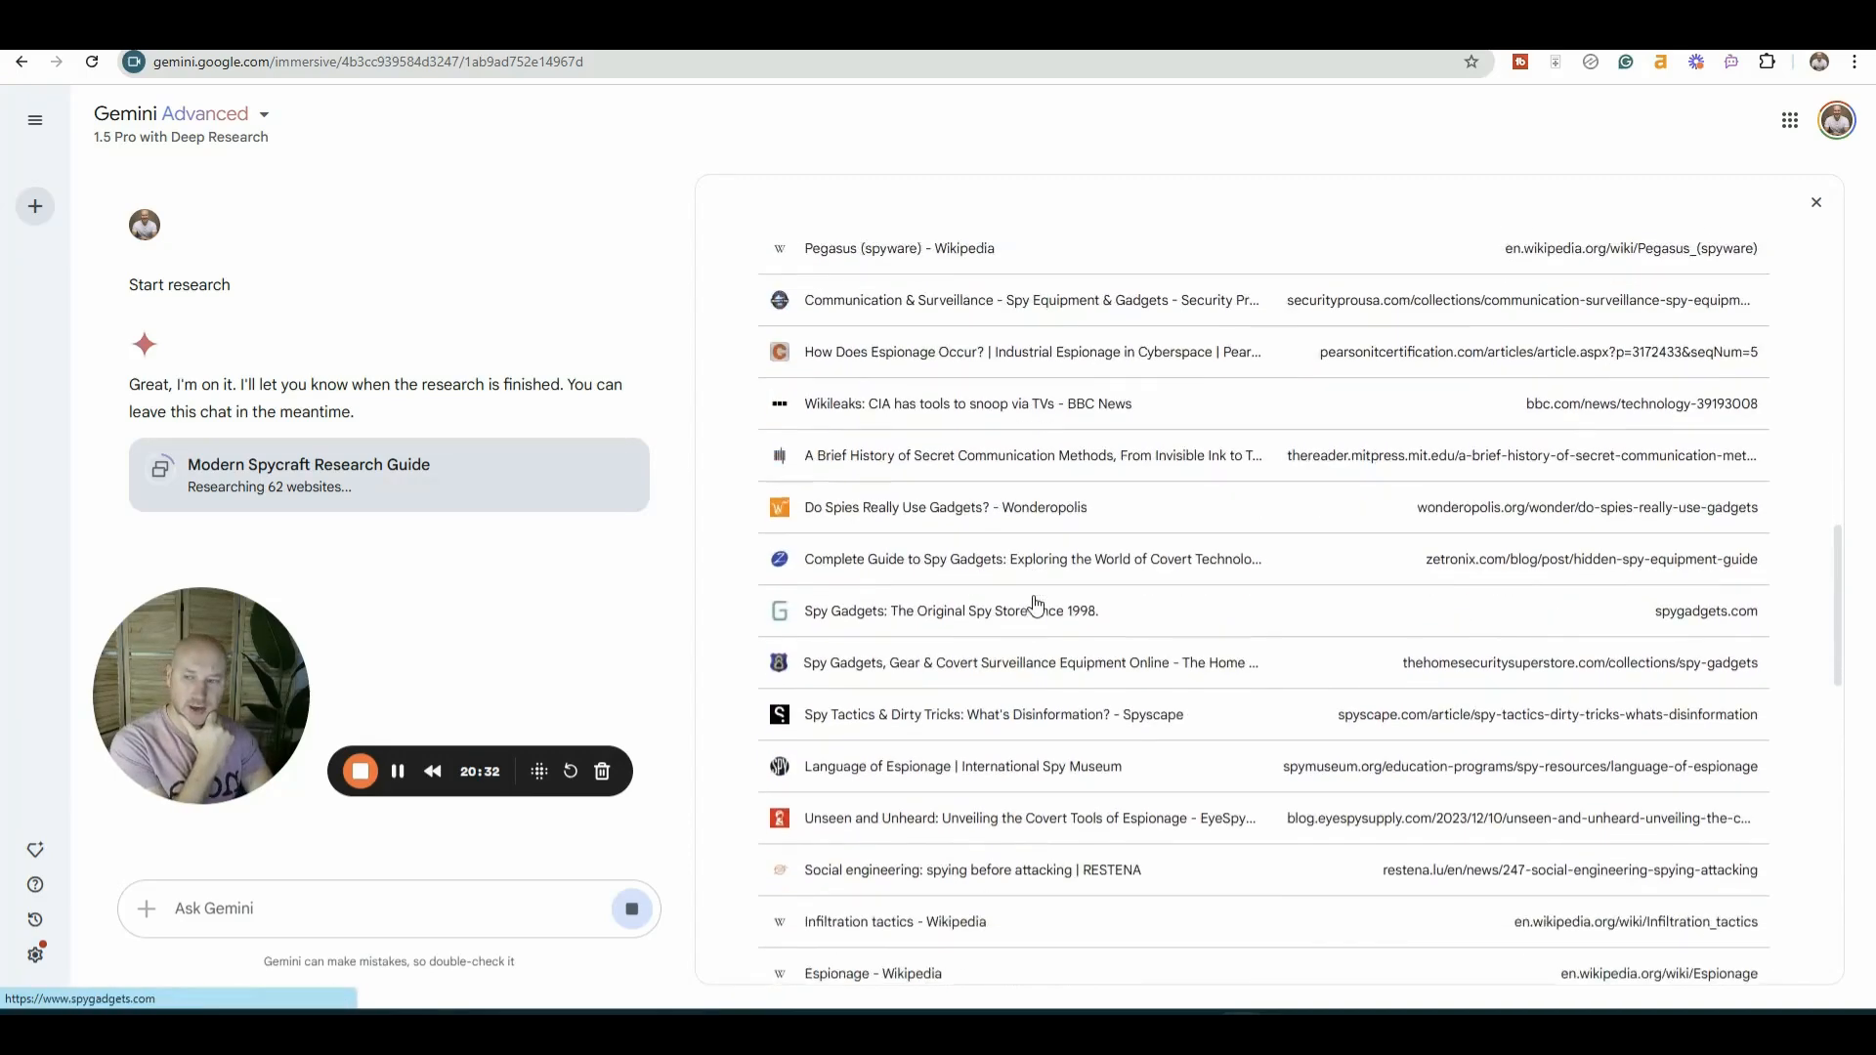
scroll(down, 3)
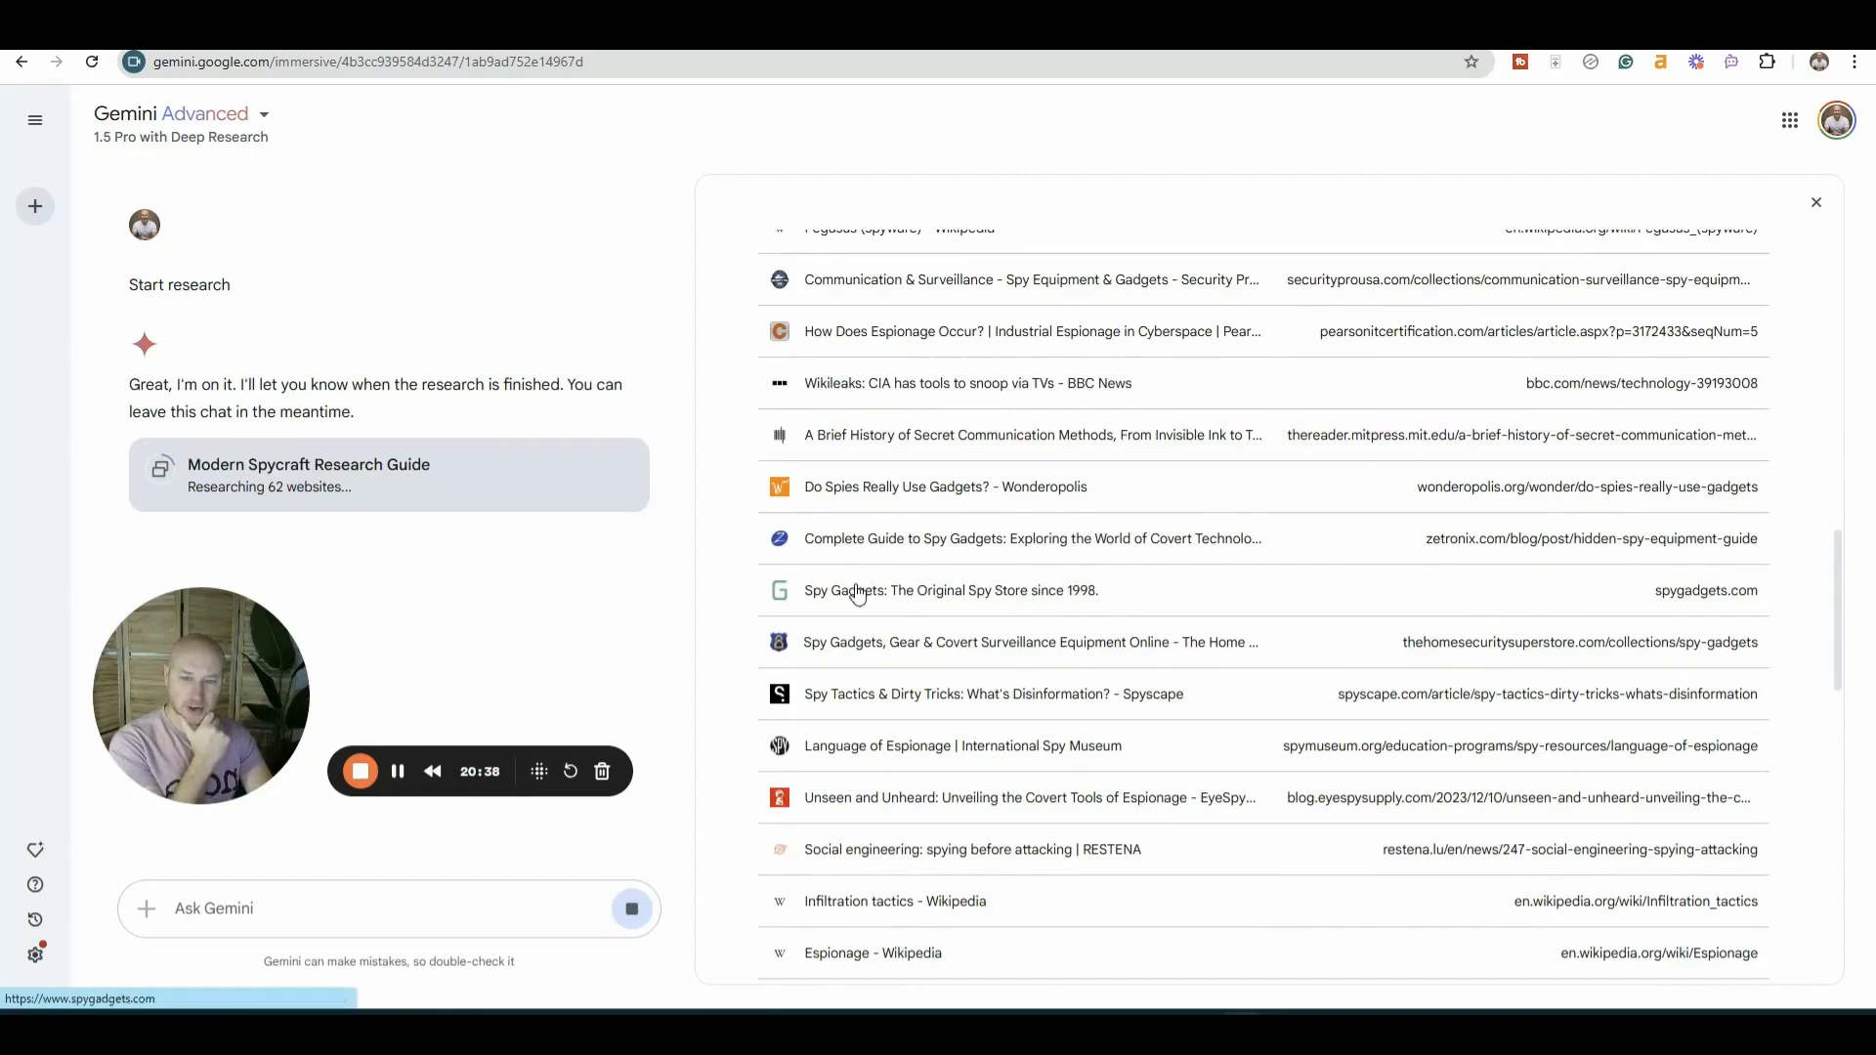
scroll(down, 3)
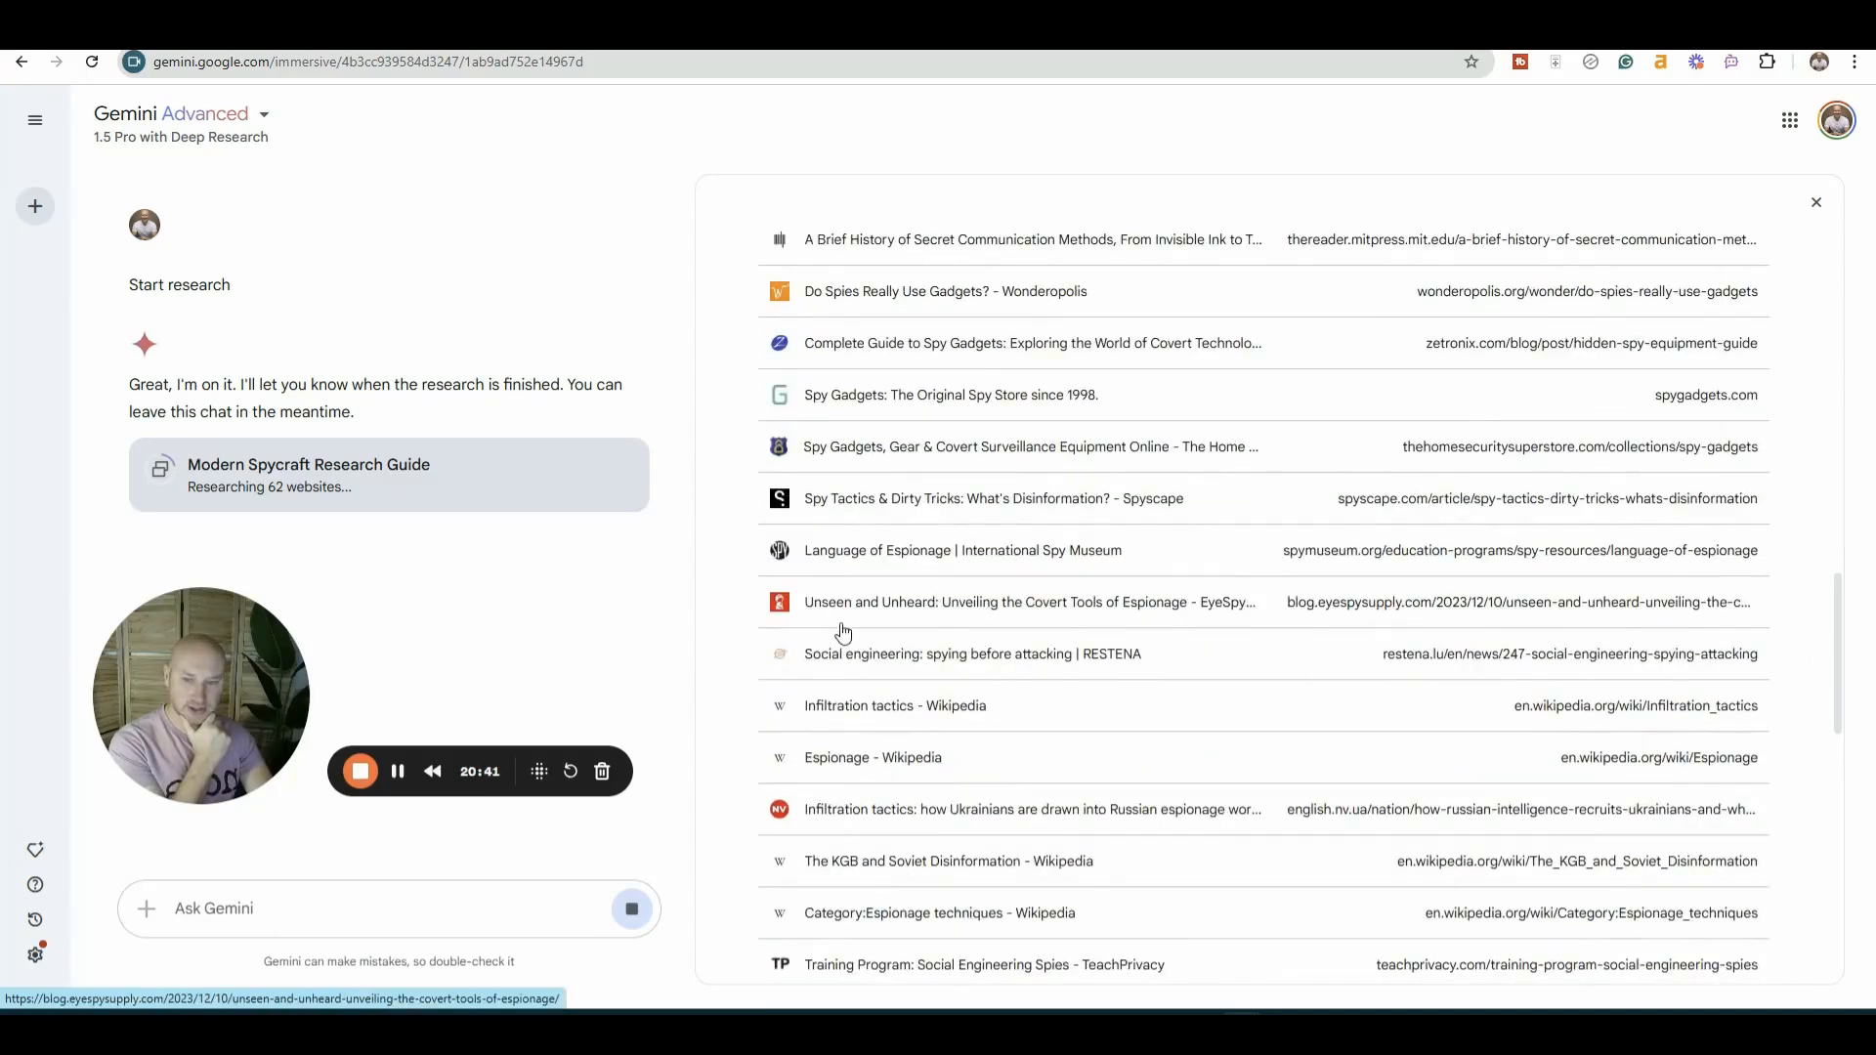
scroll(down, 3)
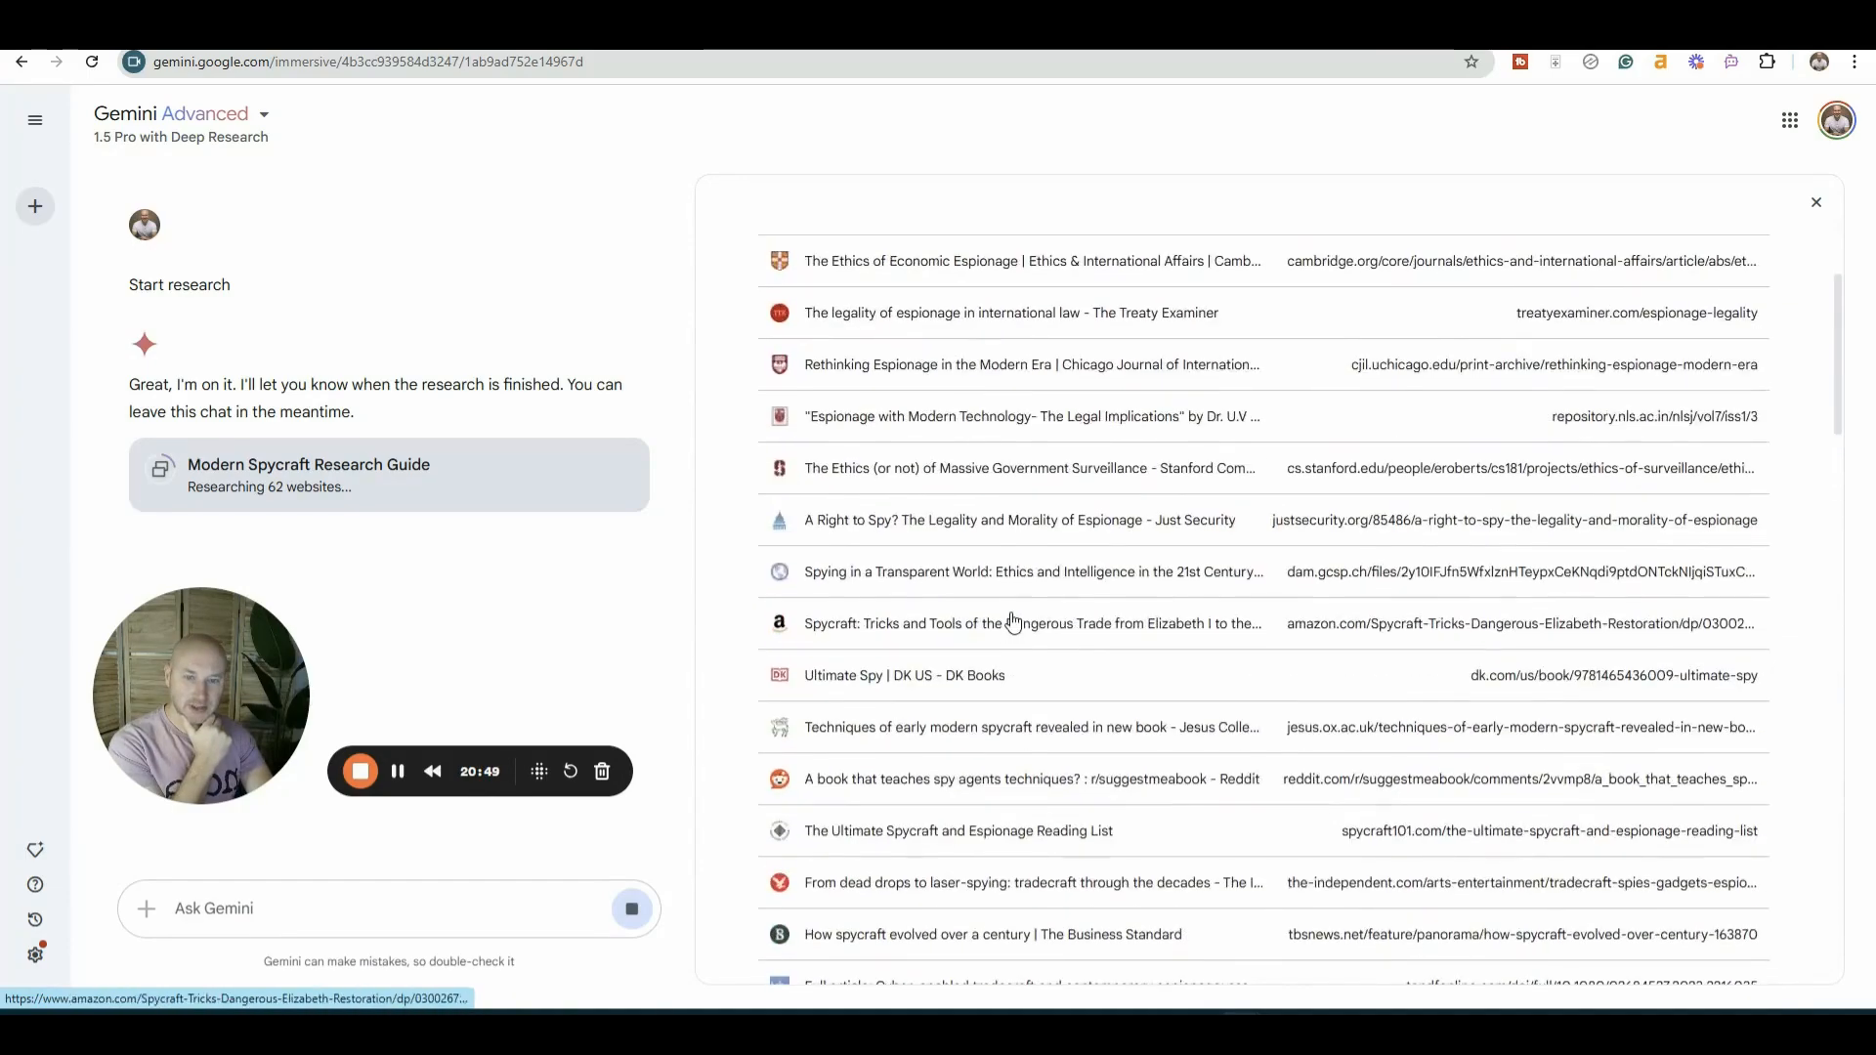
scroll(down, 3)
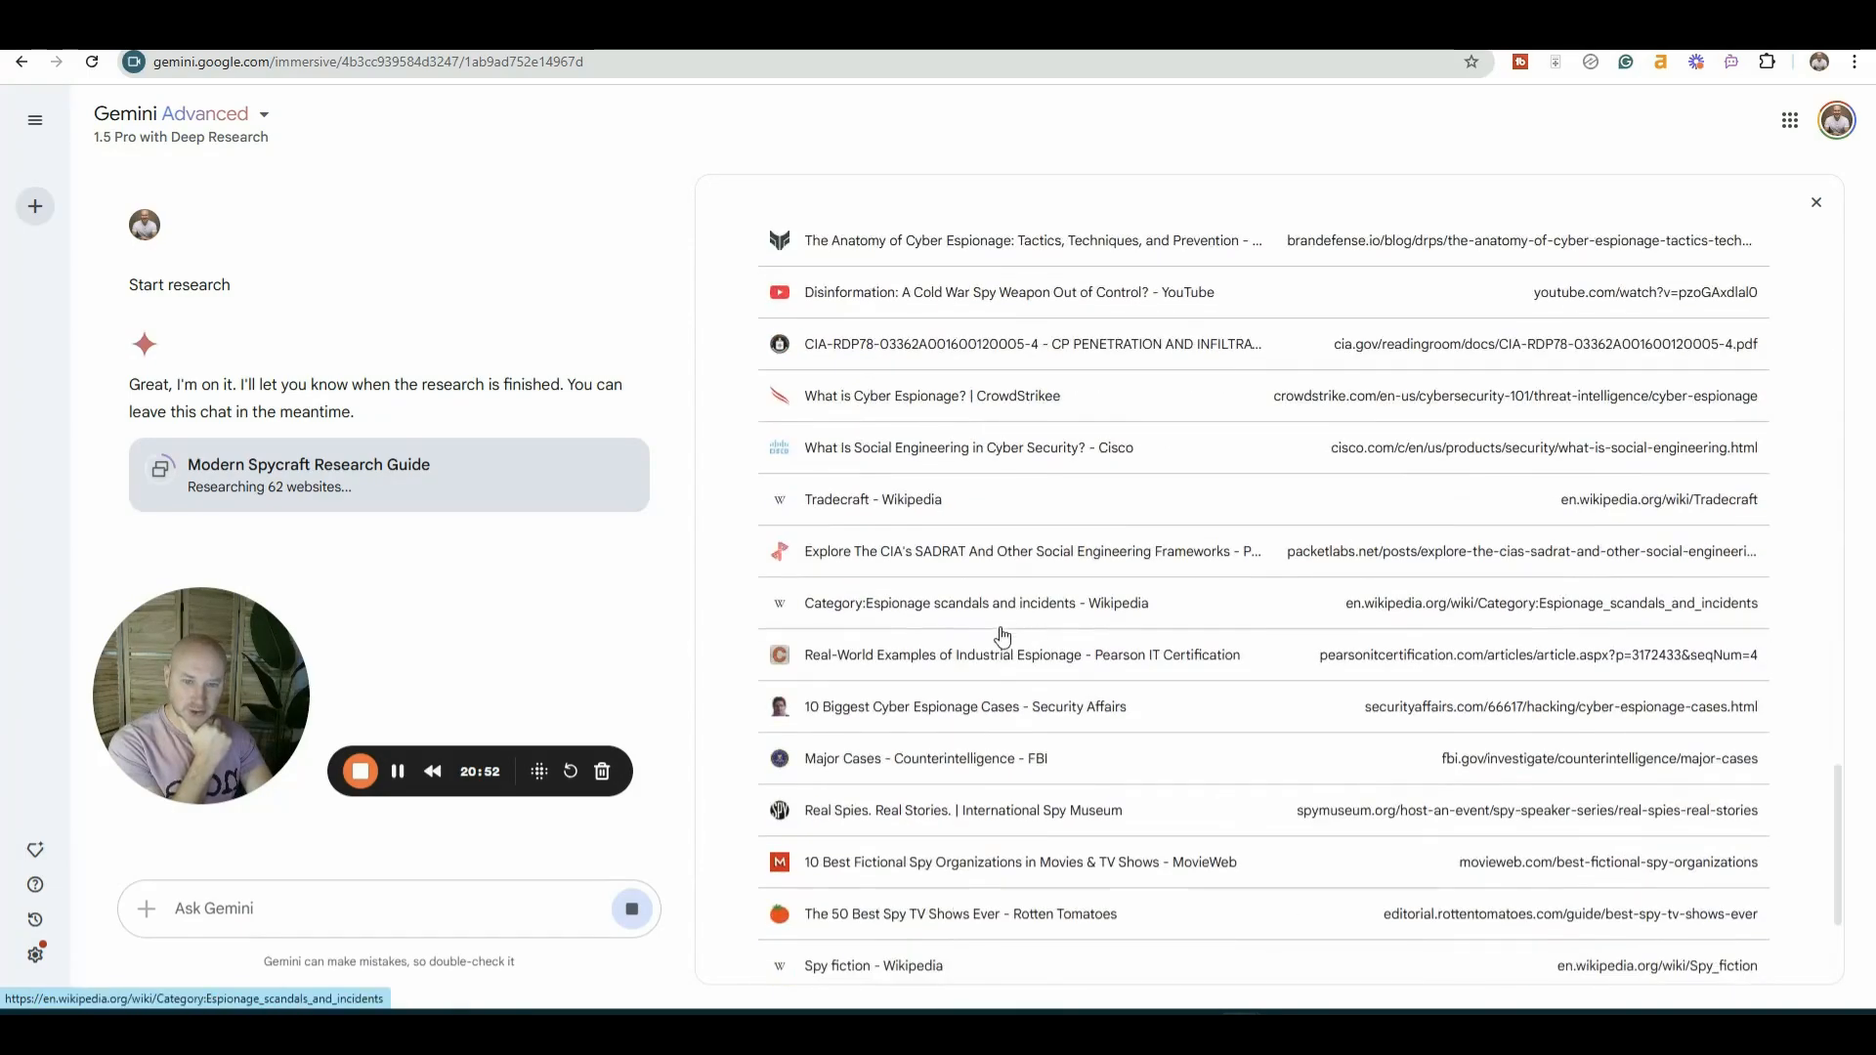
scroll(down, 3)
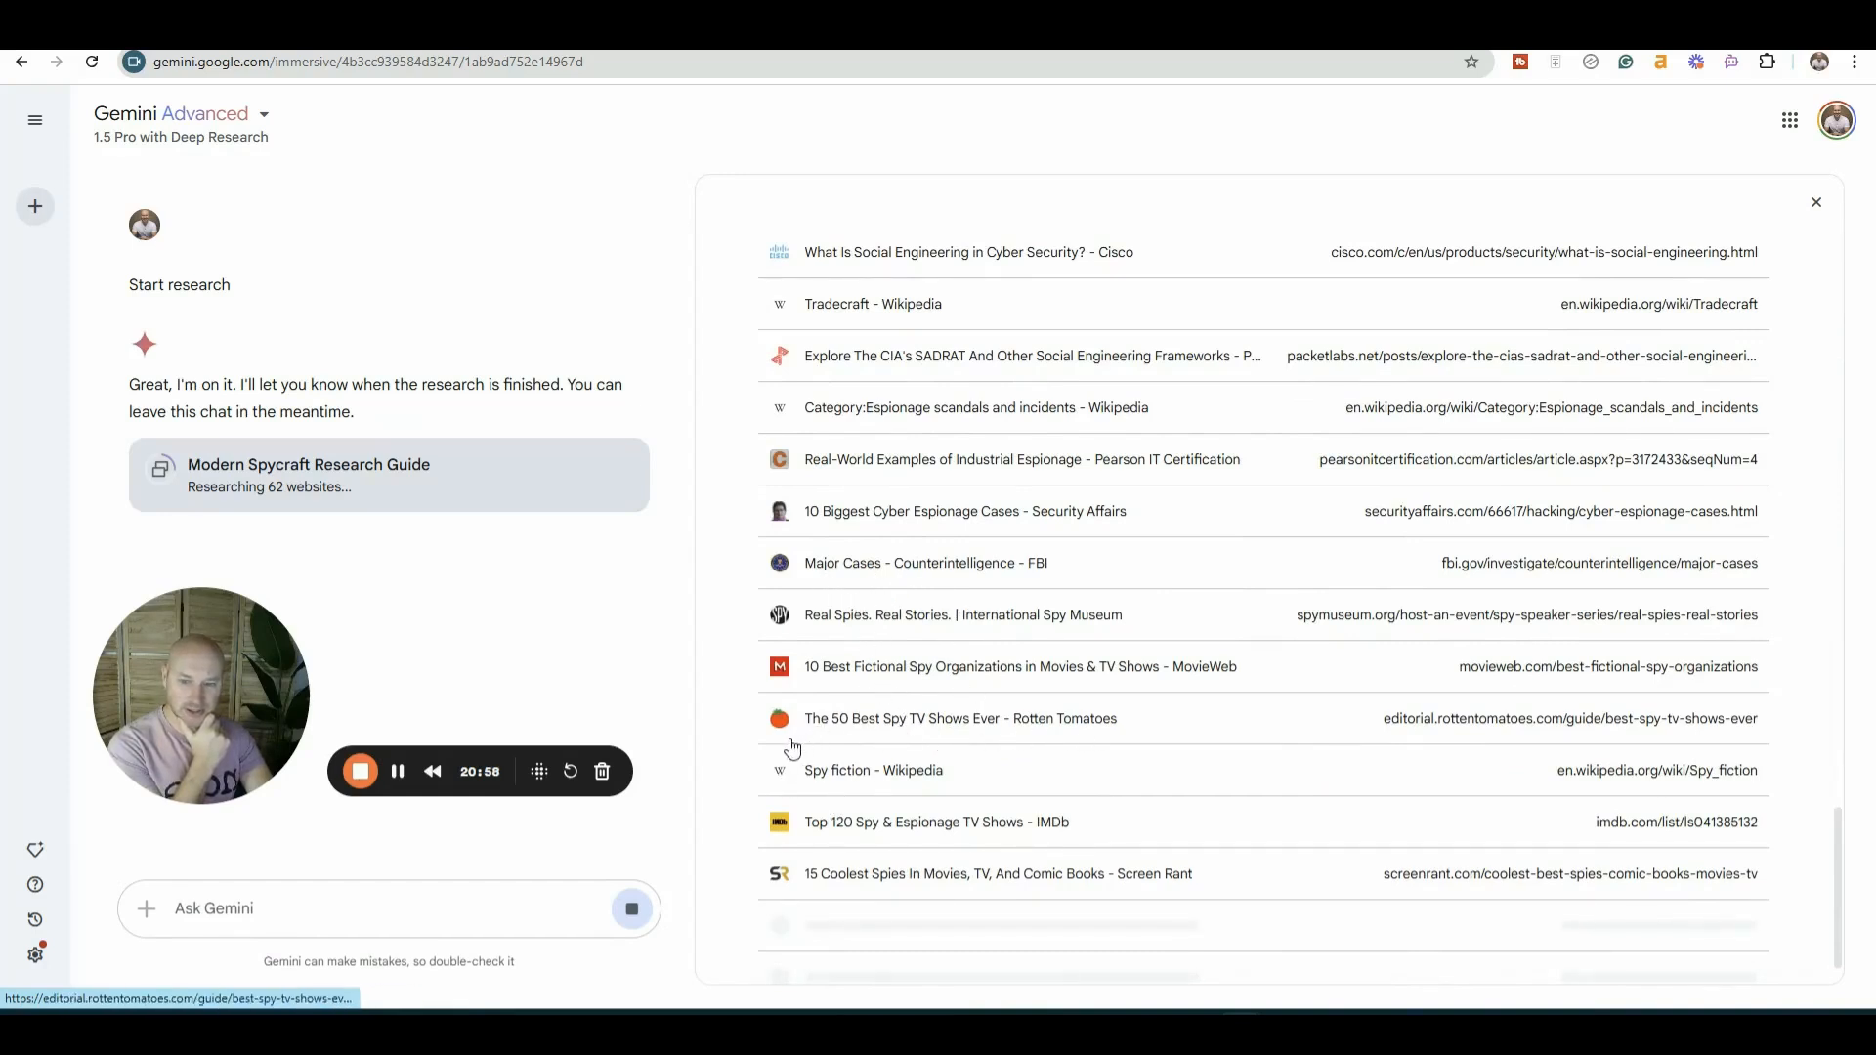
scroll(down, 3)
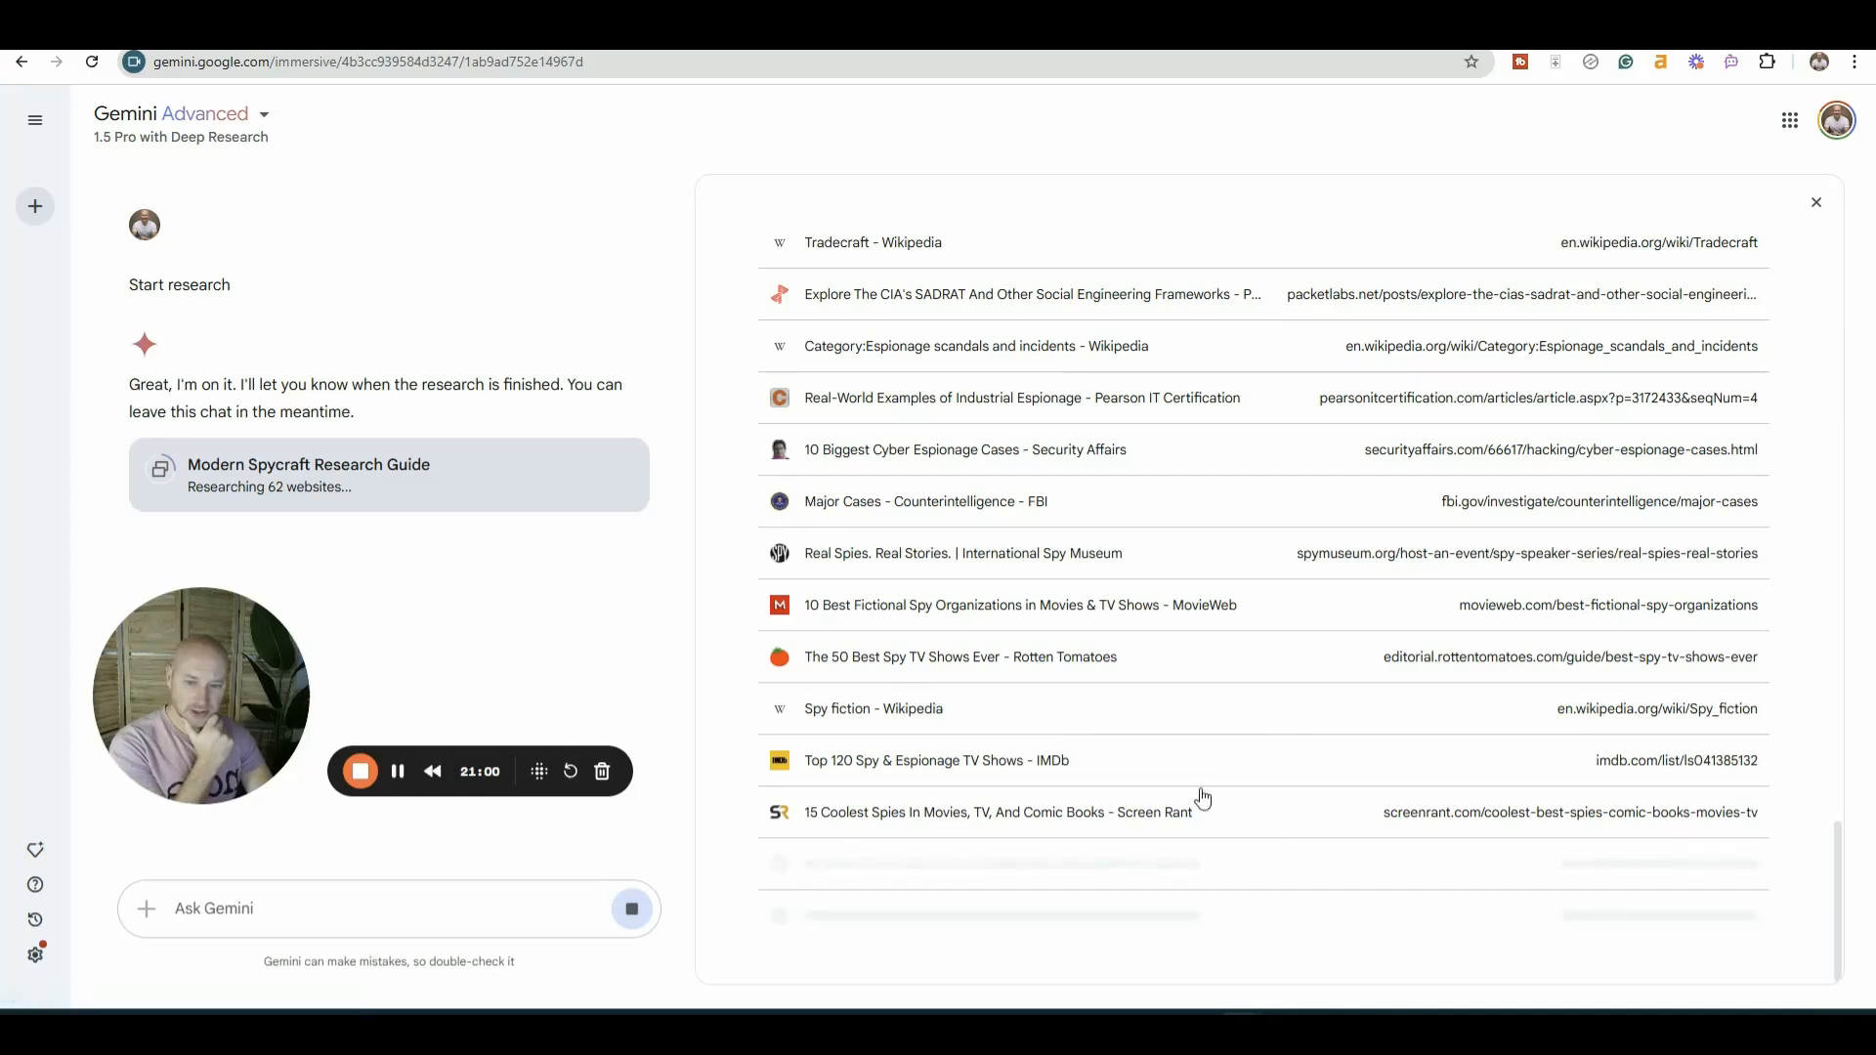
mouse_move(1007, 612)
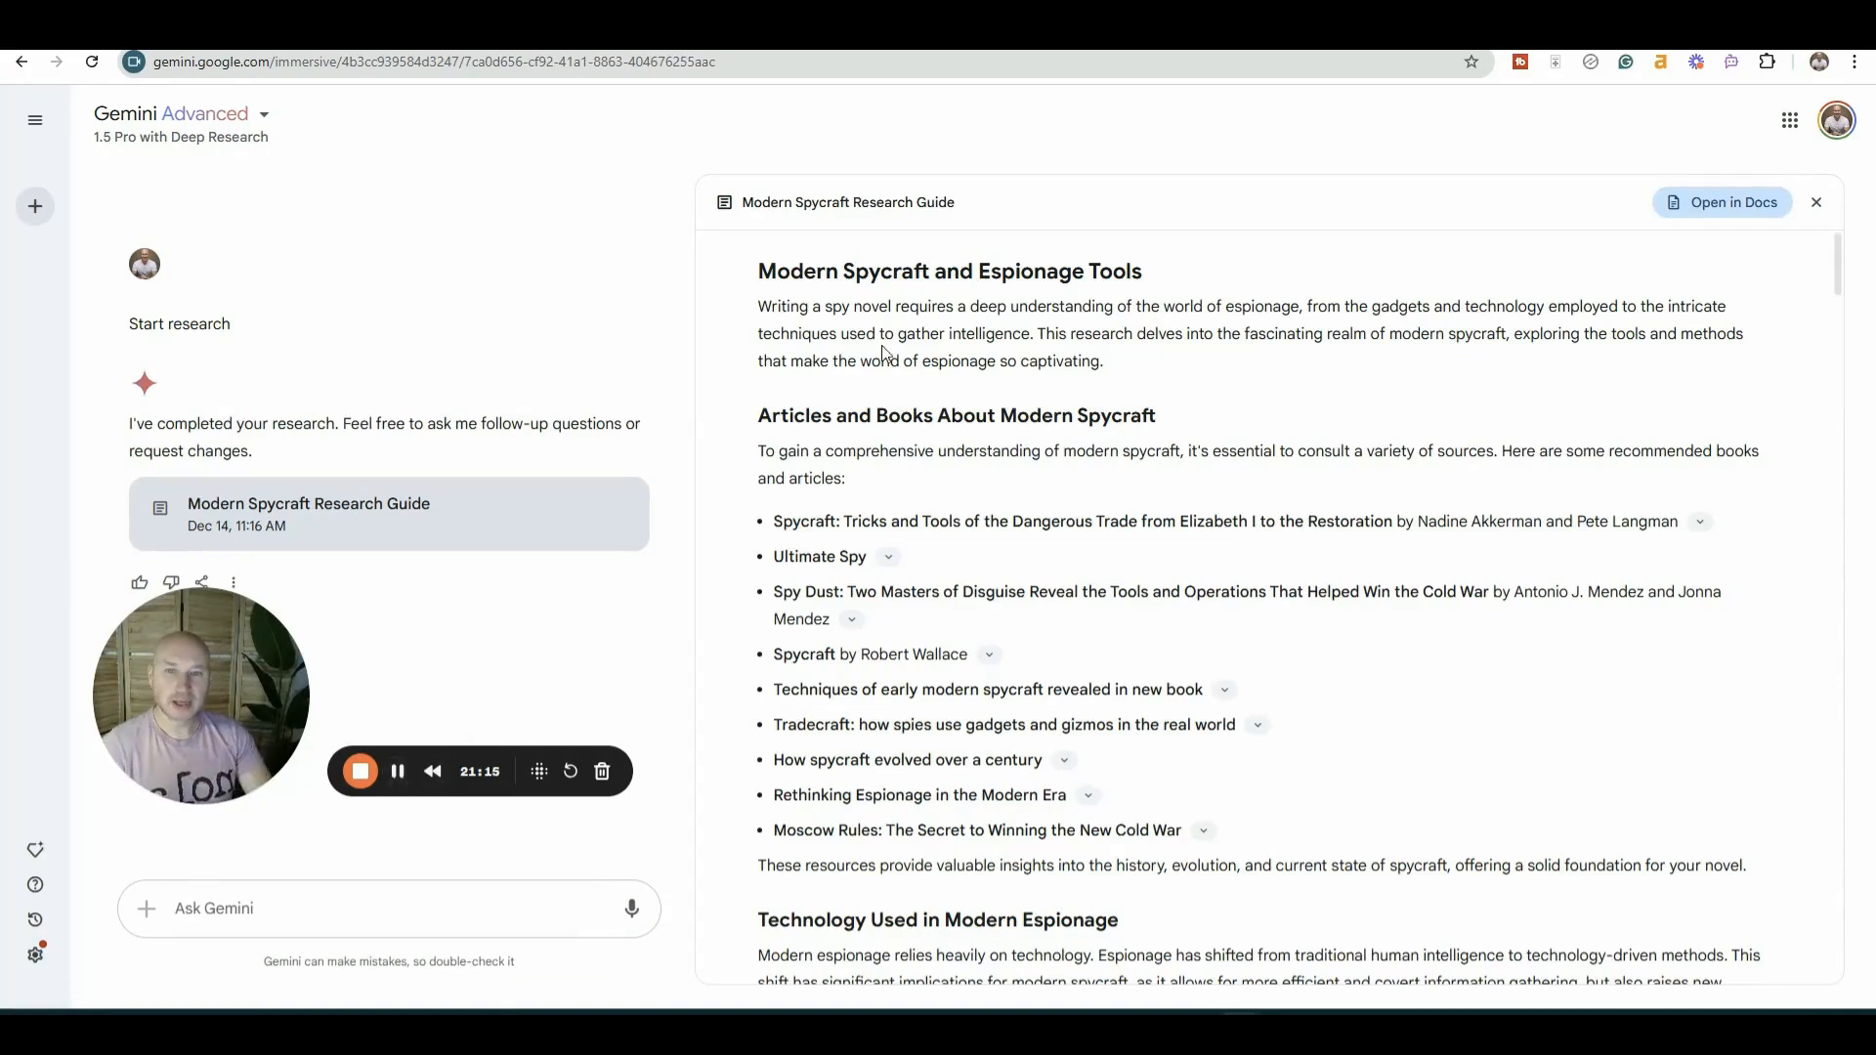
mouse_move(841, 292)
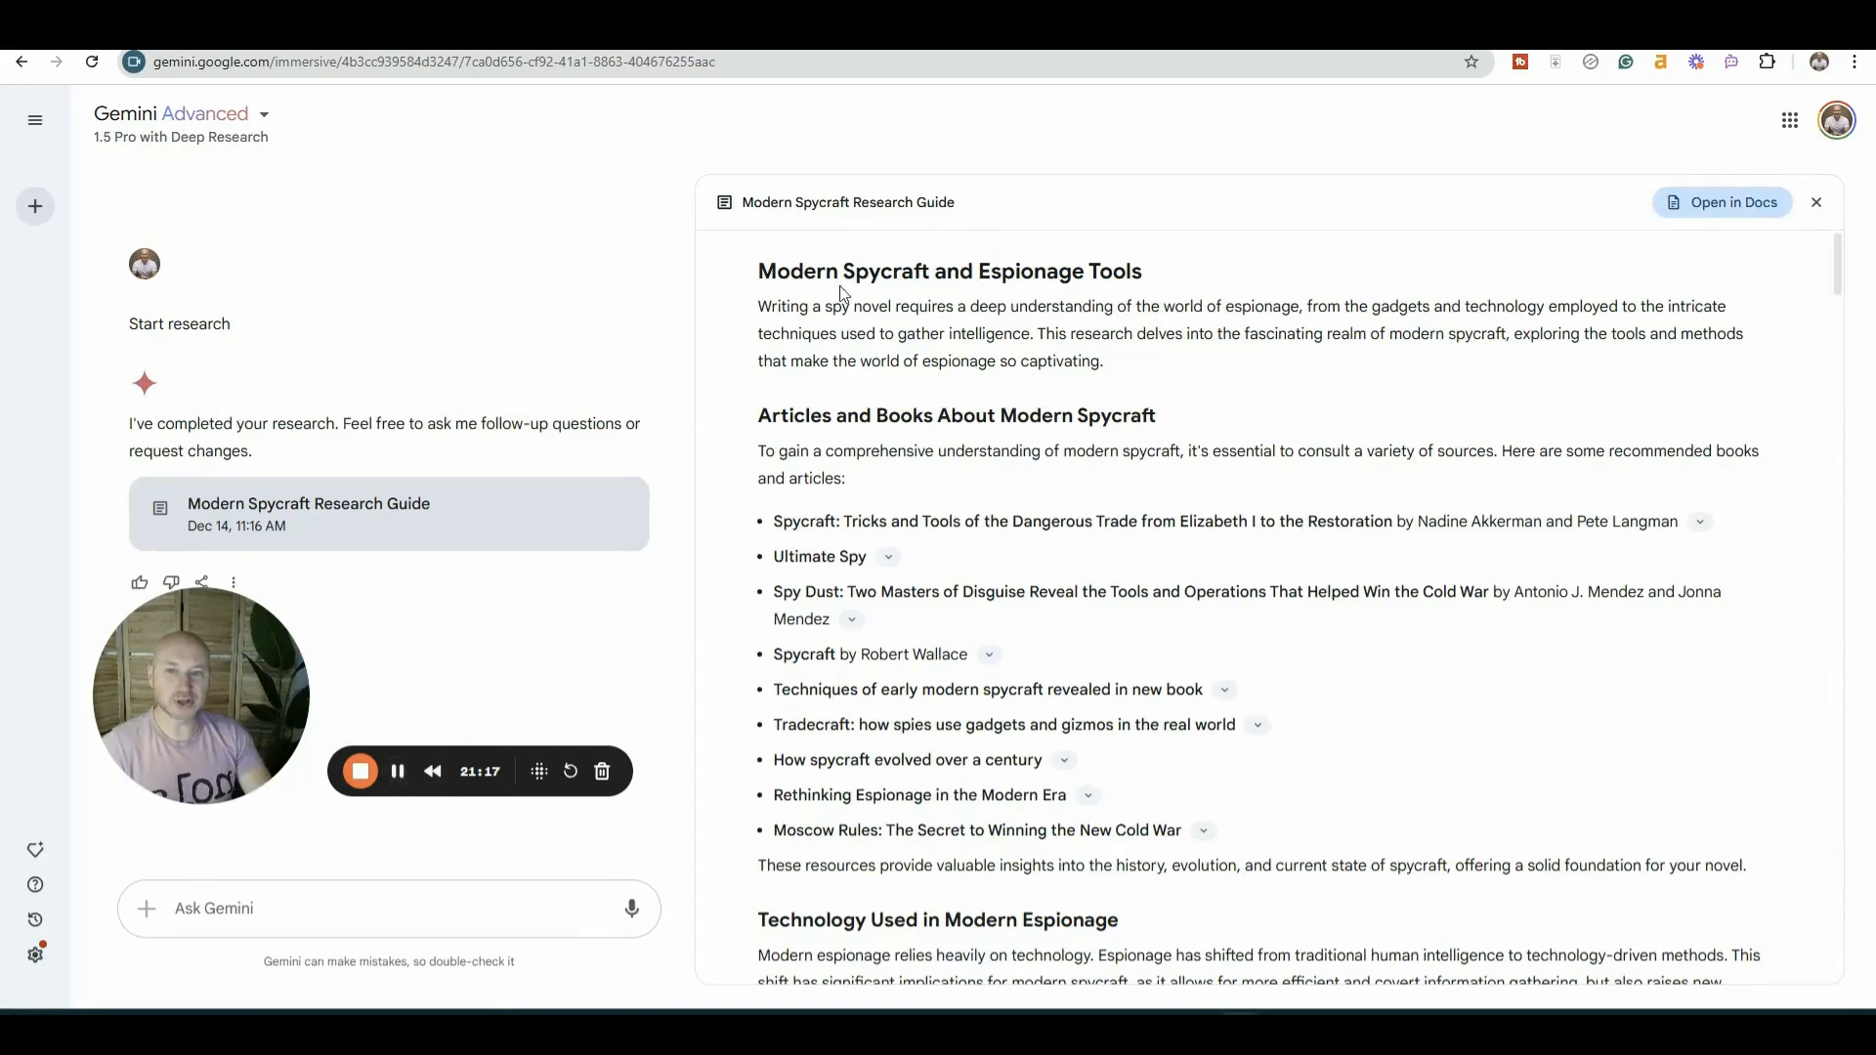
mouse_move(1153, 372)
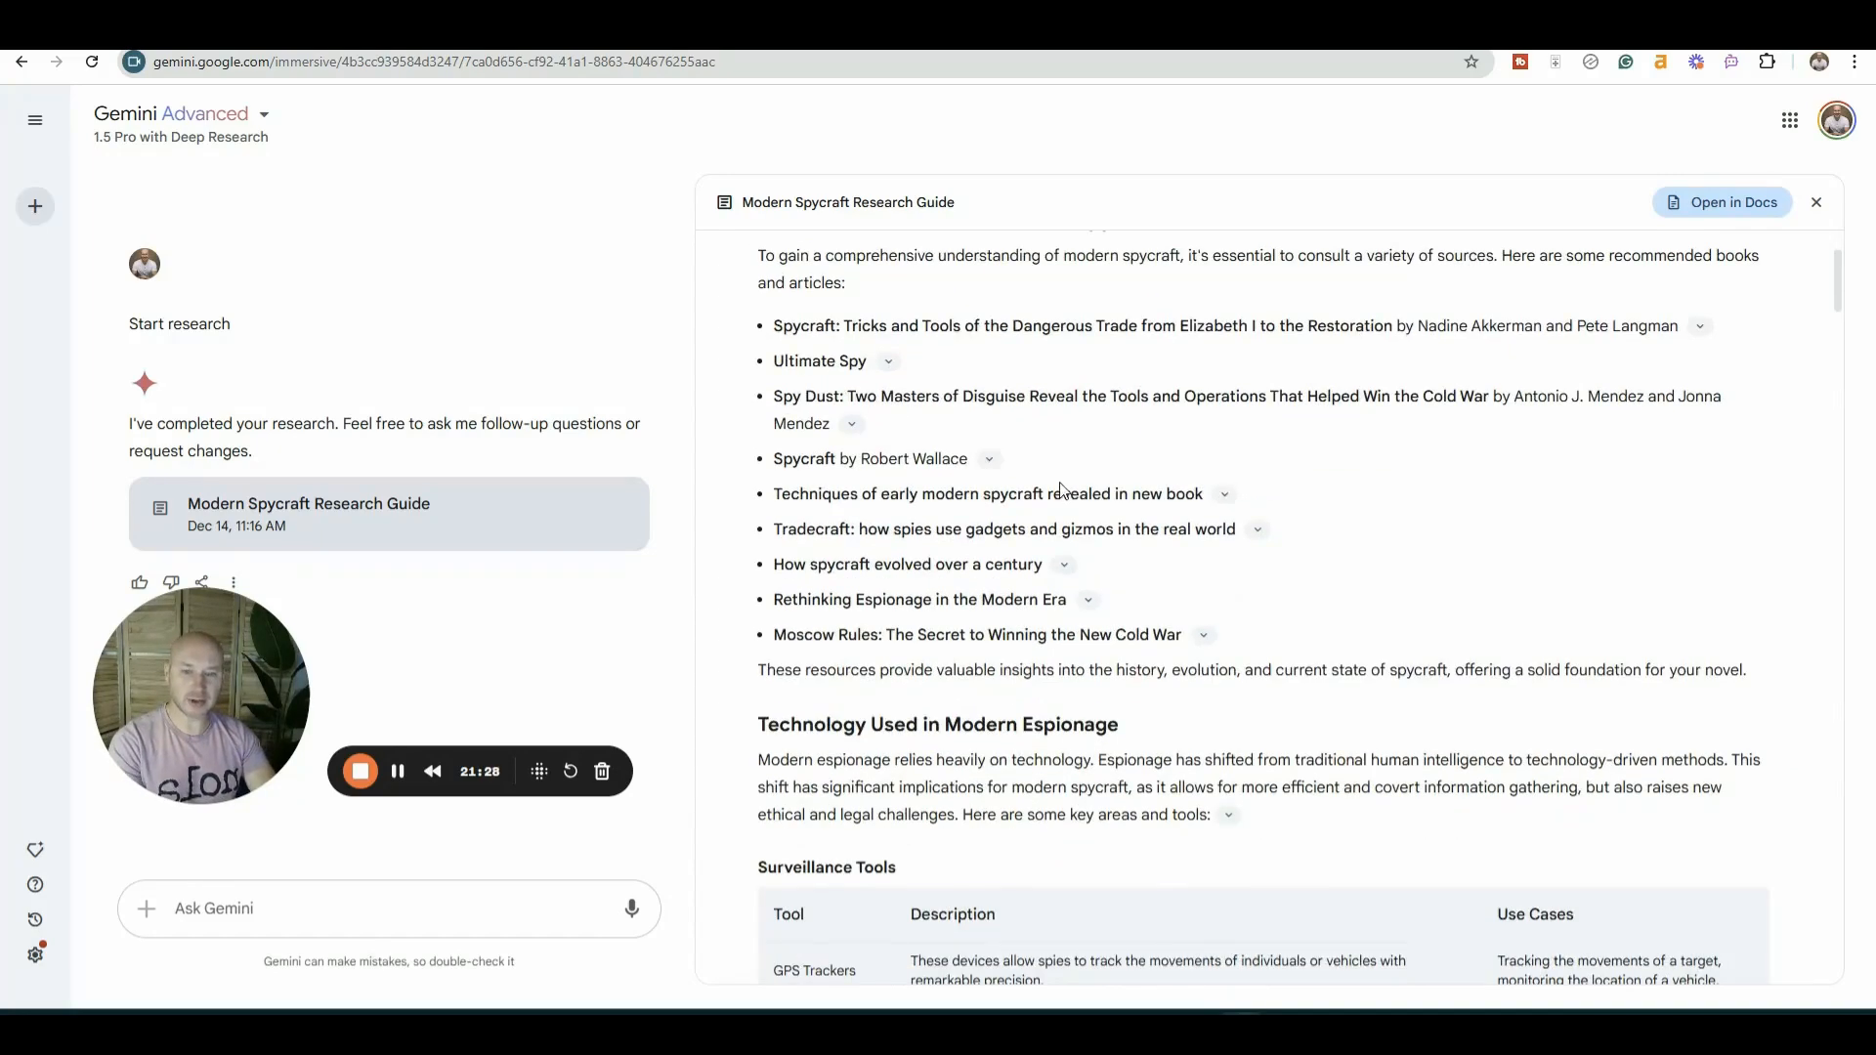
scroll(down, 3)
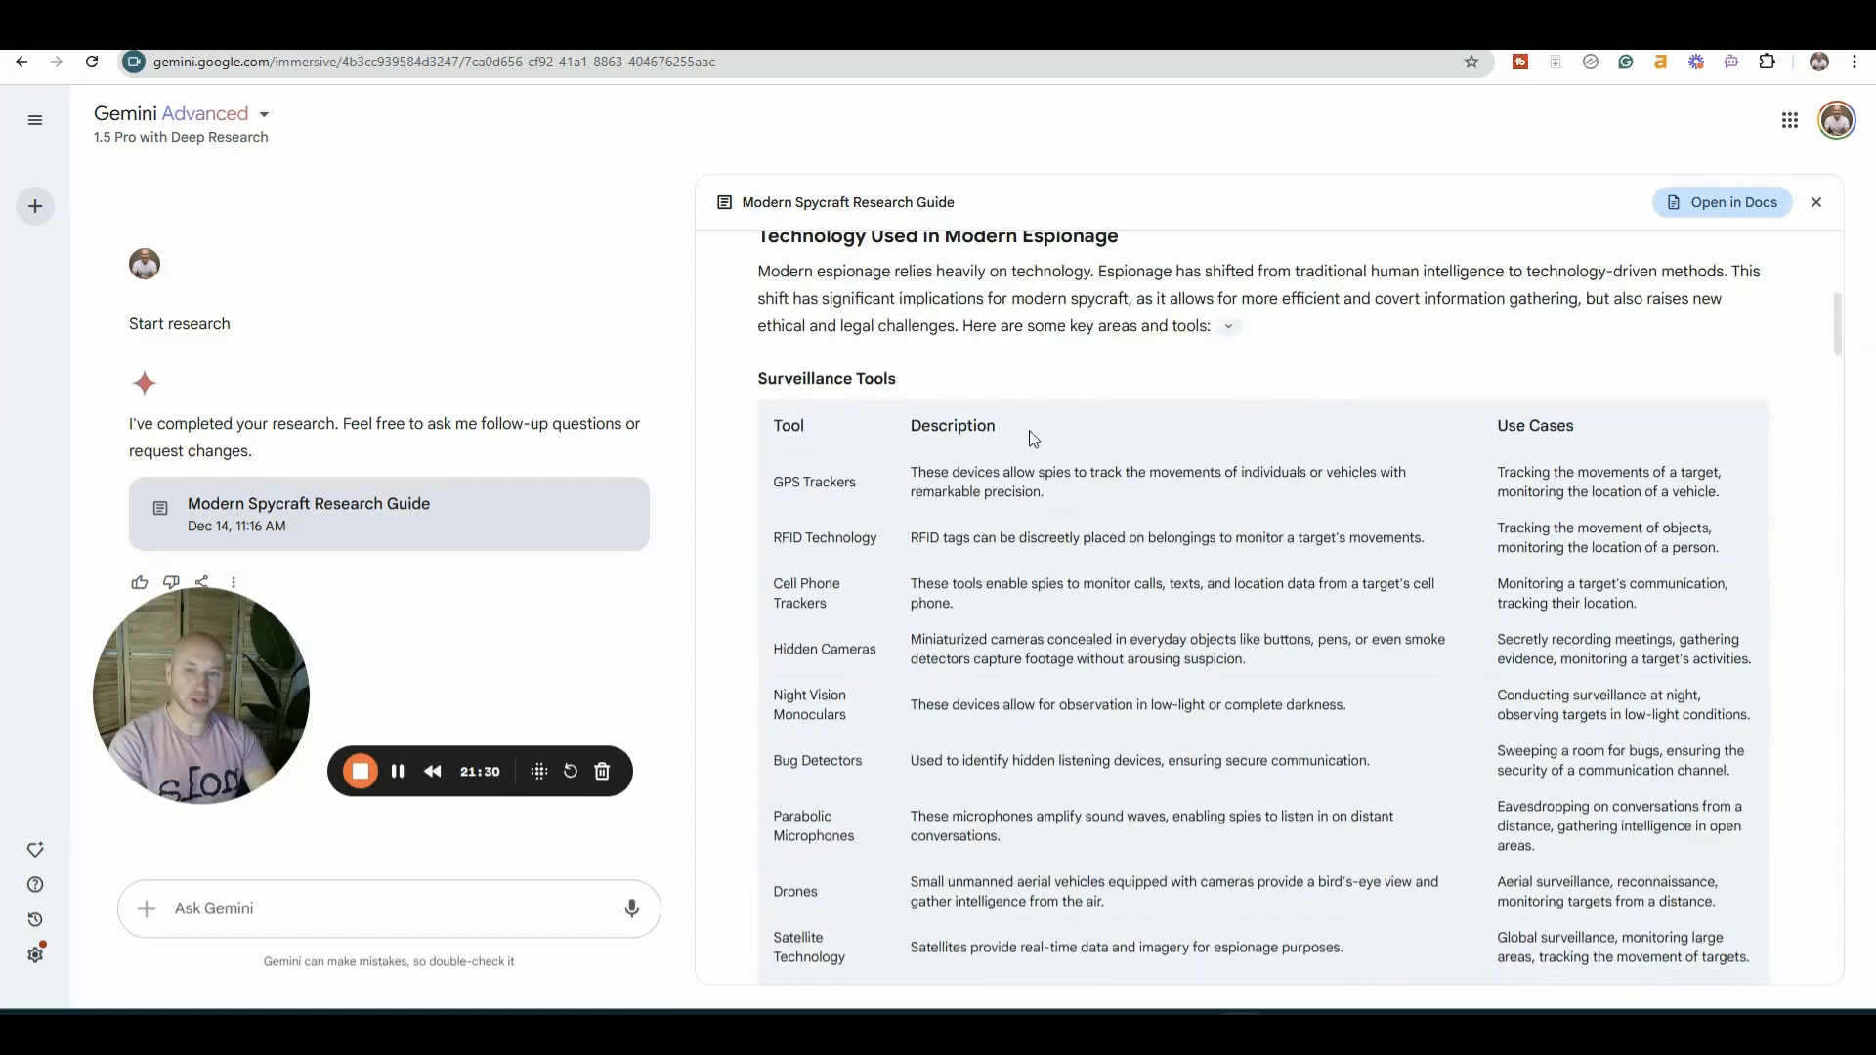
mouse_move(831, 358)
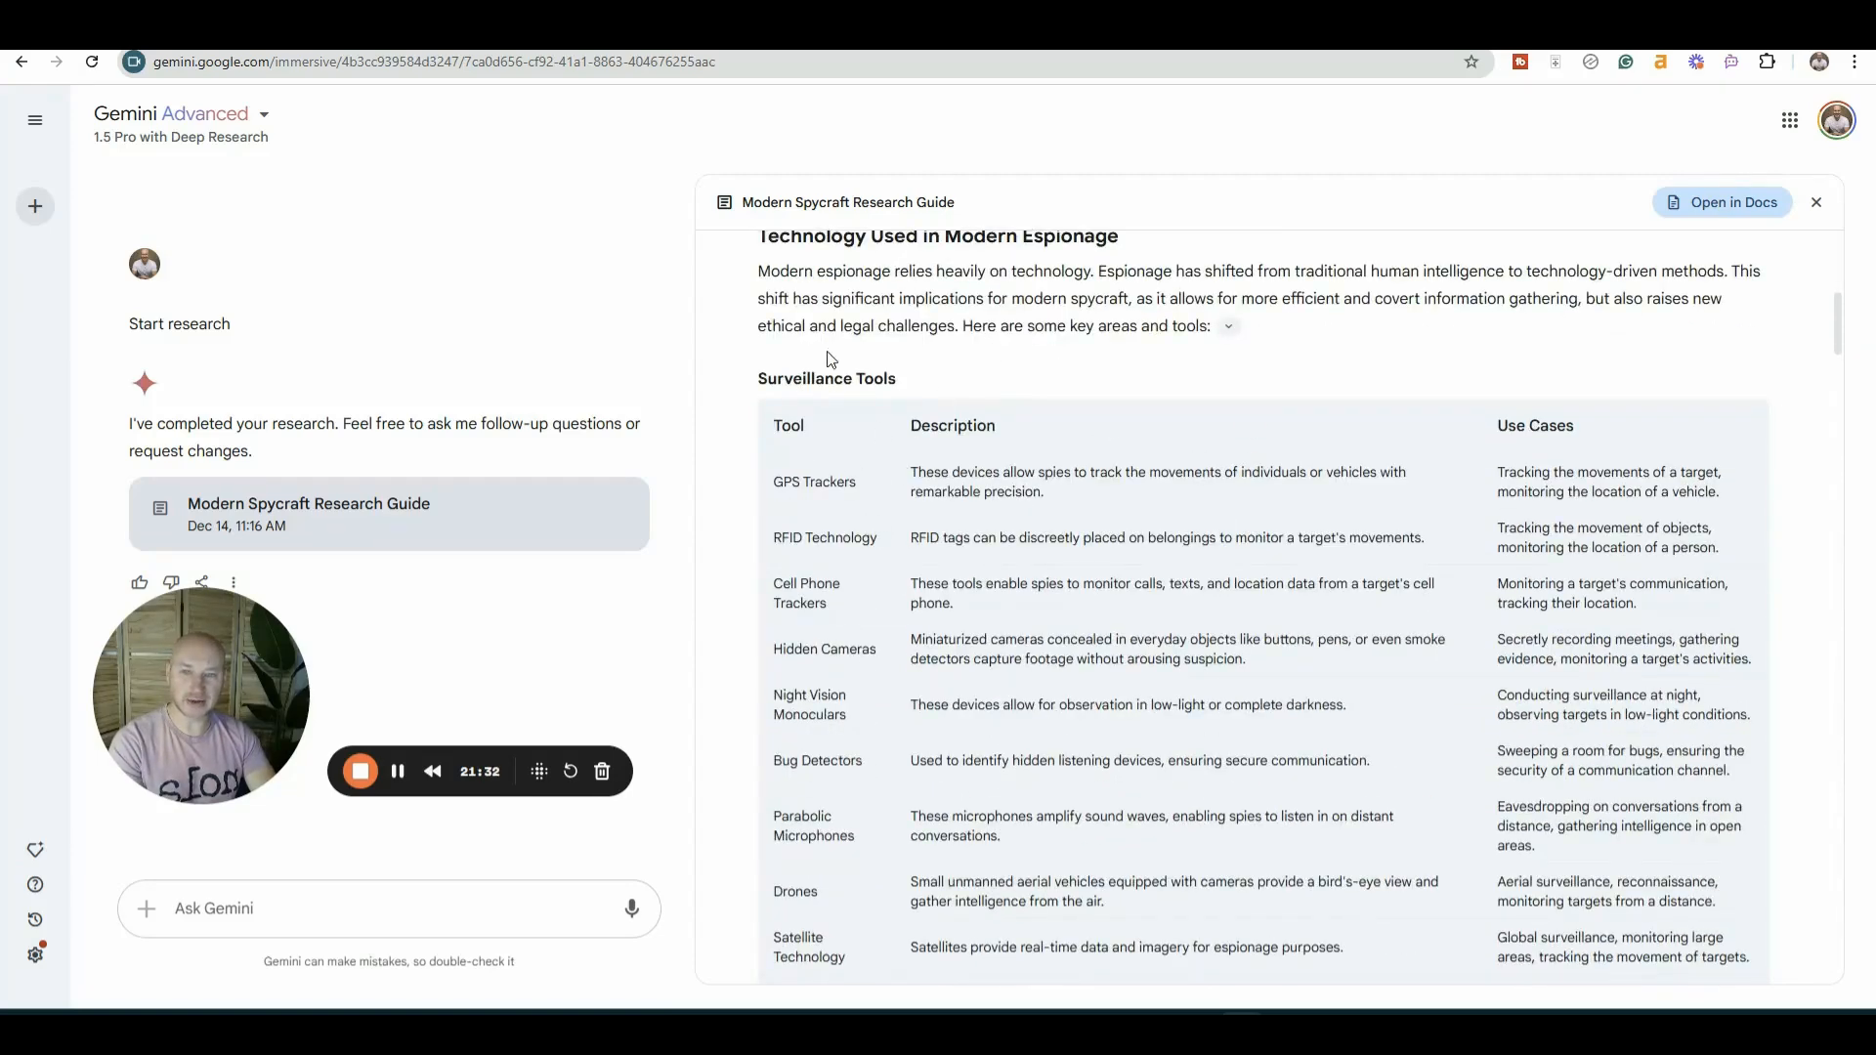
scroll(down, 3)
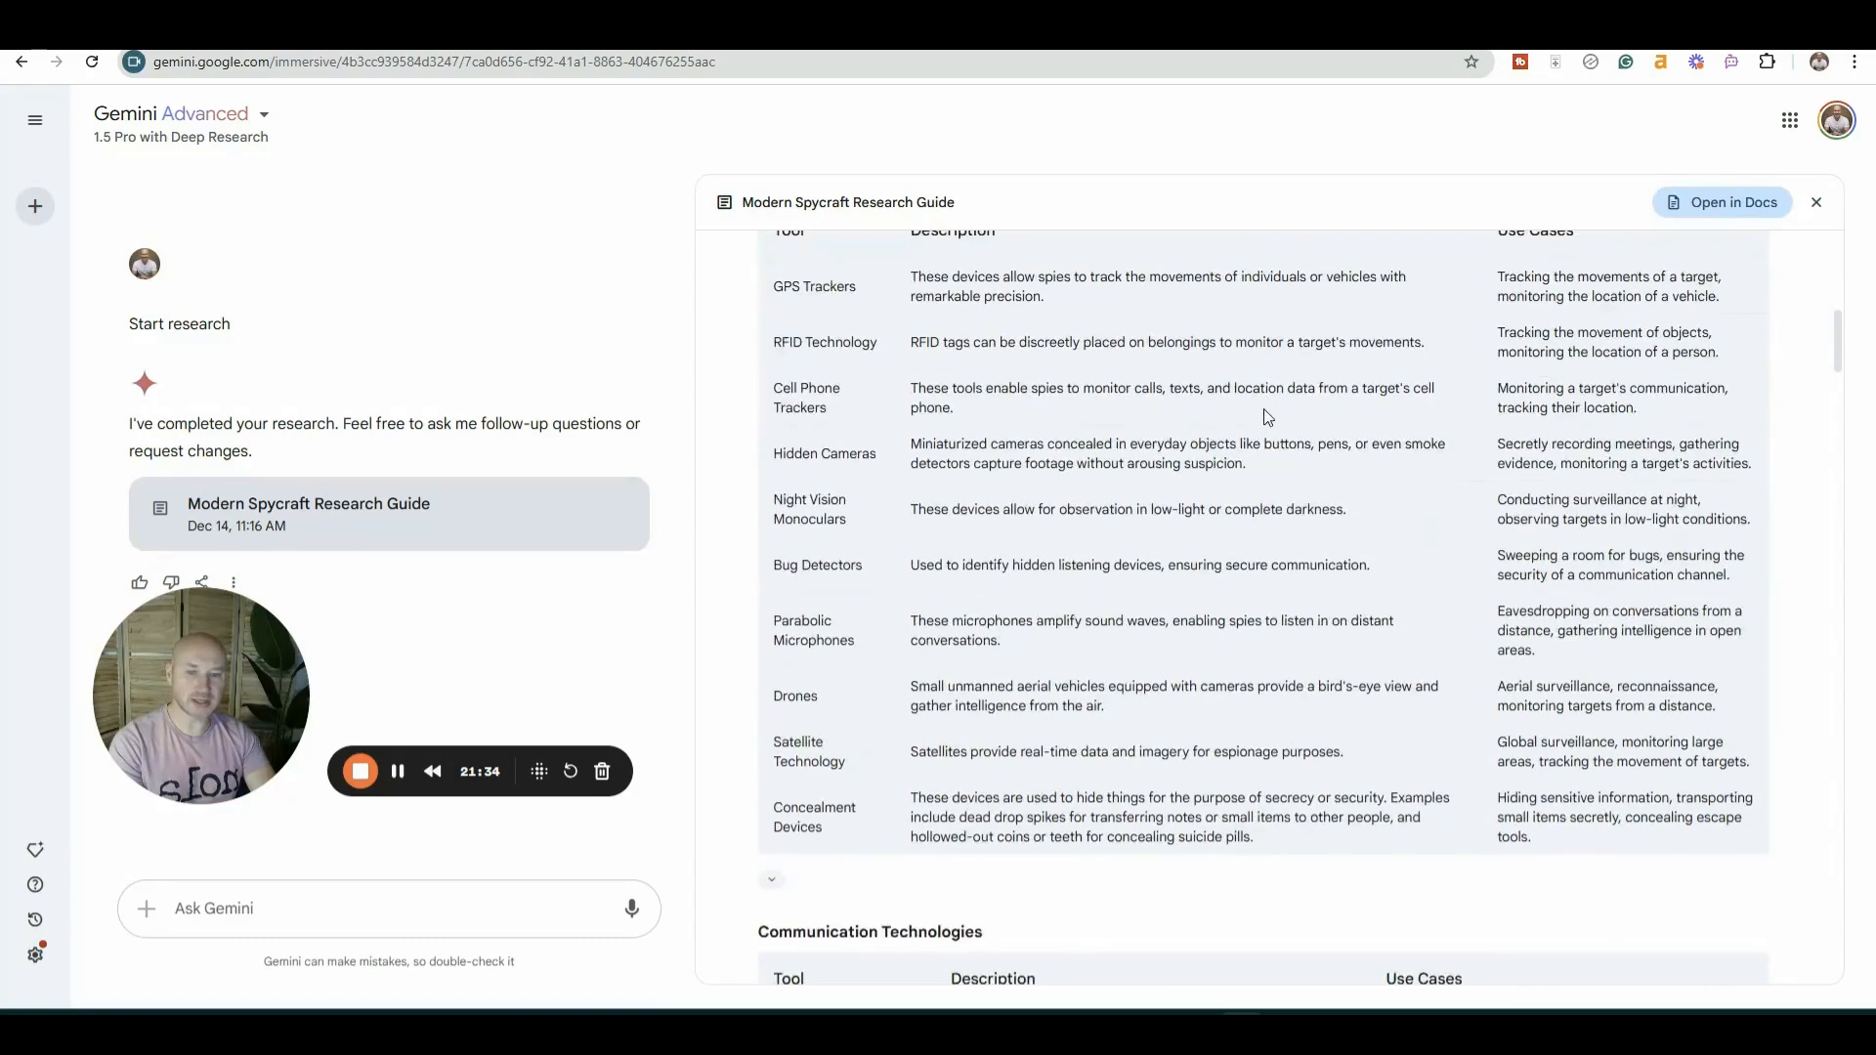
scroll(down, 3)
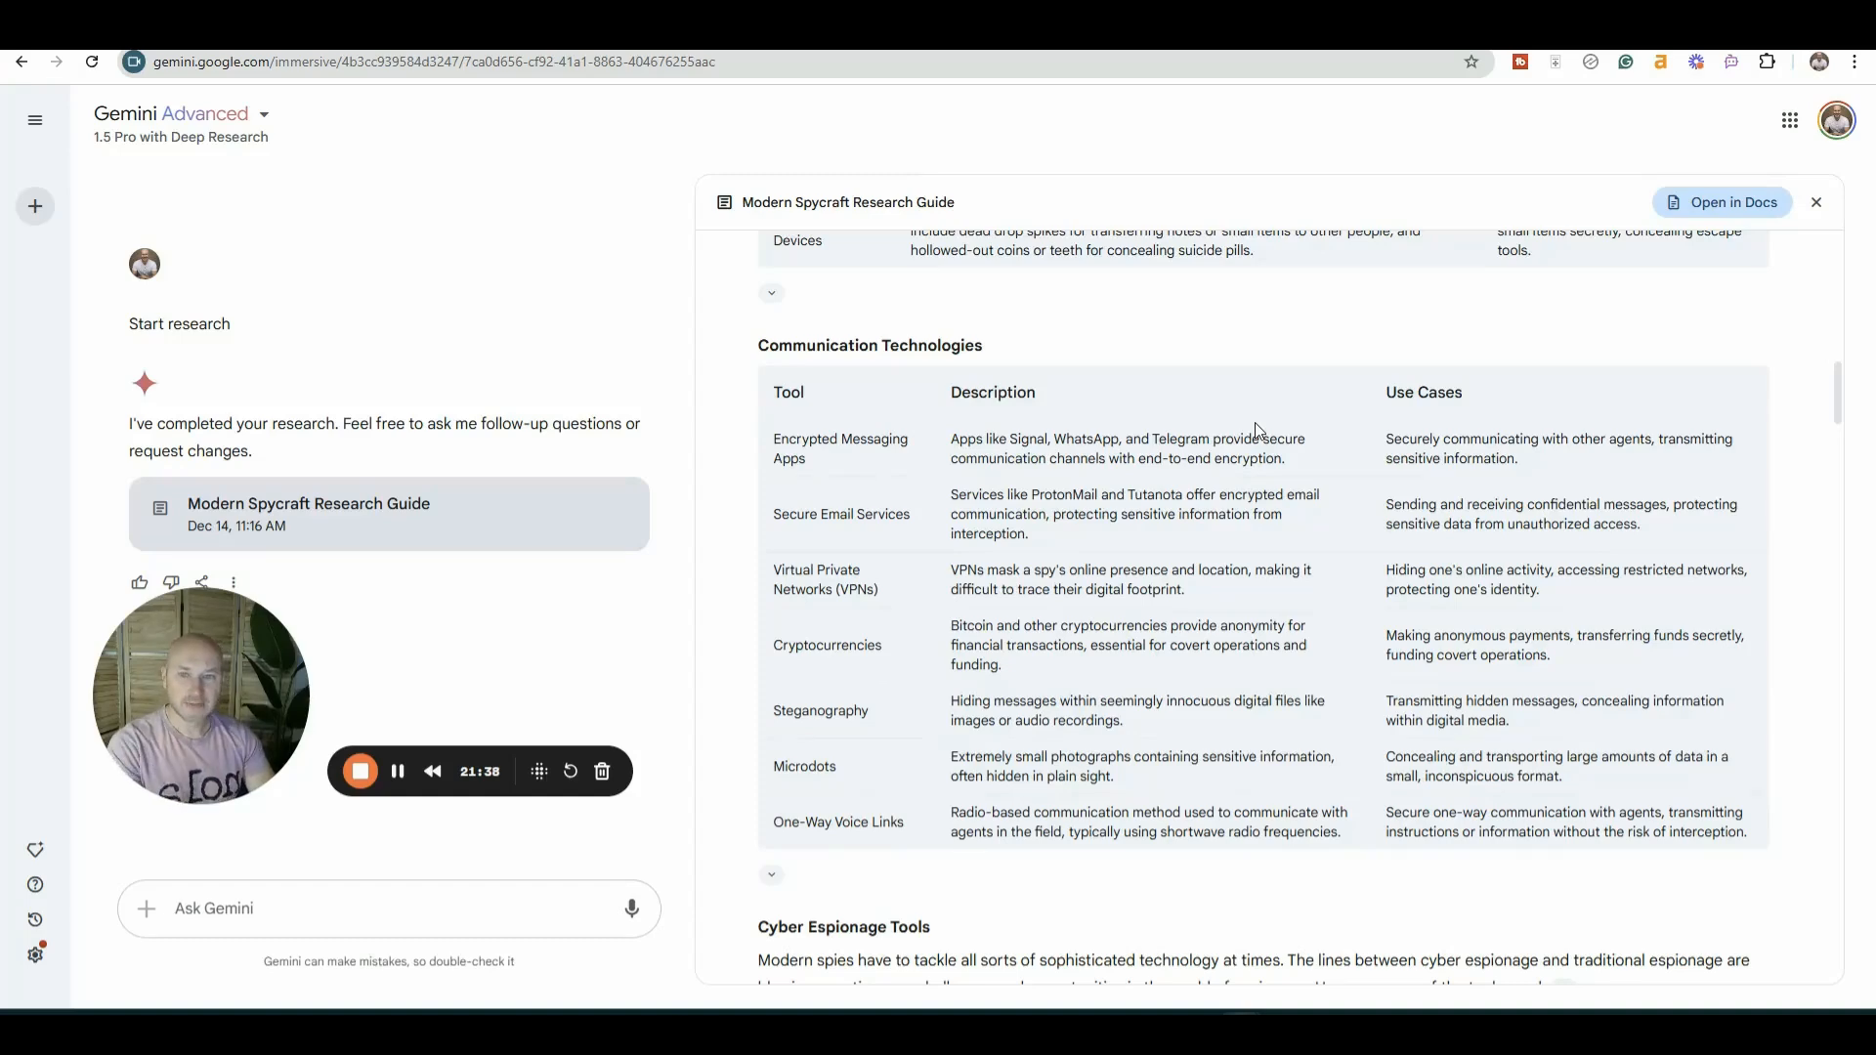
scroll(down, 3)
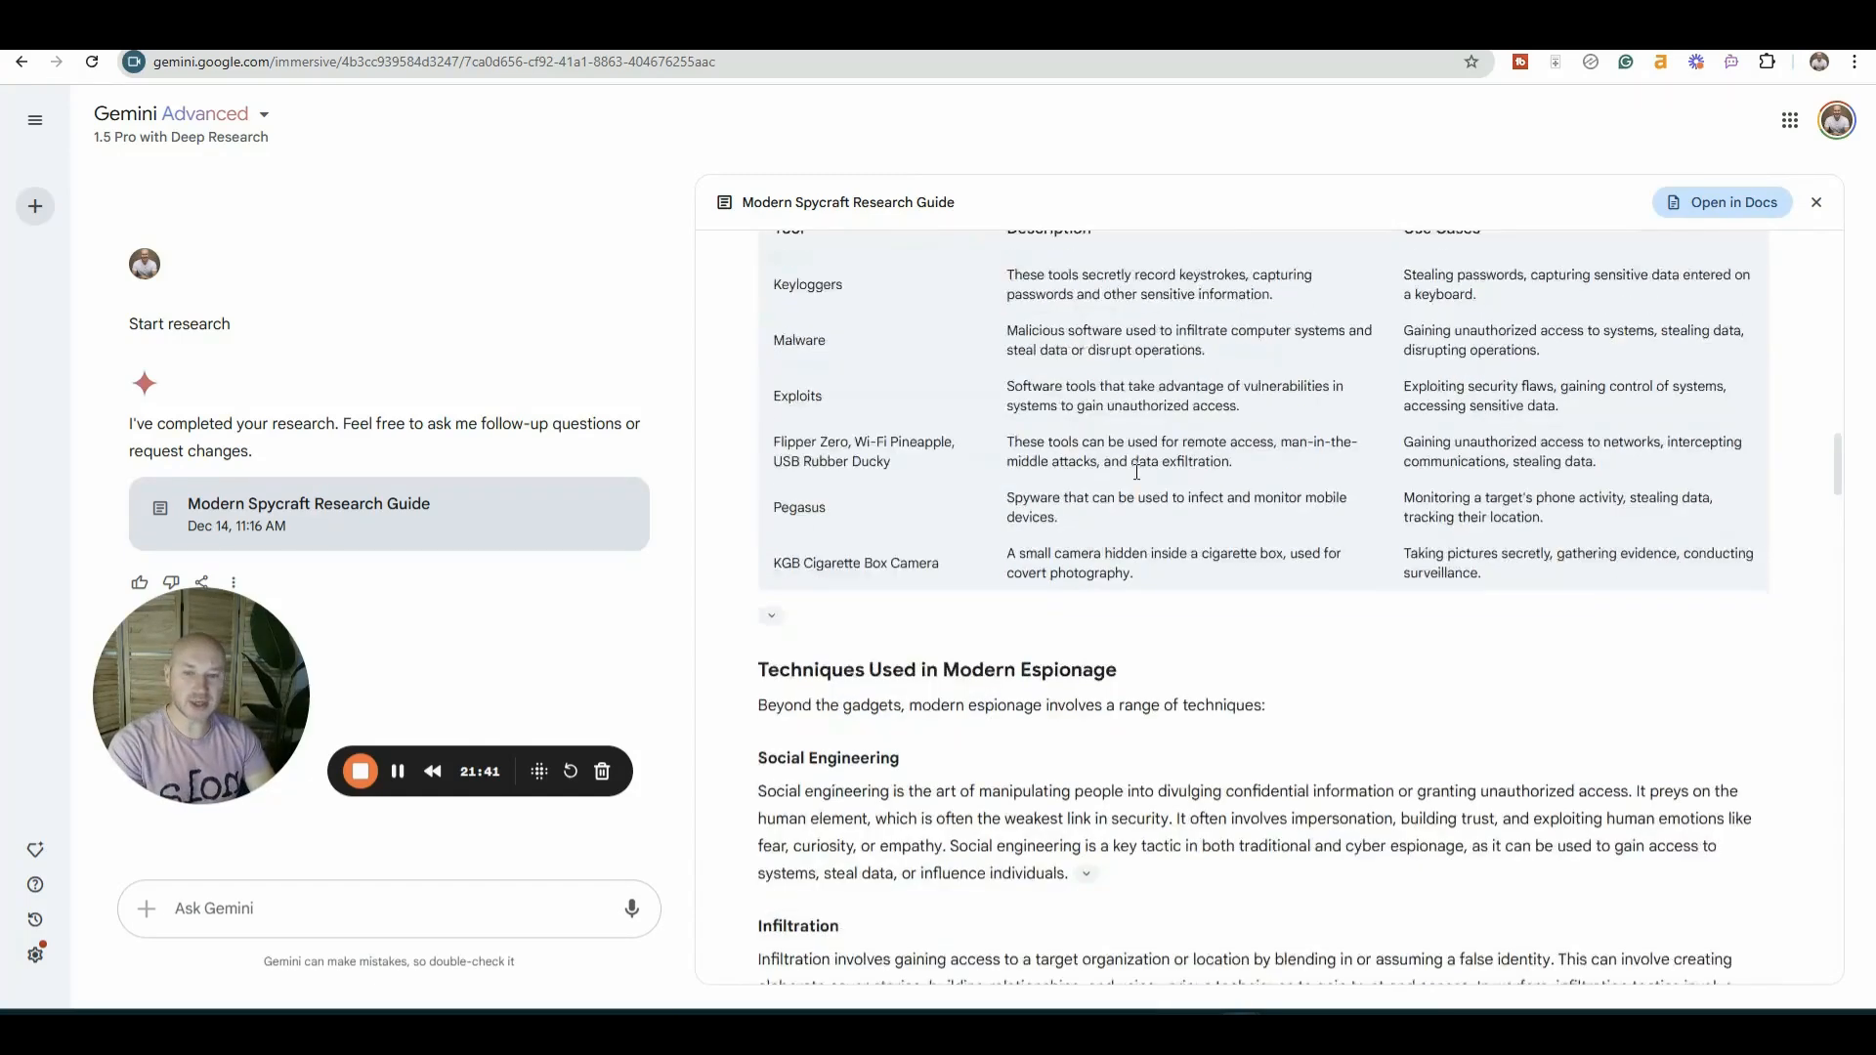
scroll(down, 3)
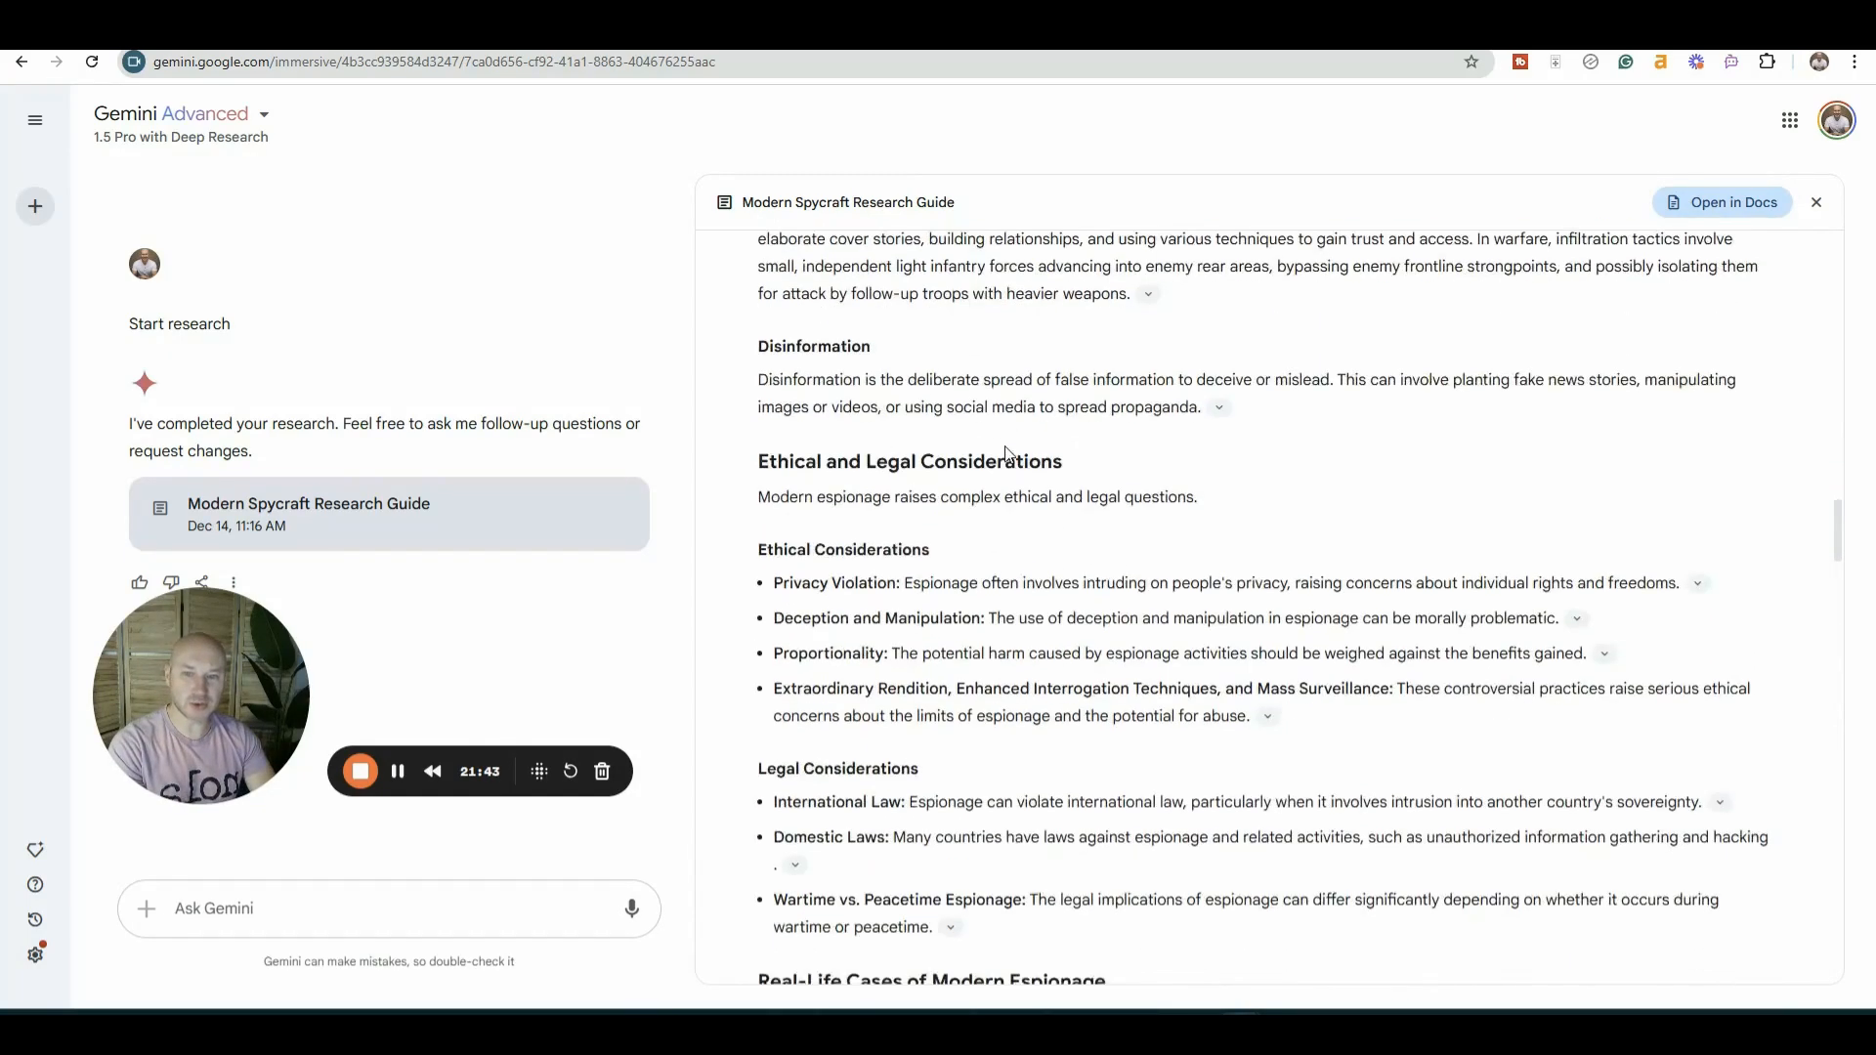
scroll(down, 3)
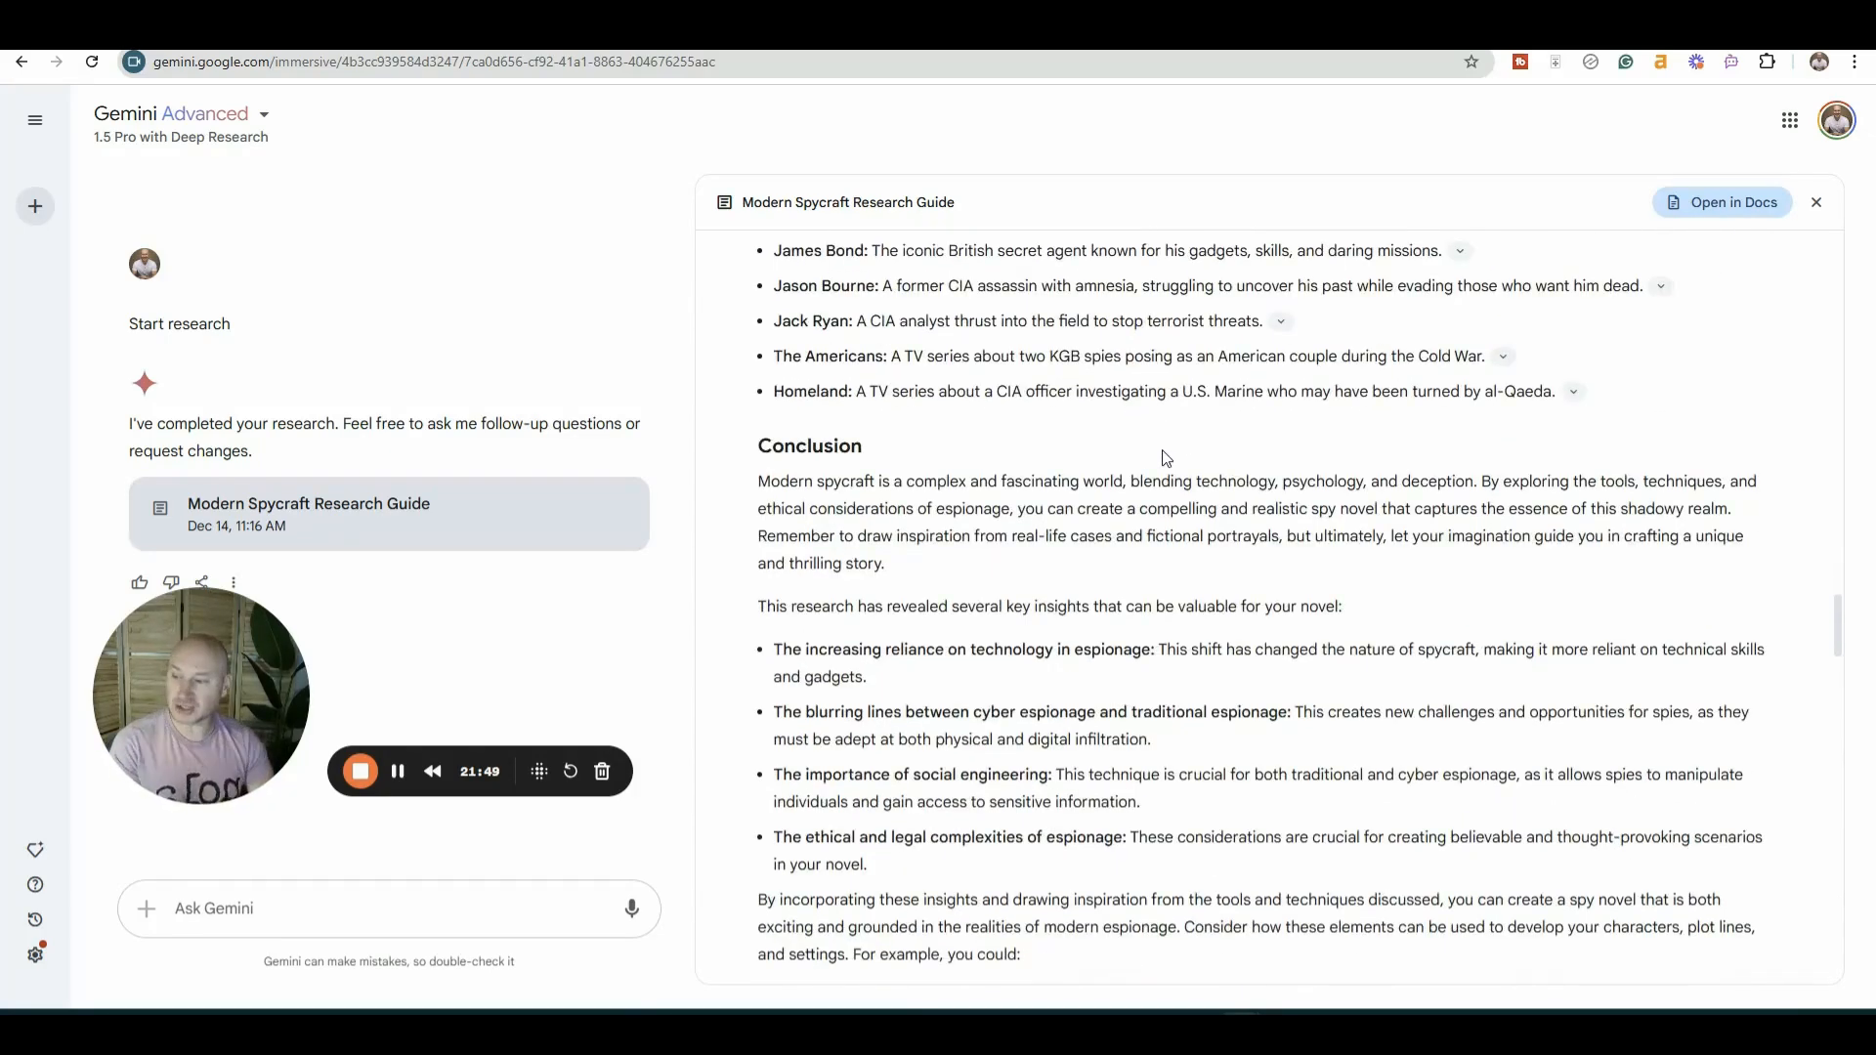
scroll(down, 3)
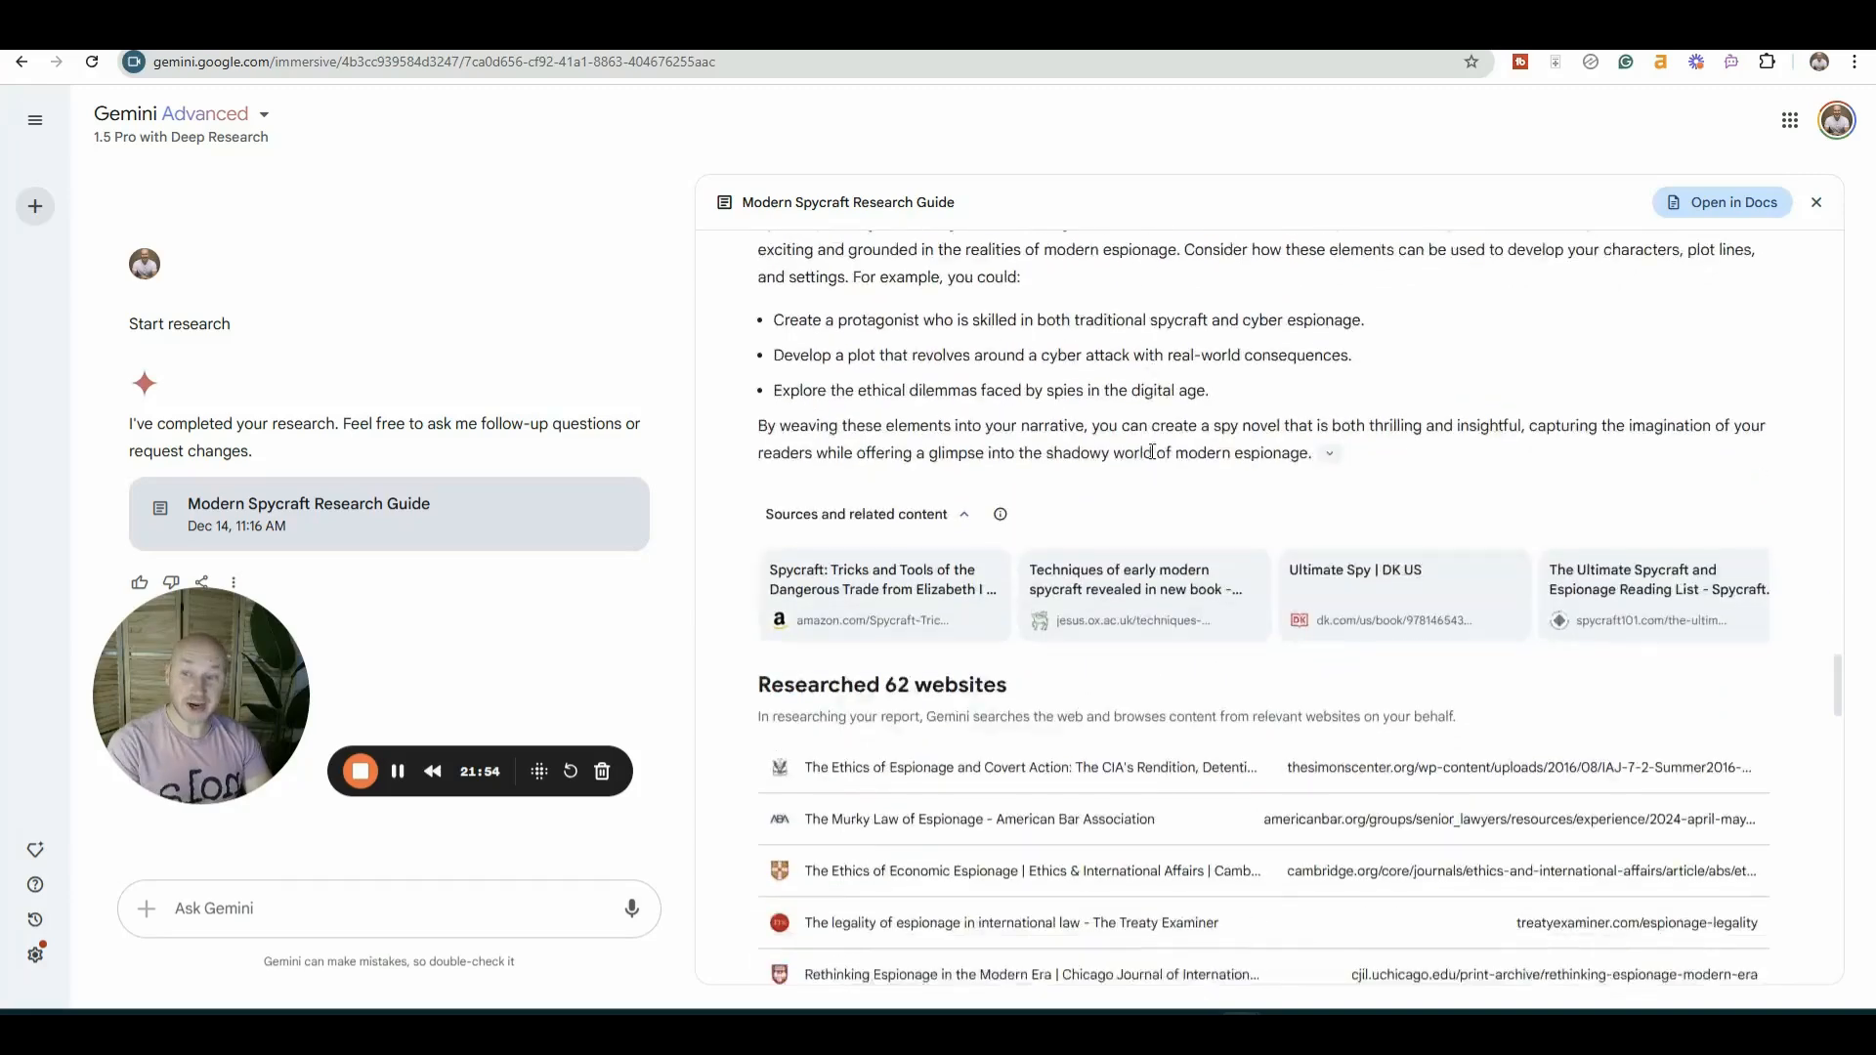
scroll(down, 3)
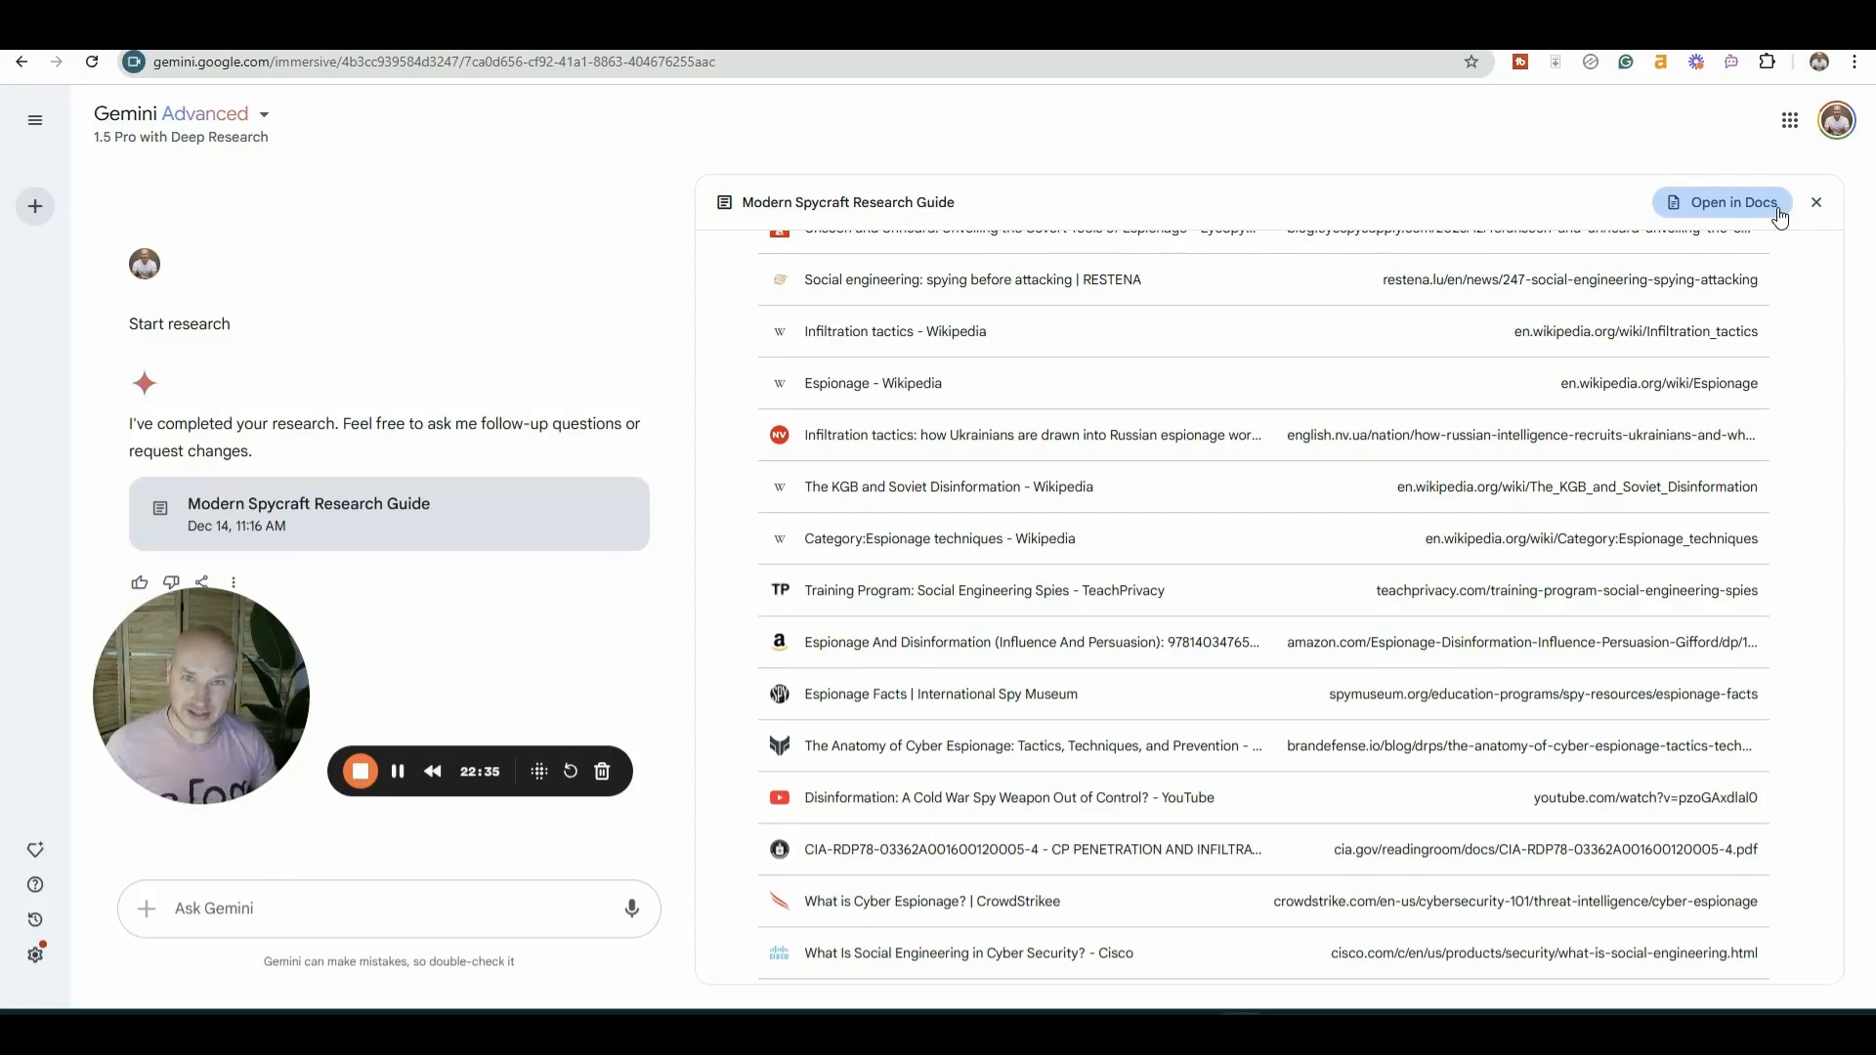
mouse_move(1280, 176)
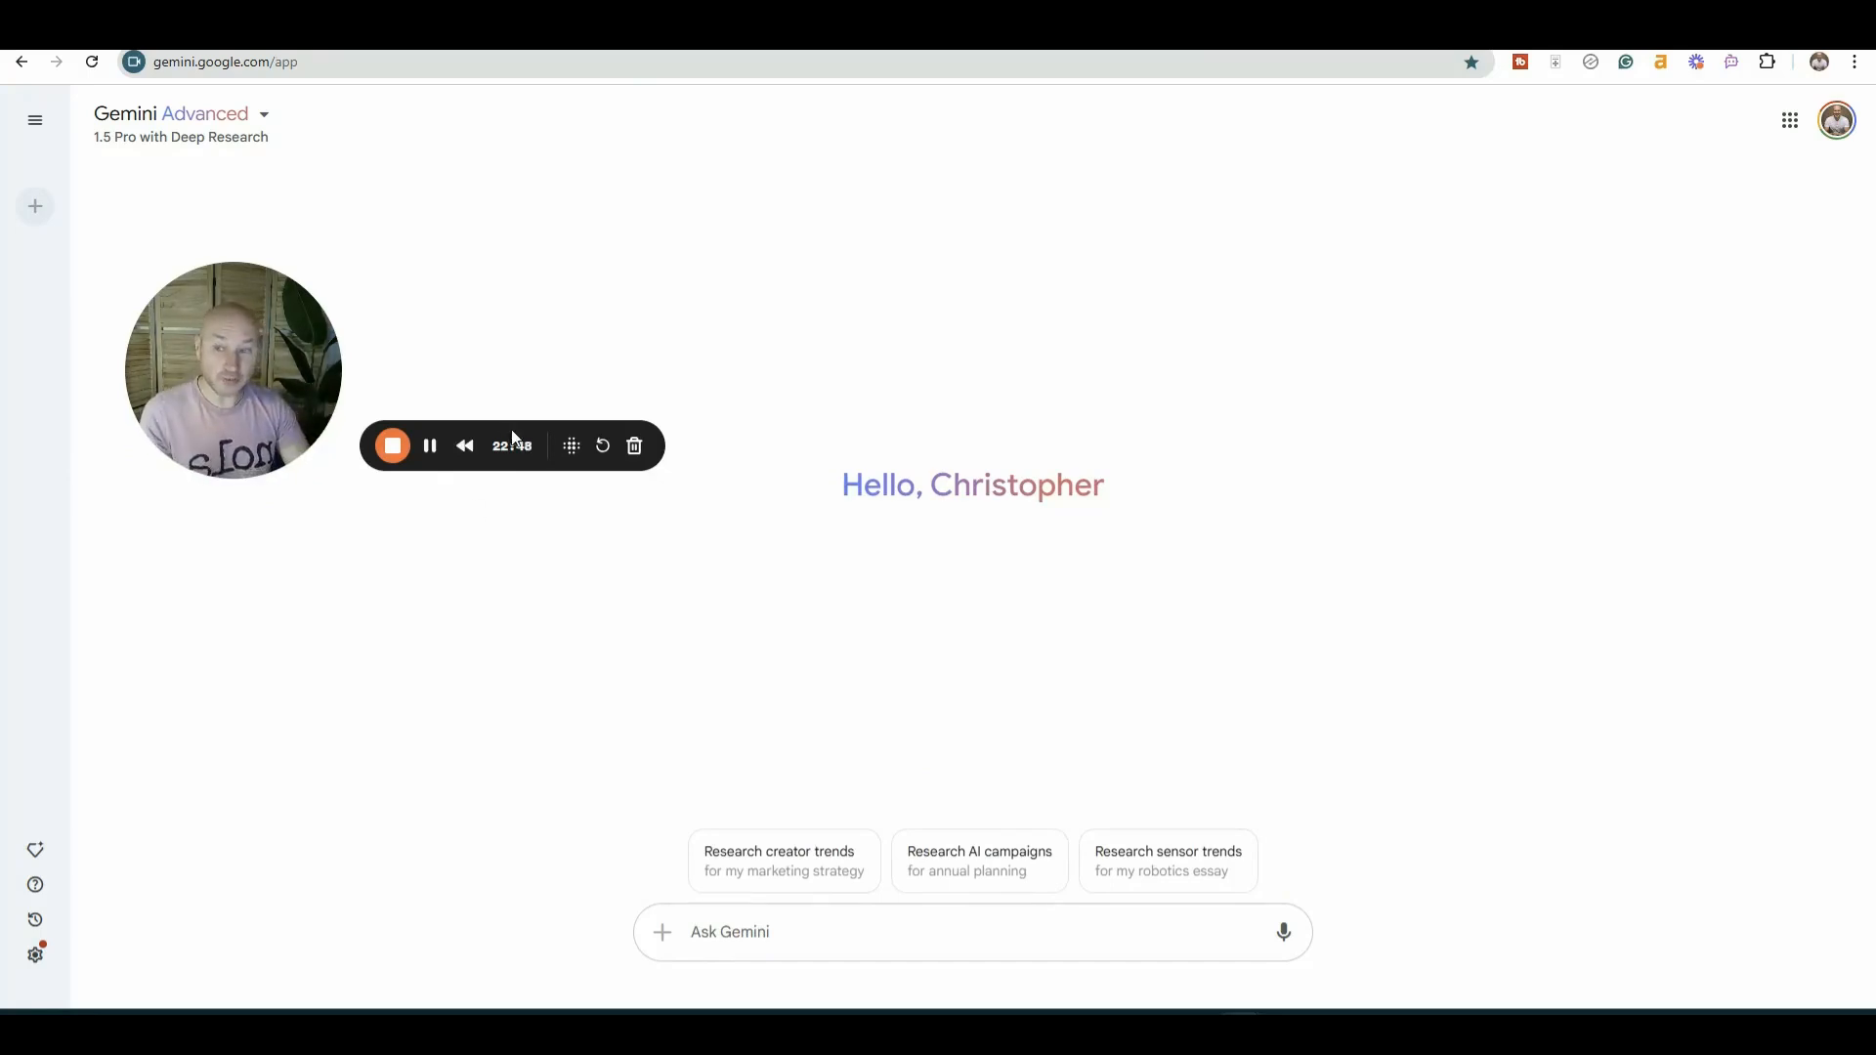
- Submit the prompt asking for the best specific climactic-scene location for the spy novel
text(Research the best exact and specific location for the climactic scene in my spy novel where two elite spies battle each other. Most of the story takes place in New York but also London, England and Paris, France. I want the location to be exotic and the backdrop to be something very unique and not something readers would expect or know that much about or have seen before.)
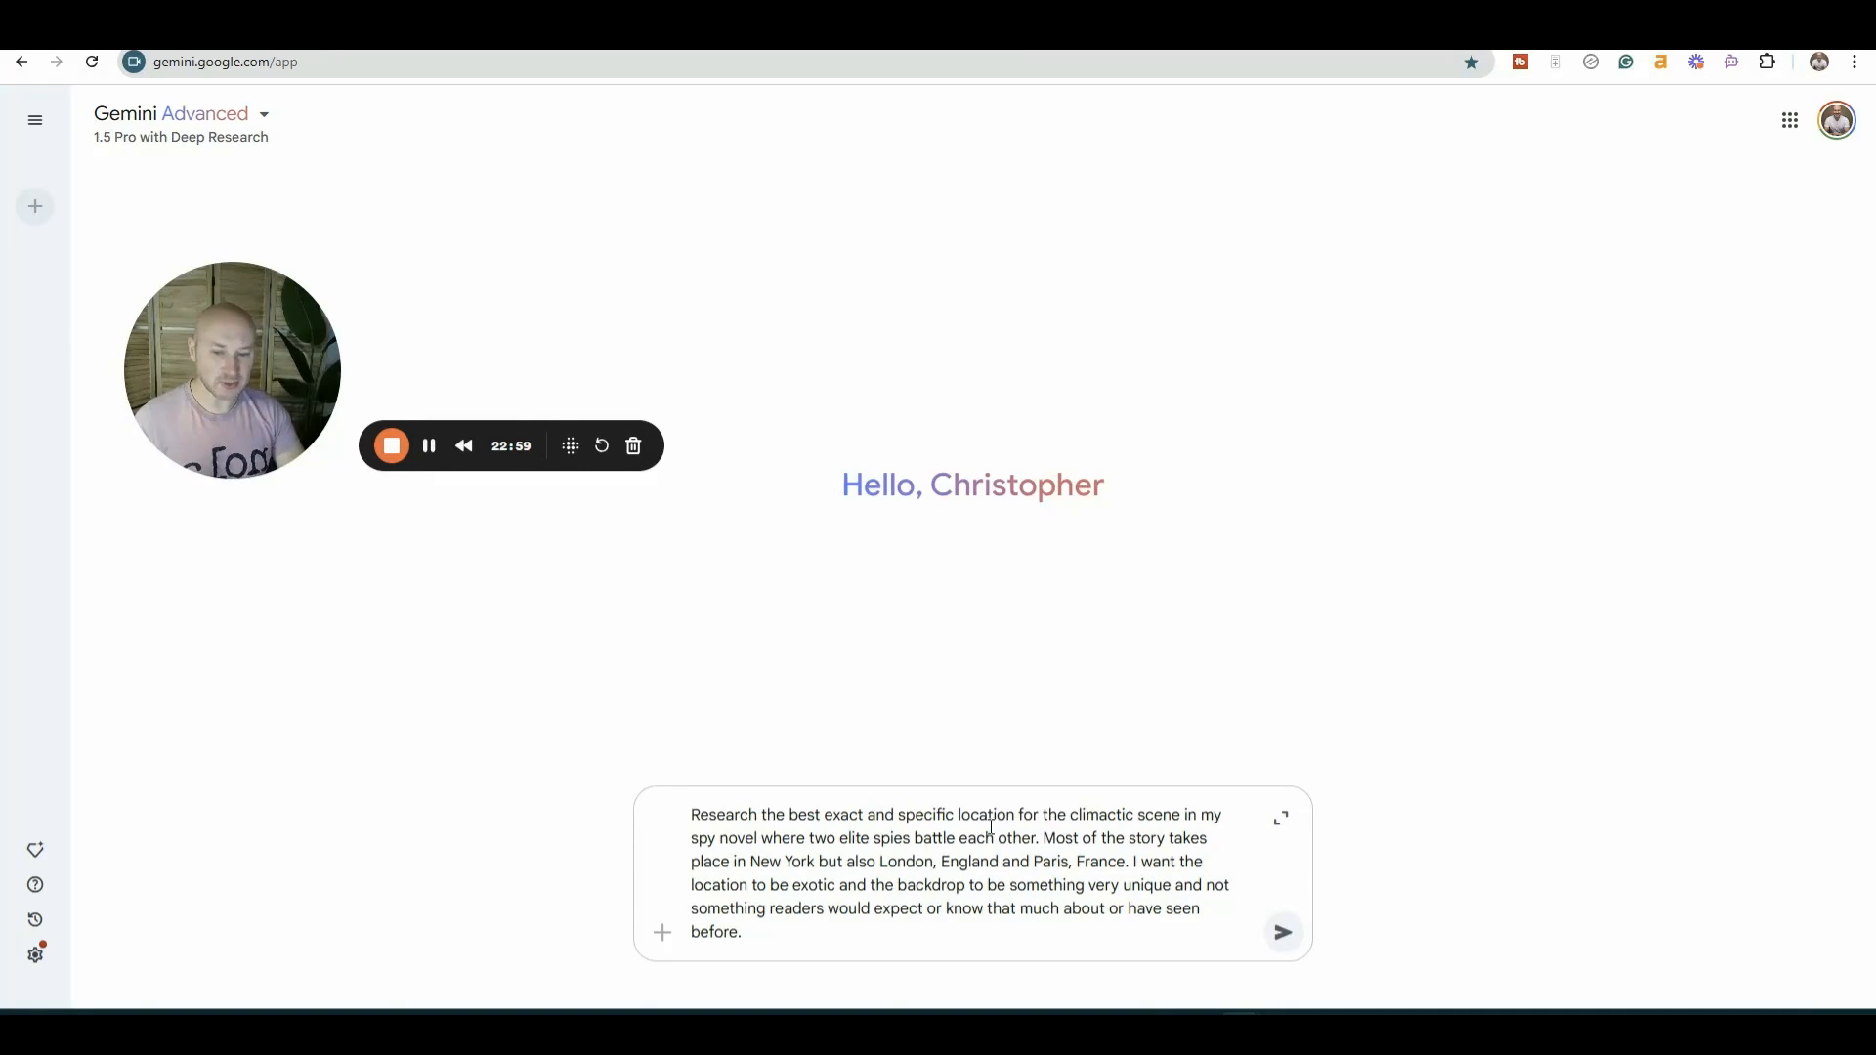
mouse_move(985, 800)
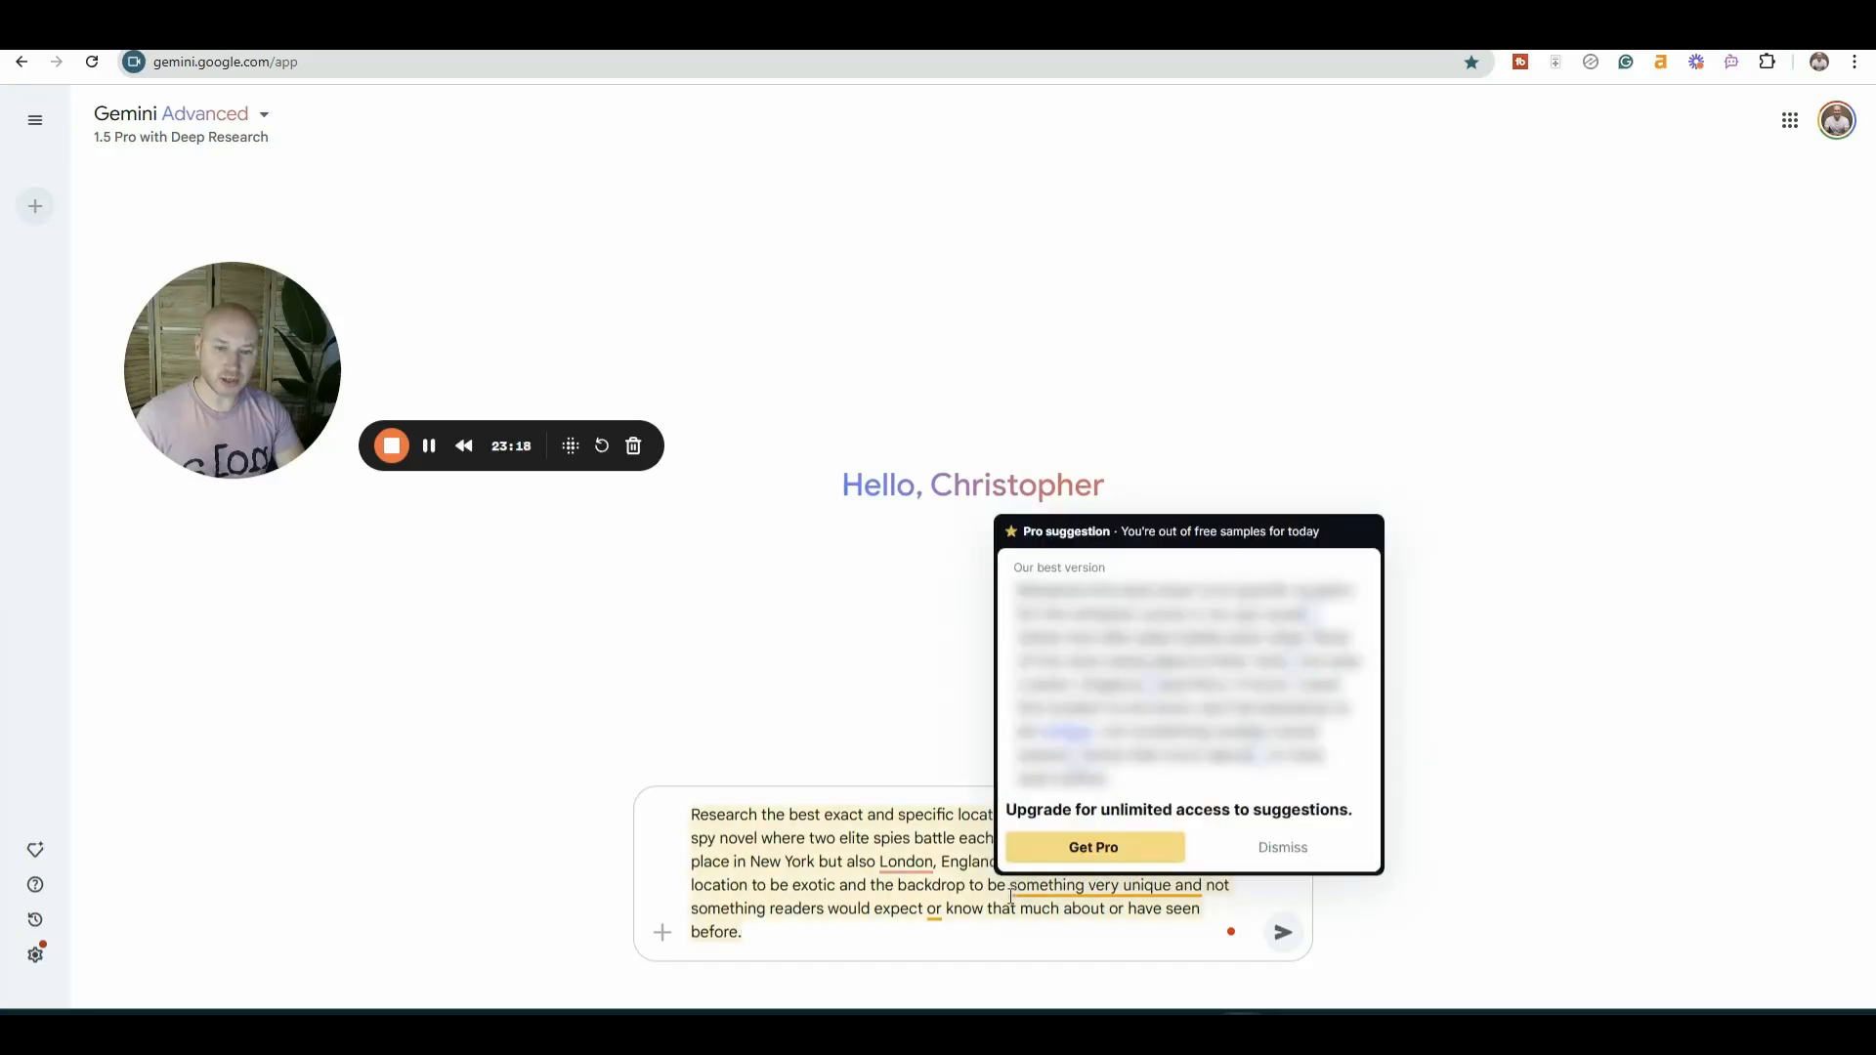
click(1282, 847)
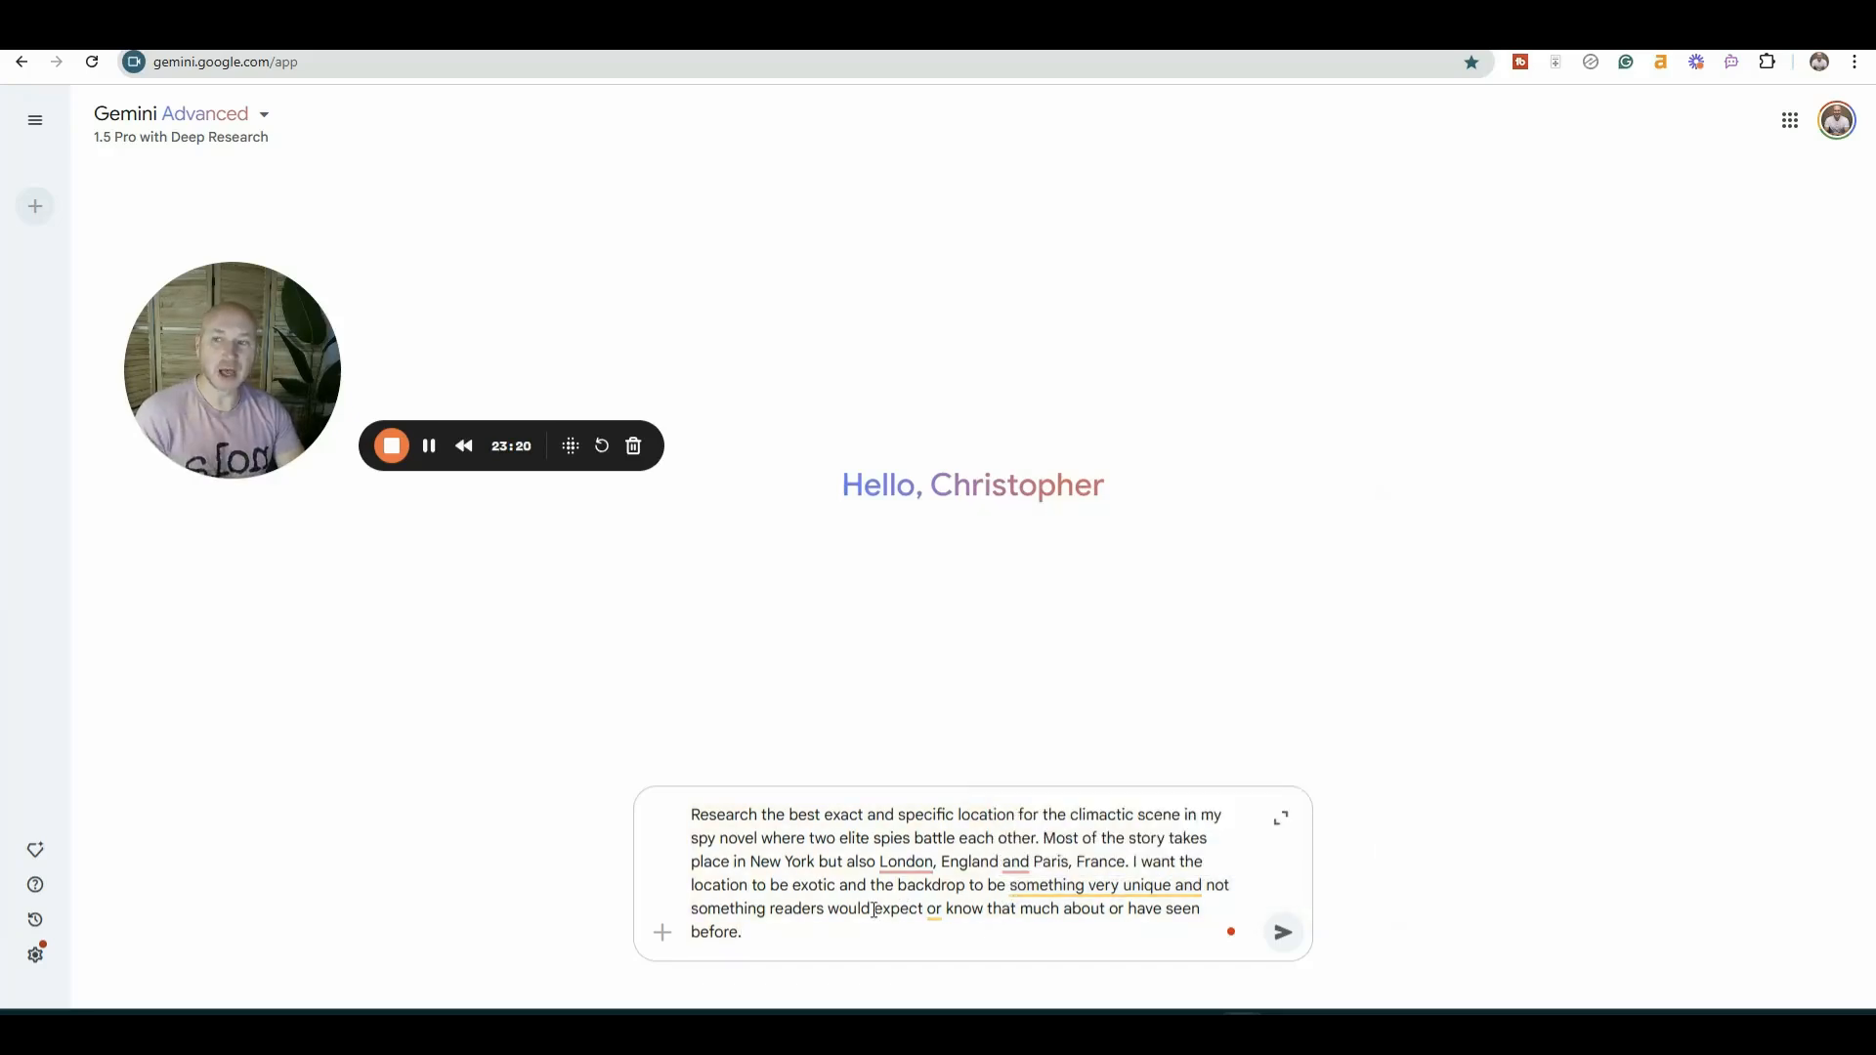
click(1282, 932)
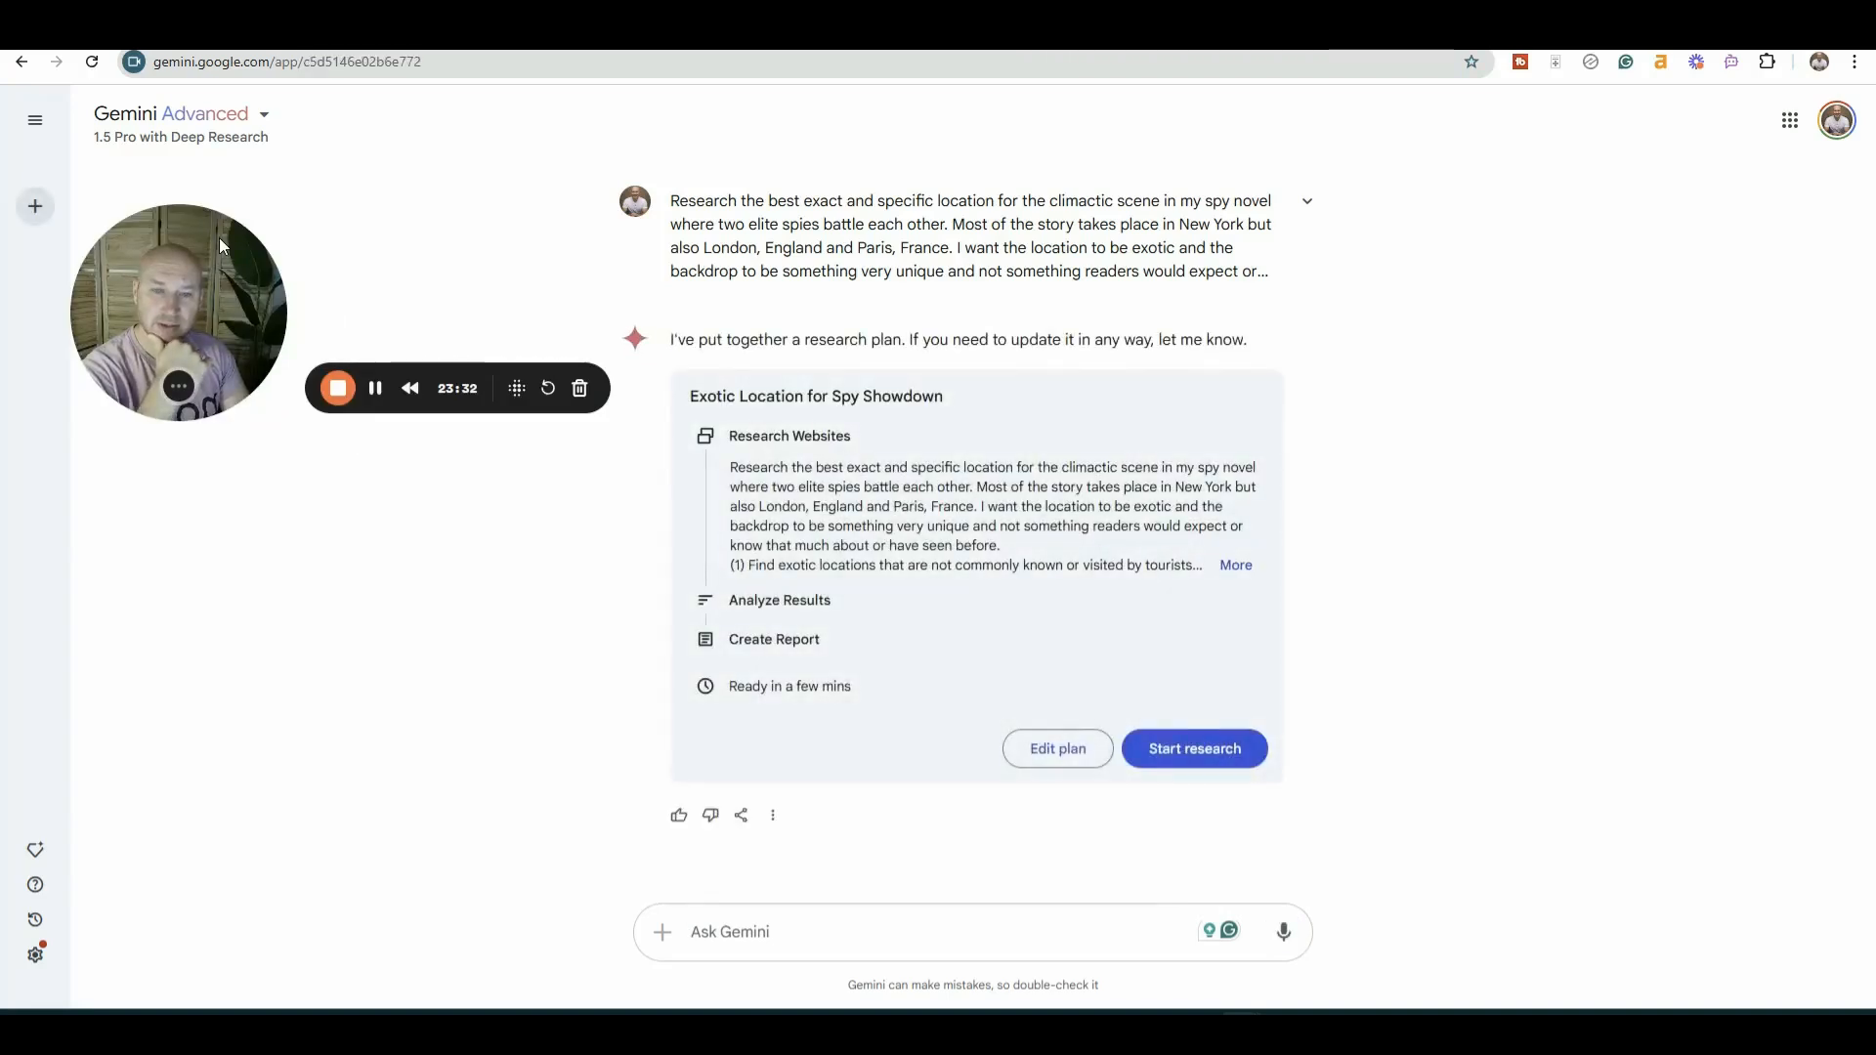
- Expand all five steps of the Exotic Location for Spy Showdown plan and start research
click(1235, 565)
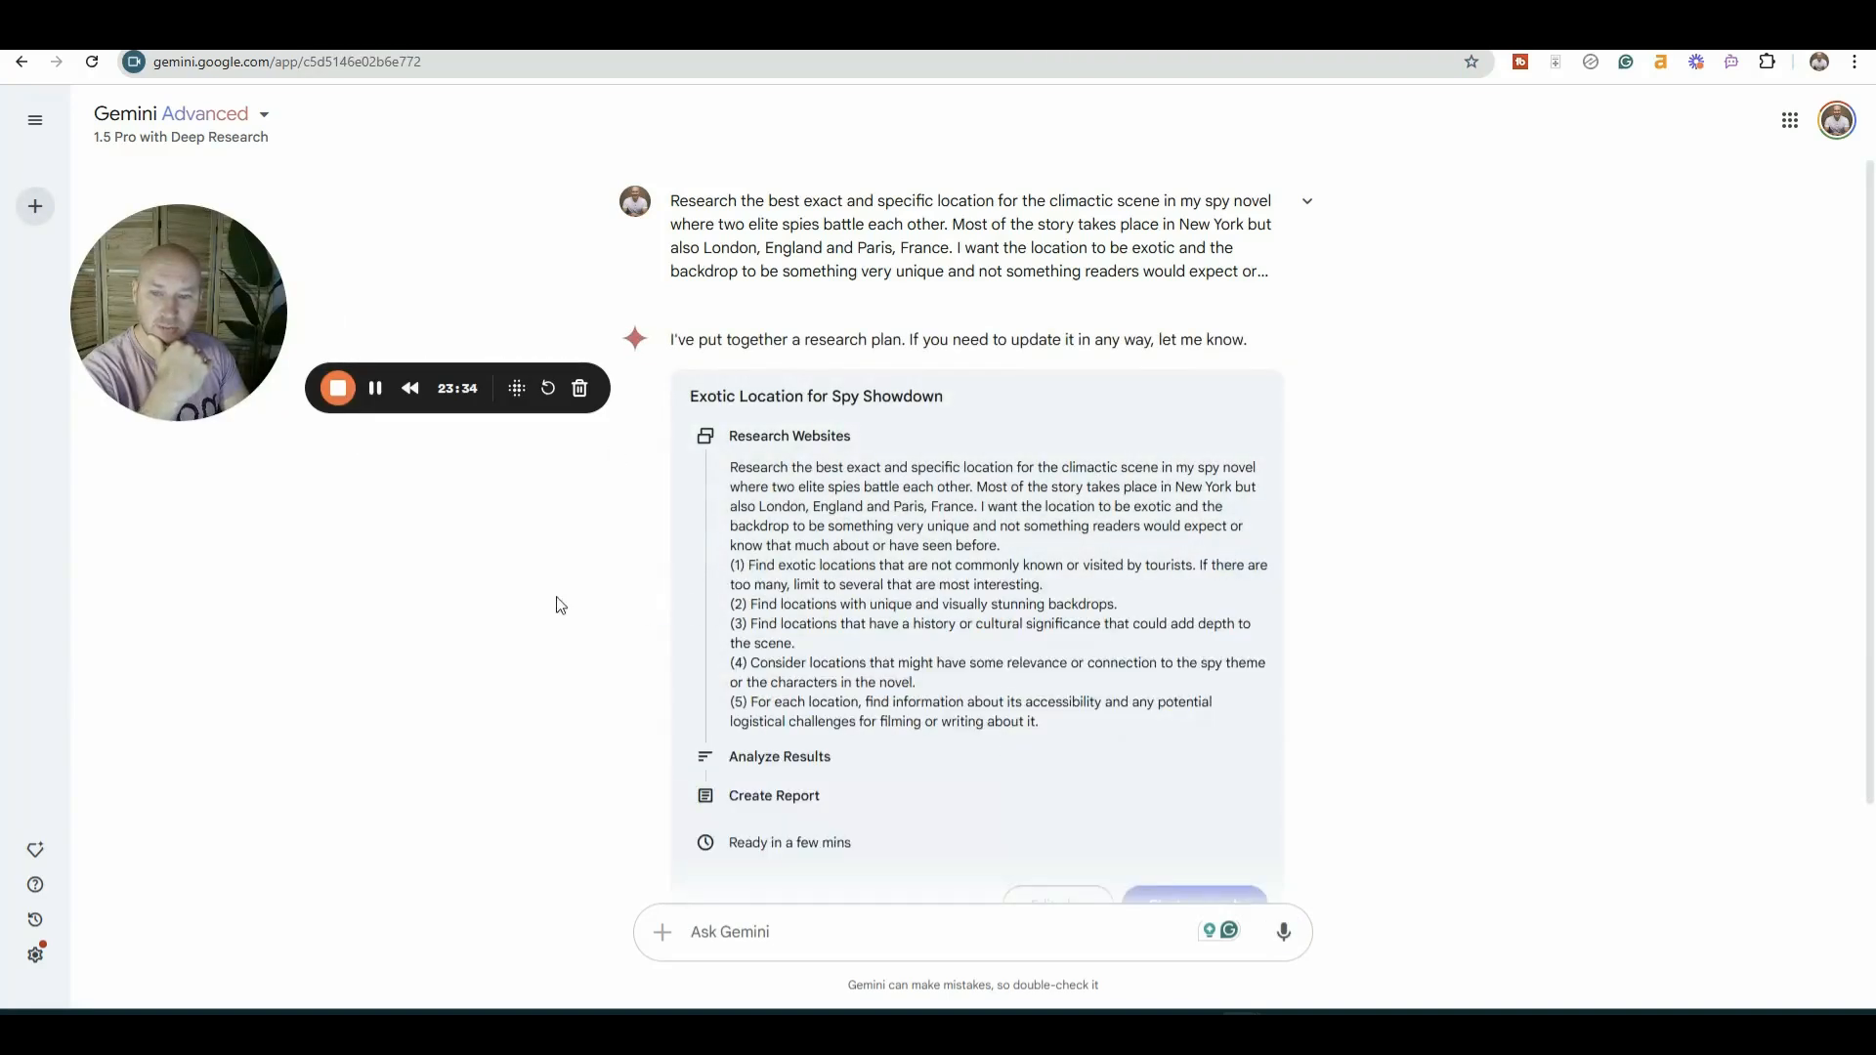
mouse_move(1048, 649)
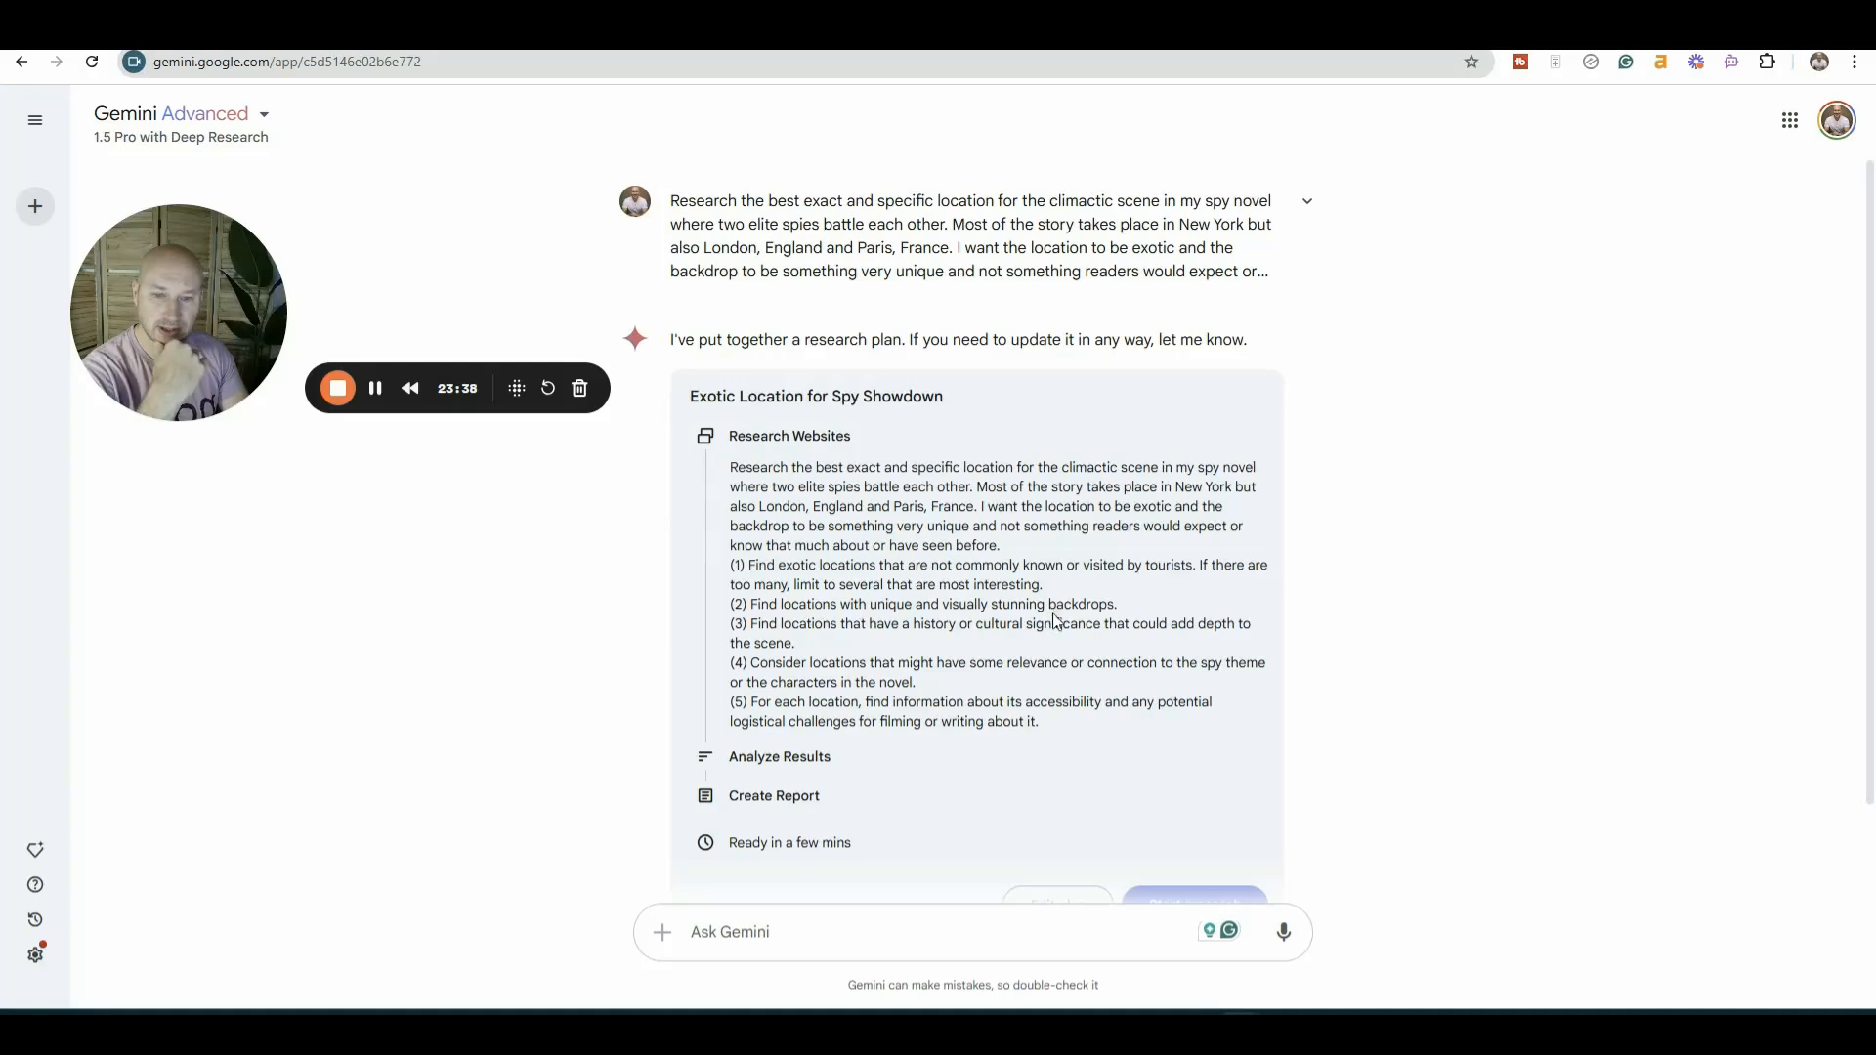
mouse_move(815, 697)
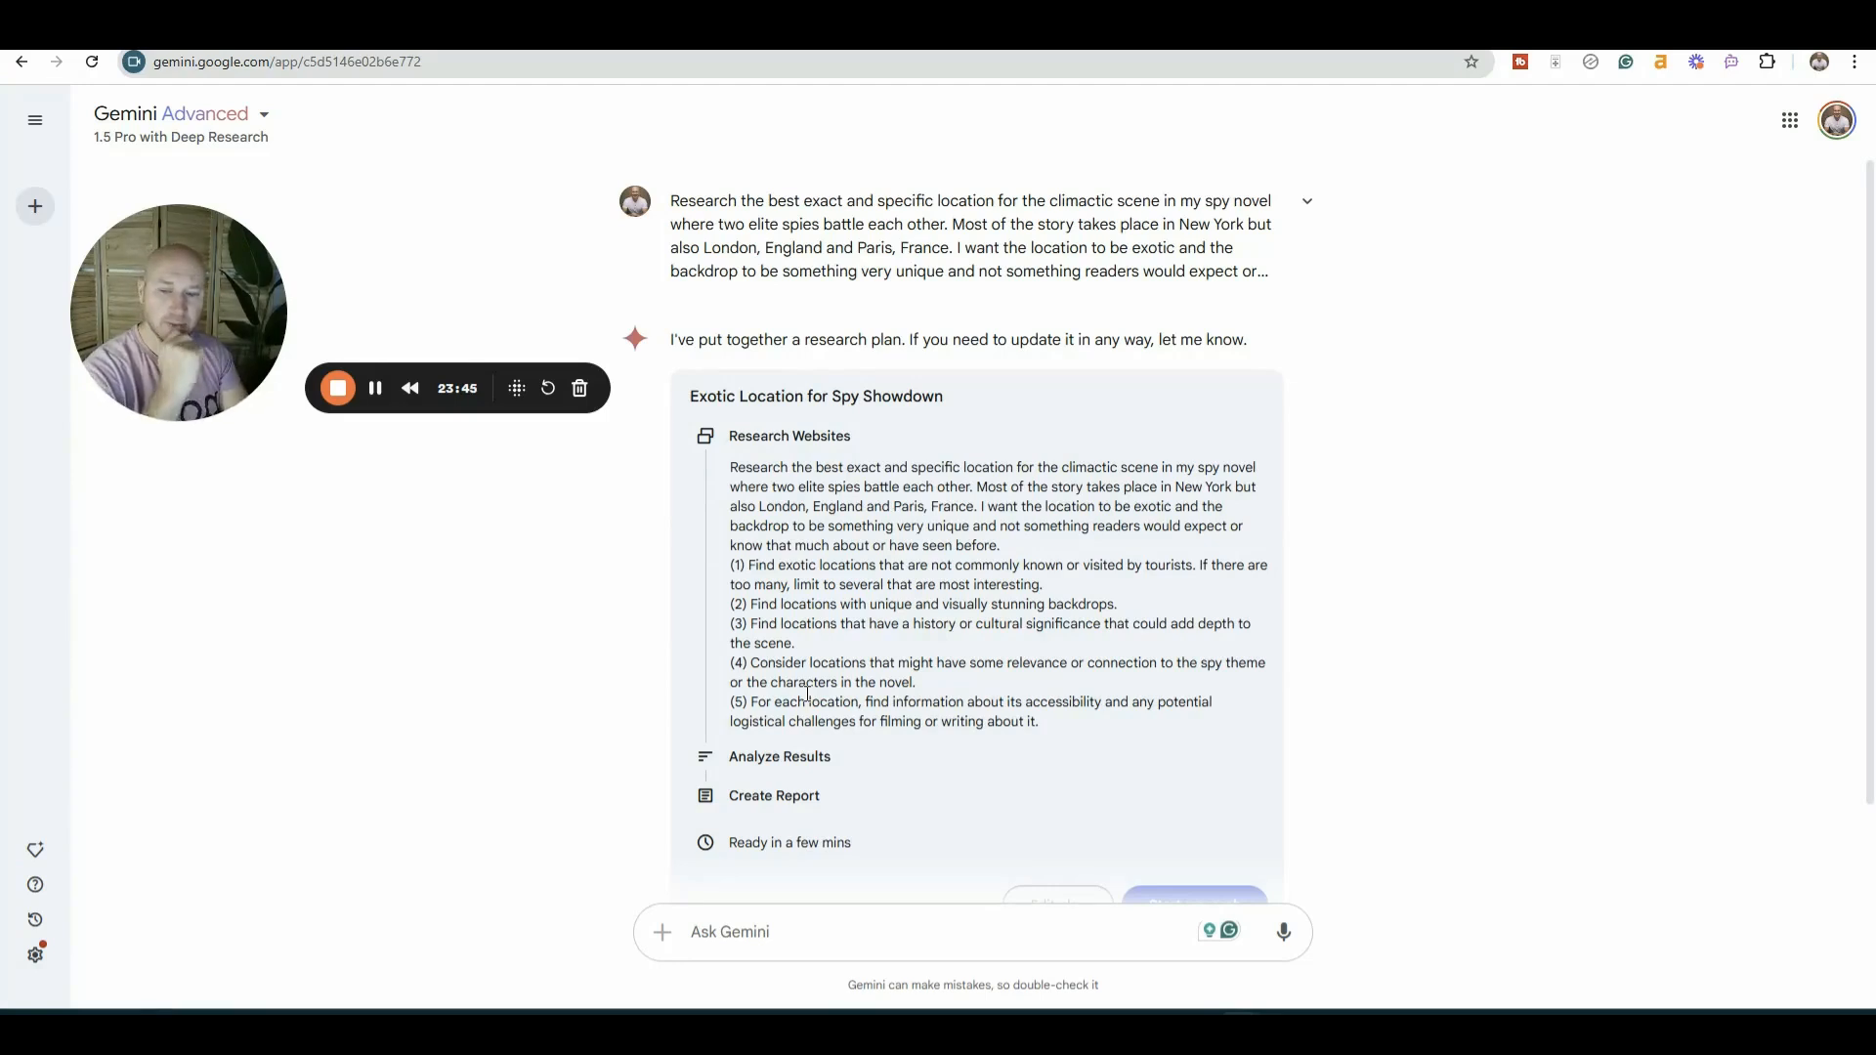
scroll(down, 3)
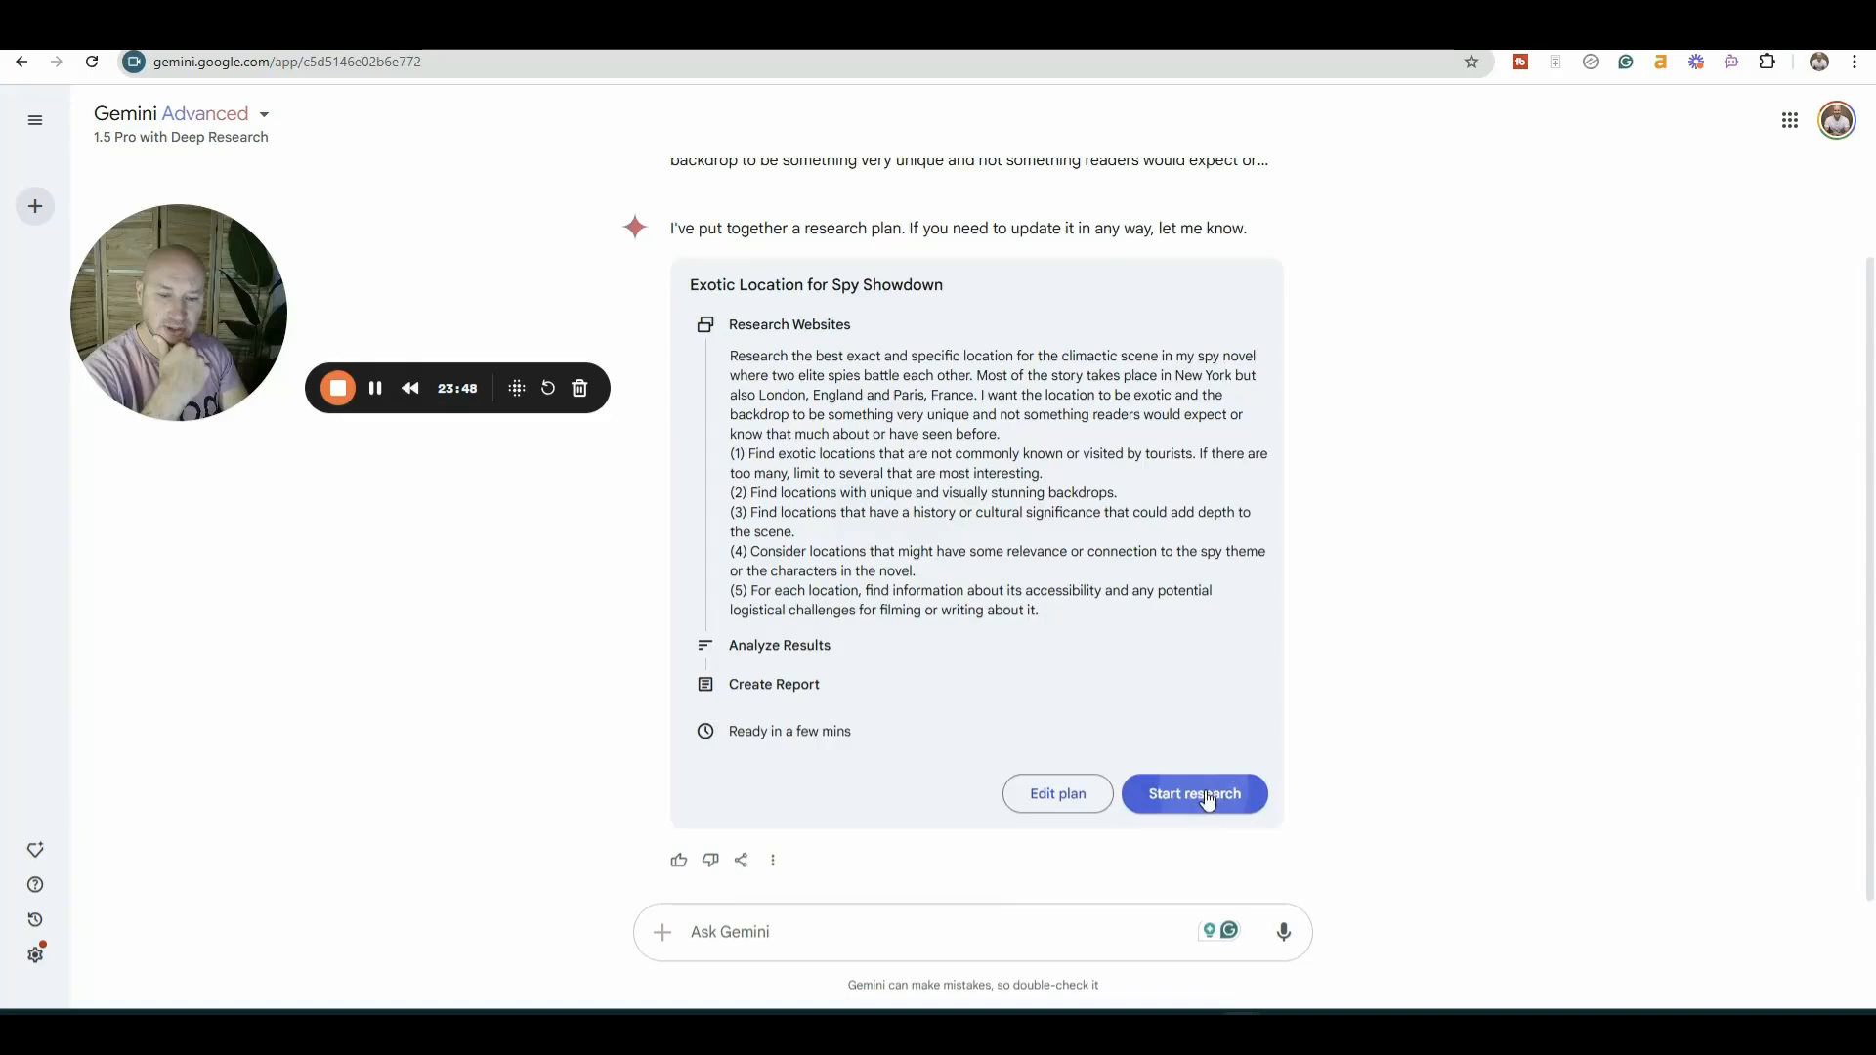
click(1194, 794)
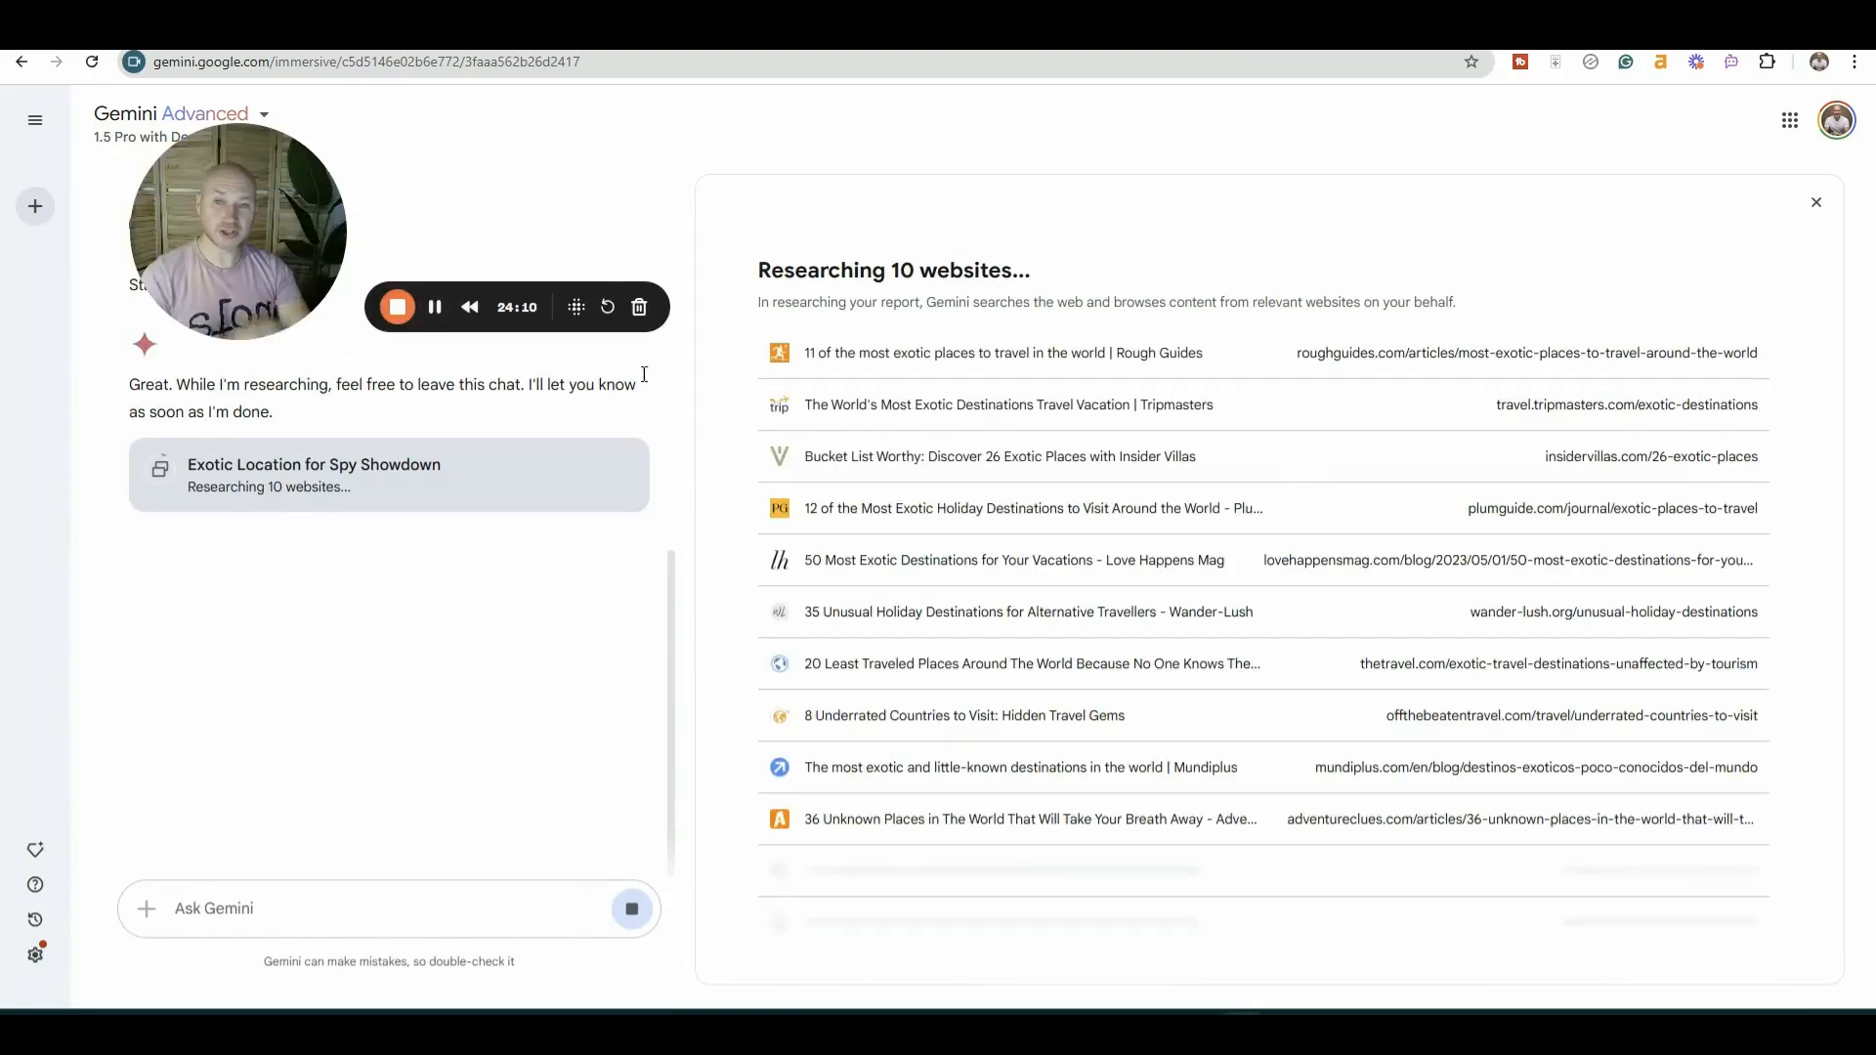
mouse_move(907, 655)
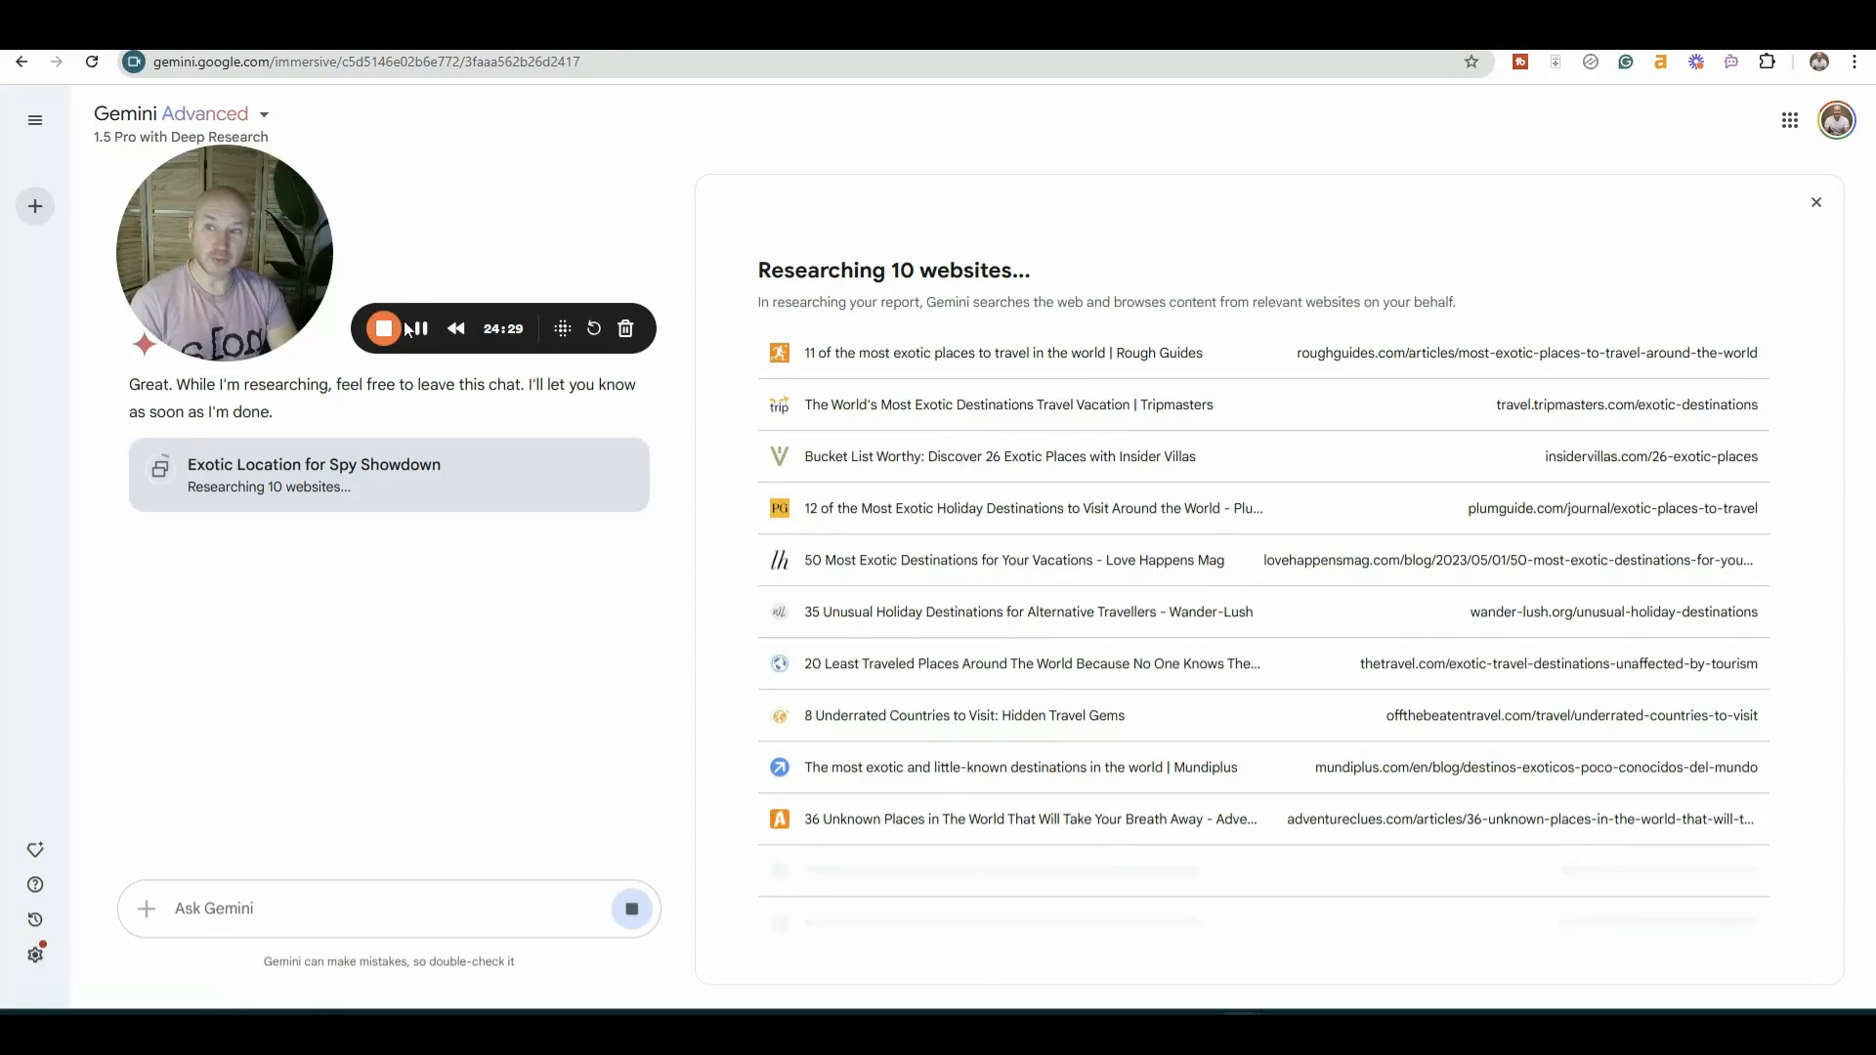
mouse_move(418, 328)
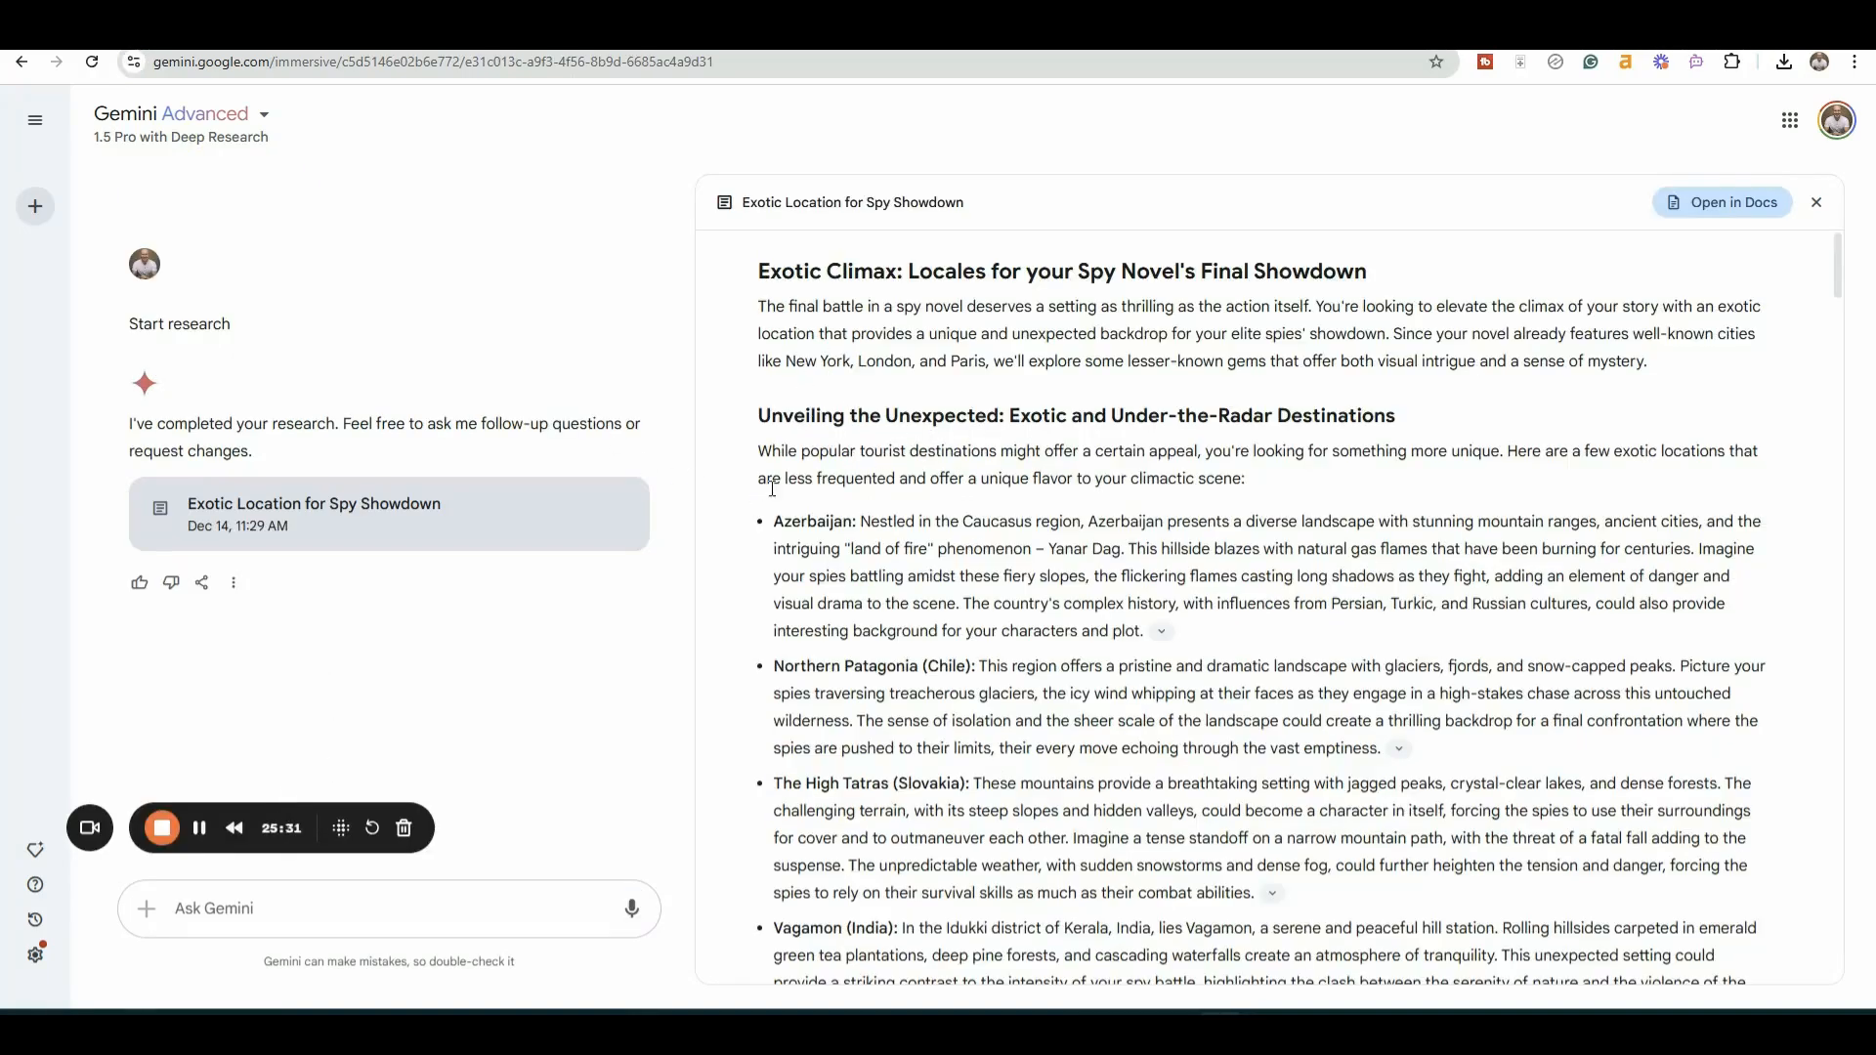
scroll(down, 3)
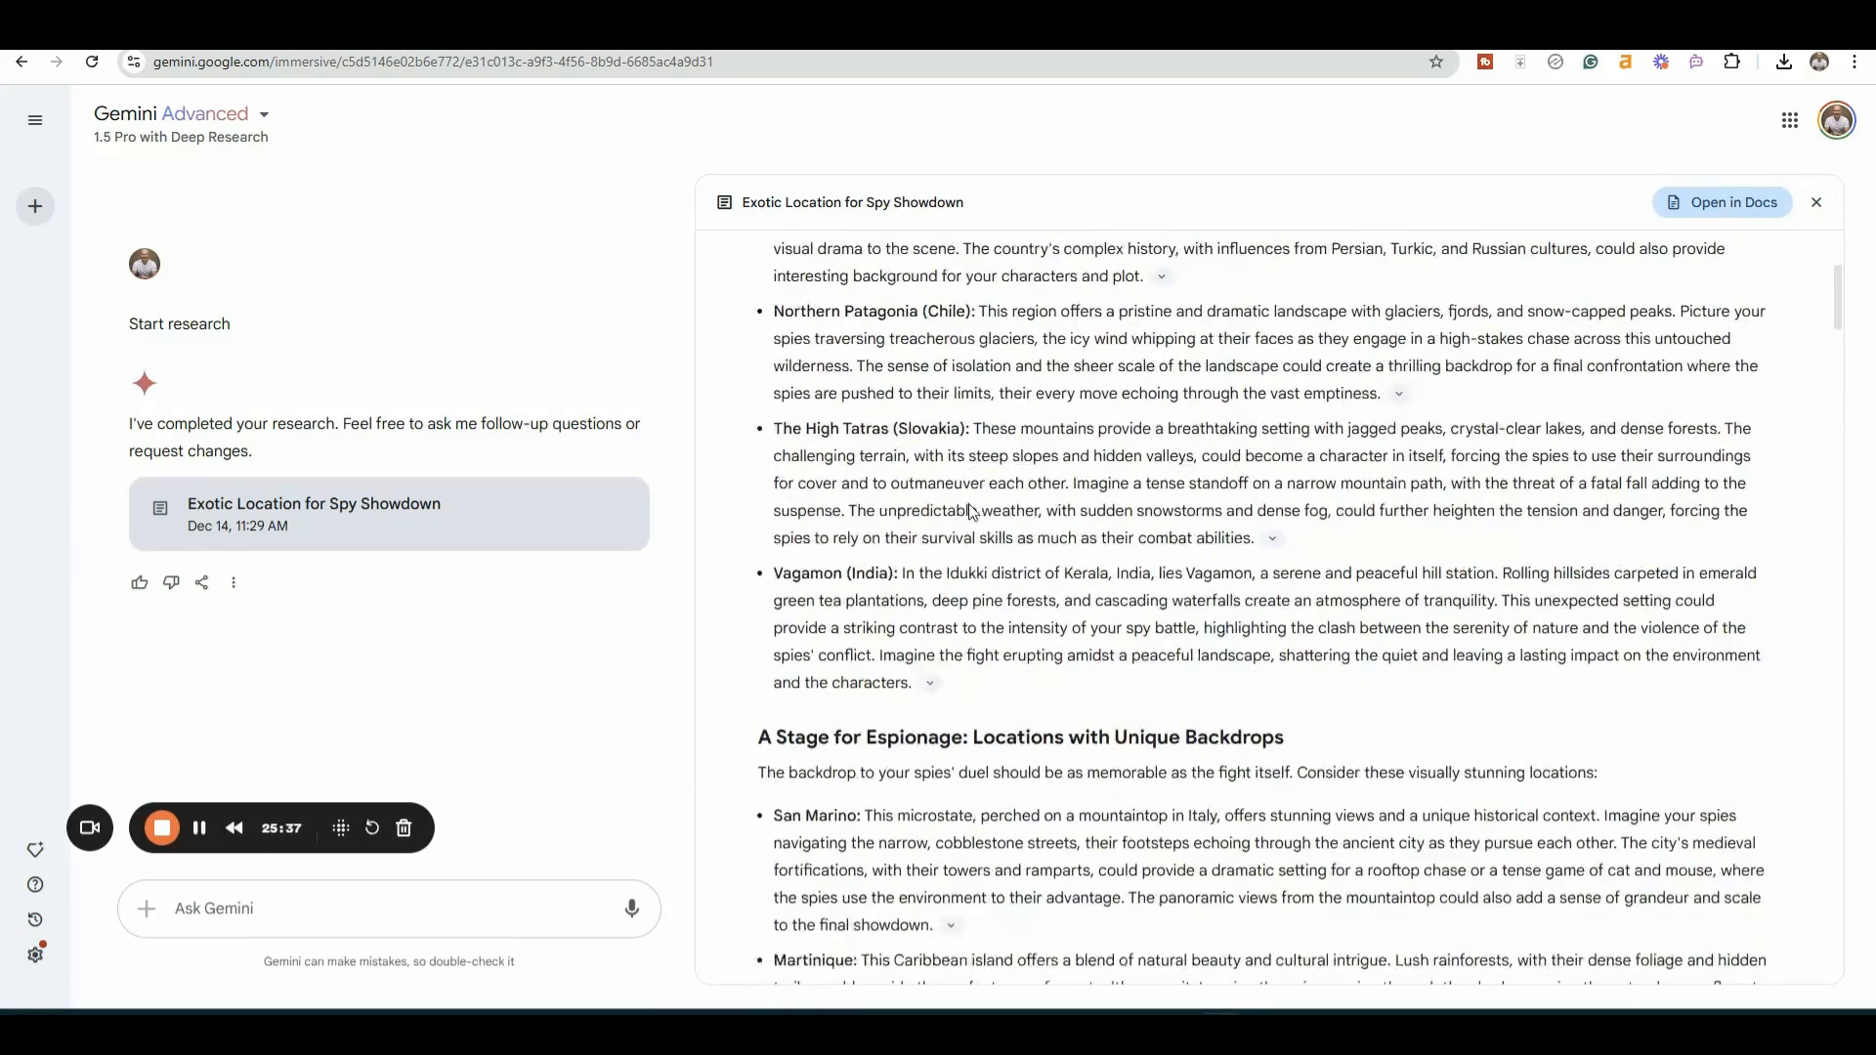
scroll(down, 3)
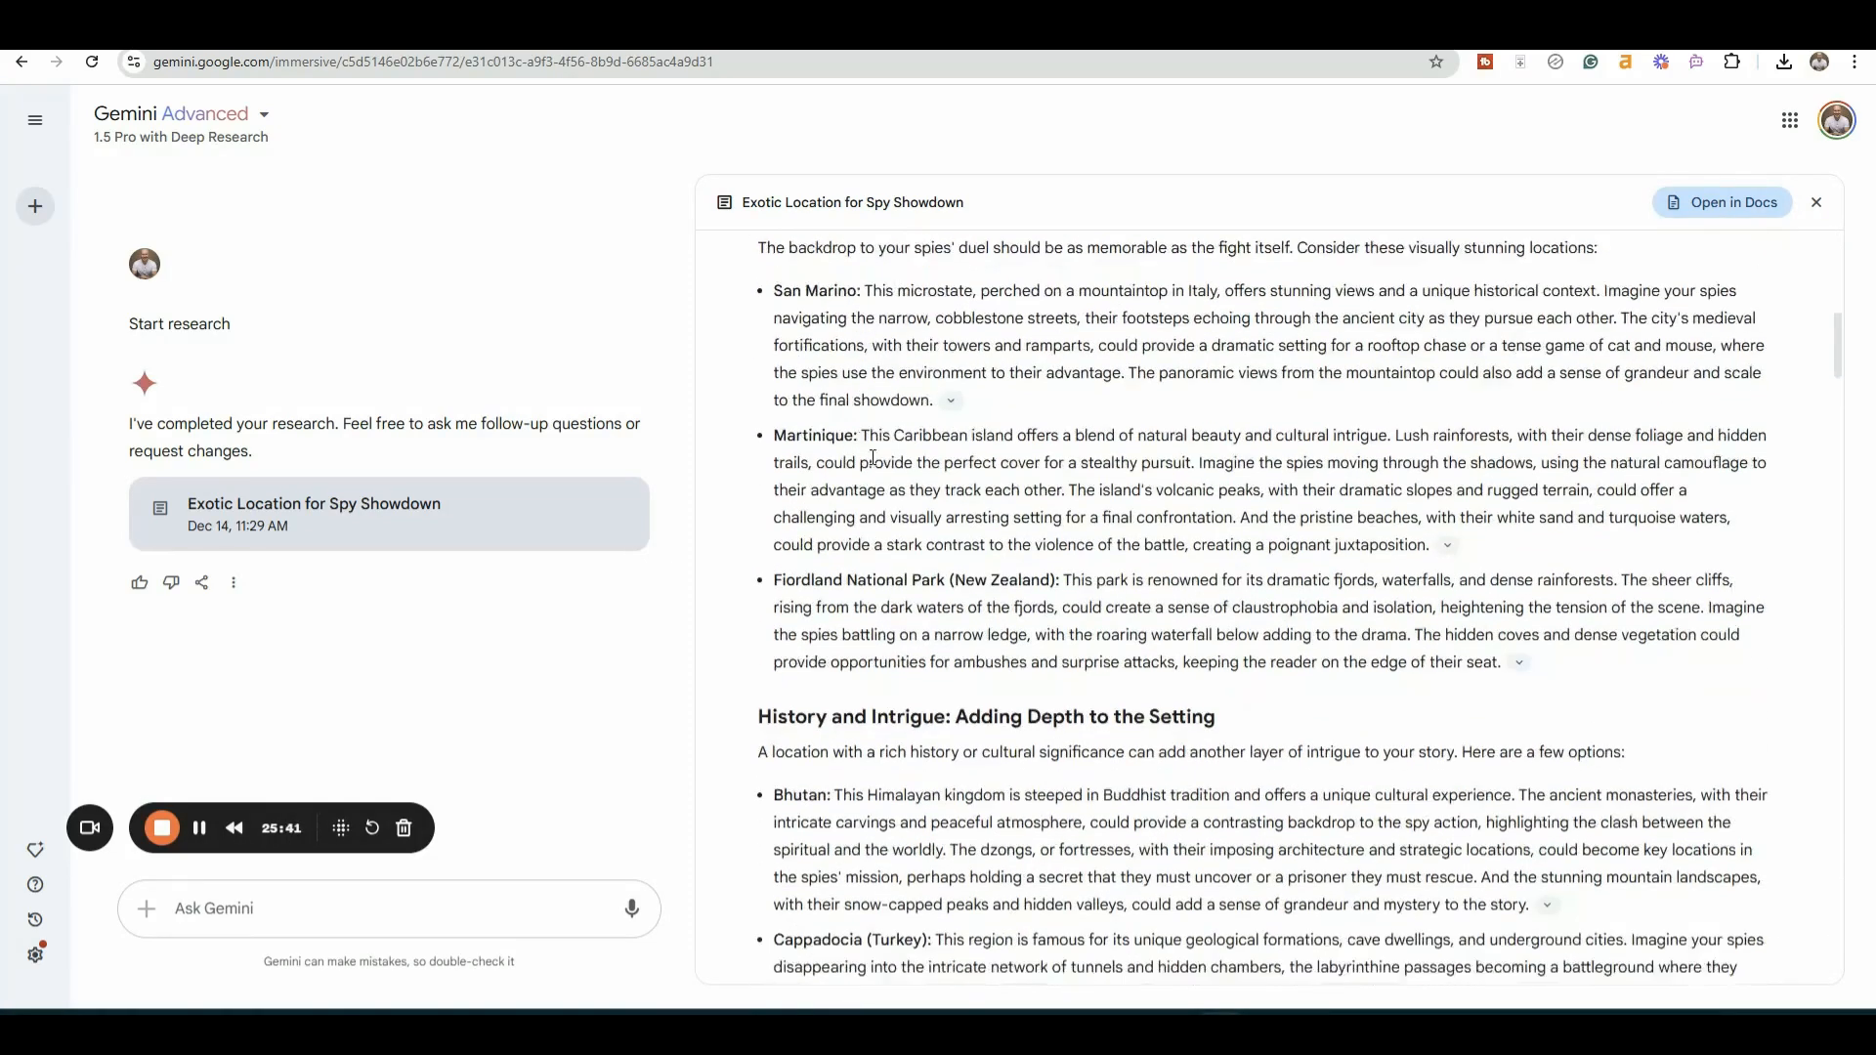
scroll(down, 3)
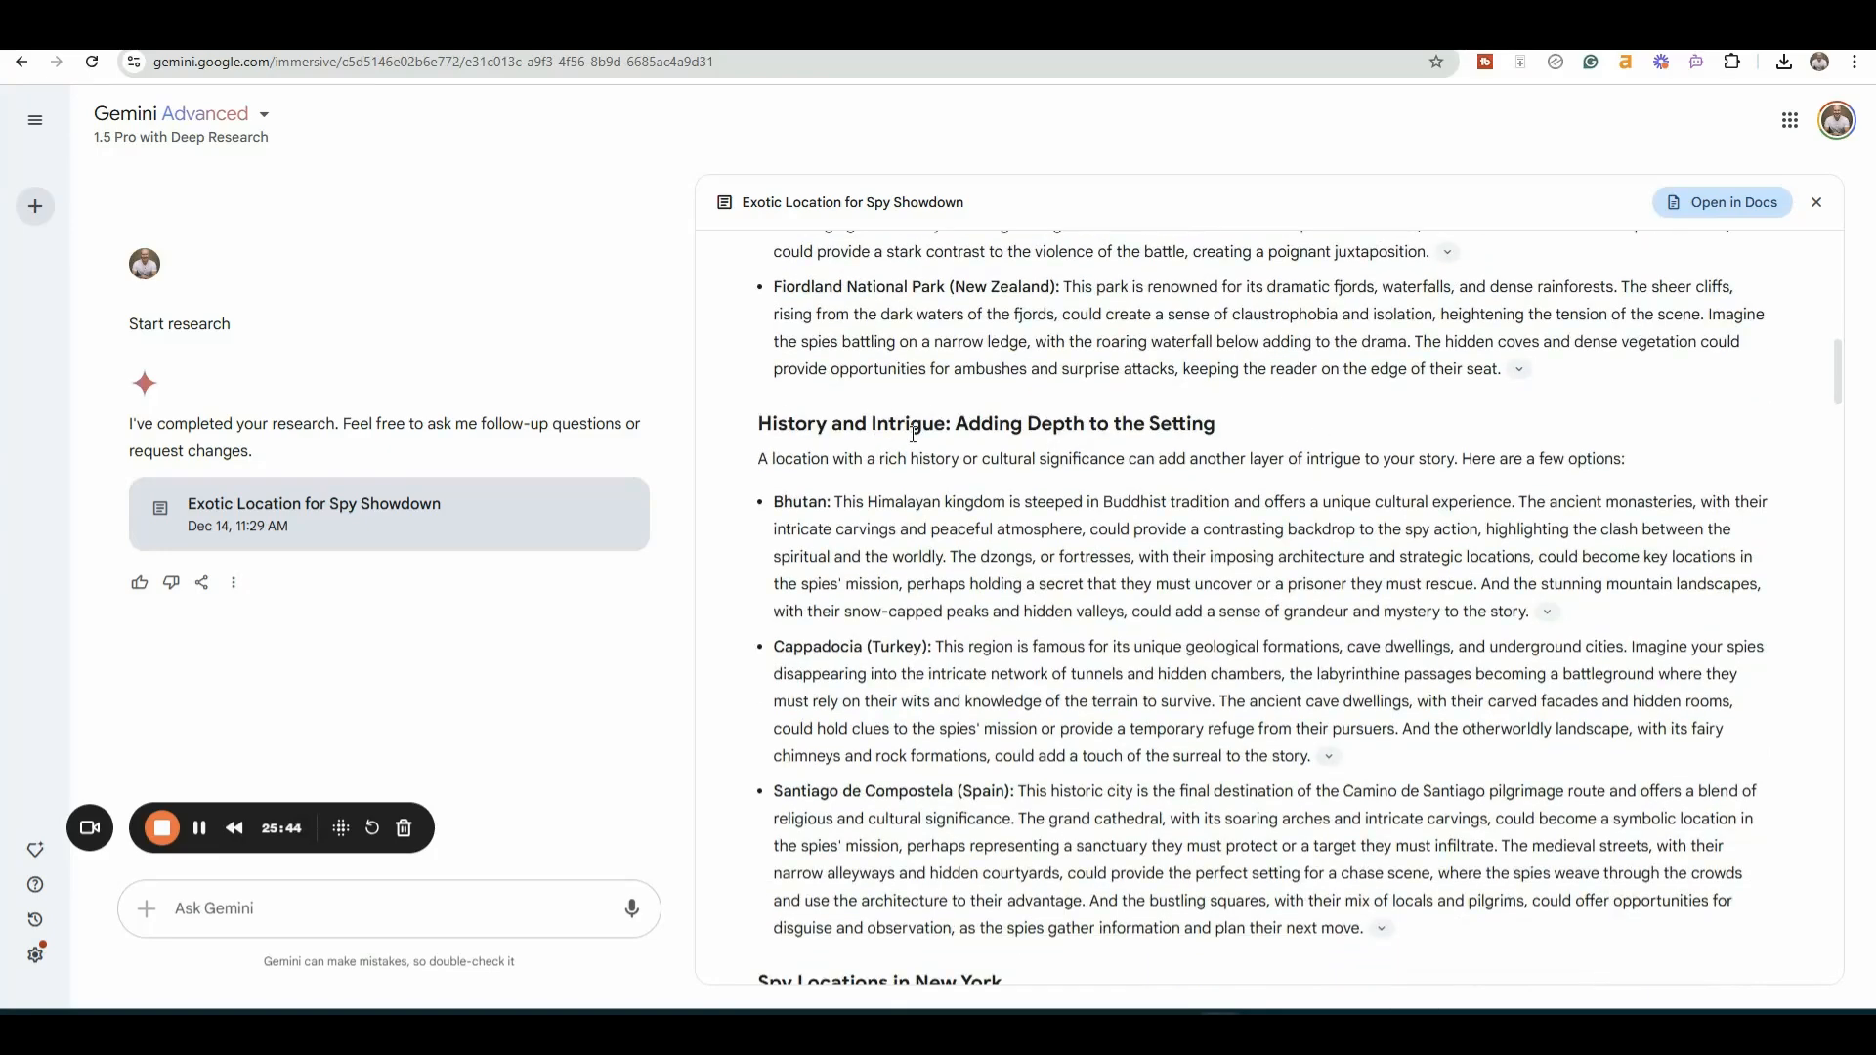
scroll(down, 3)
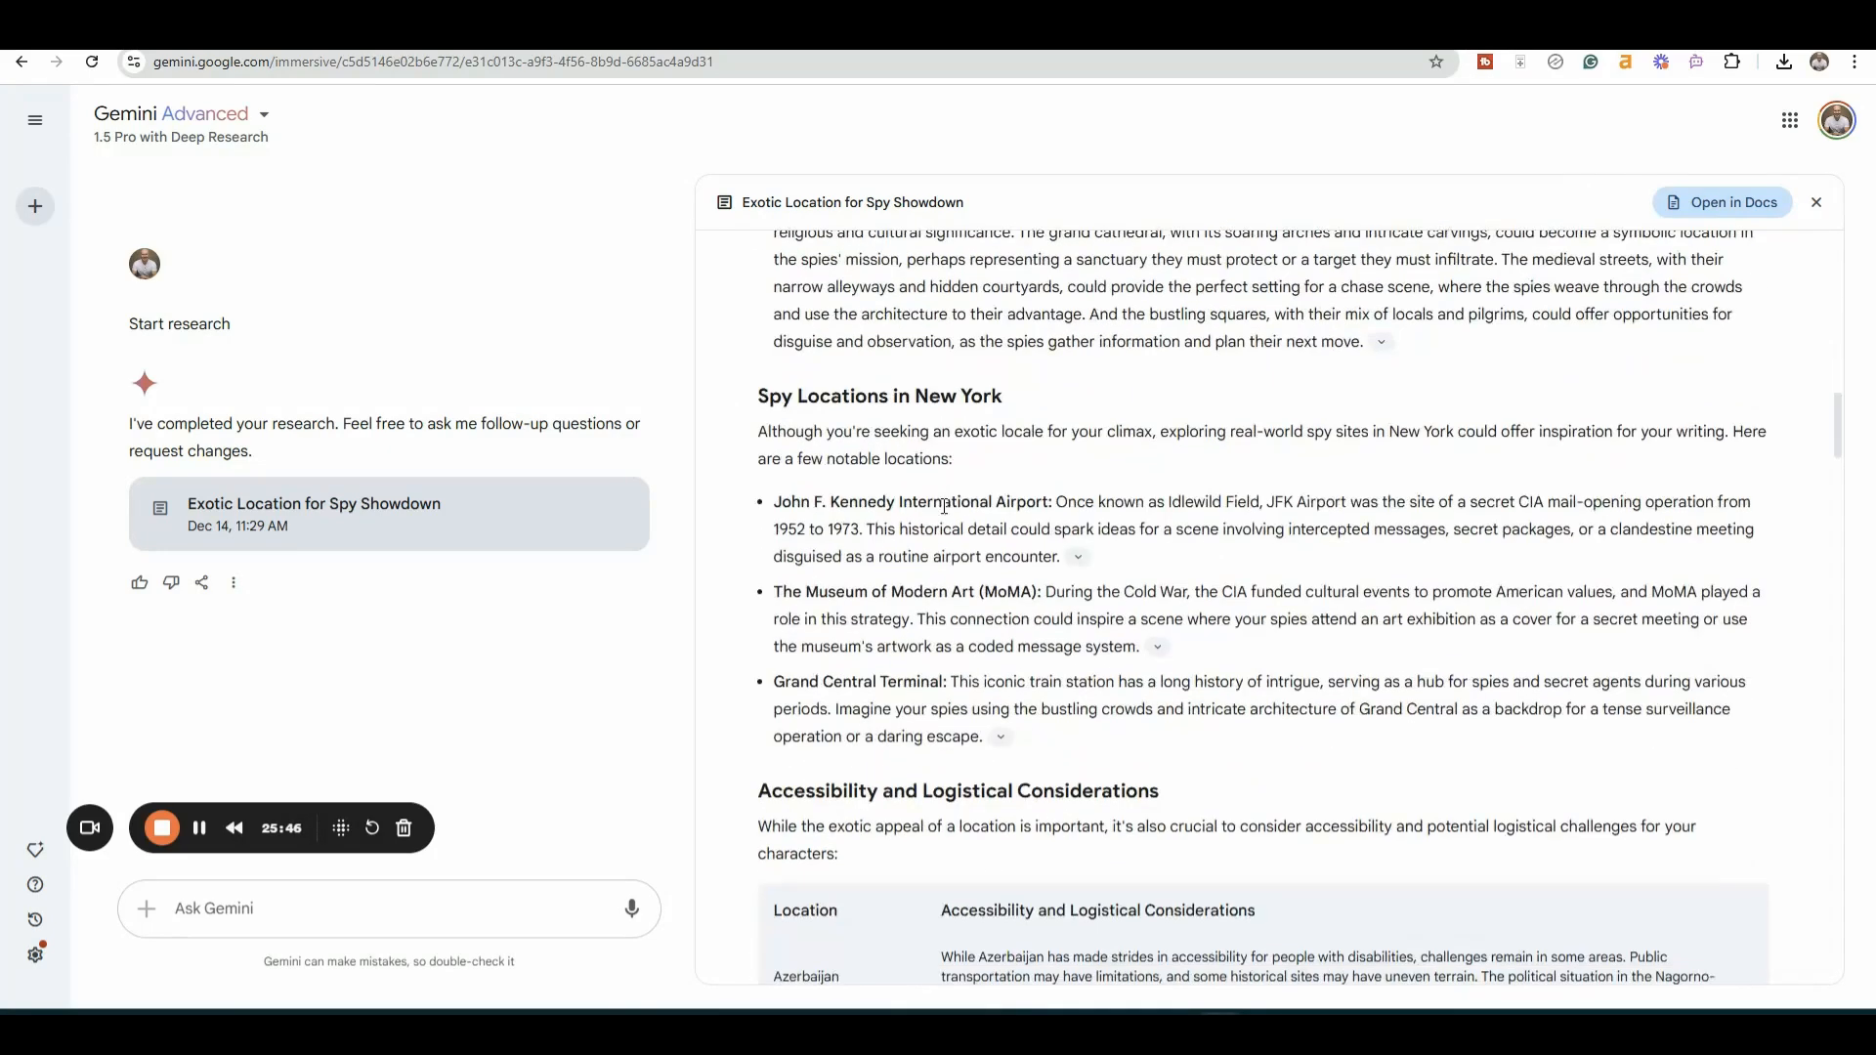
mouse_move(1141, 421)
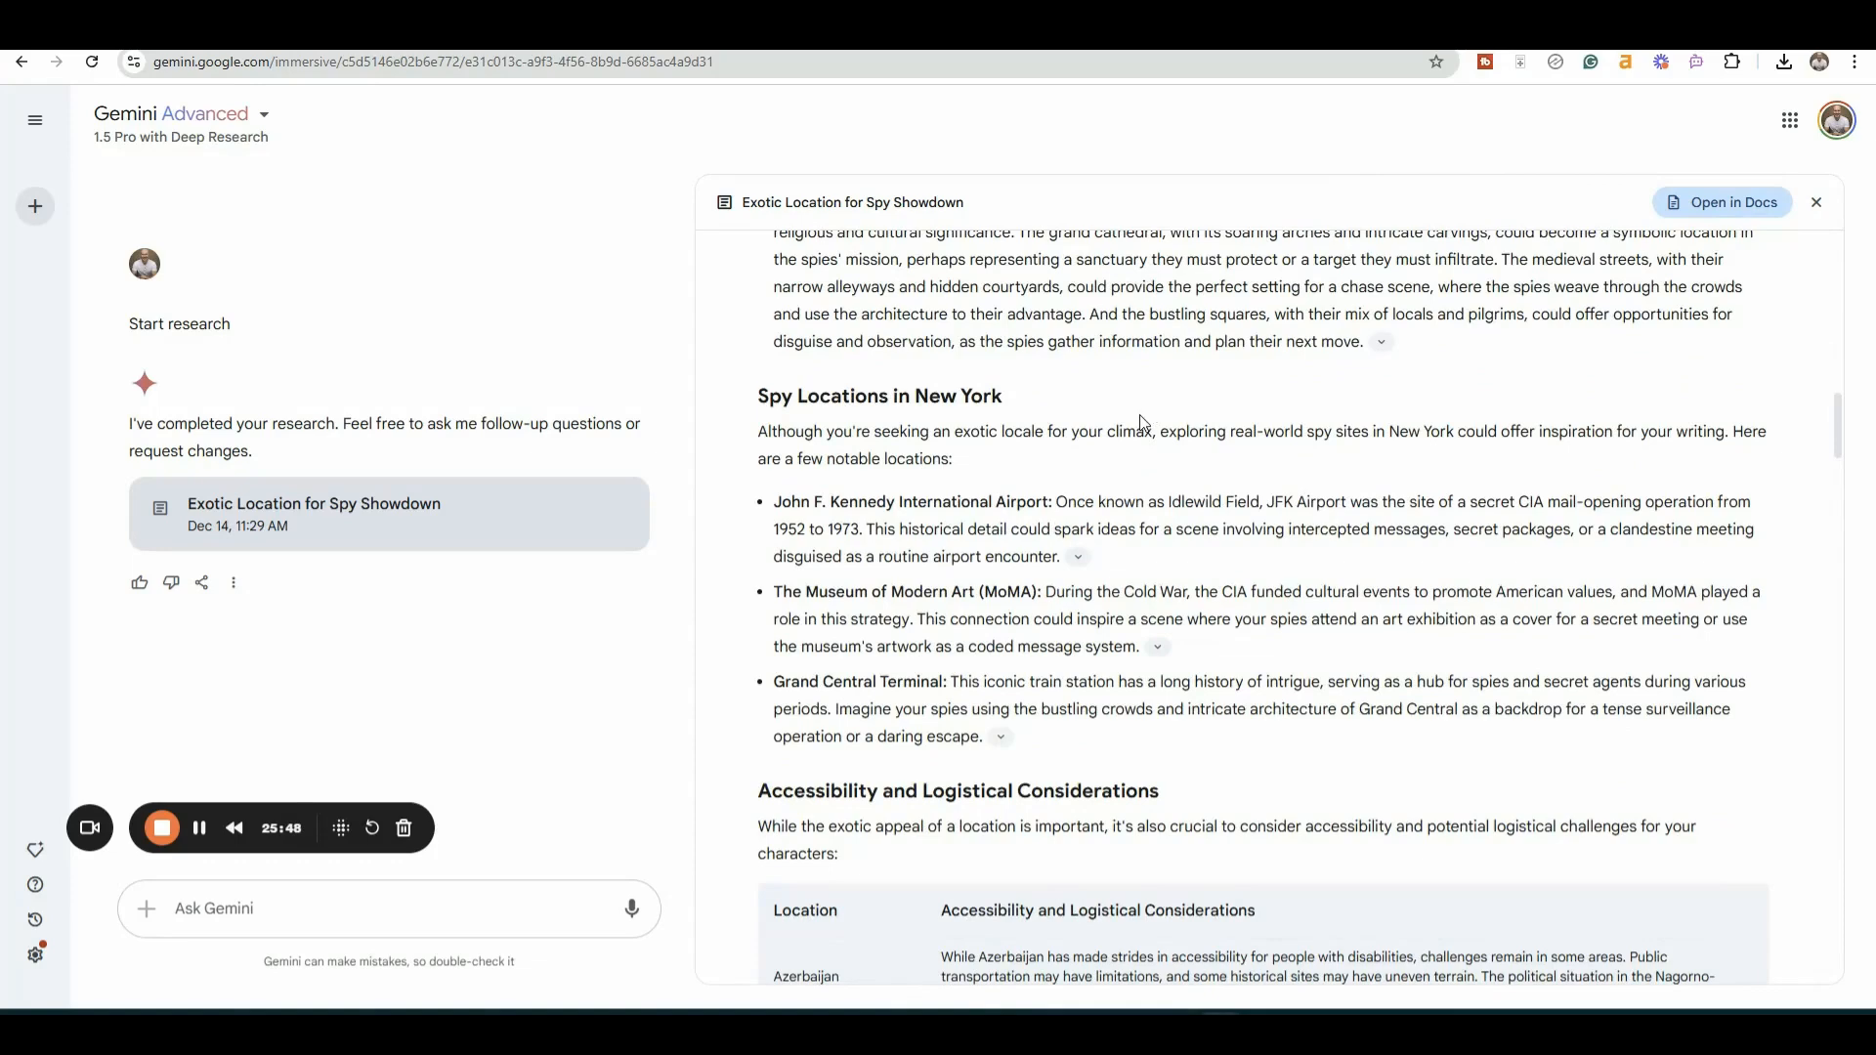
mouse_move(1123, 534)
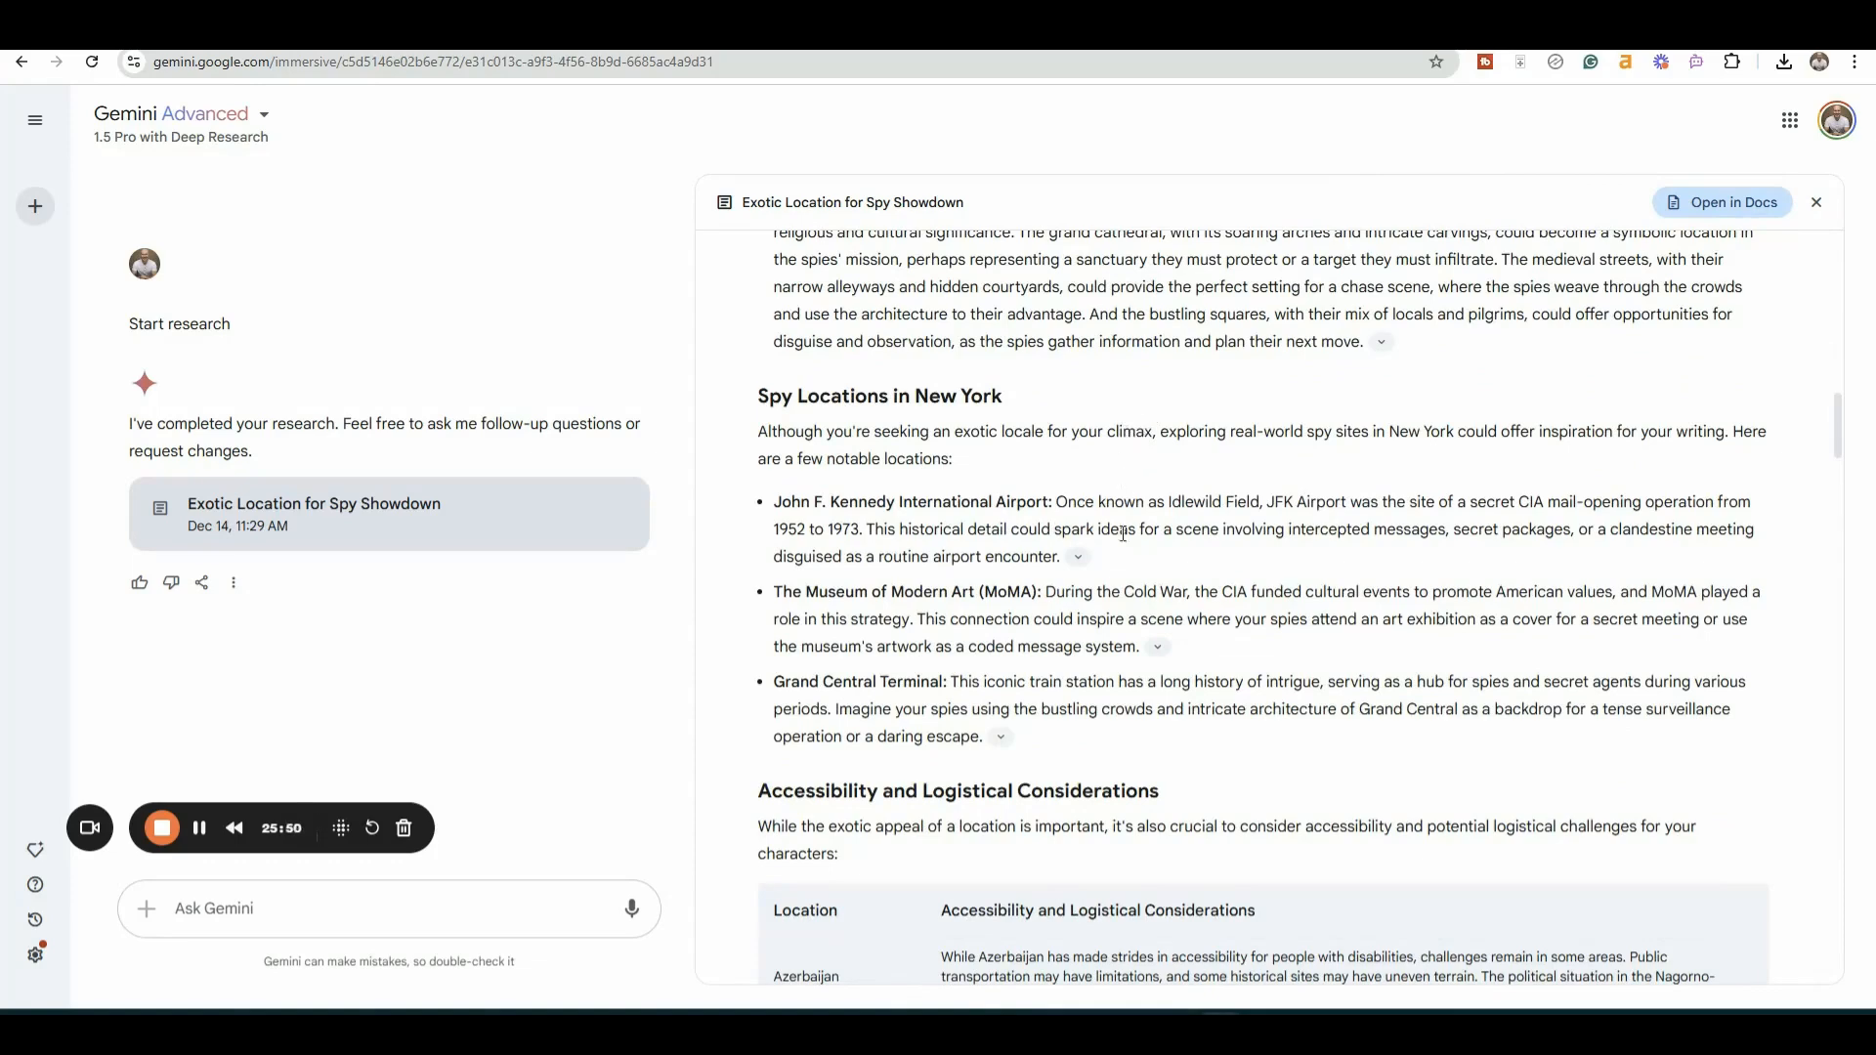
mouse_move(1191, 734)
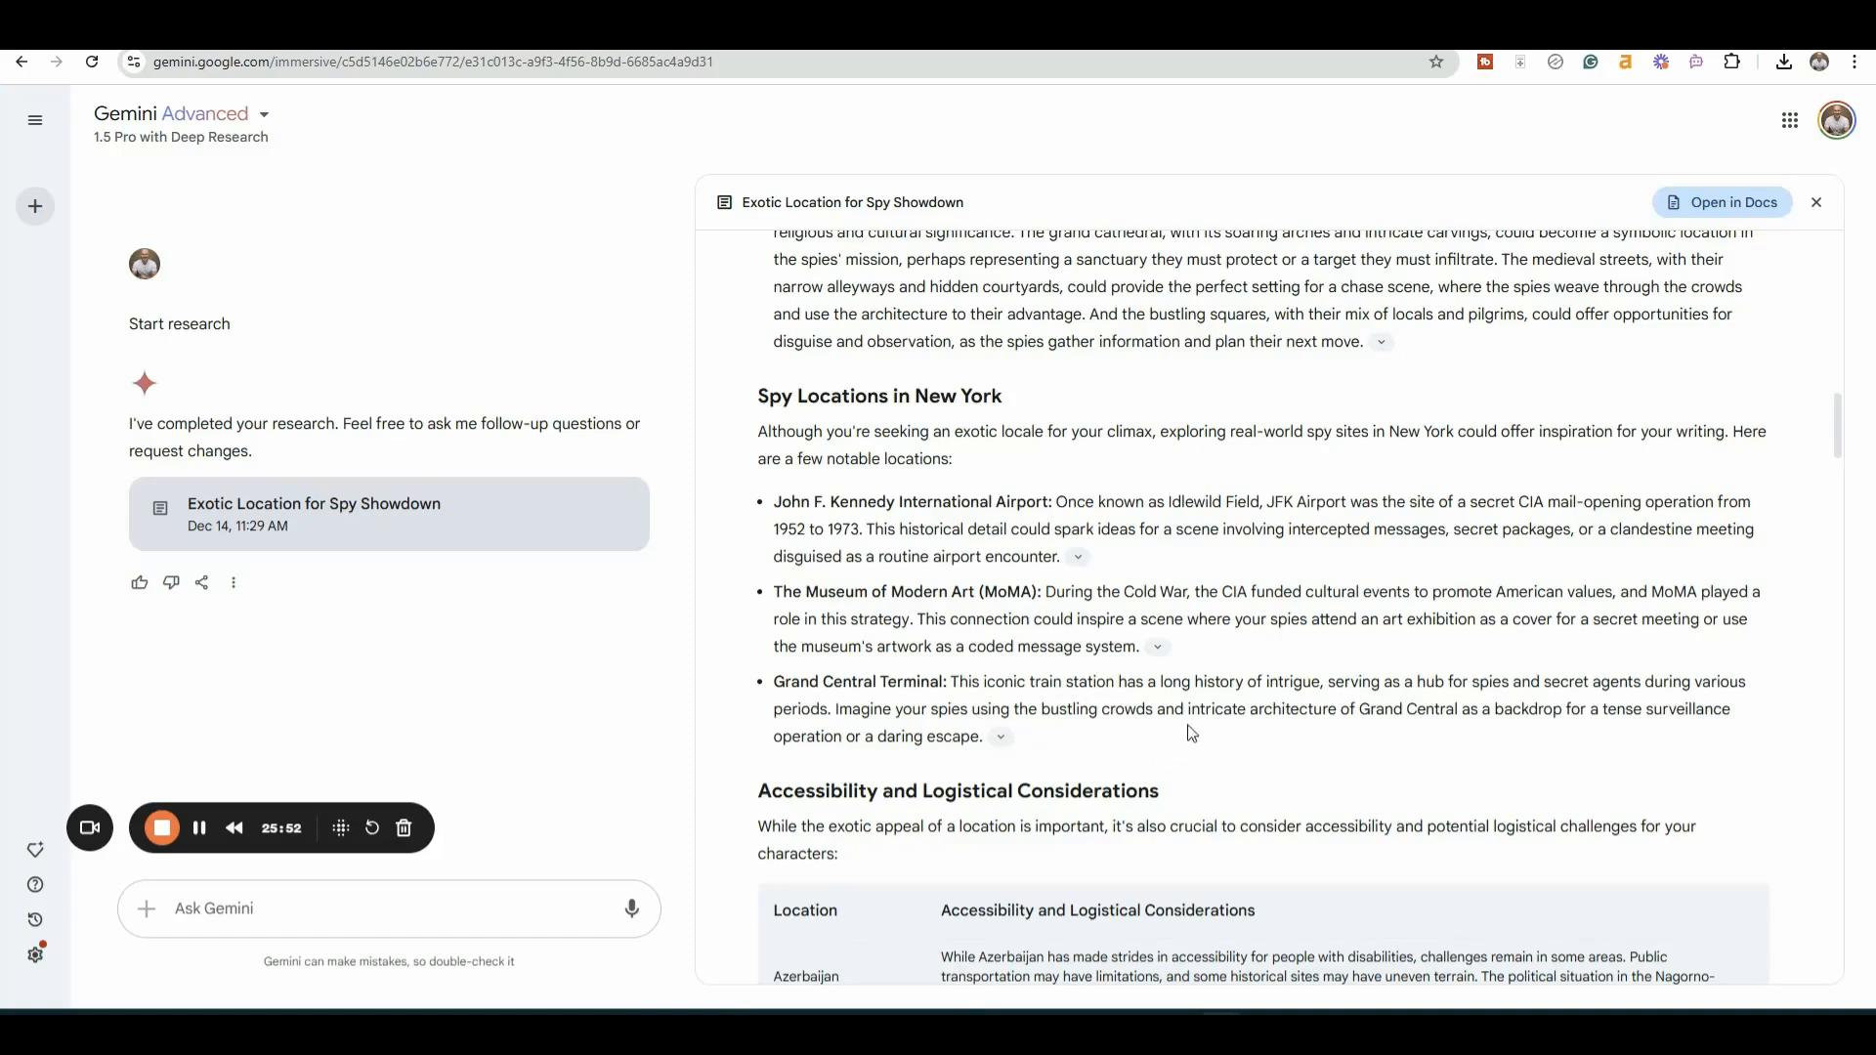
scroll(down, 3)
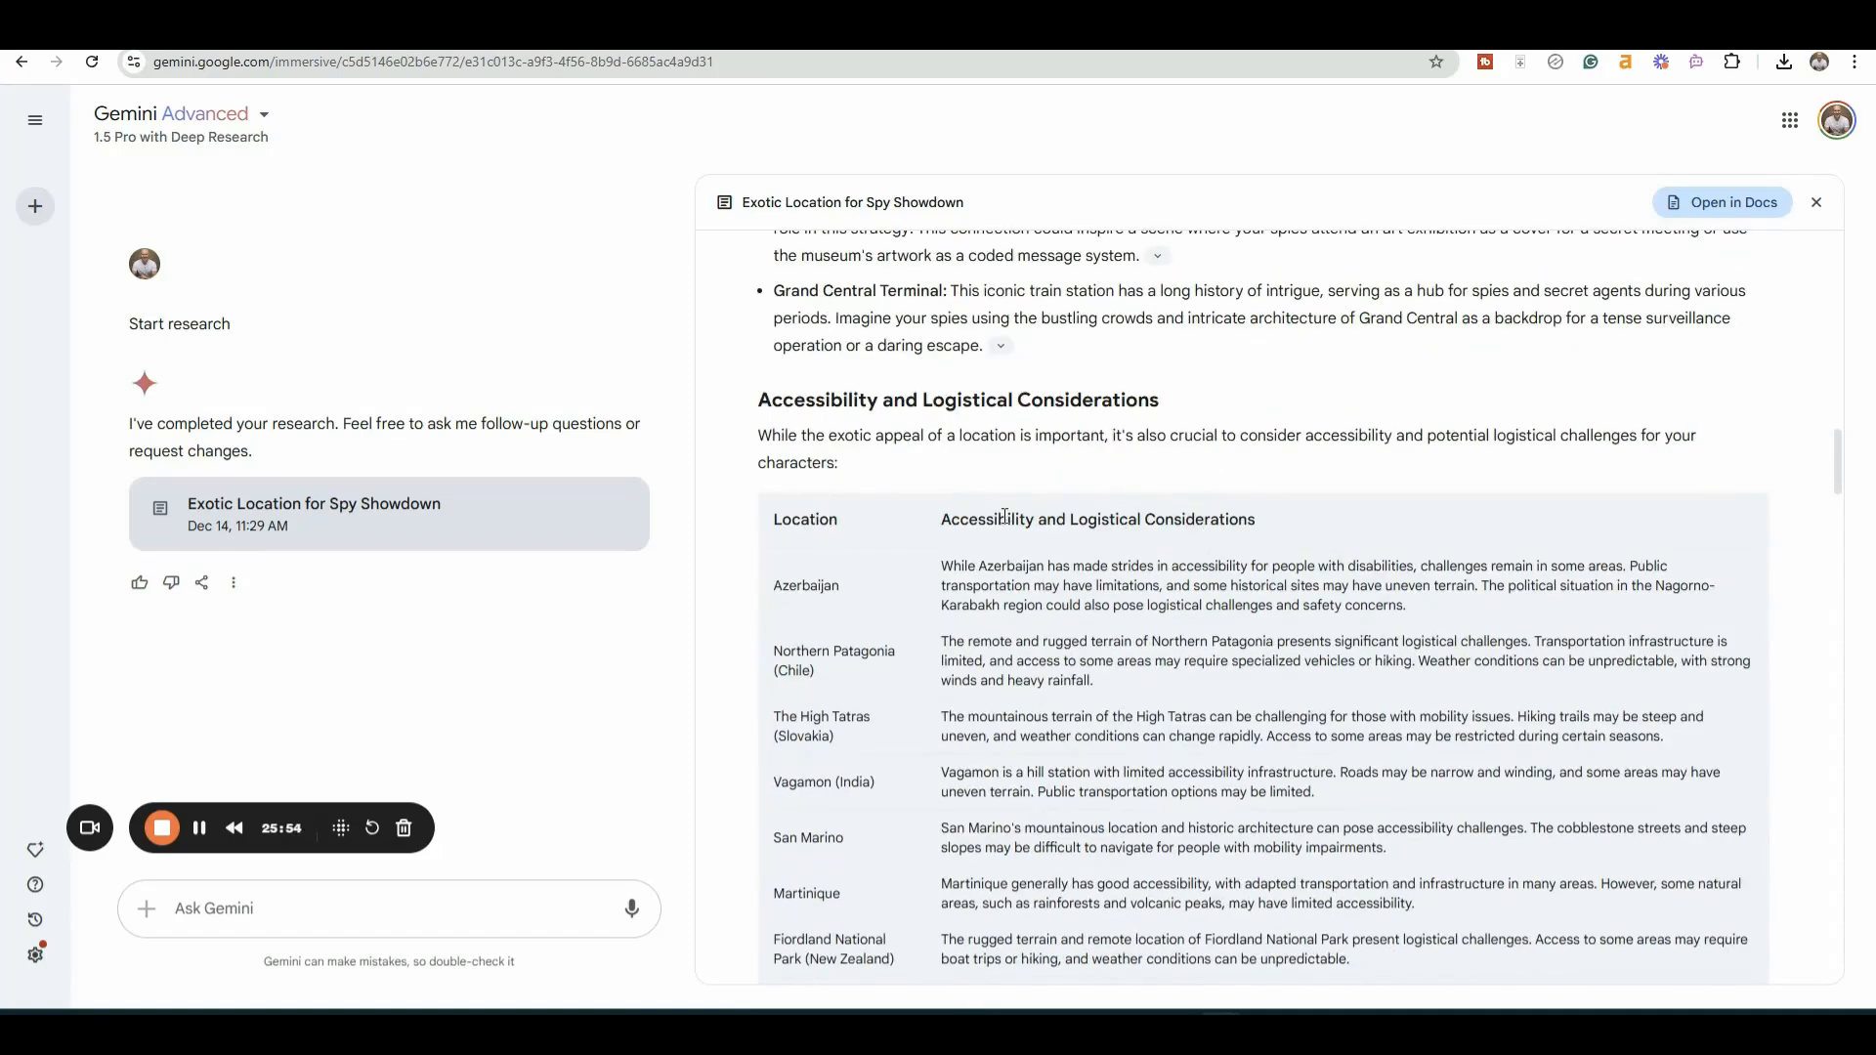
scroll(down, 3)
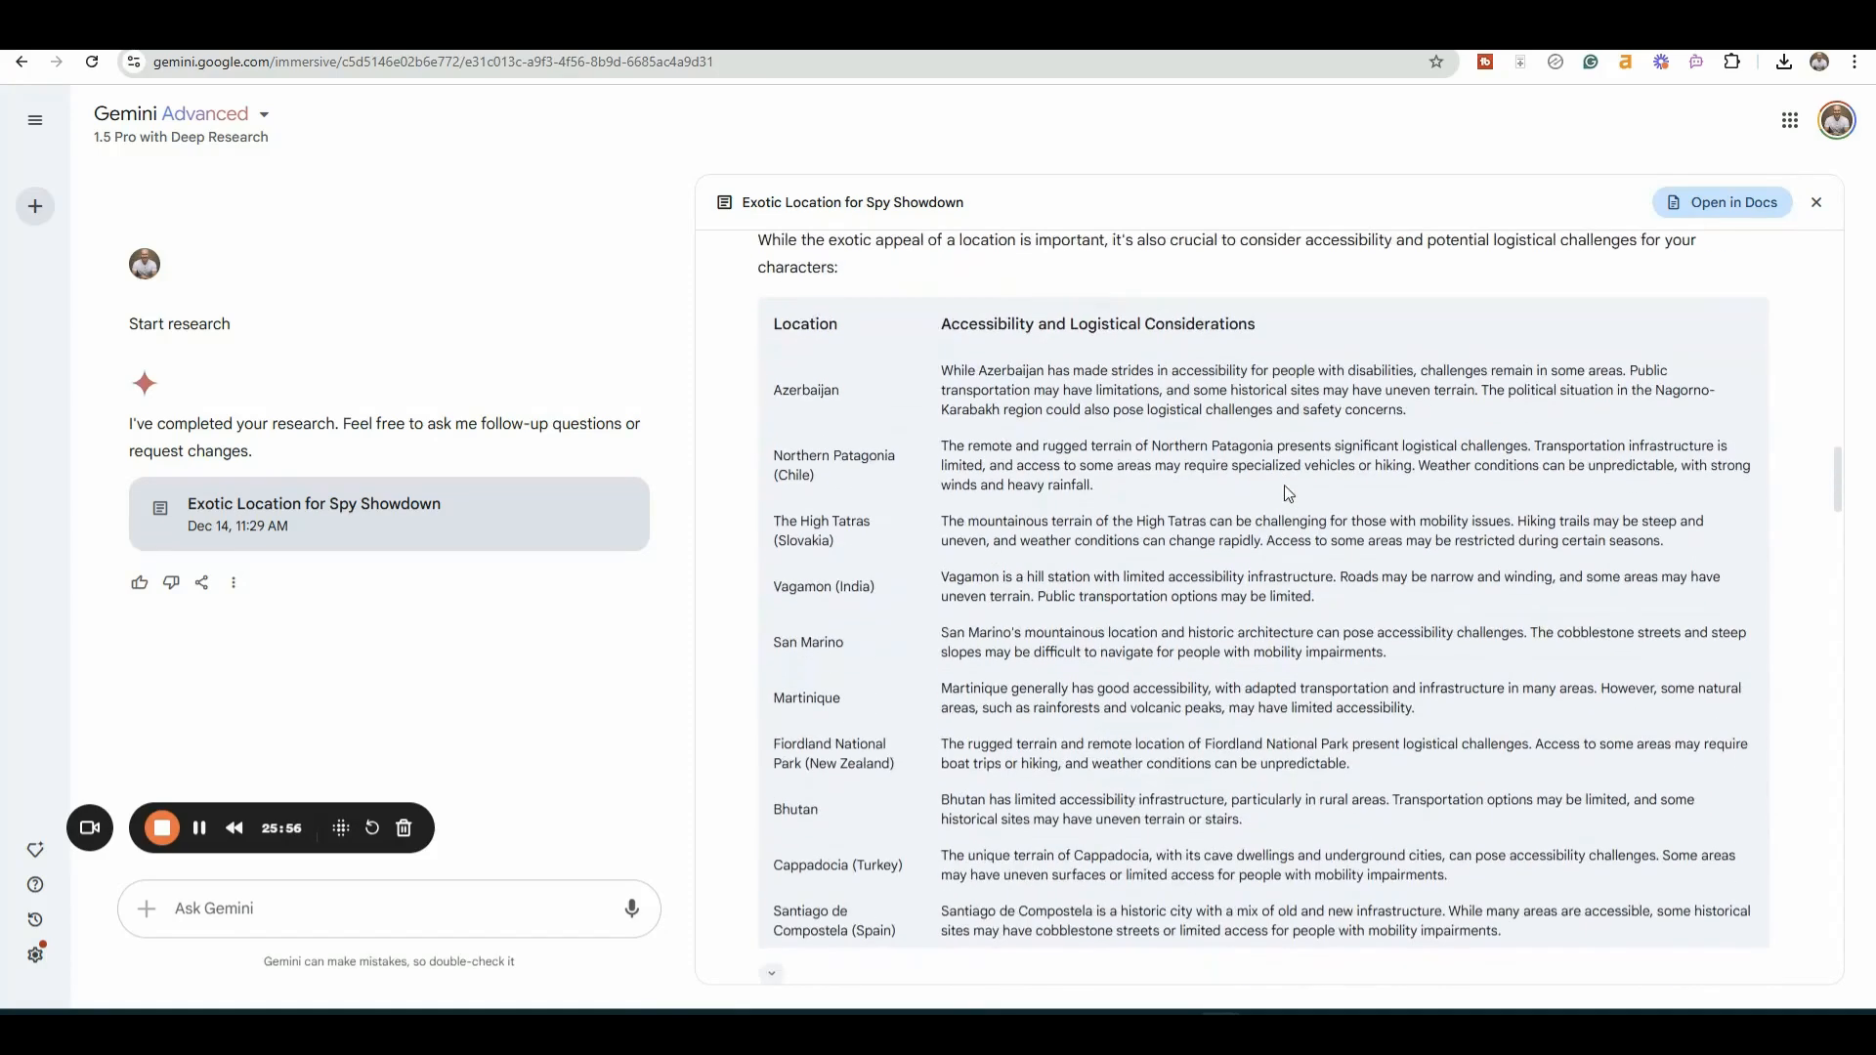
scroll(down, 3)
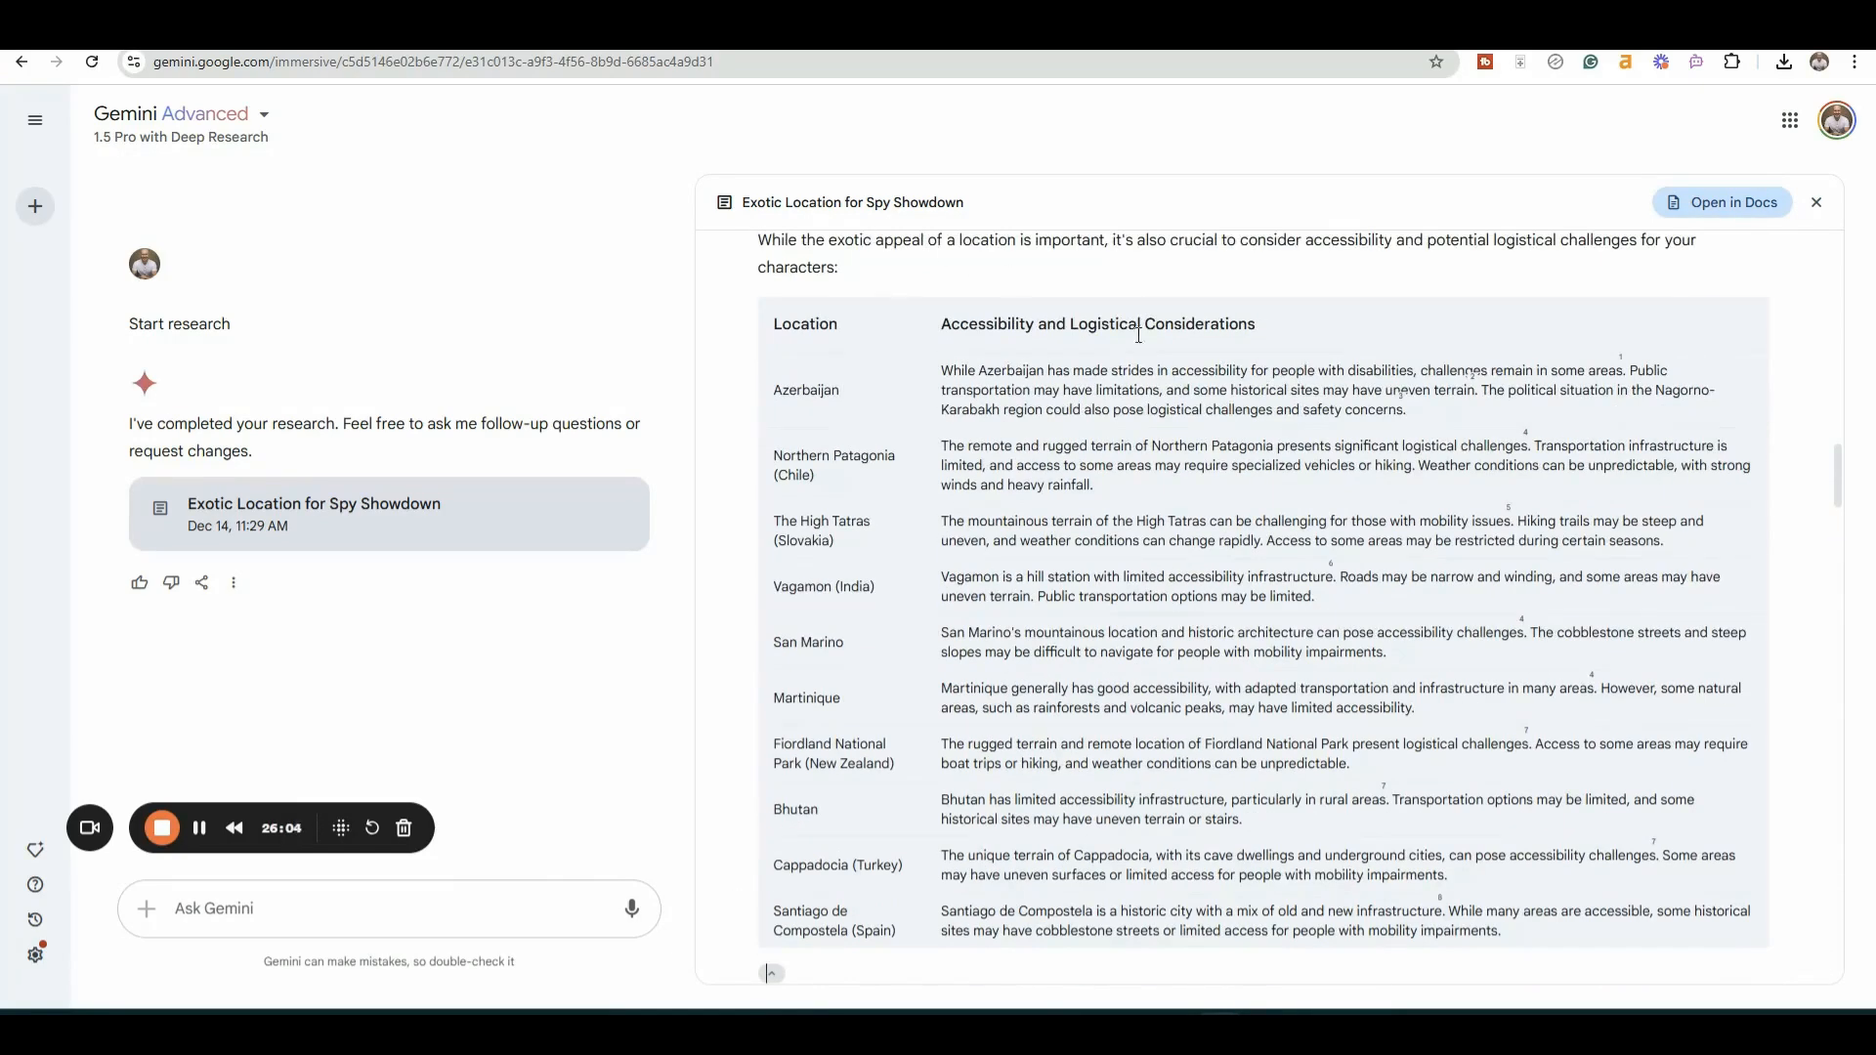
scroll(down, 3)
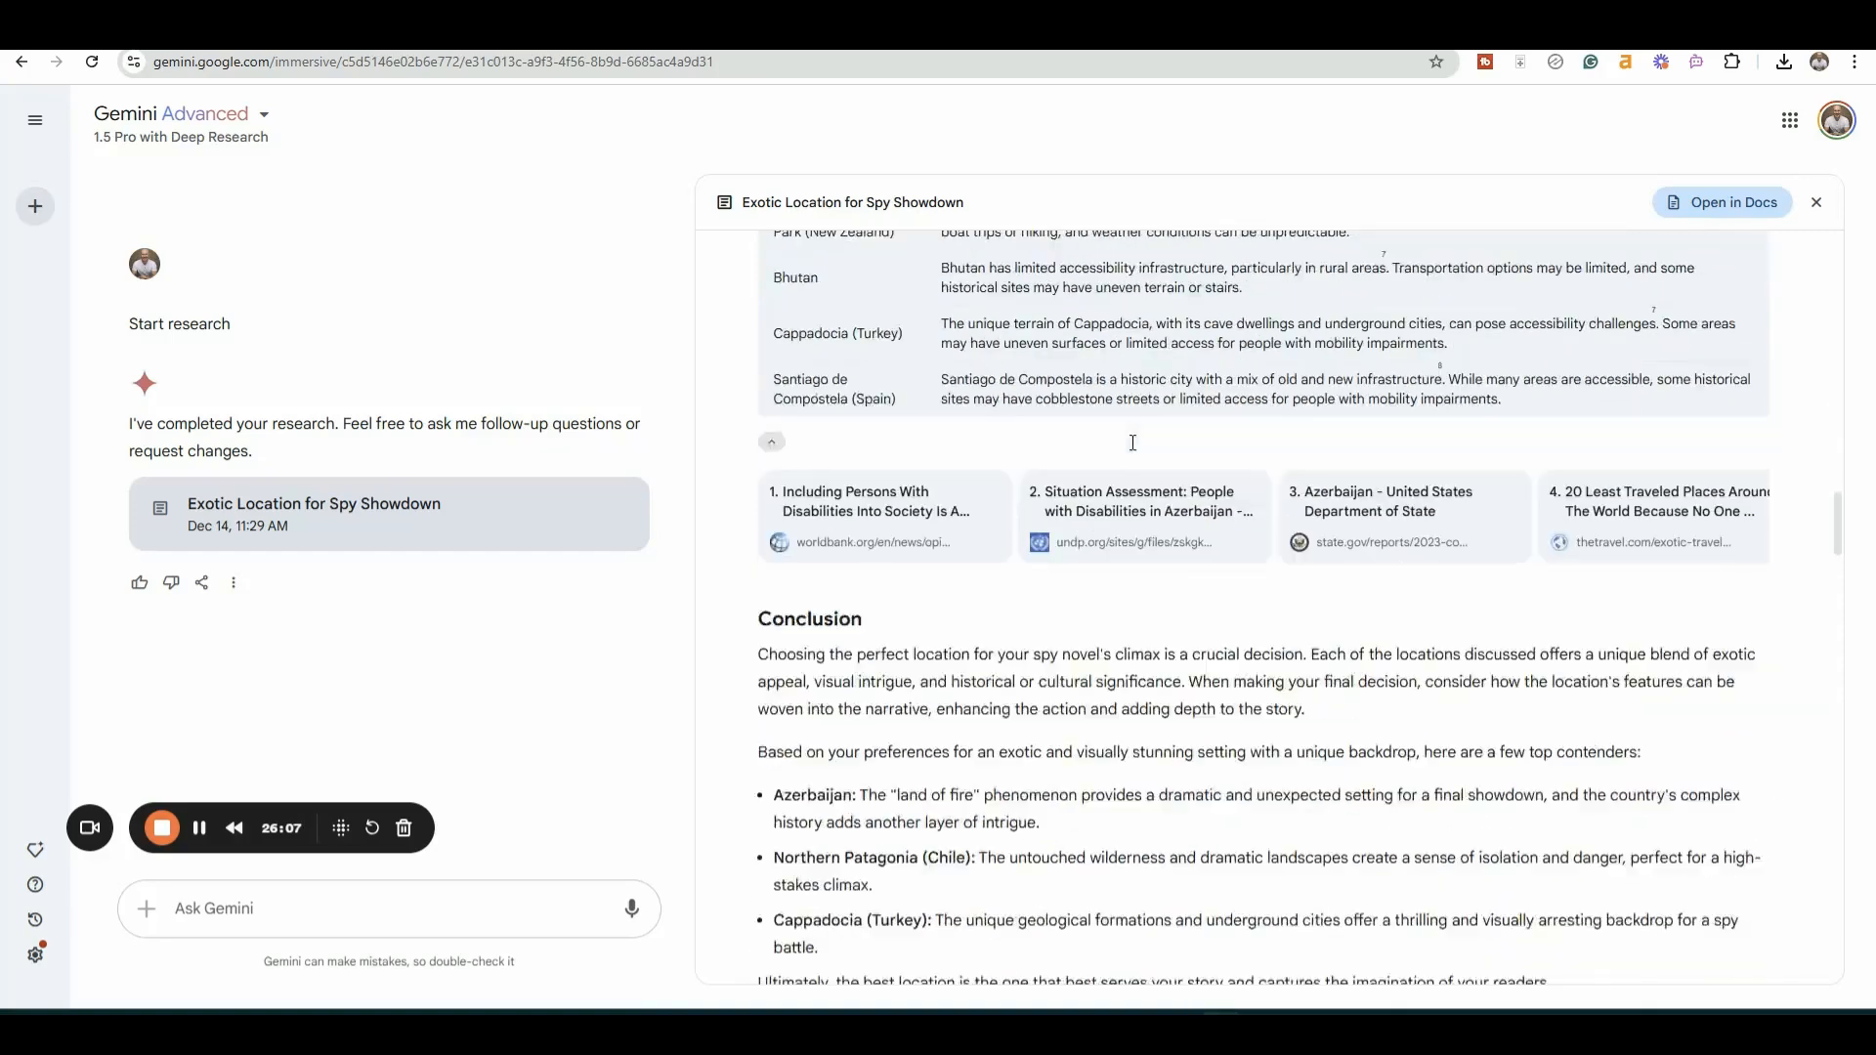
scroll(down, 3)
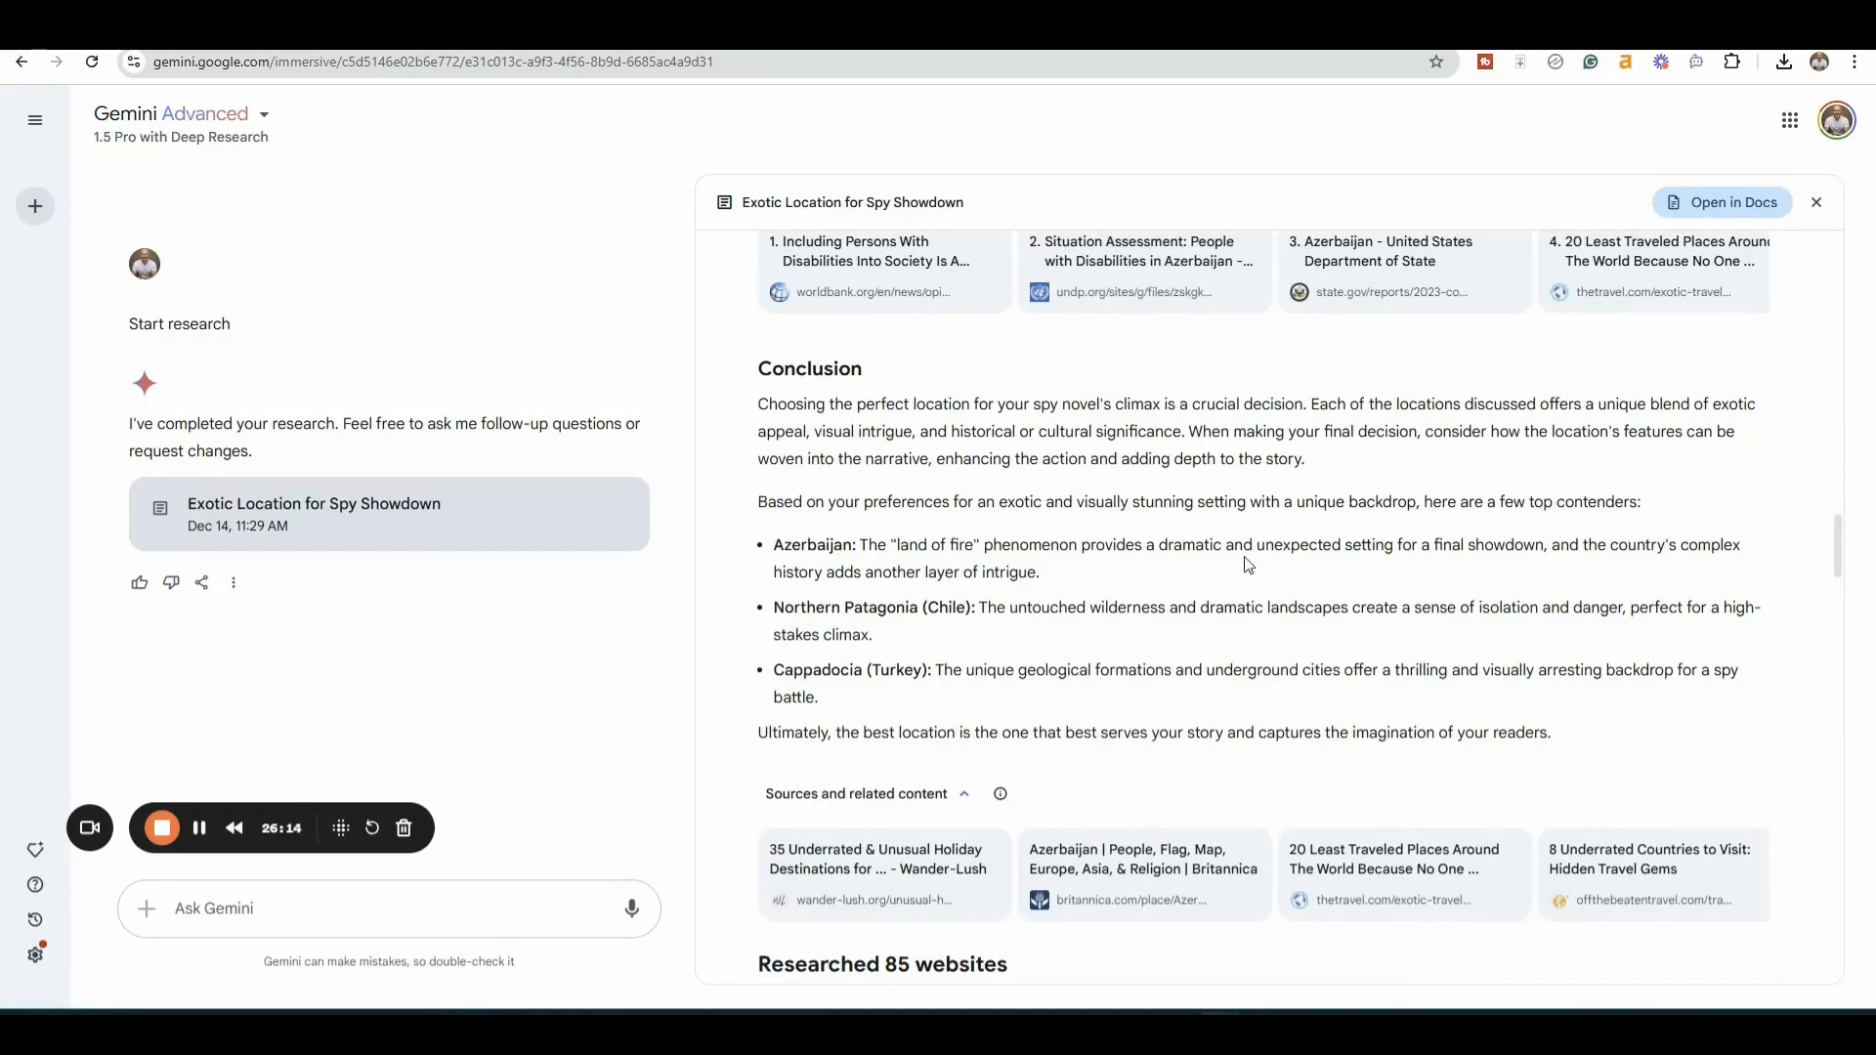
scroll(down, 3)
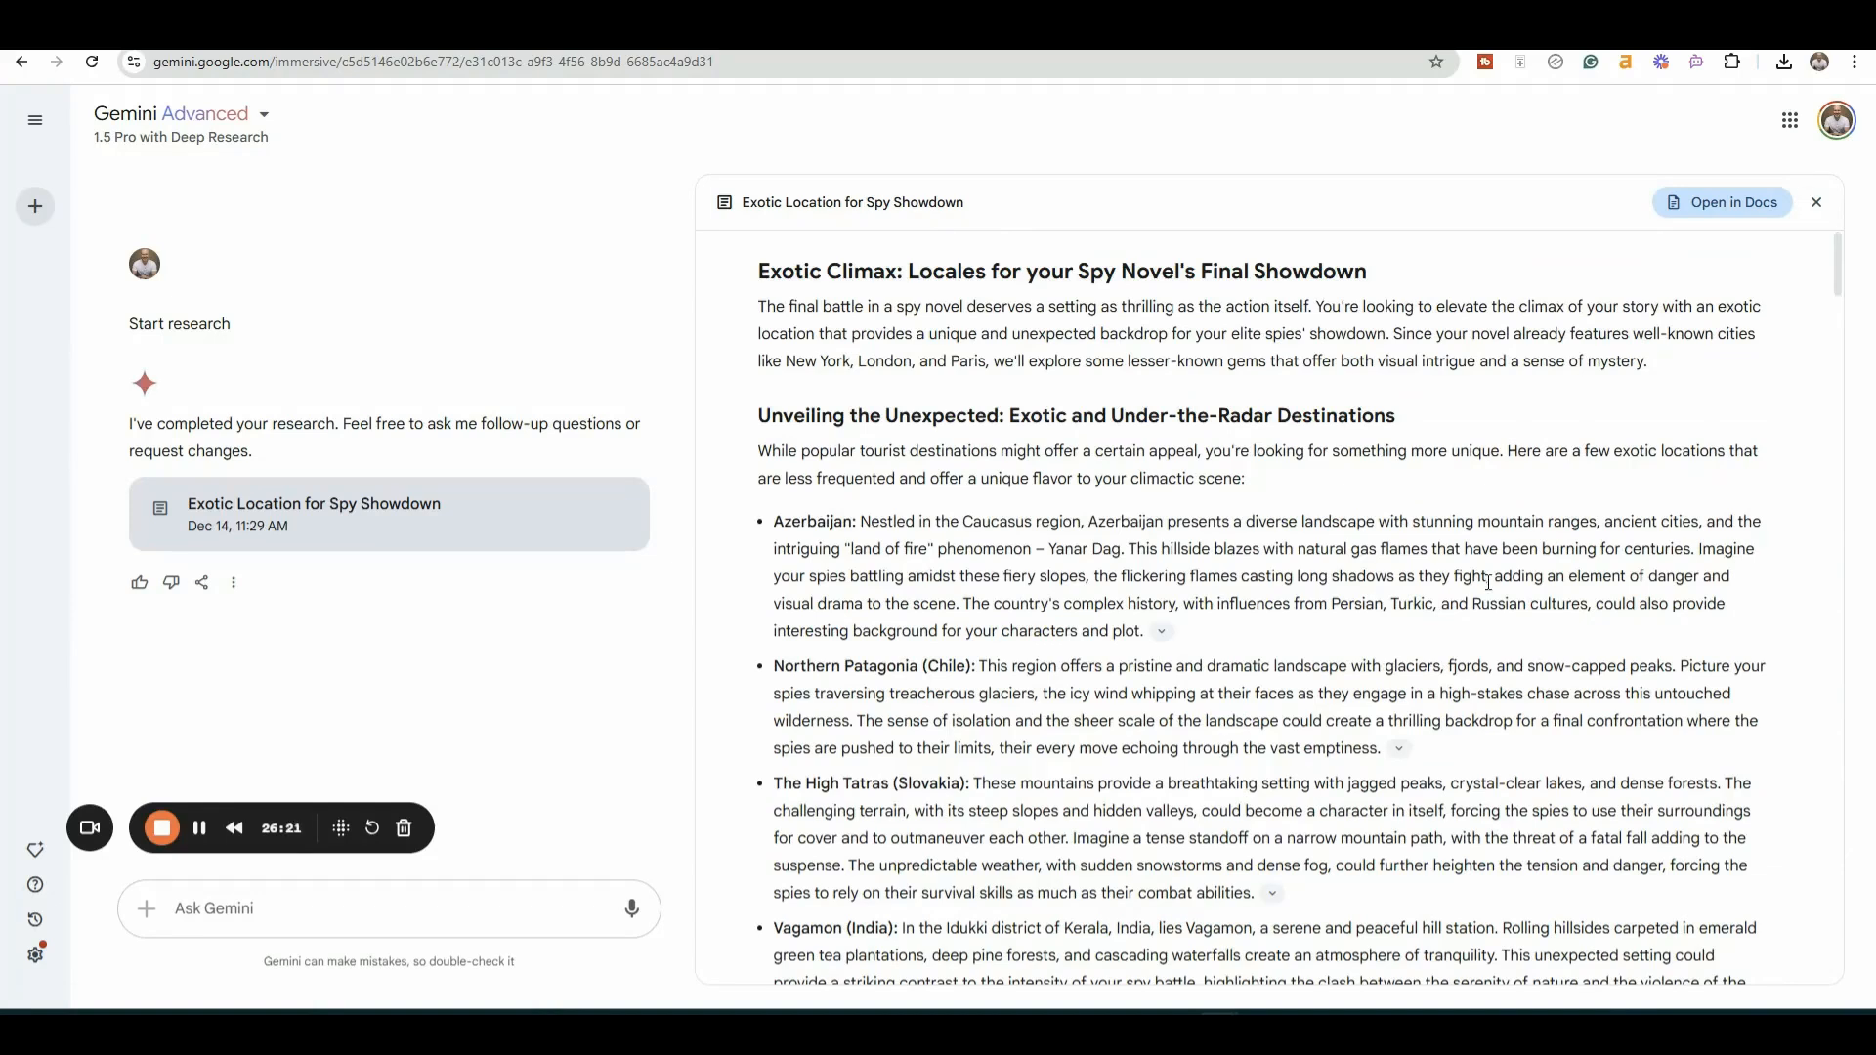
mouse_move(1264, 956)
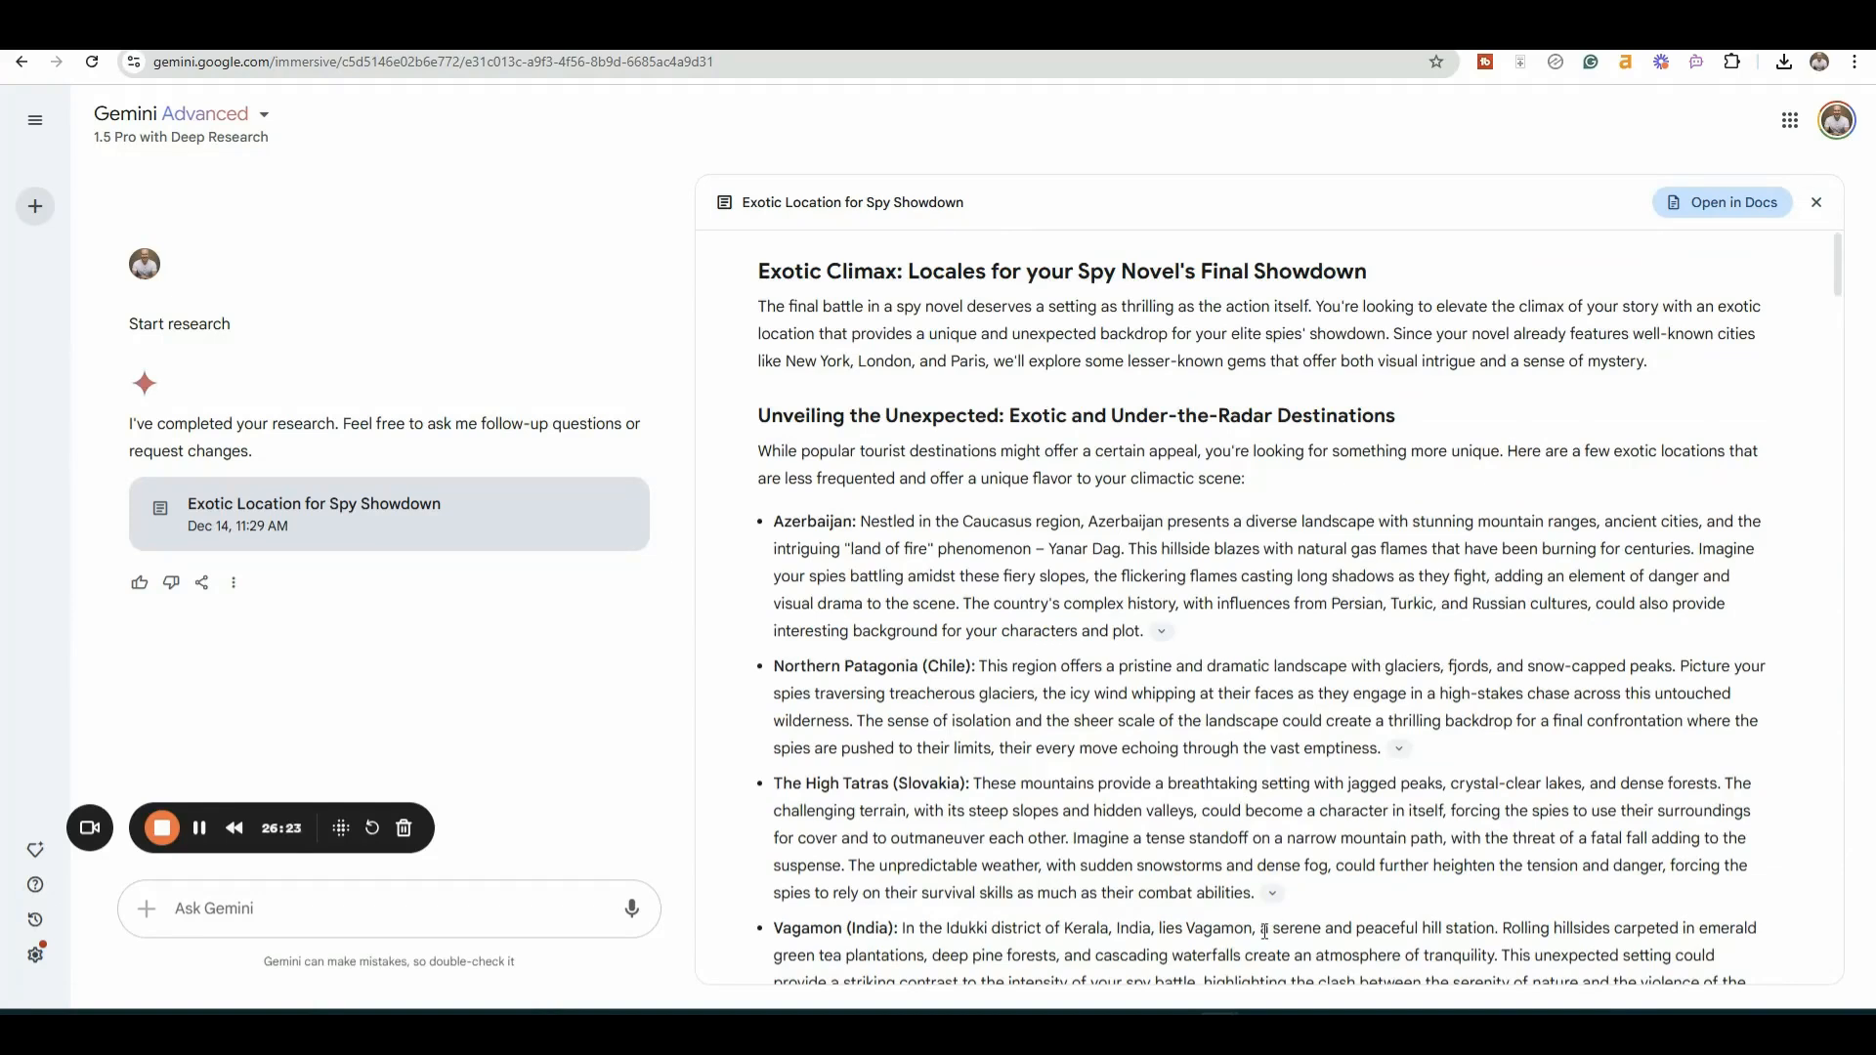
mouse_move(761, 566)
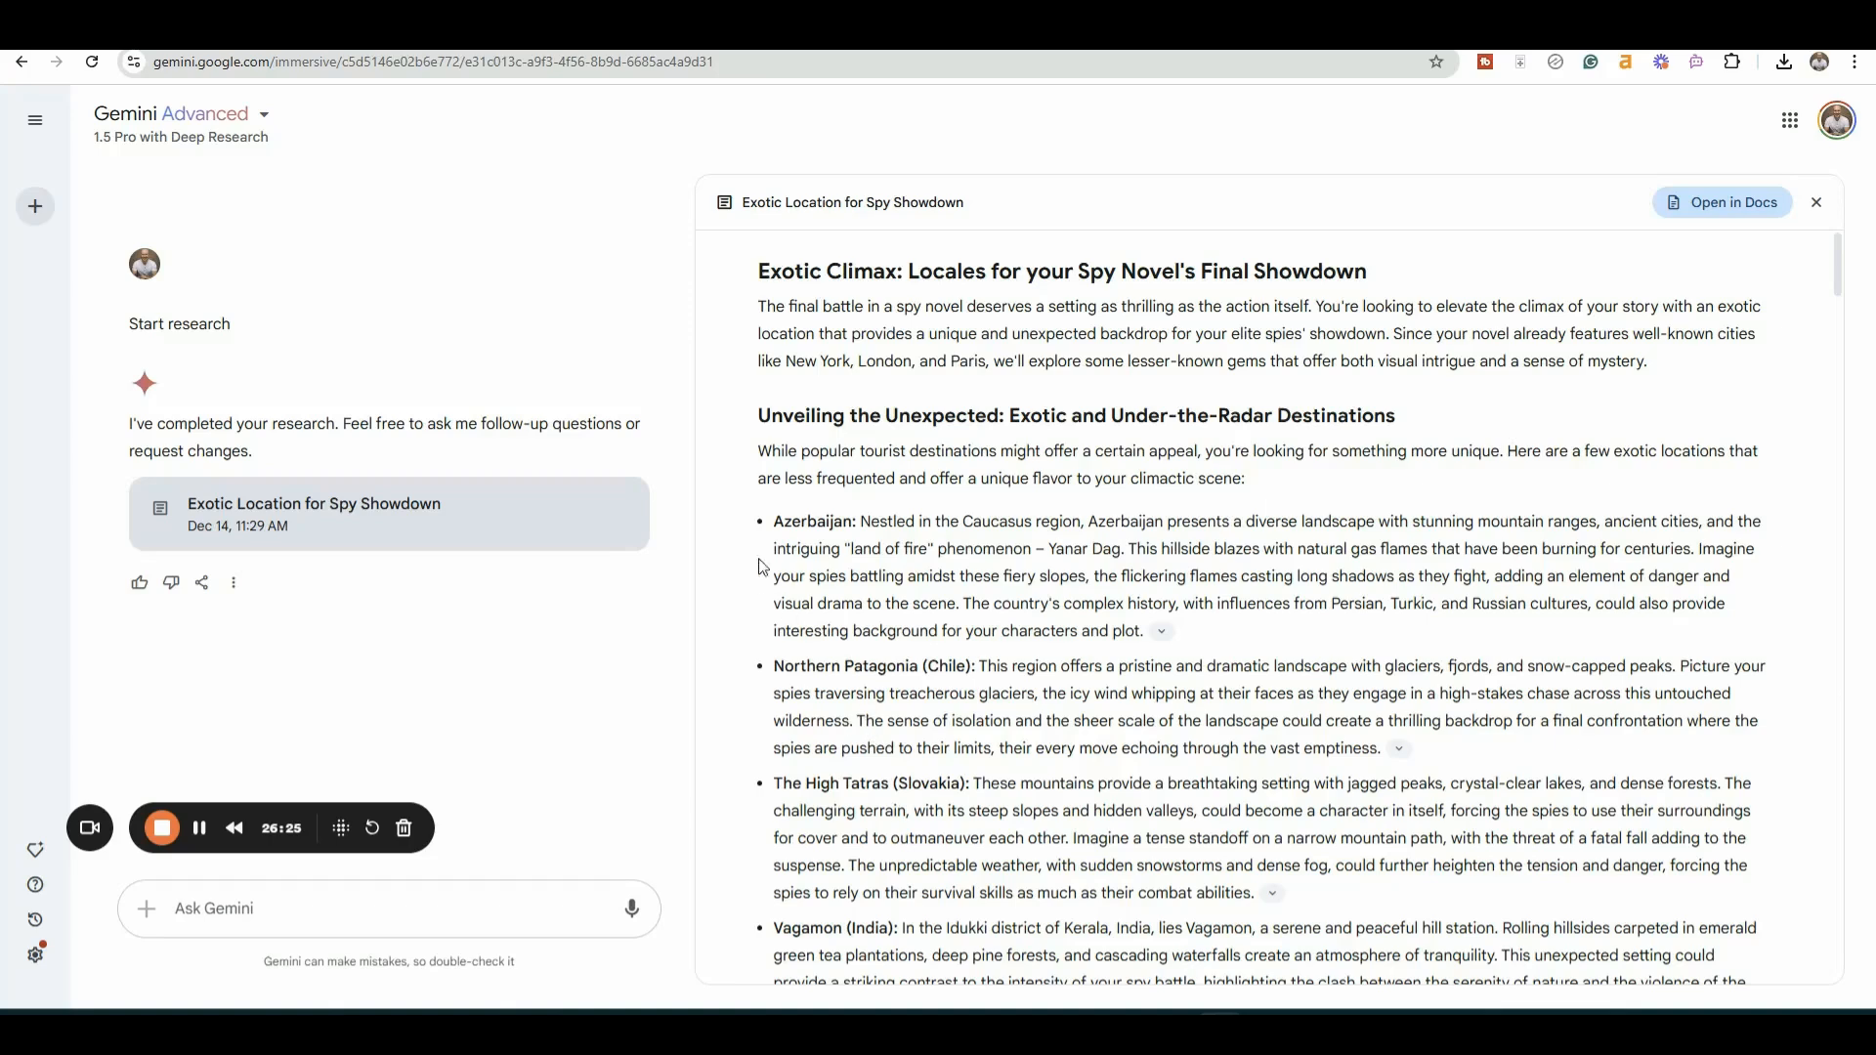
- Select the full Azerbaijan paragraph at the top of the showdown report
double_click(813, 521)
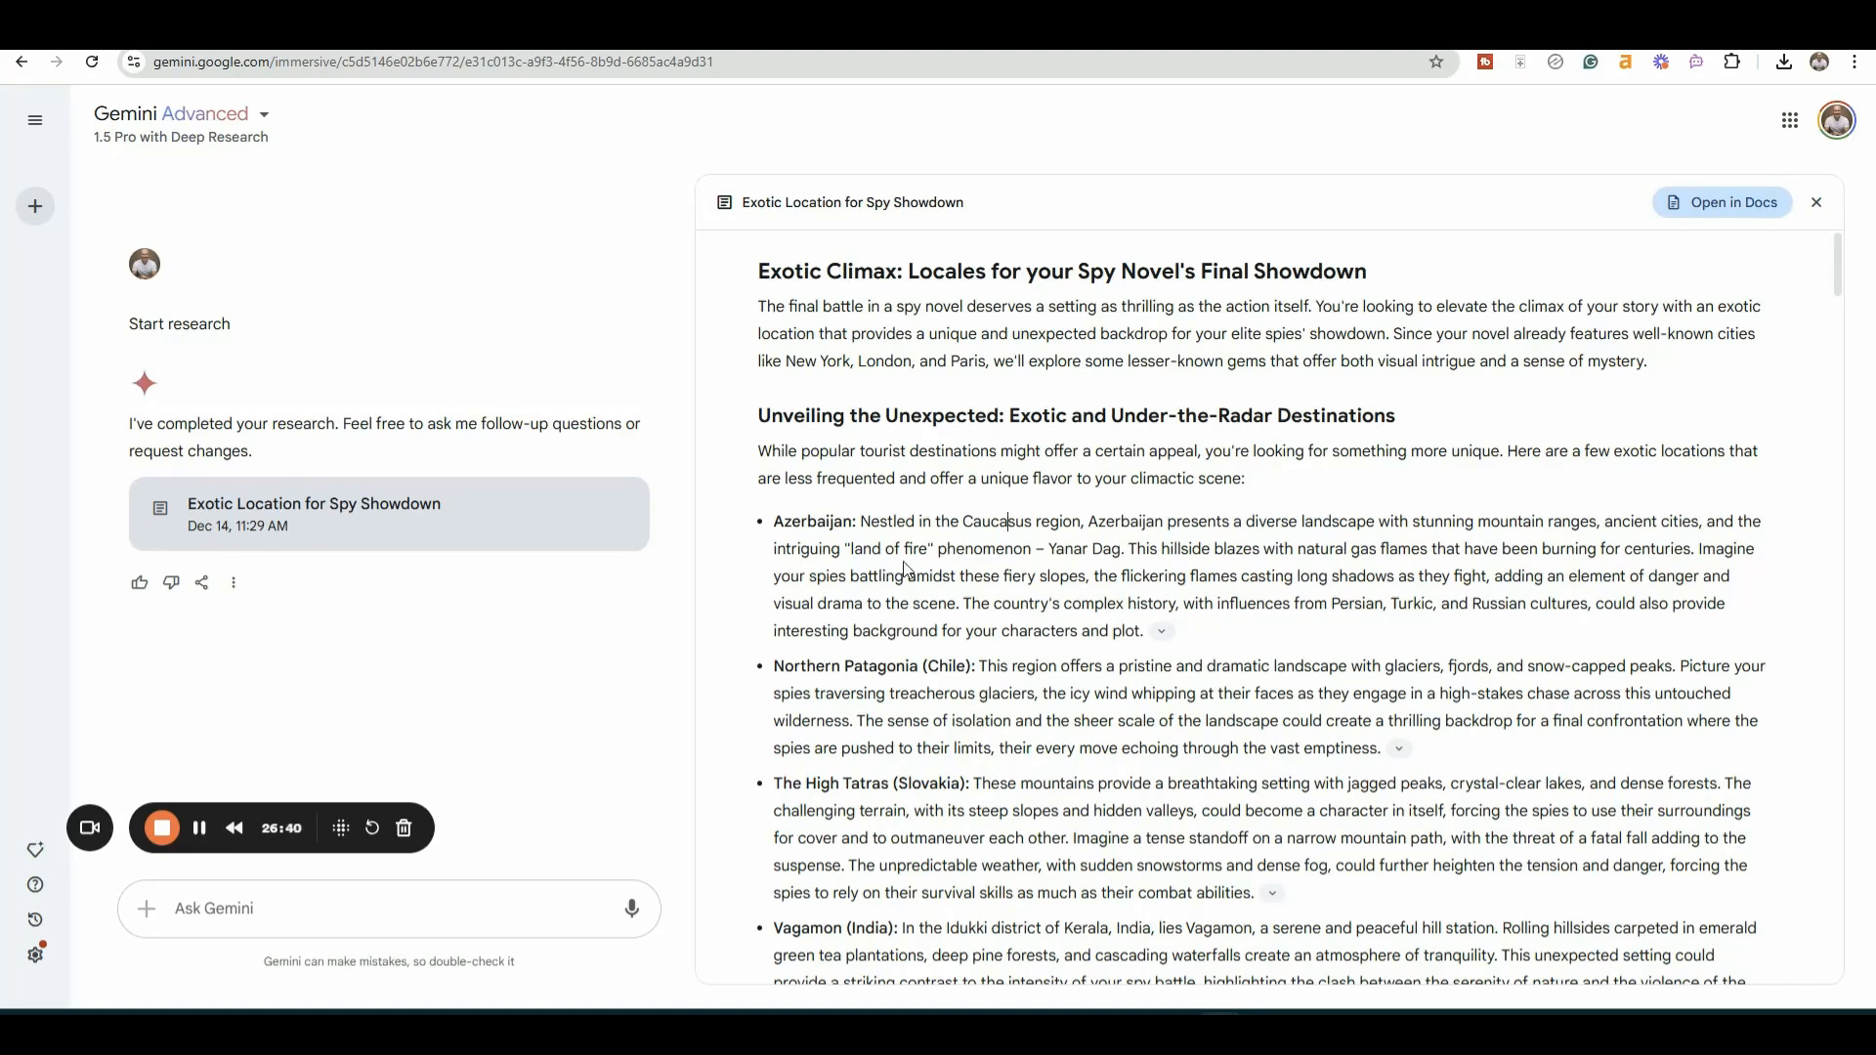
mouse_move(1167, 573)
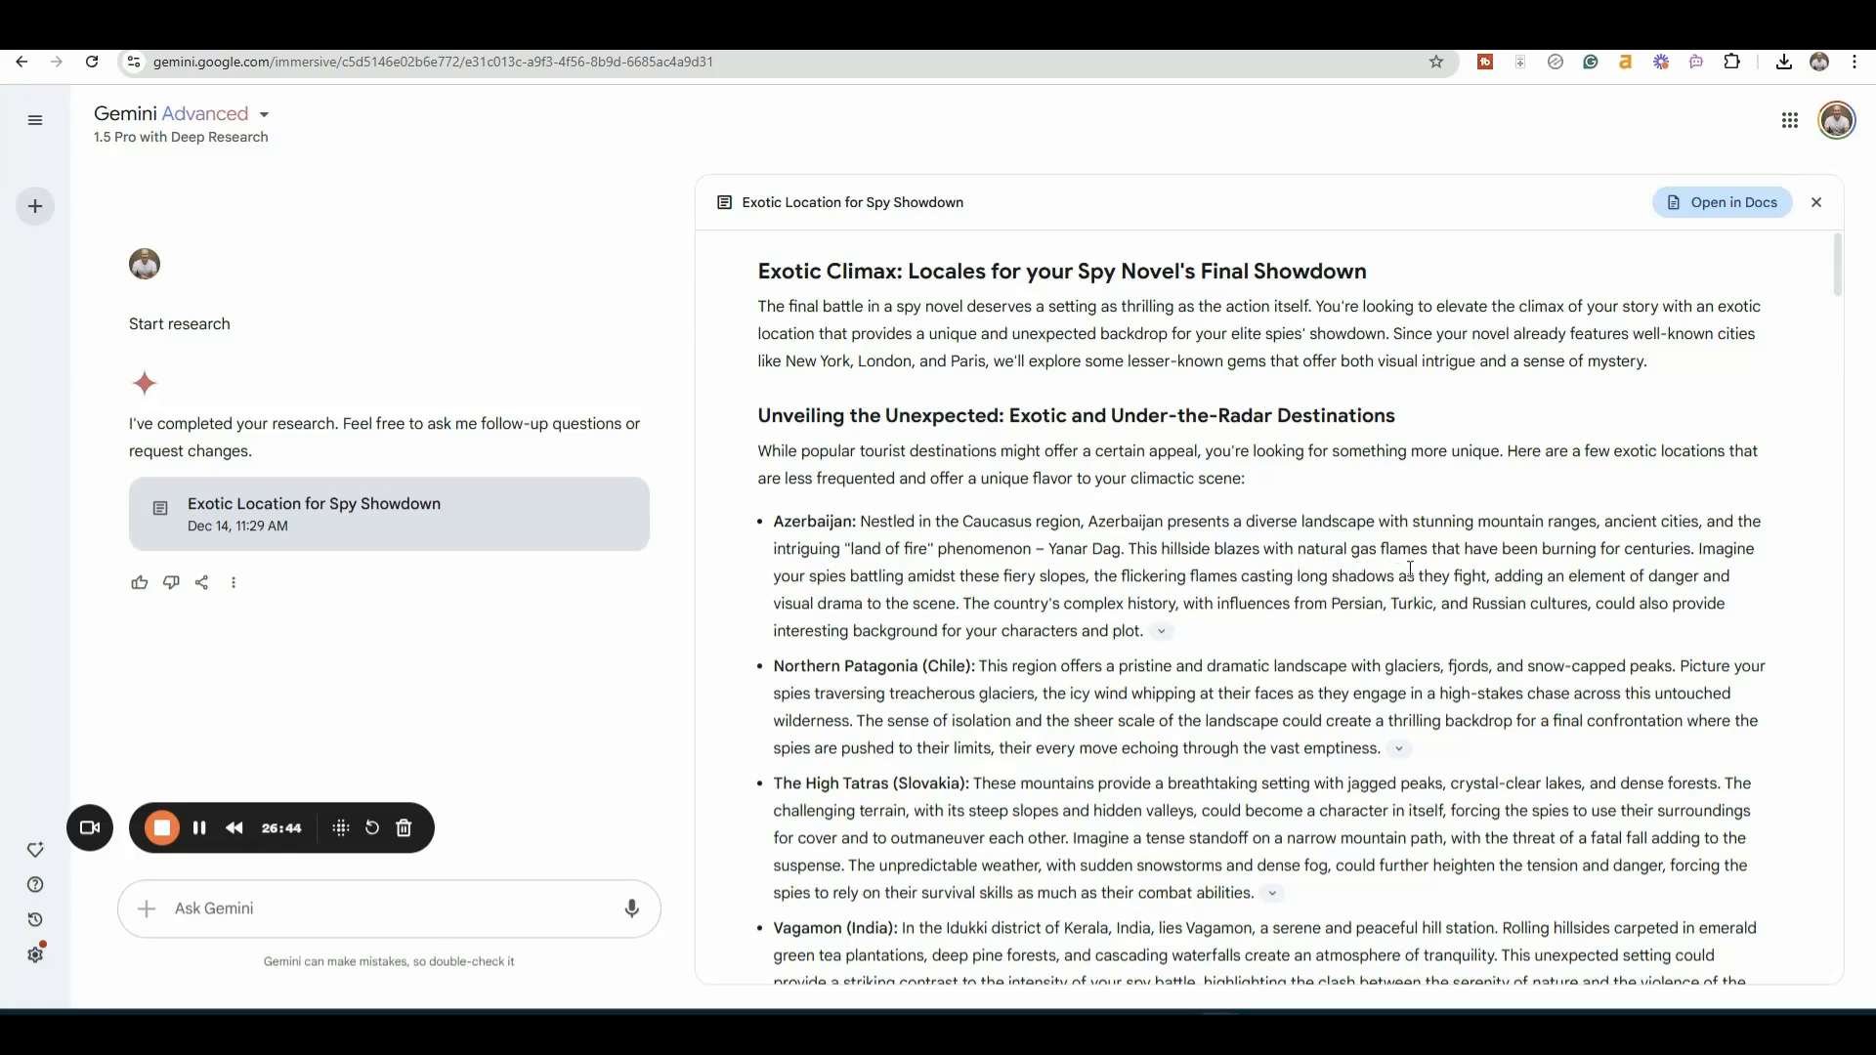
mouse_move(1655, 574)
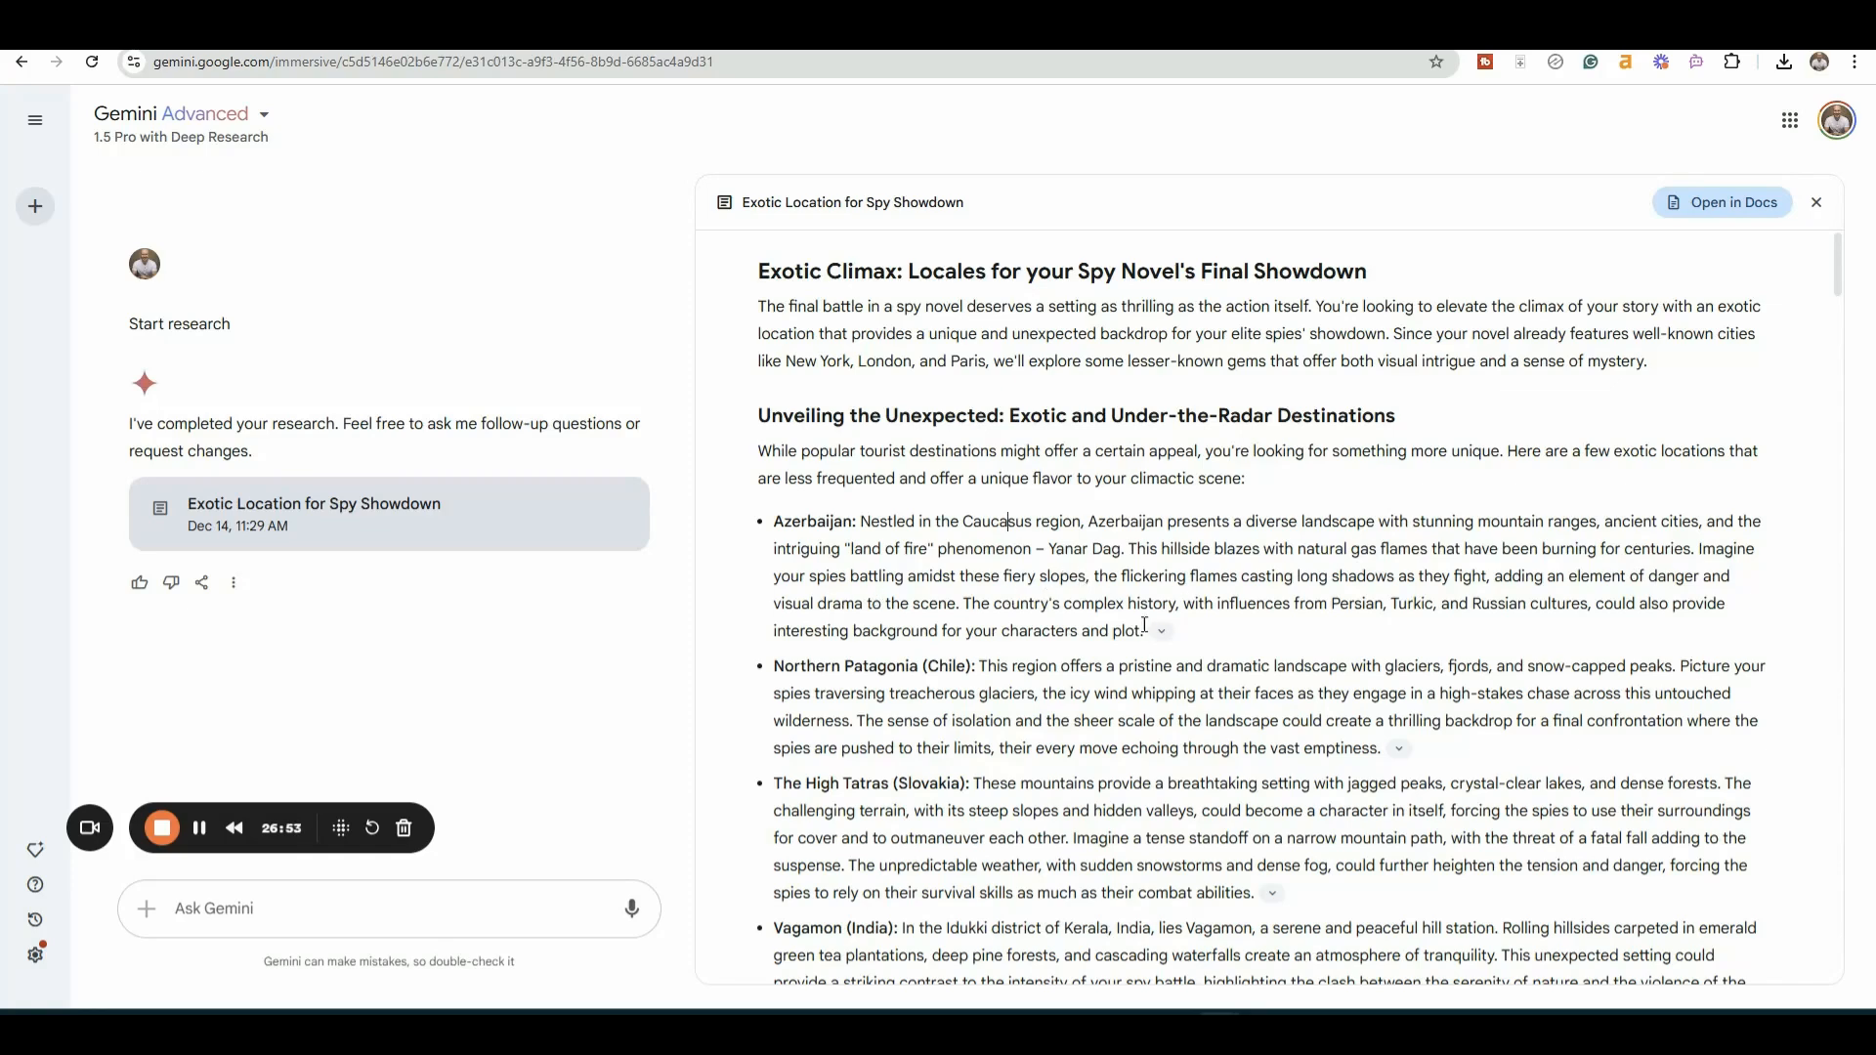
drag(774, 521, 1139, 630)
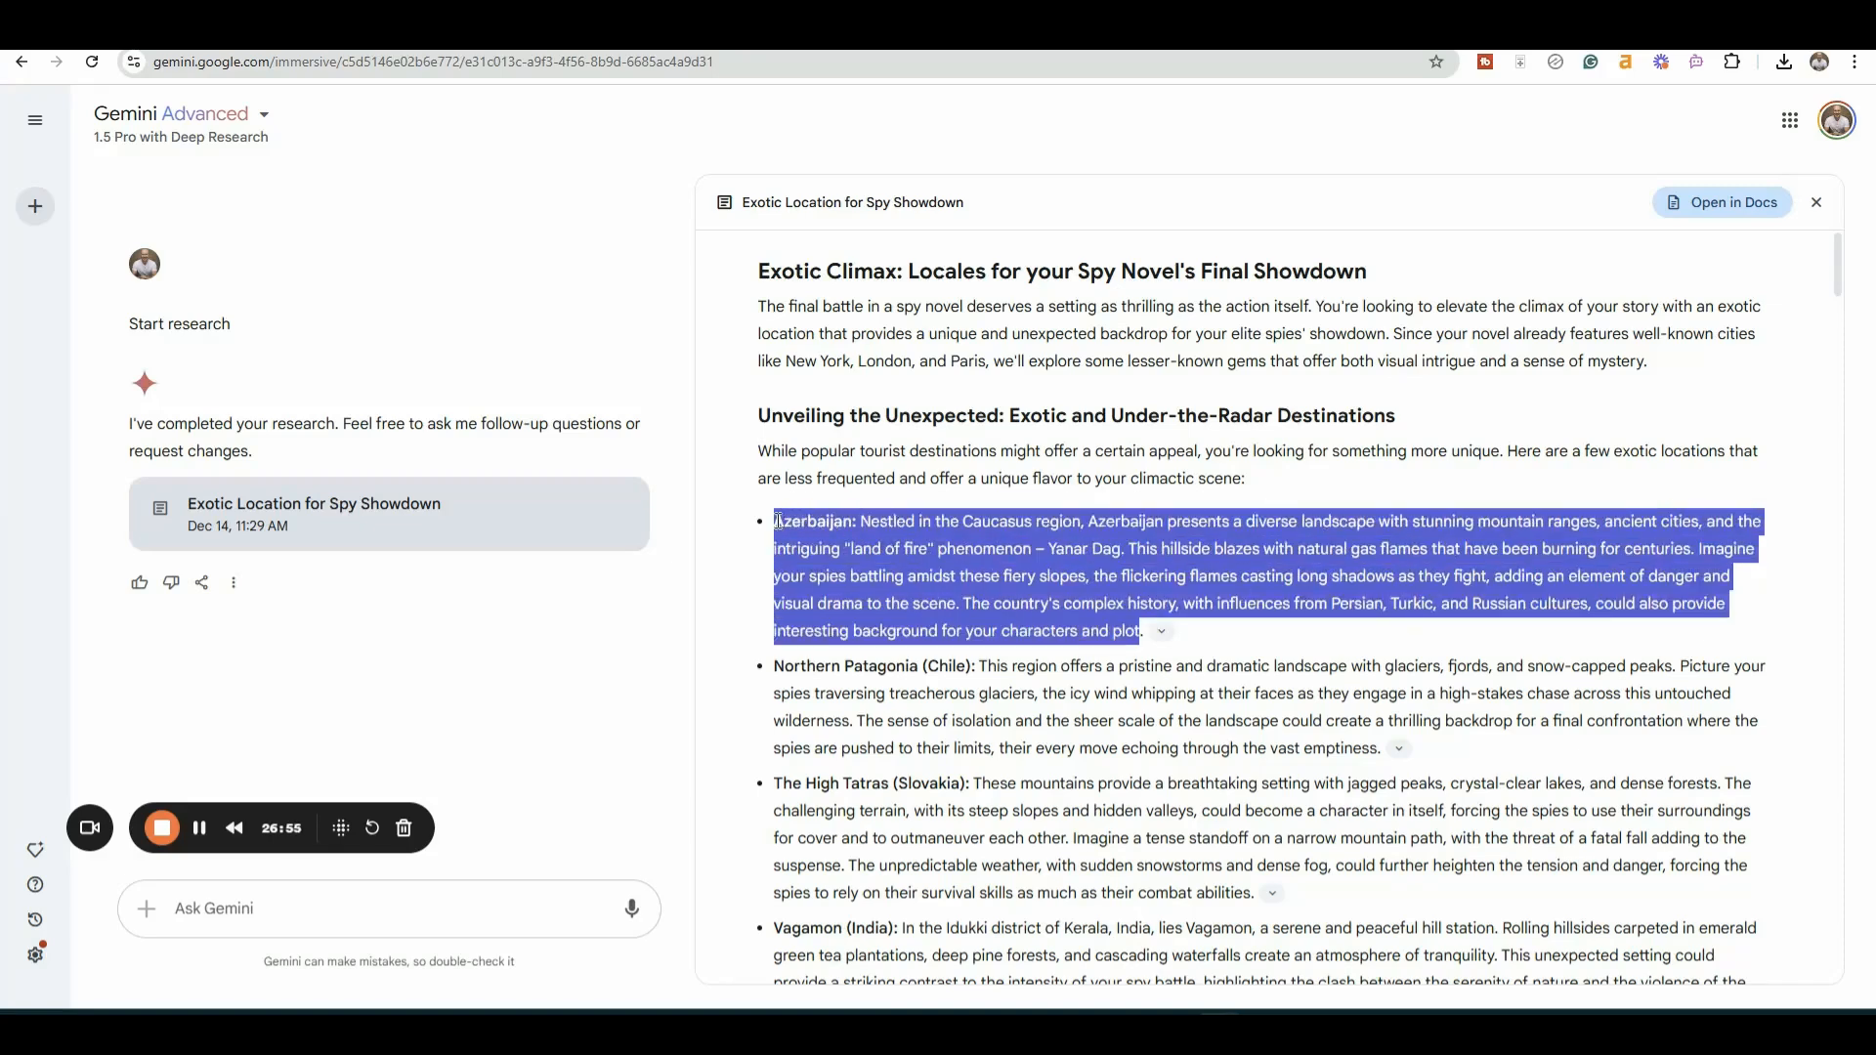